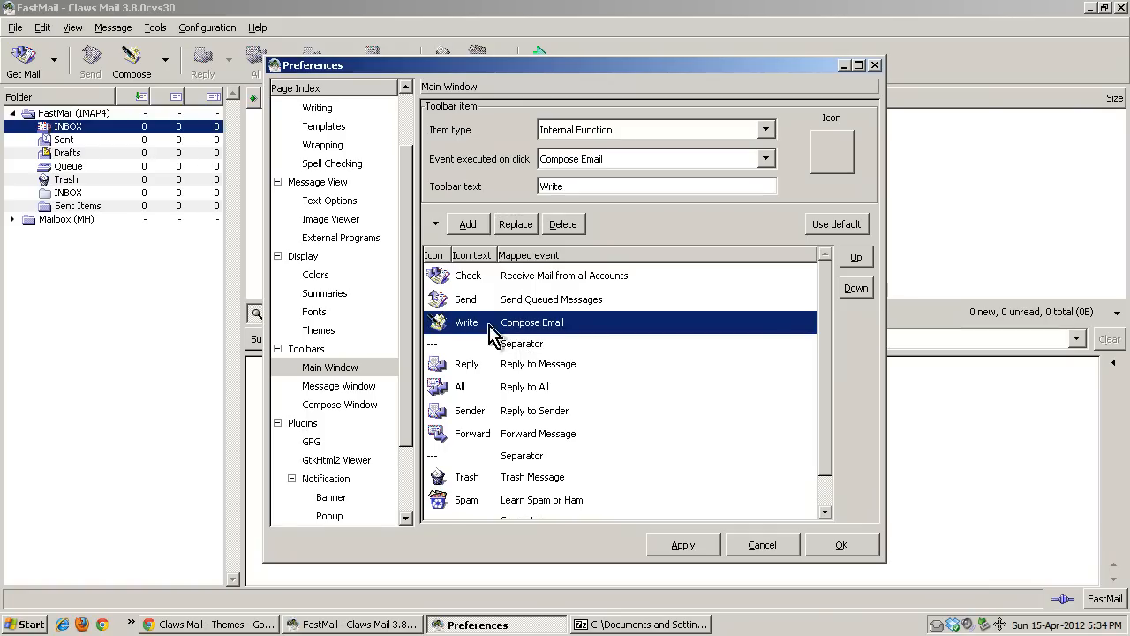
{"action": "mouse_move", "coordinate": [538, 353]}
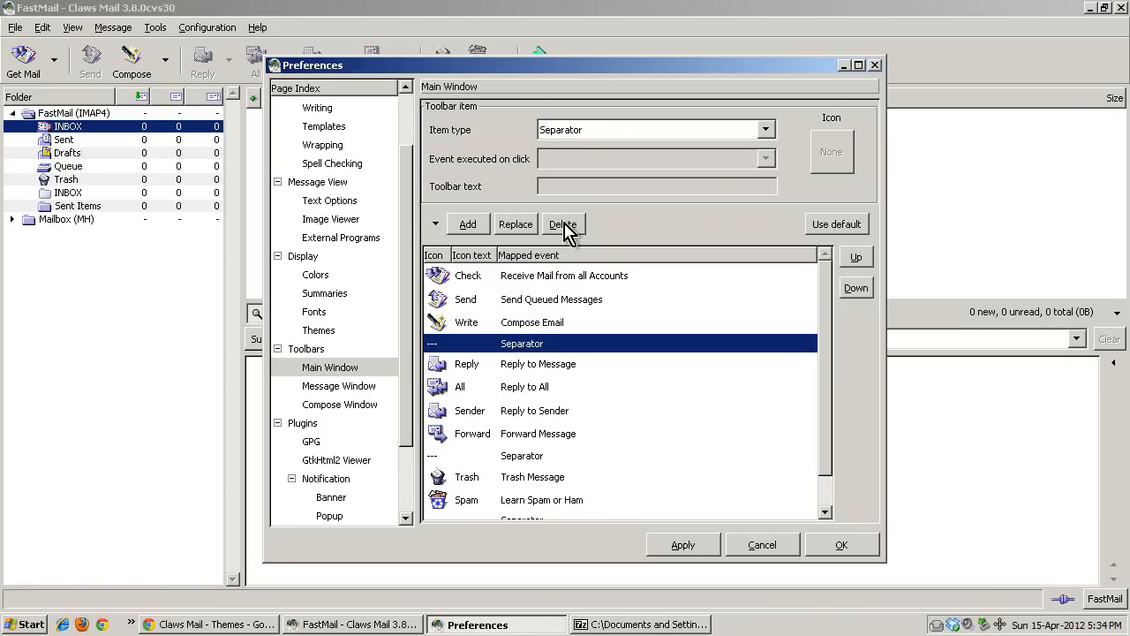
Delete the separators and the All, Sender and Spam entries from the main window toolbar list.
{"action": "left_click", "coordinate": [562, 224]}
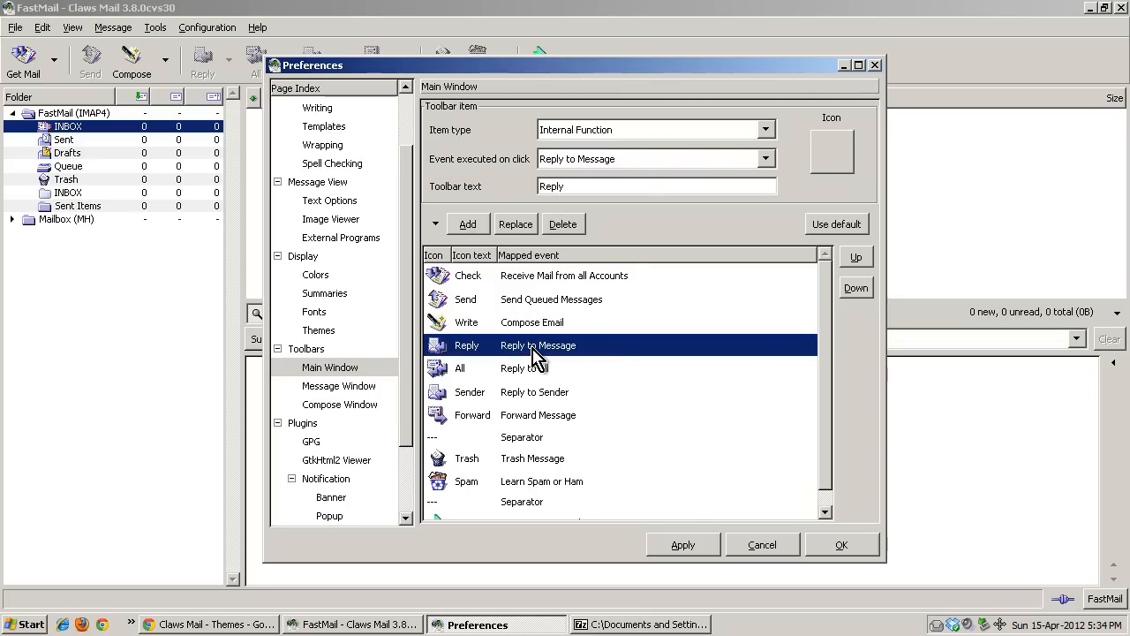
{"action": "left_click", "coordinate": [459, 367]}
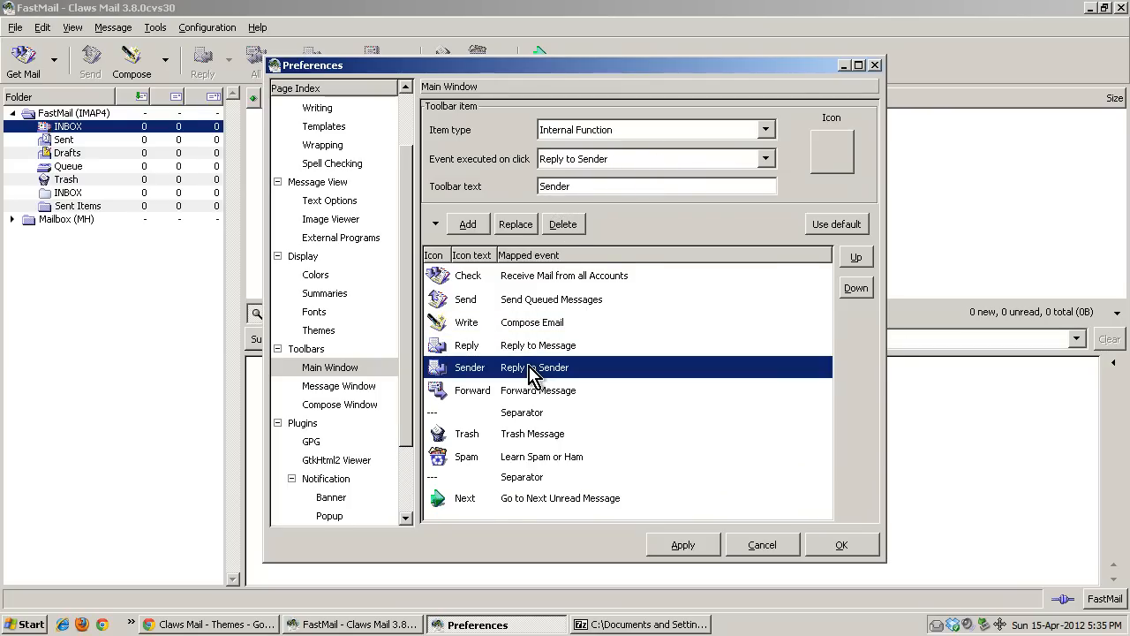
{"action": "left_click", "coordinate": [562, 223]}
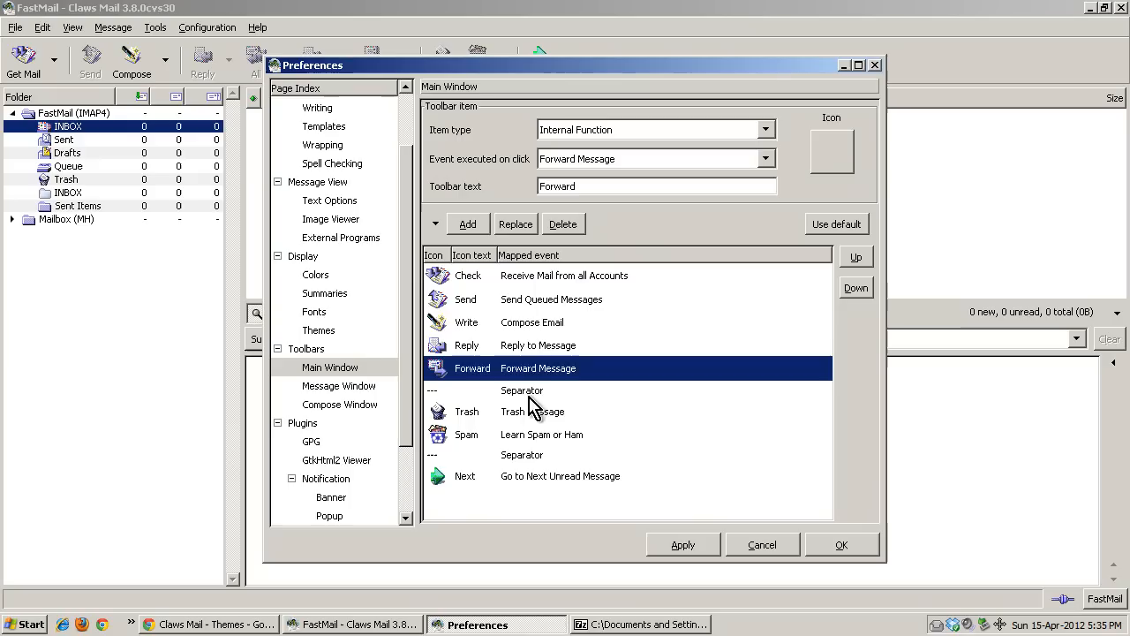
{"action": "left_click", "coordinate": [563, 223]}
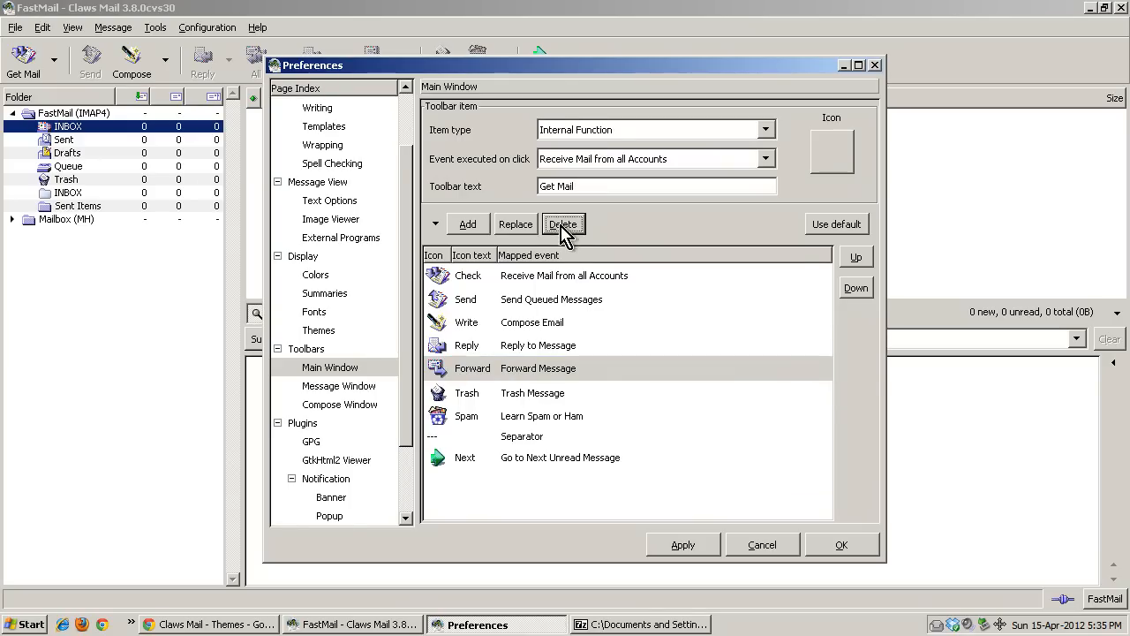
{"action": "left_click", "coordinate": [468, 416]}
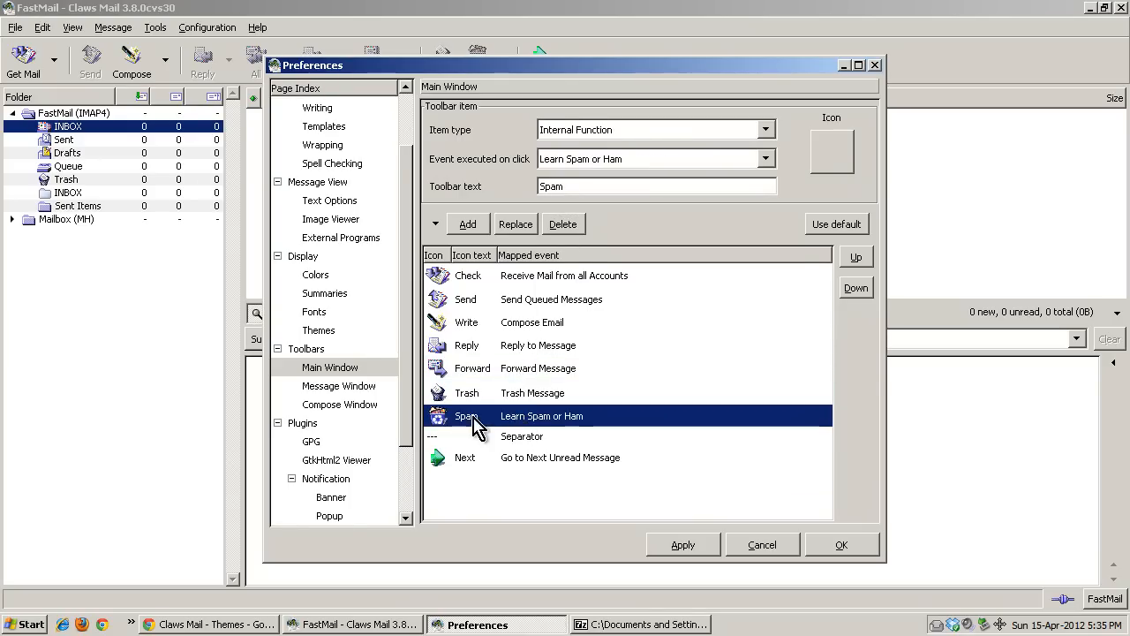
{"action": "left_click", "coordinate": [562, 223]}
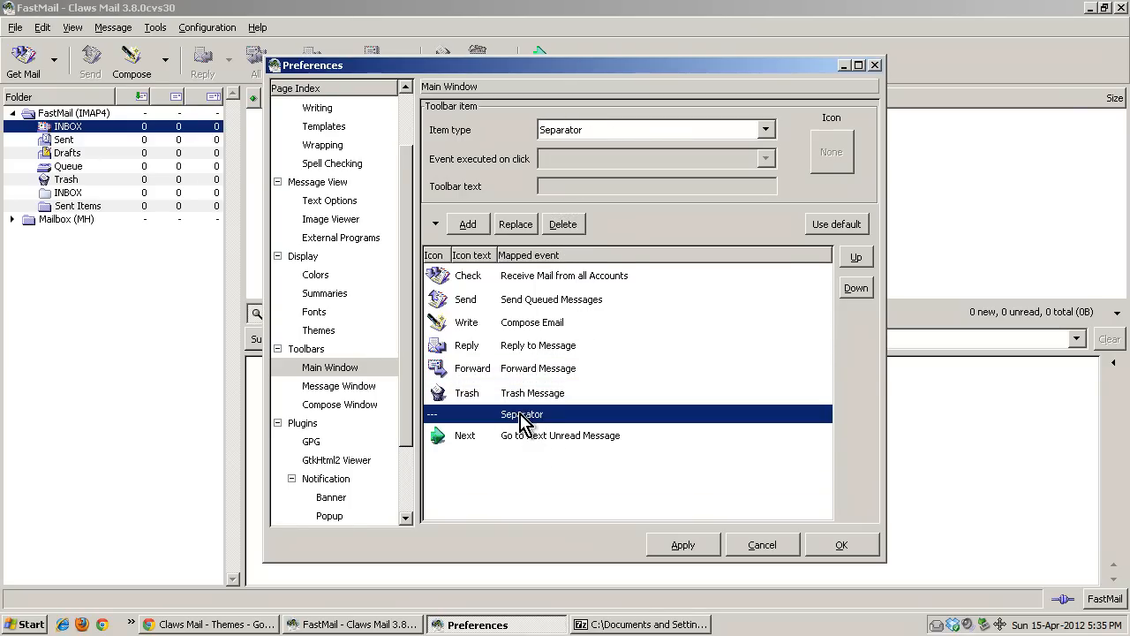
{"action": "left_click", "coordinate": [562, 223]}
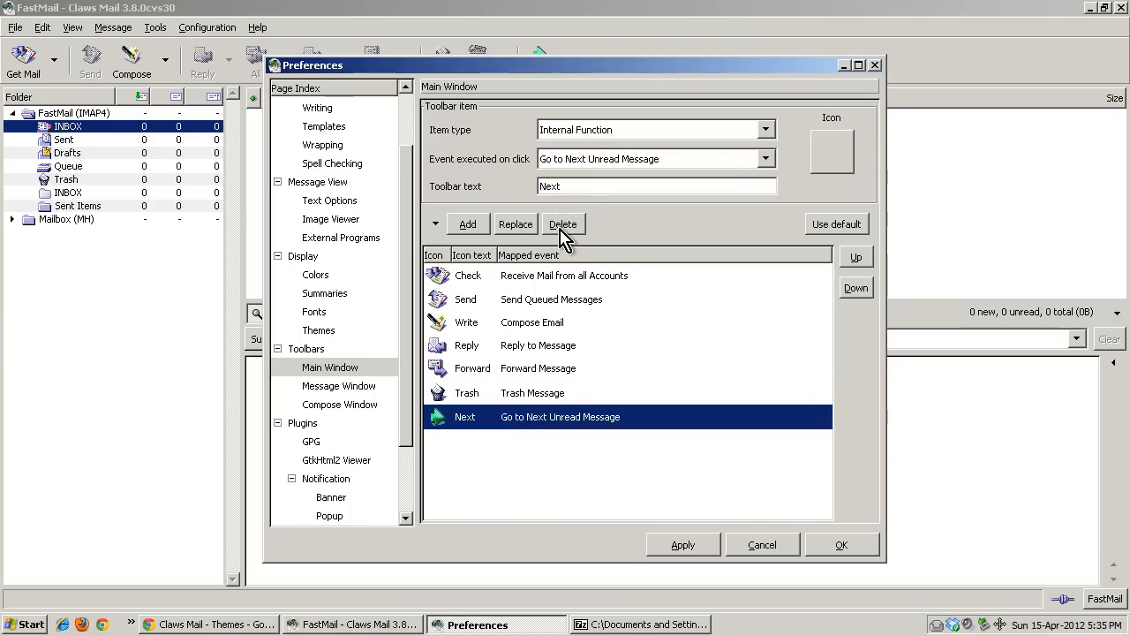
Delete the Next entry and pick the Address book click action for a new Address item.
{"action": "left_click", "coordinate": [765, 158]}
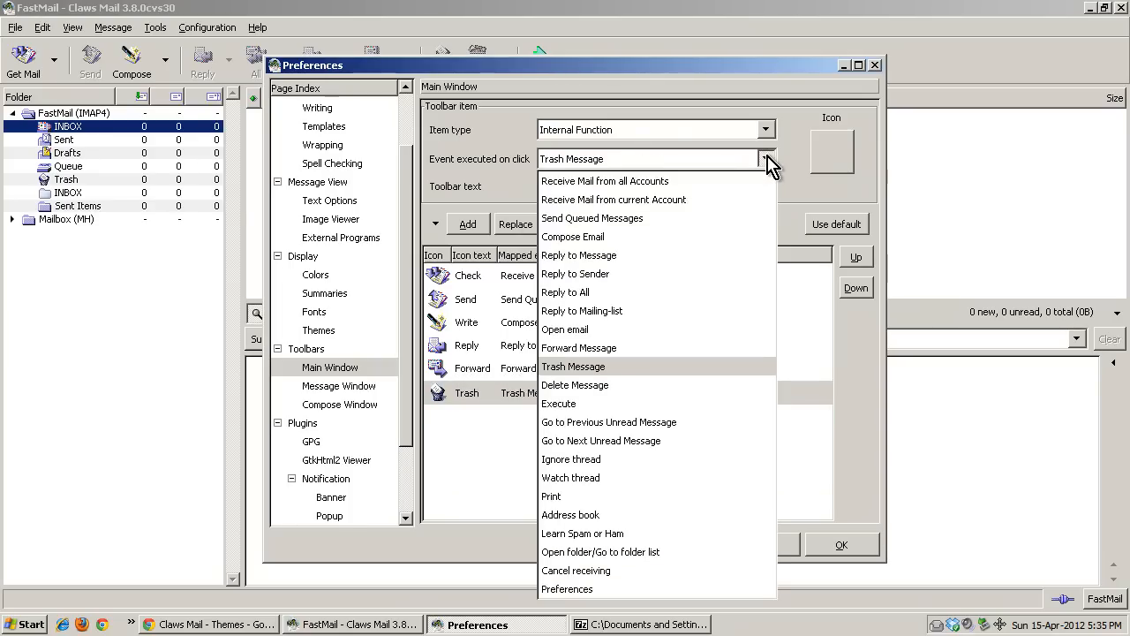
{"action": "left_click", "coordinate": [572, 366]}
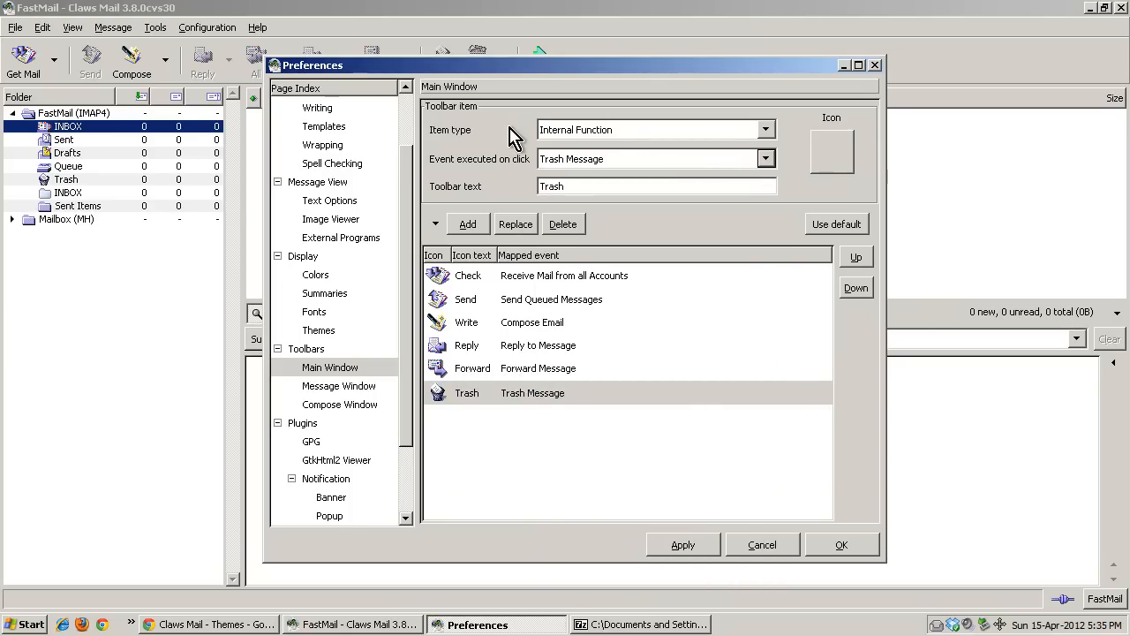
{"action": "left_click", "coordinate": [764, 158]}
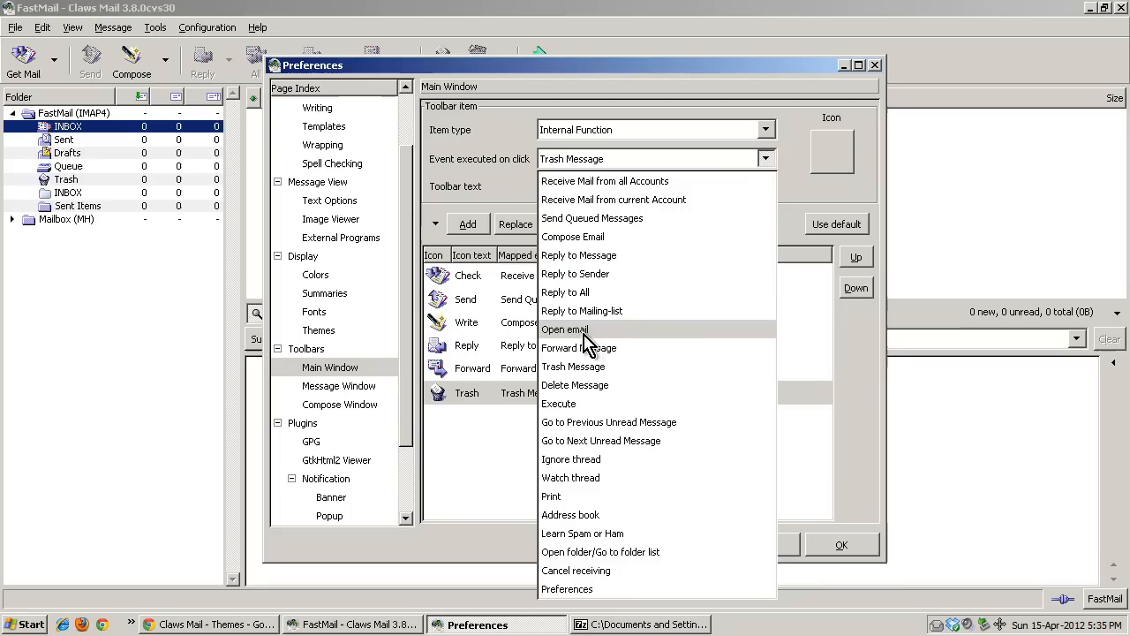
{"action": "mouse_move", "coordinate": [592, 255]}
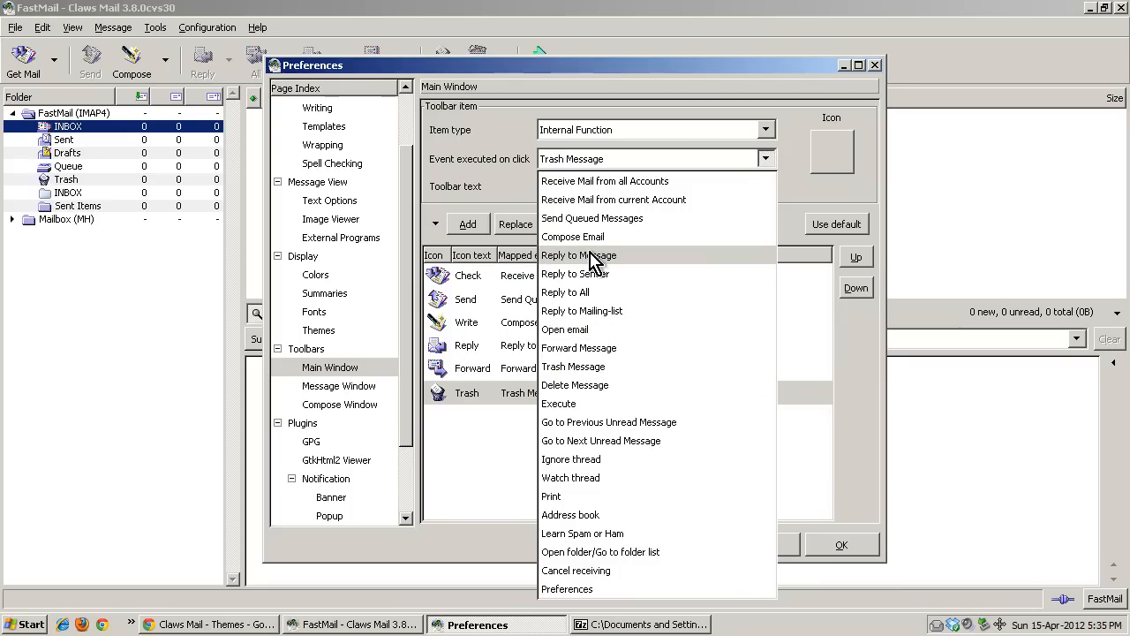
{"action": "mouse_move", "coordinate": [587, 514]}
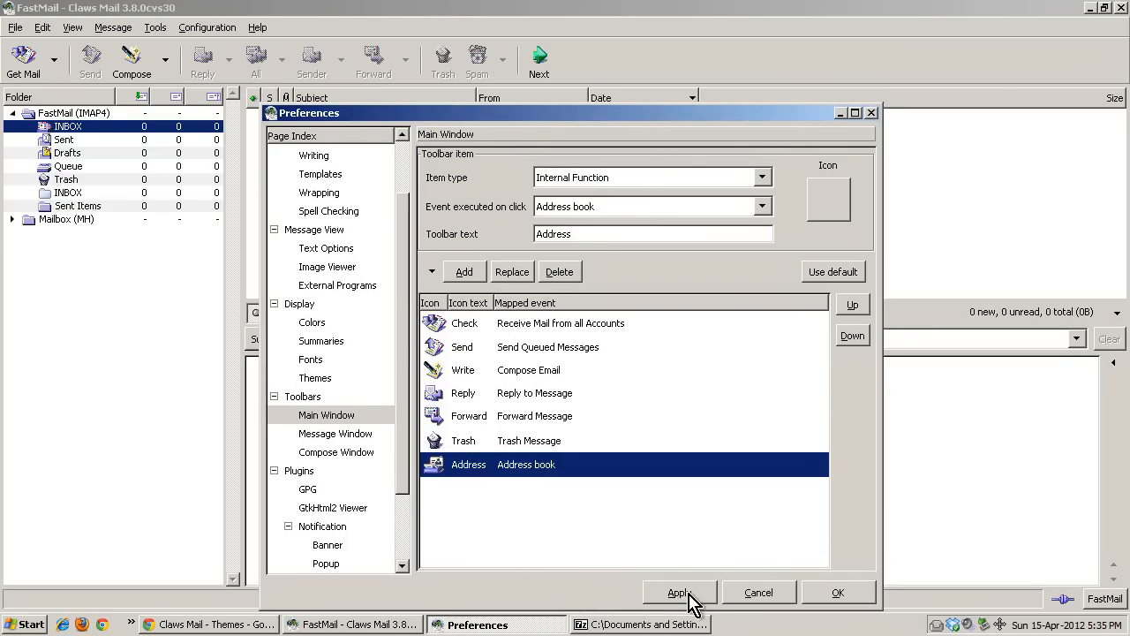
Apply the main window toolbar changes and switch to the Message Window toolbar settings.
{"action": "left_click", "coordinate": [679, 592]}
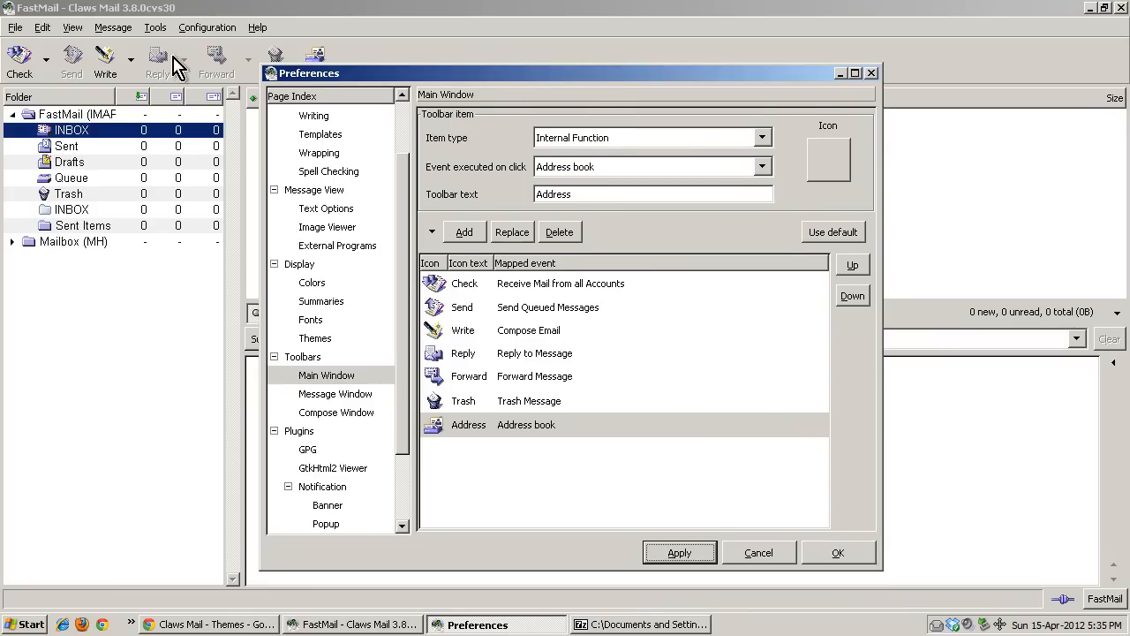
{"action": "mouse_move", "coordinate": [35, 67]}
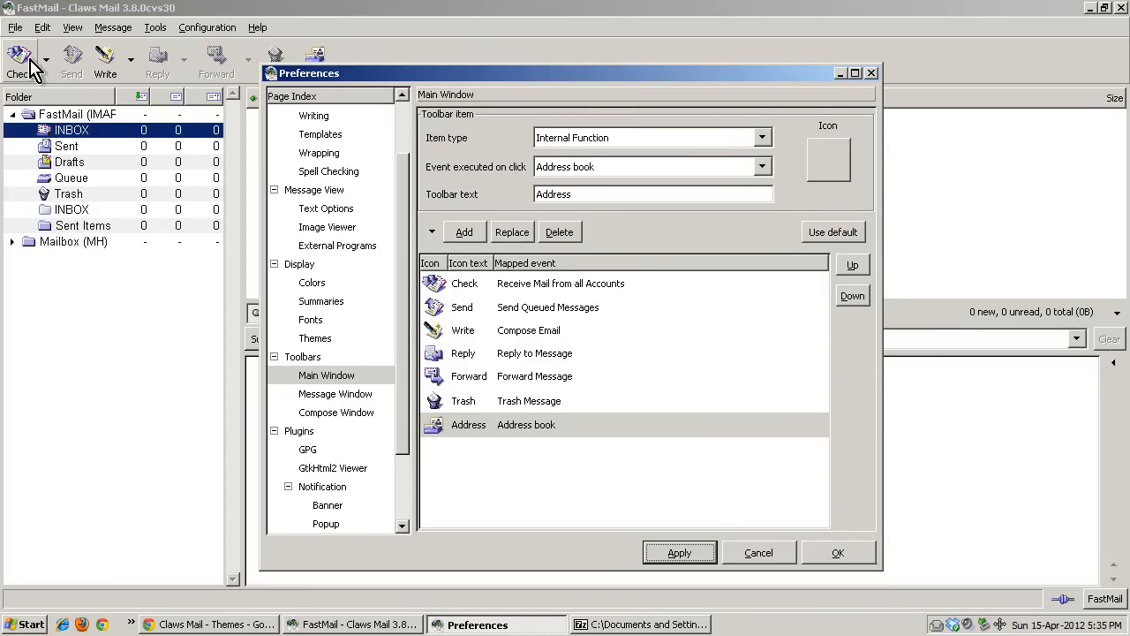
{"action": "mouse_move", "coordinate": [303, 407]}
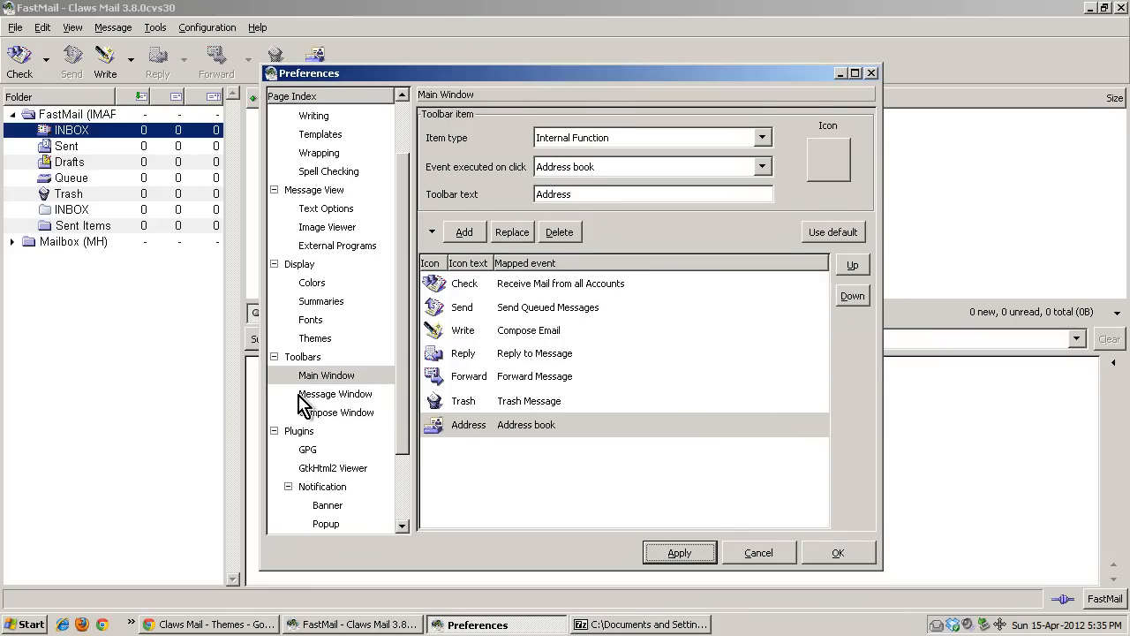
{"action": "left_click", "coordinate": [326, 375]}
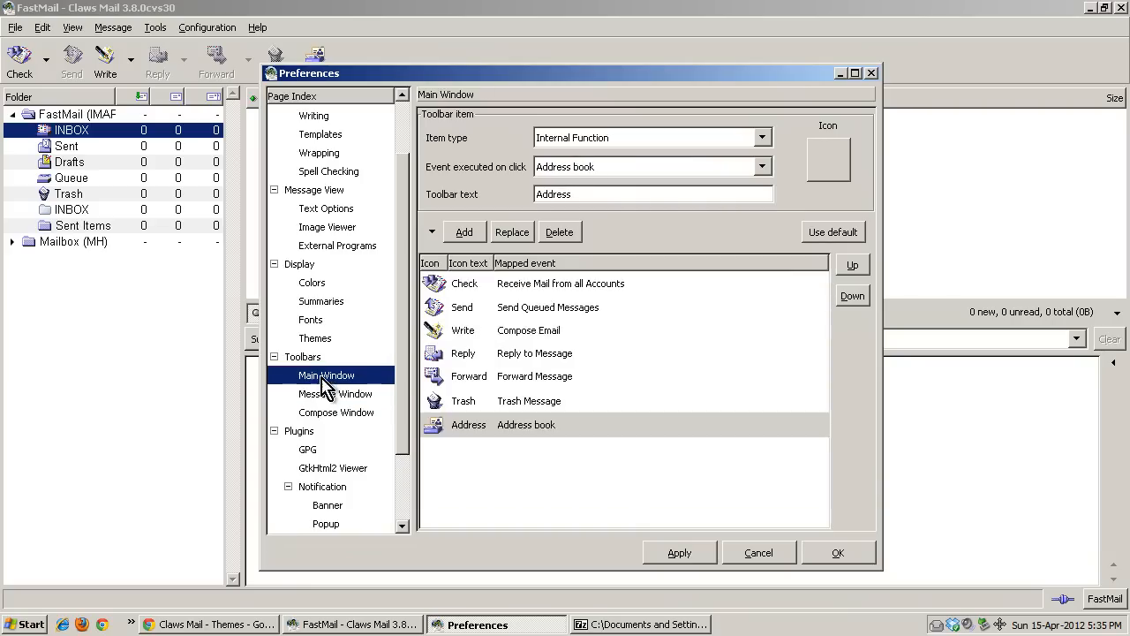
{"action": "left_click", "coordinate": [337, 412]}
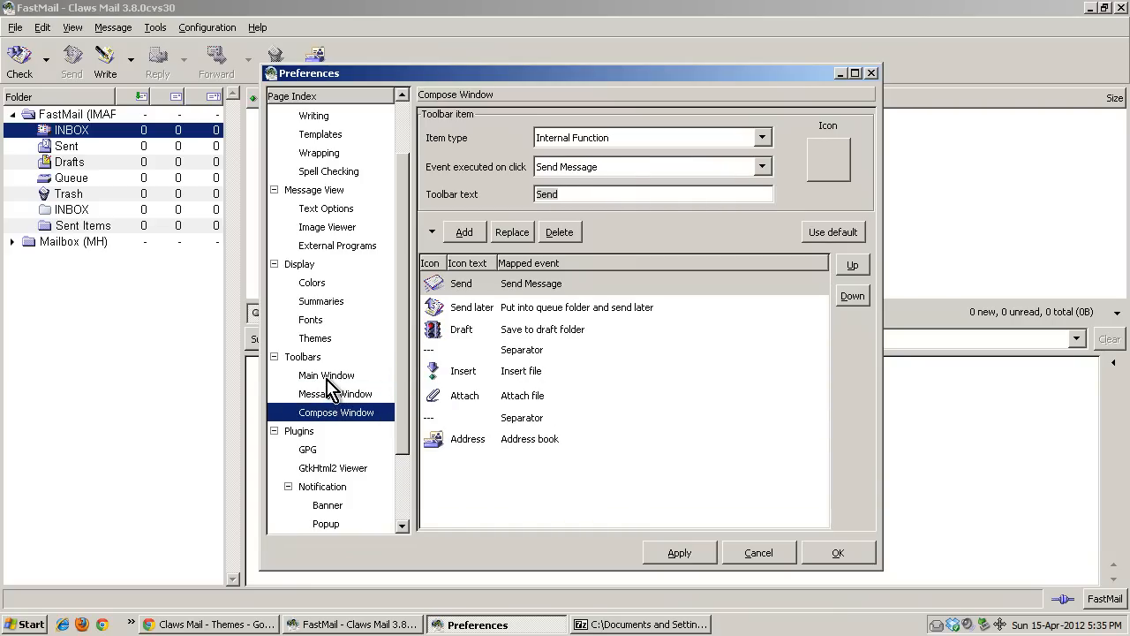
{"action": "left_click", "coordinate": [335, 393]}
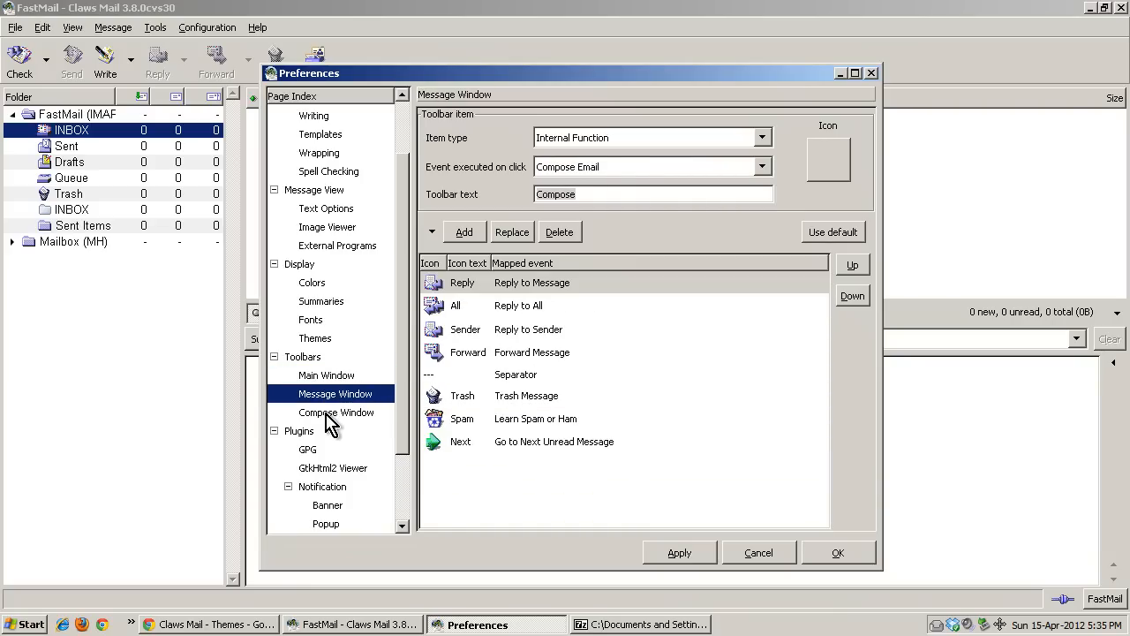
{"action": "left_click", "coordinate": [336, 412]}
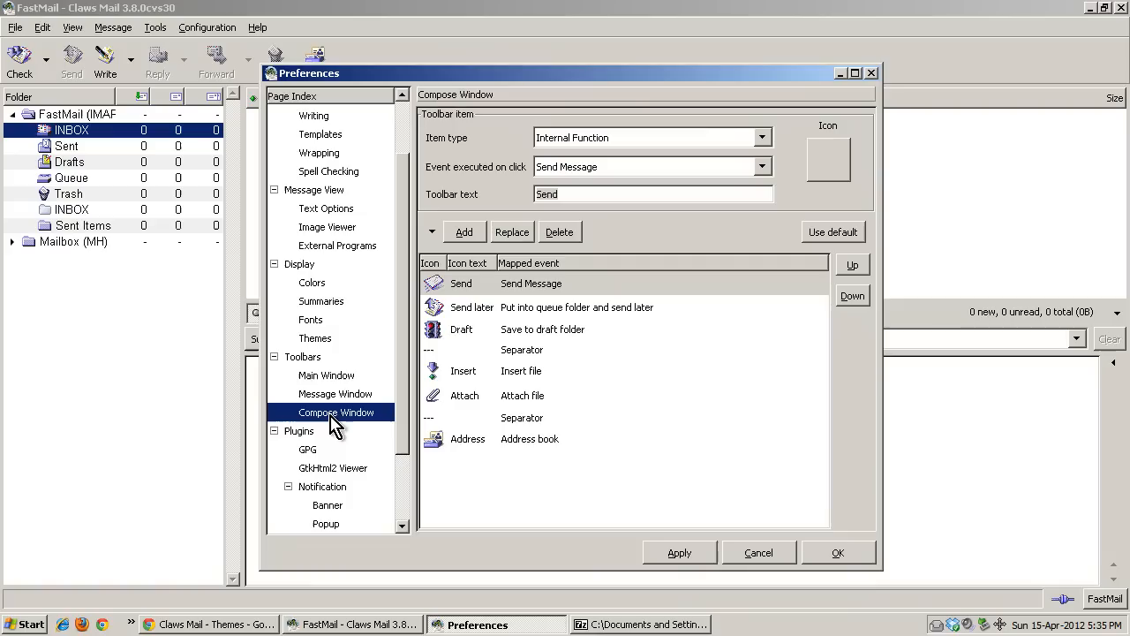
{"action": "left_click", "coordinate": [335, 394]}
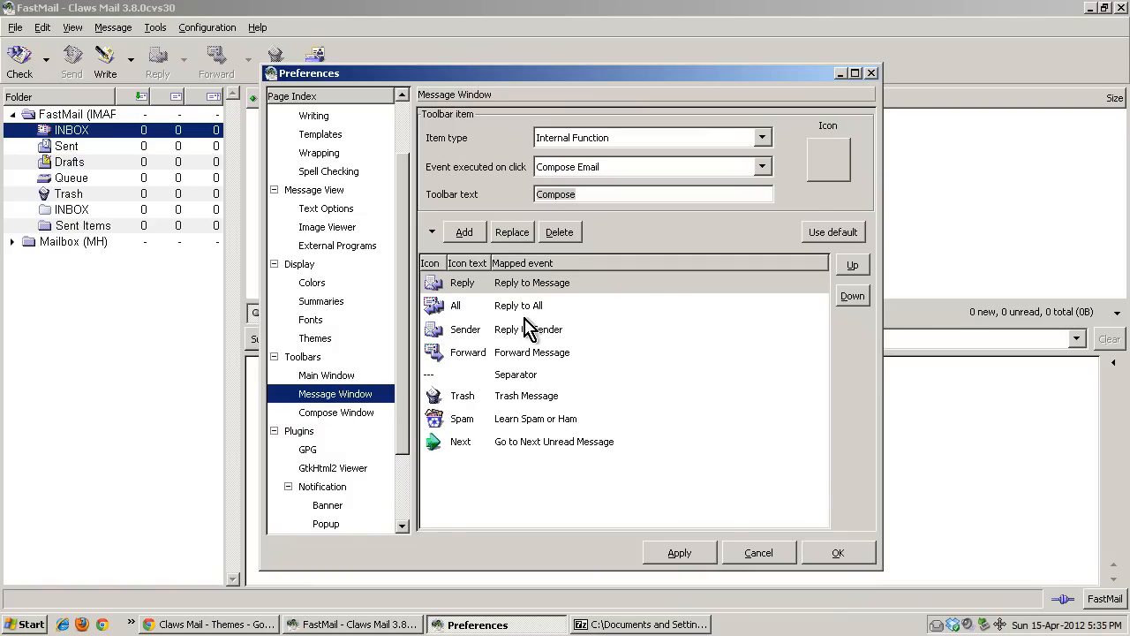
Remove the All, separator and Spam entries from the message window toolbar.
{"action": "left_click", "coordinate": [559, 231]}
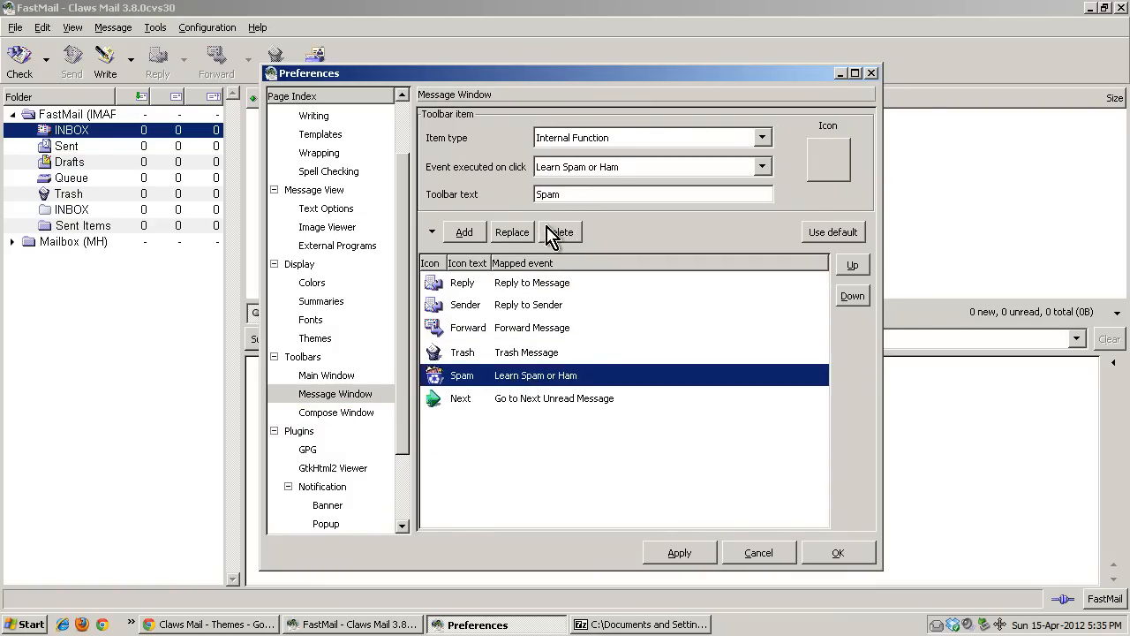
{"action": "left_click", "coordinate": [558, 232]}
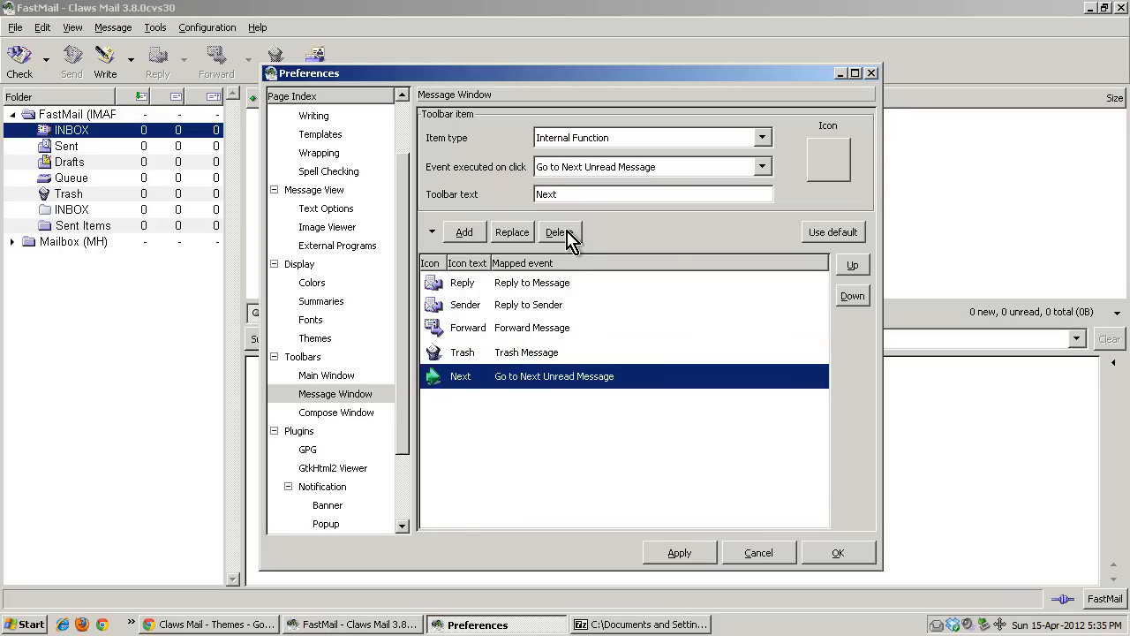
{"action": "left_click", "coordinate": [335, 412]}
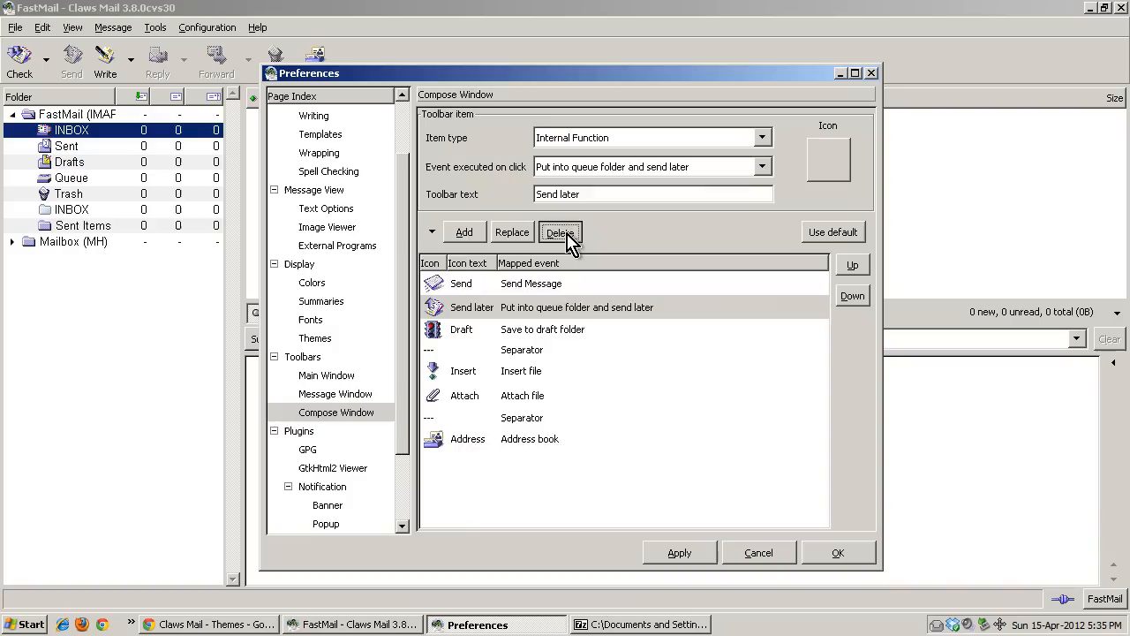
Remove Send later, Insert file and a separator from the compose toolbar, then apply.
{"action": "left_click", "coordinate": [560, 232]}
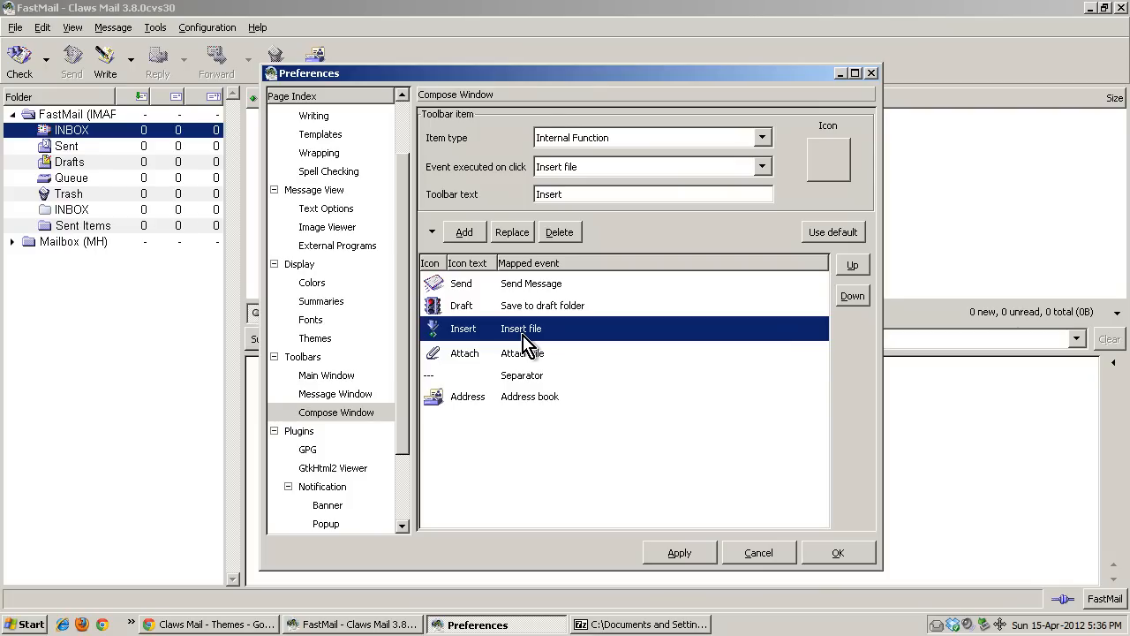
{"action": "left_click", "coordinate": [521, 352]}
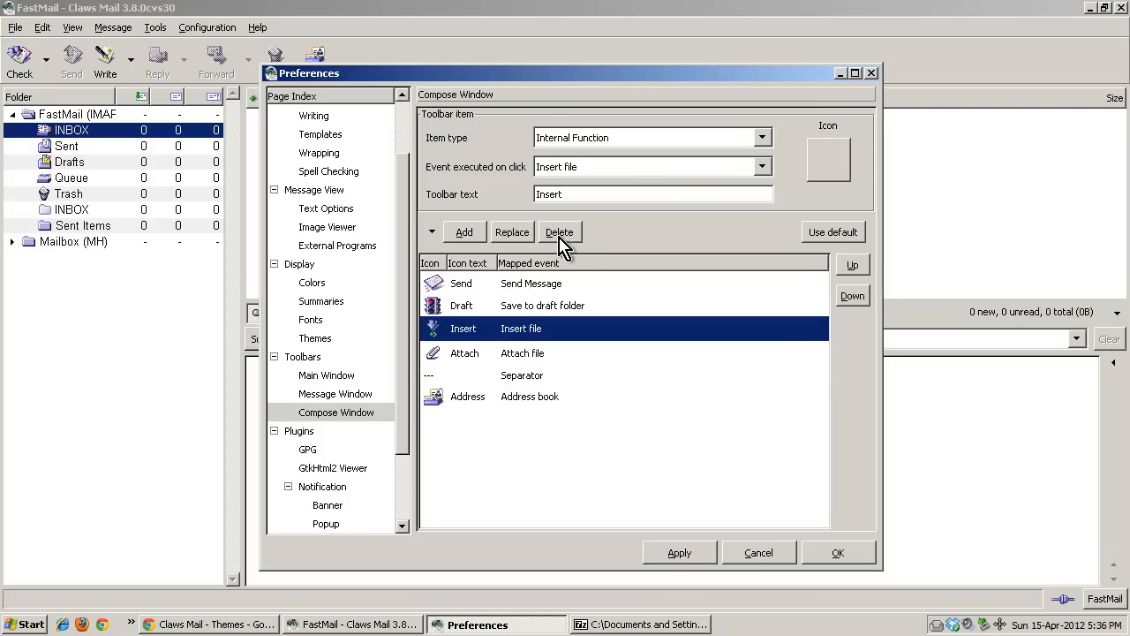
{"action": "left_click", "coordinate": [560, 231]}
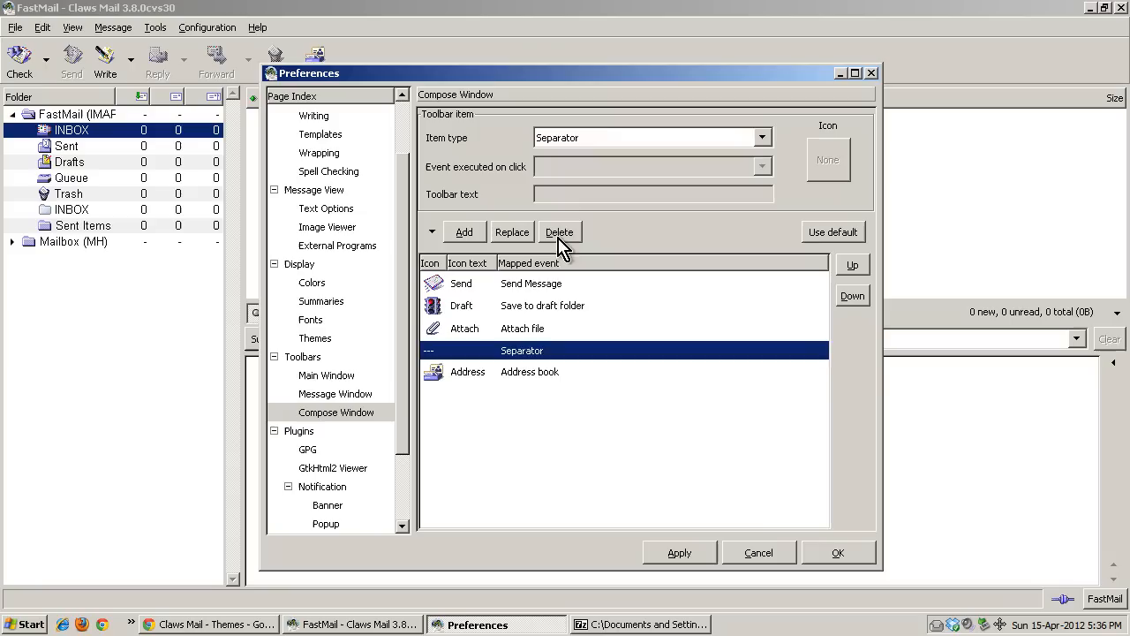
{"action": "left_click", "coordinate": [560, 231]}
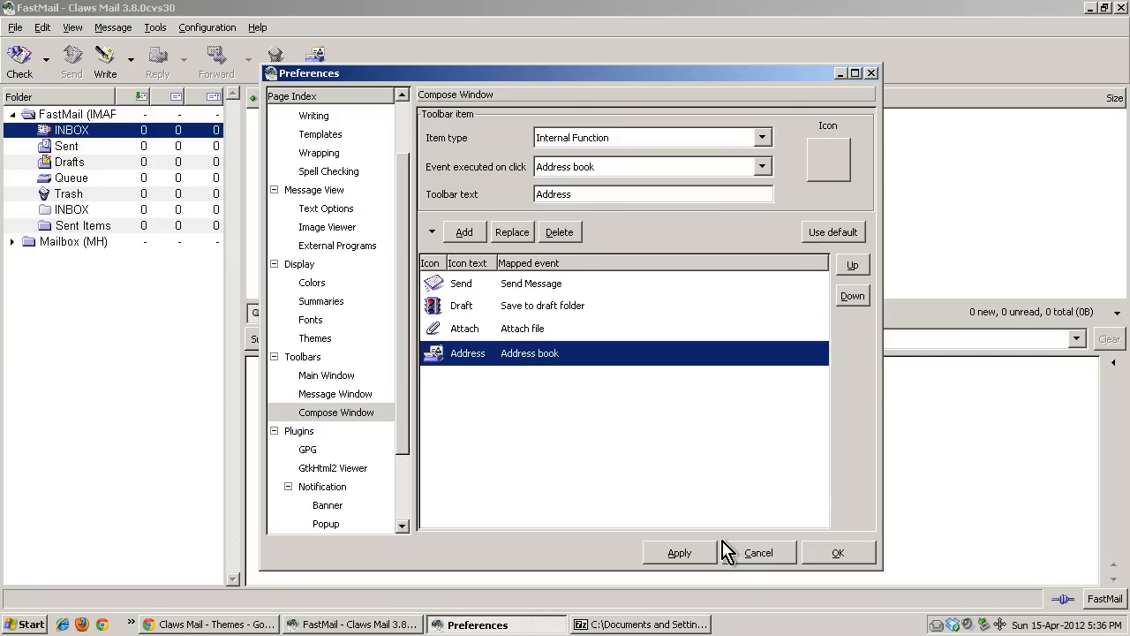
{"action": "left_click", "coordinate": [679, 552]}
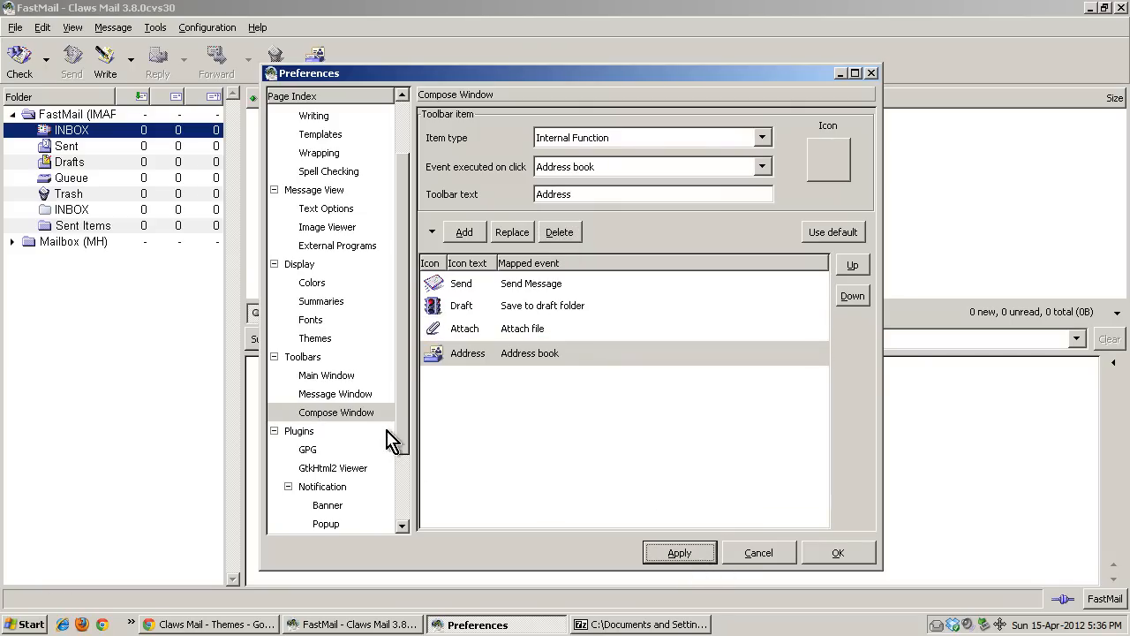
Open the GtkHtml2 Viewer plugin page and toggle 'Clear image cache on exit' off and on.
{"action": "scroll", "scroll_direction": "down", "scroll_amount": 3}
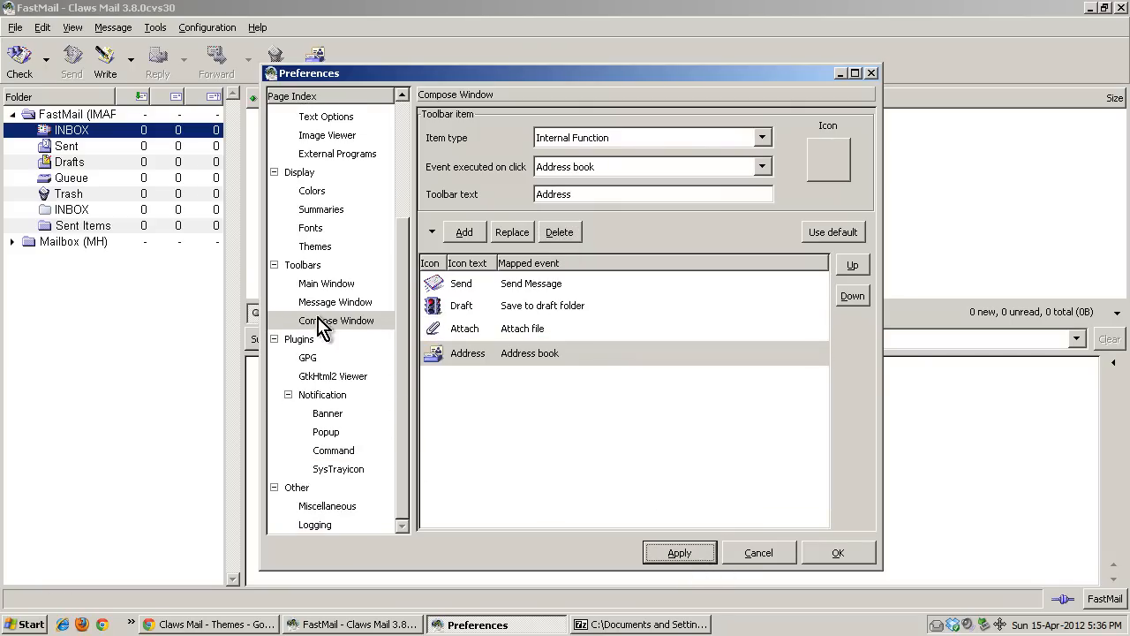
{"action": "left_click", "coordinate": [308, 357]}
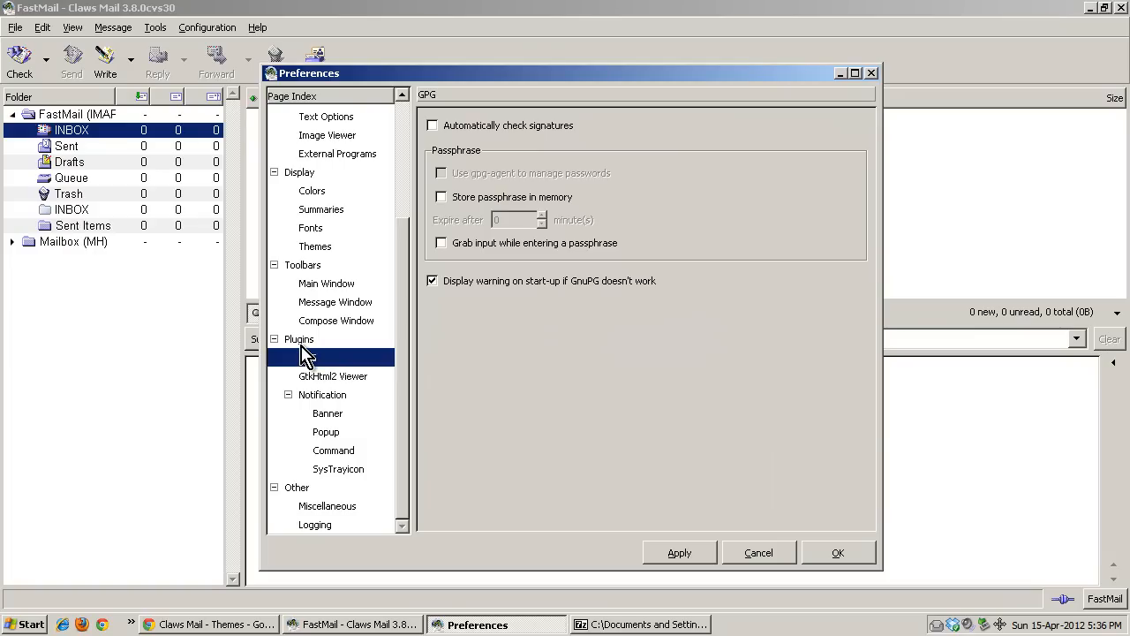
{"action": "left_click", "coordinate": [308, 357]}
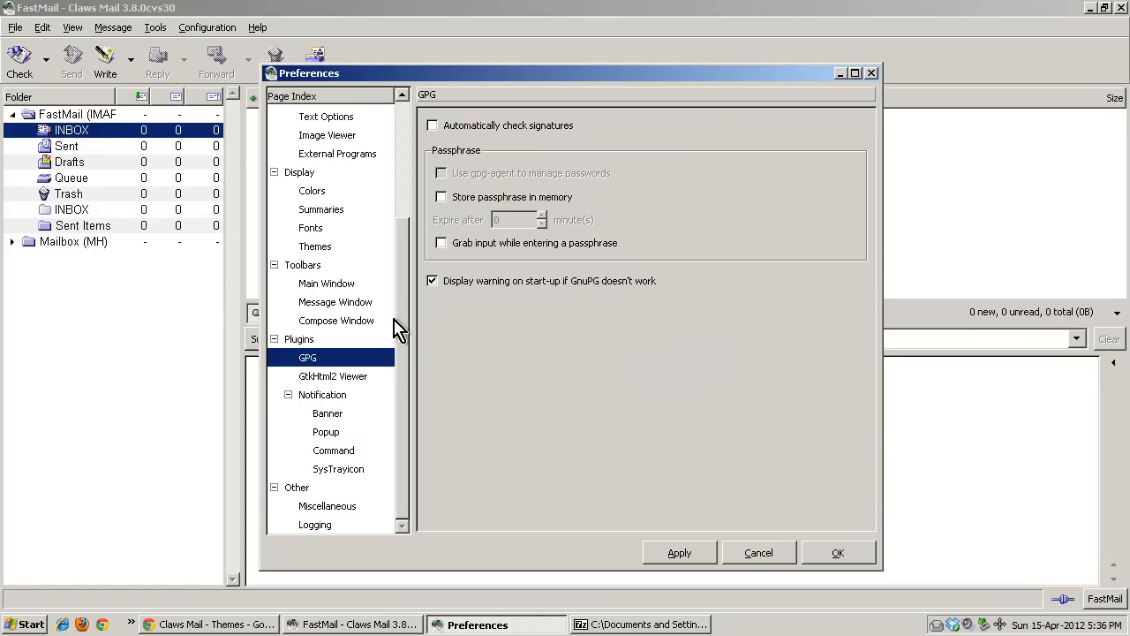
{"action": "left_click", "coordinate": [332, 375]}
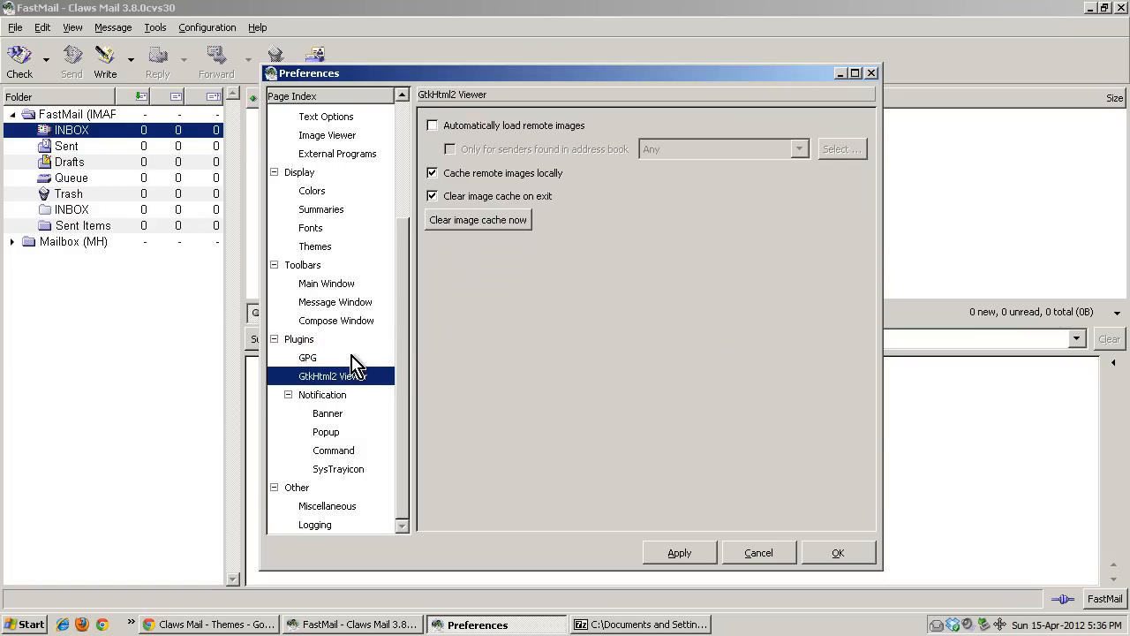
{"action": "mouse_move", "coordinate": [503, 141]}
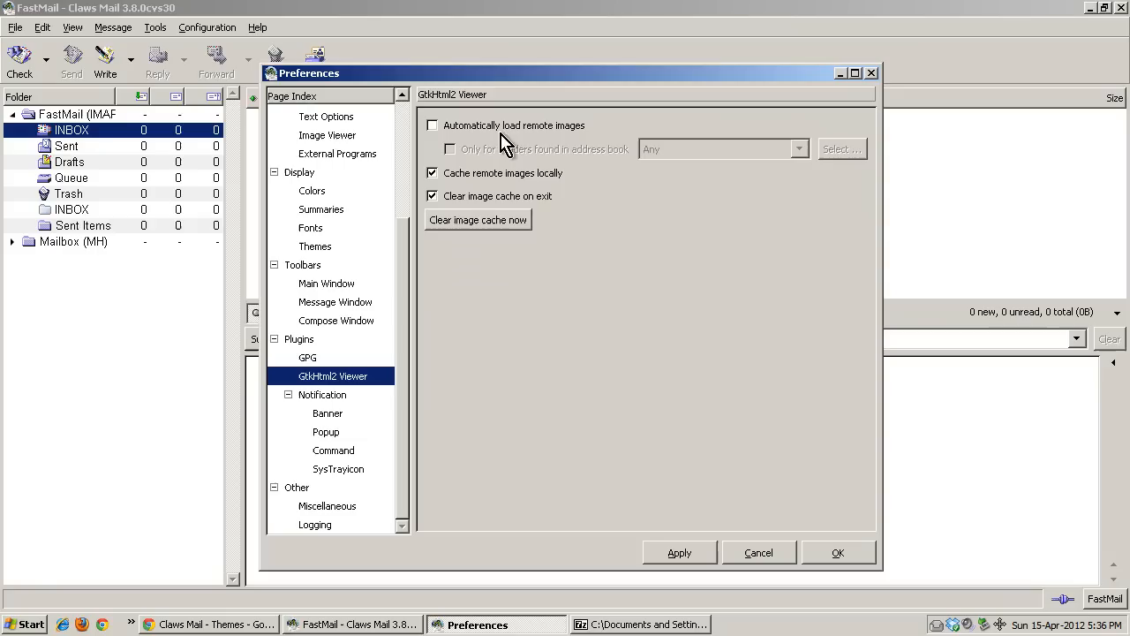
{"action": "mouse_move", "coordinate": [598, 322]}
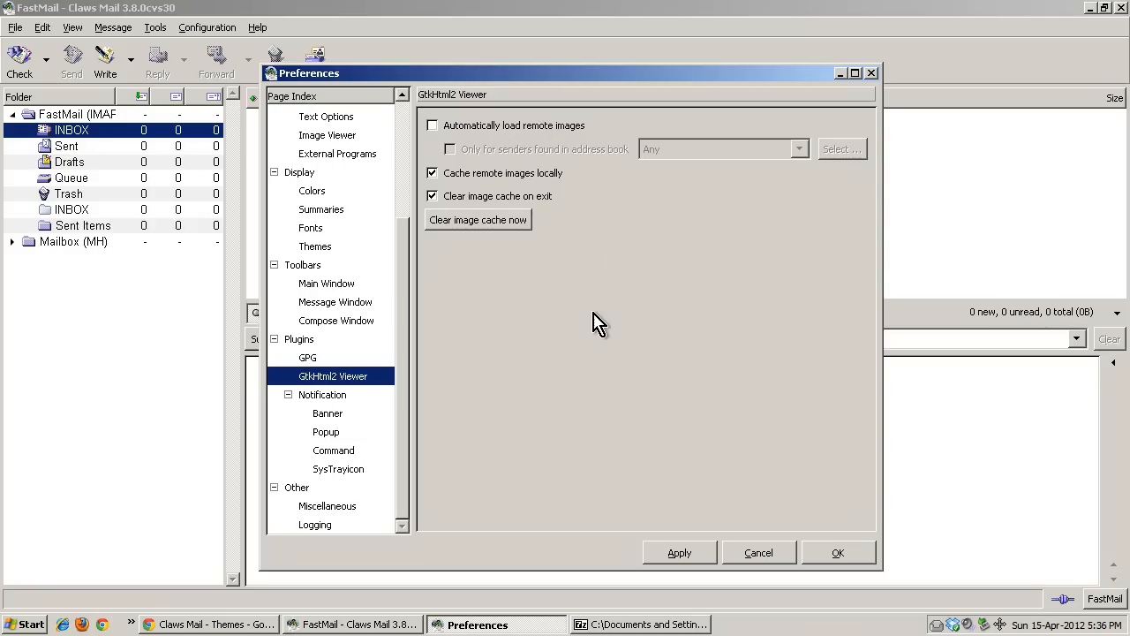
{"action": "mouse_move", "coordinate": [596, 331]}
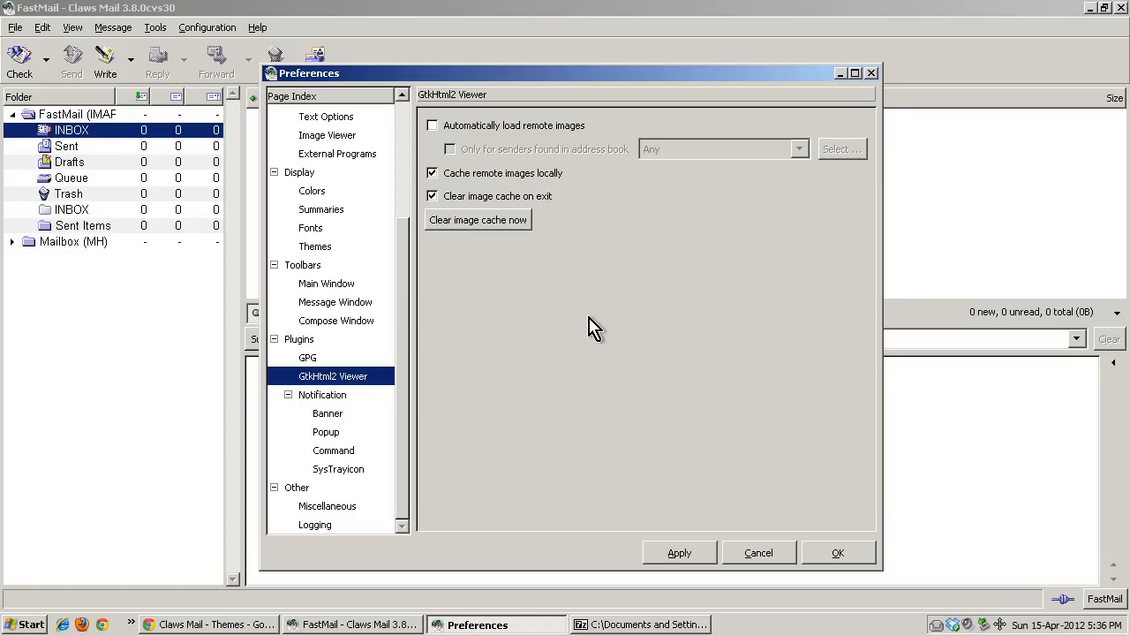
{"action": "mouse_move", "coordinate": [483, 208]}
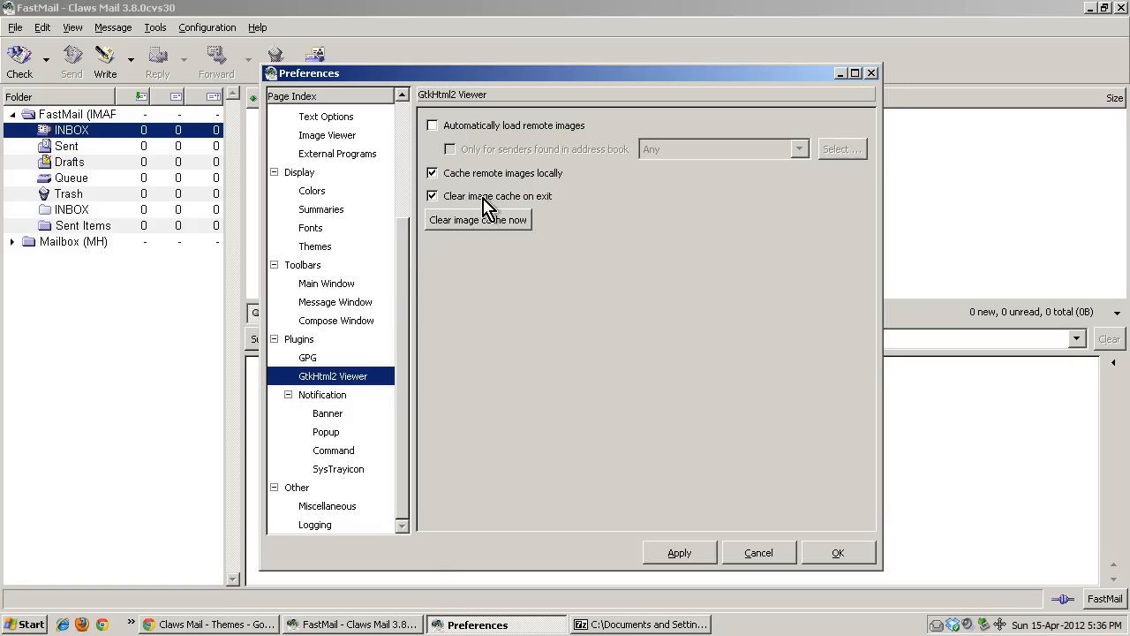
{"action": "mouse_move", "coordinate": [472, 208]}
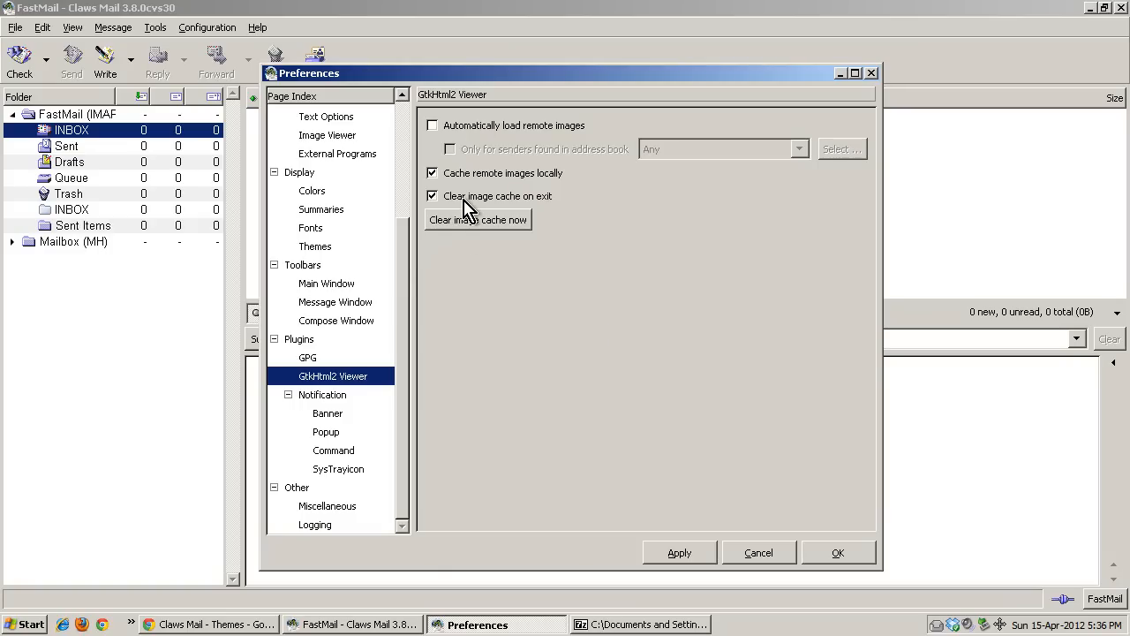
{"action": "left_click", "coordinate": [433, 195]}
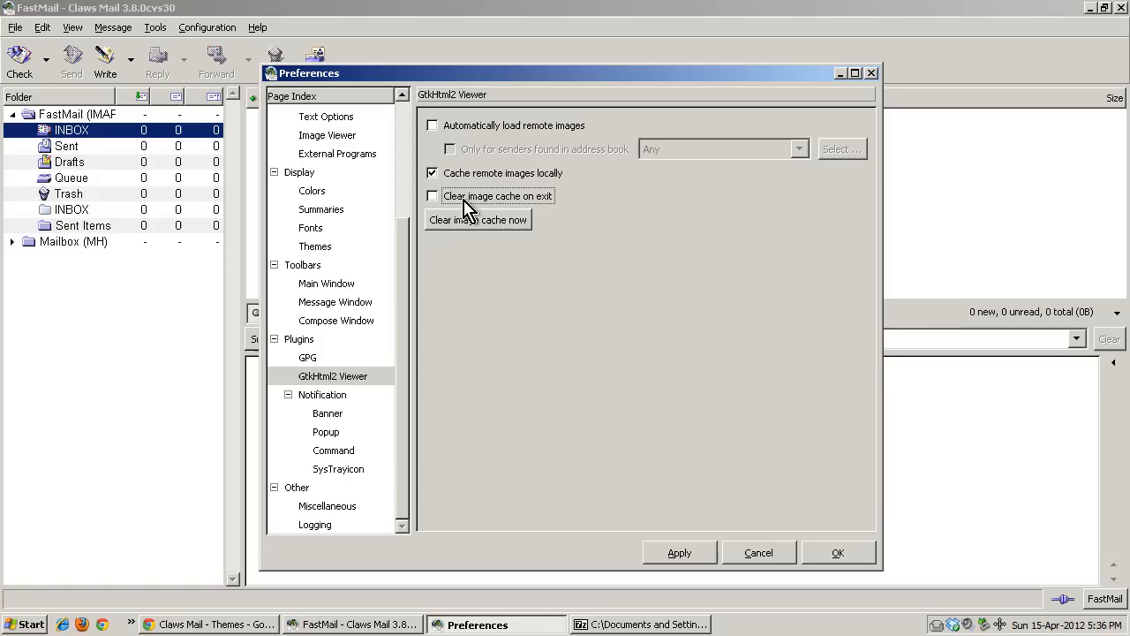
{"action": "left_click", "coordinate": [432, 195]}
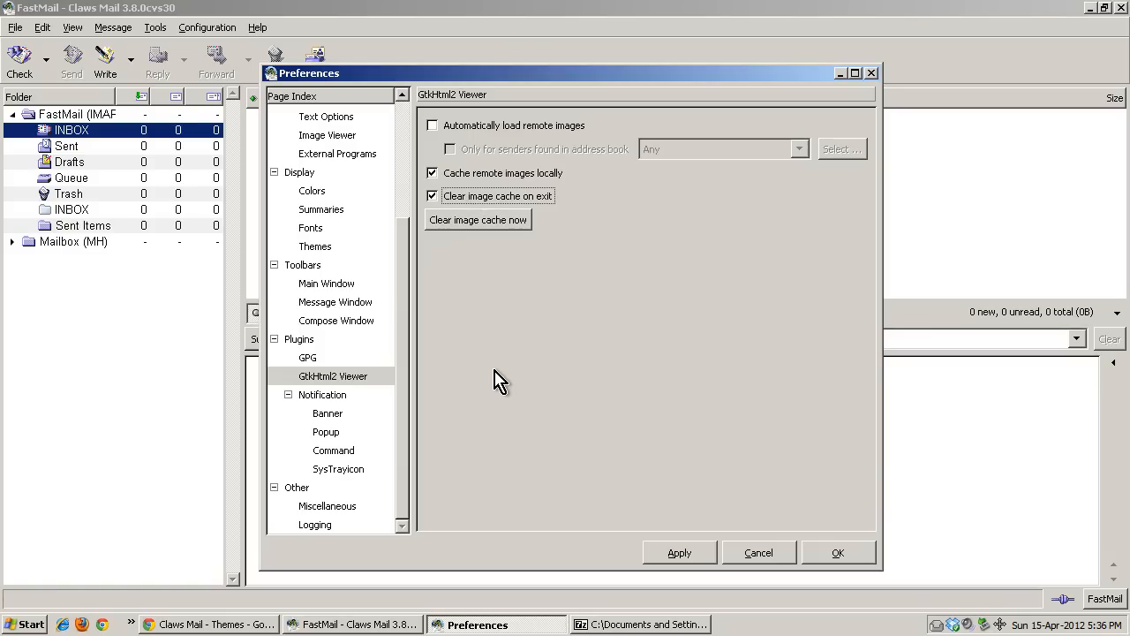
{"action": "mouse_move", "coordinate": [466, 369]}
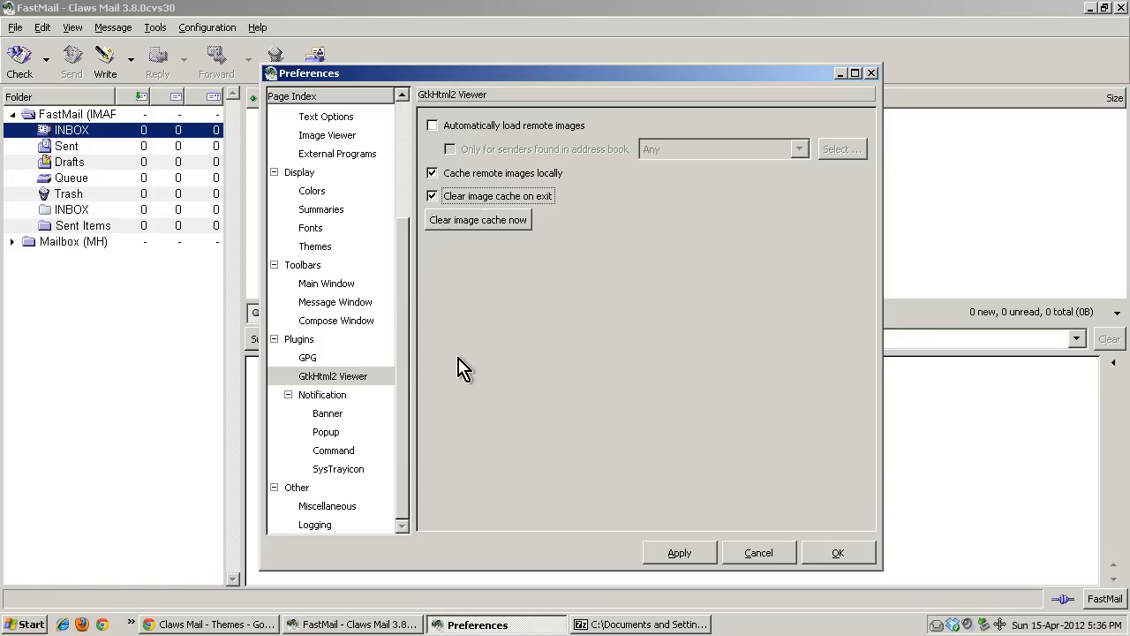
{"action": "mouse_move", "coordinate": [475, 375]}
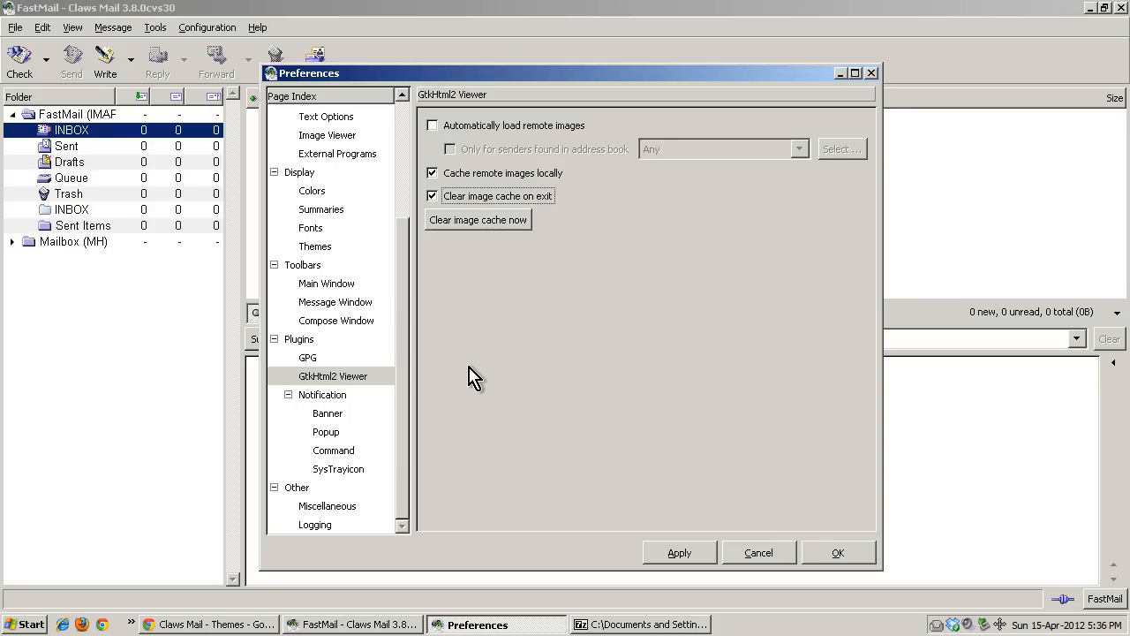
{"action": "mouse_move", "coordinate": [353, 370]}
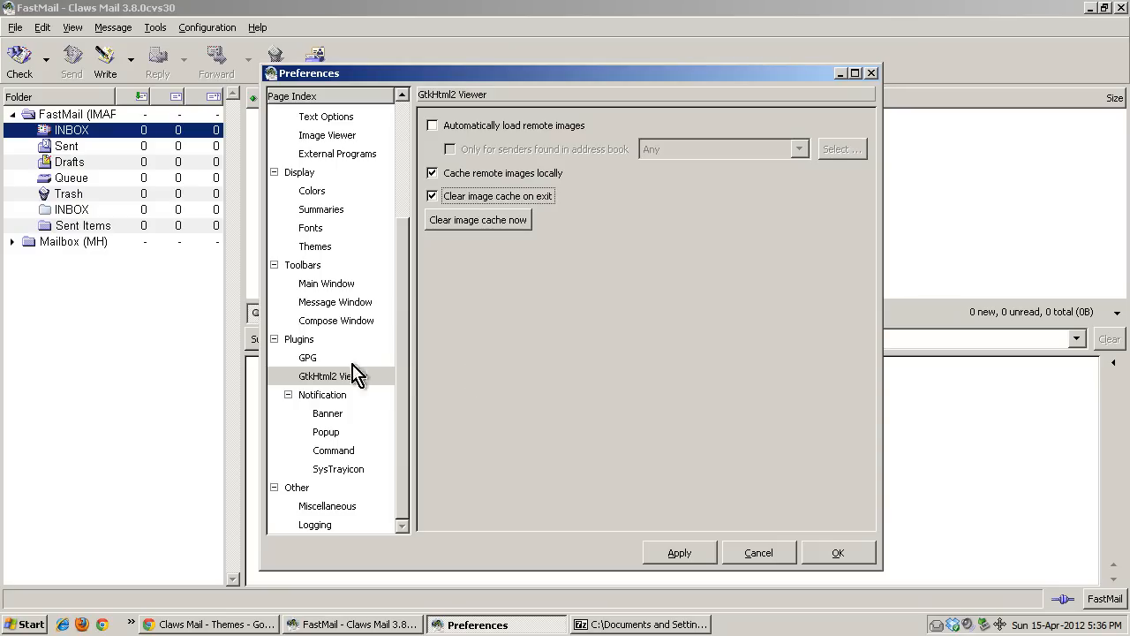
Open the Notification plugin page with mail, news, RSS and calendar folders included.
{"action": "left_click", "coordinate": [322, 395]}
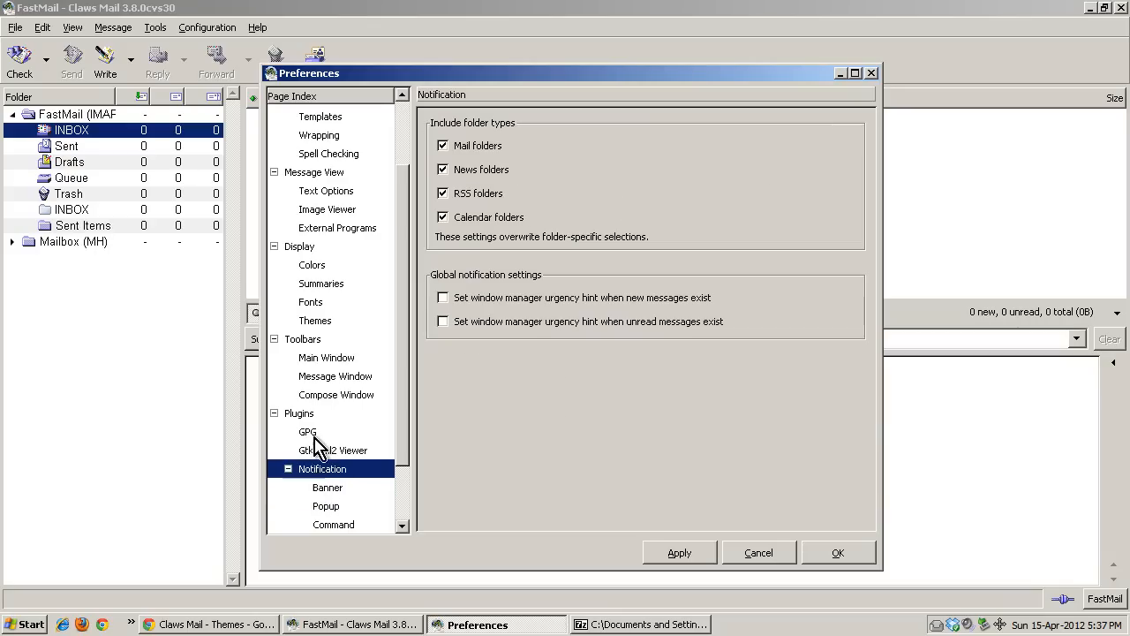
{"action": "mouse_move", "coordinate": [498, 132]}
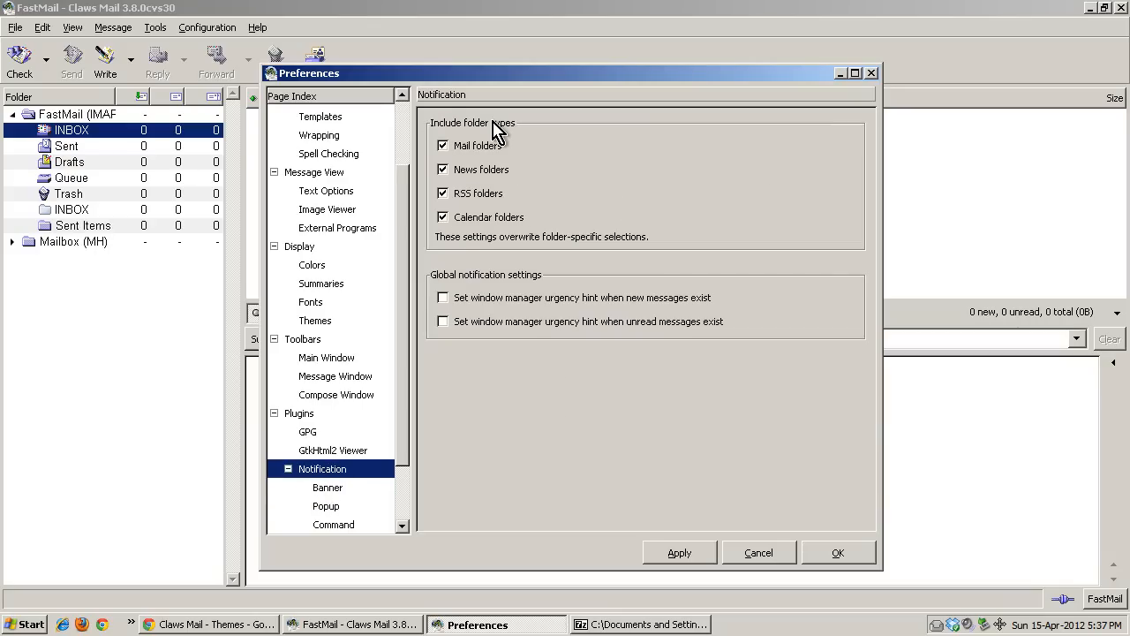
{"action": "mouse_move", "coordinate": [475, 216]}
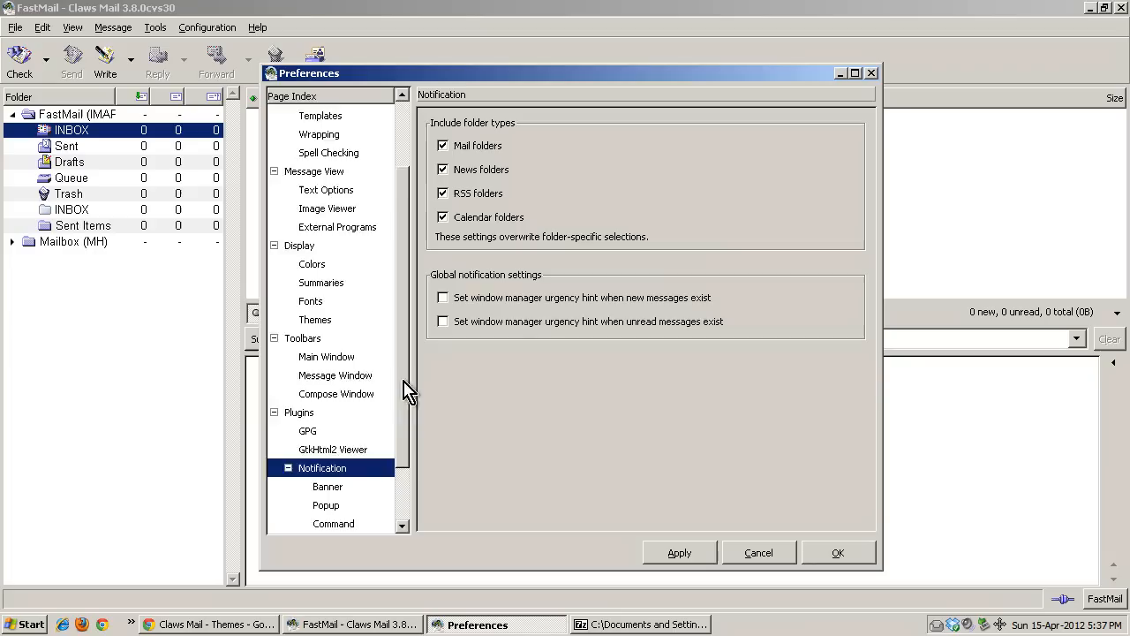
Set the notification banner's Show banner option from Never to Always.
{"action": "left_click", "coordinate": [327, 485]}
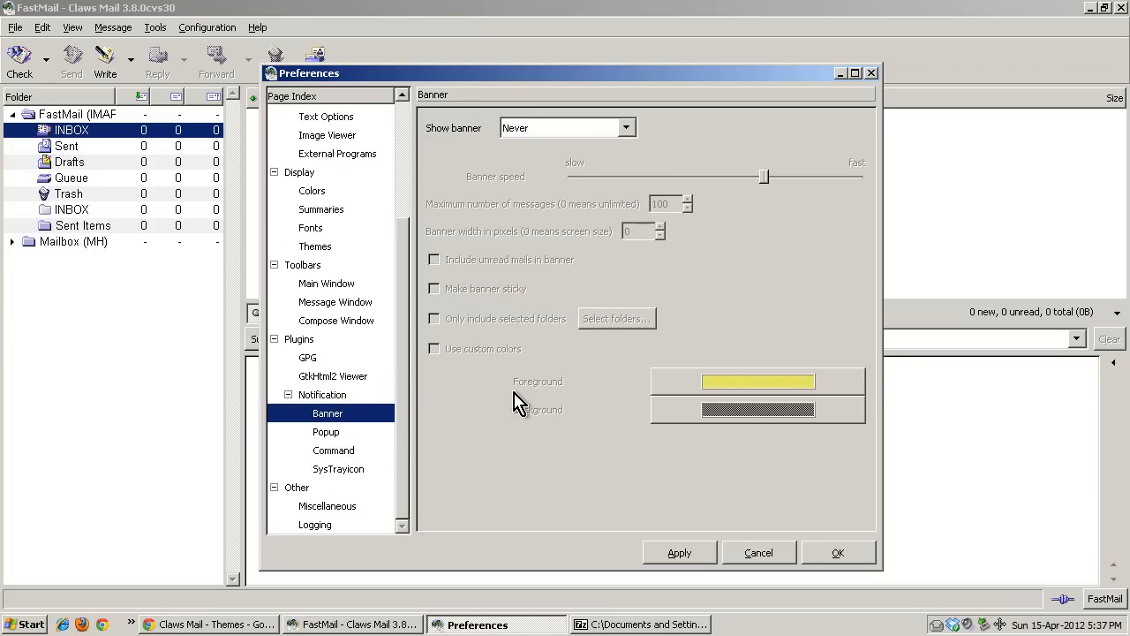
{"action": "mouse_move", "coordinate": [514, 401]}
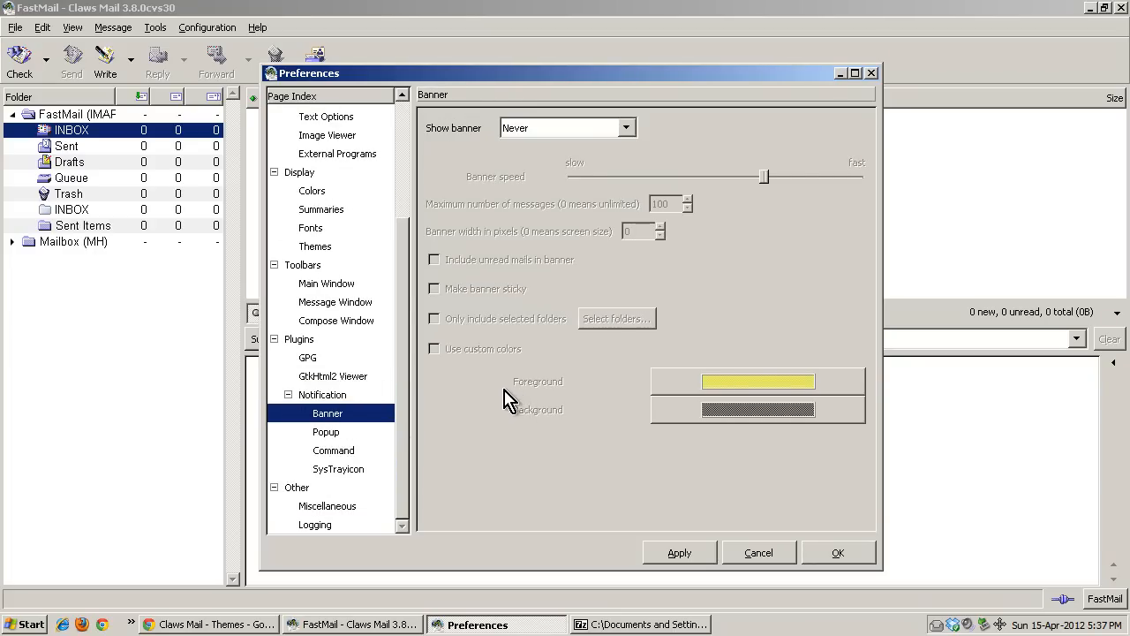
{"action": "left_click", "coordinate": [626, 128]}
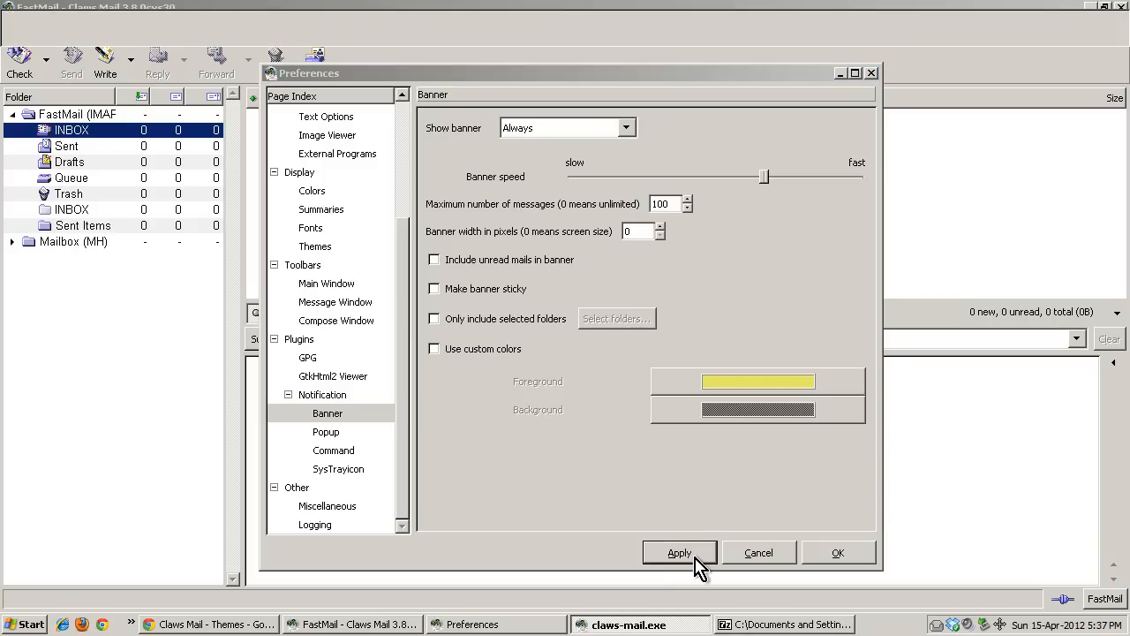
{"action": "mouse_move", "coordinate": [576, 181]}
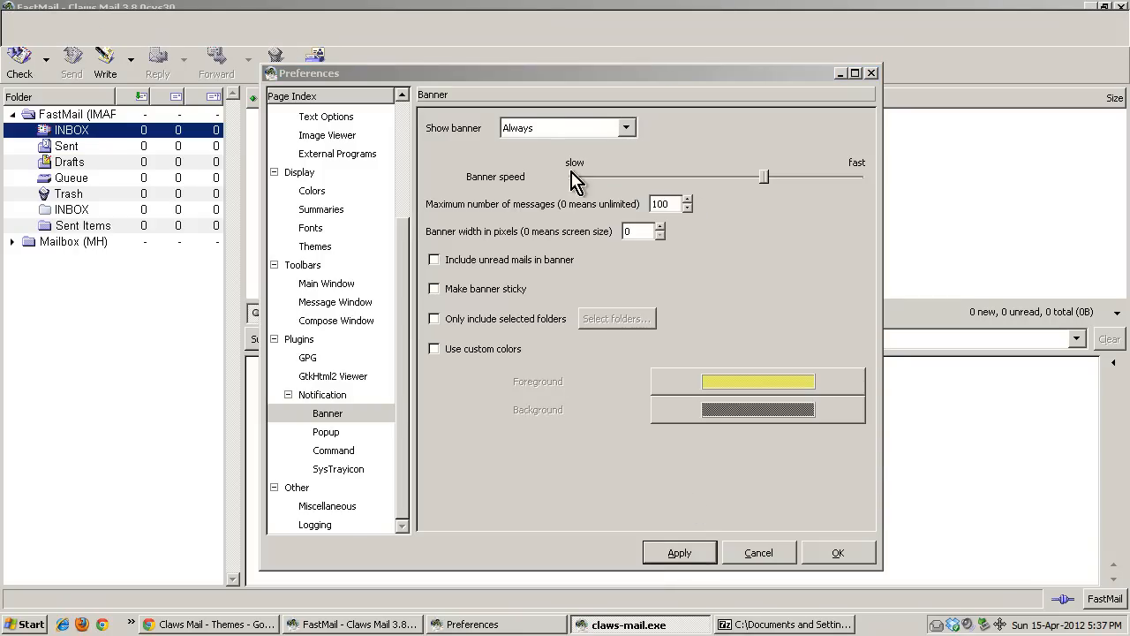
{"action": "left_click", "coordinate": [625, 128]}
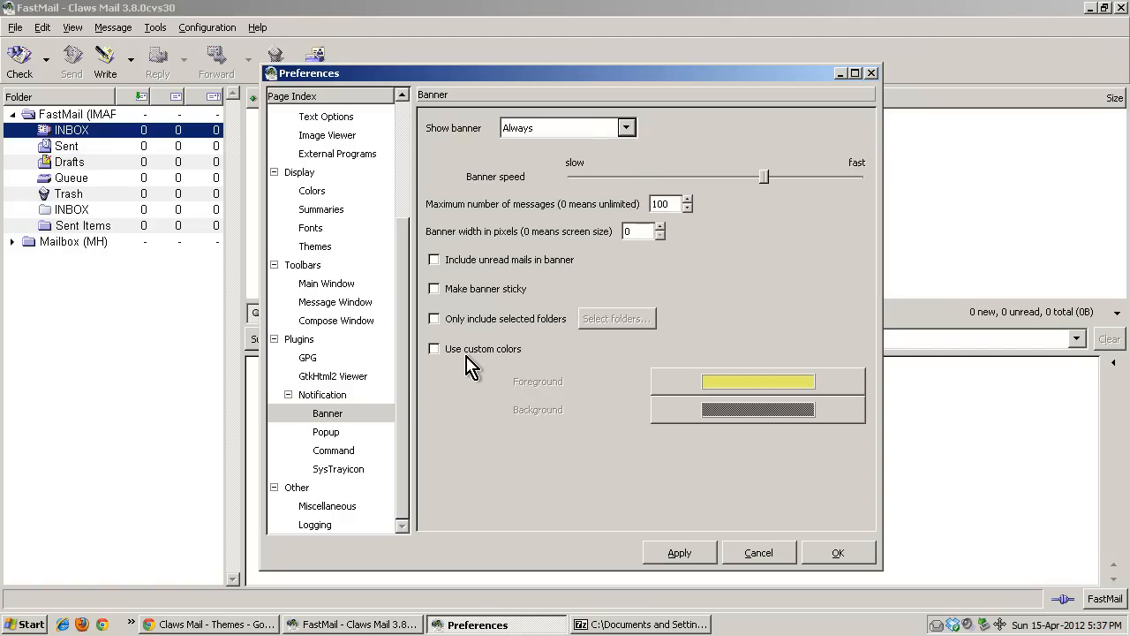
Enable custom banner colours with black text on a yellow background and apply.
{"action": "left_click", "coordinate": [433, 348]}
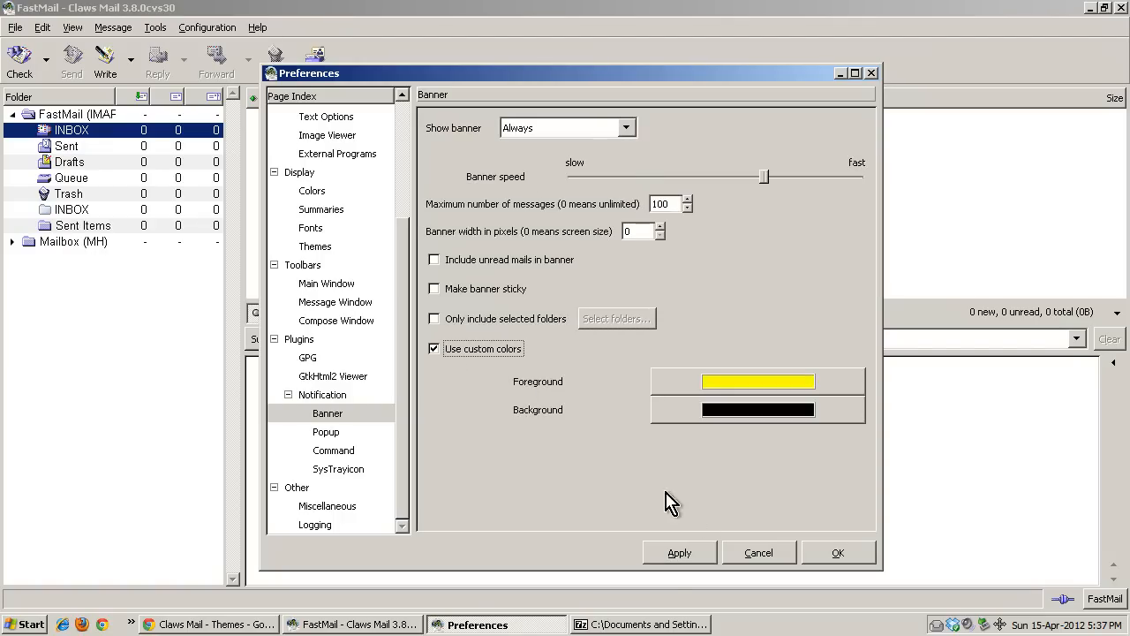
{"action": "left_click", "coordinate": [679, 552]}
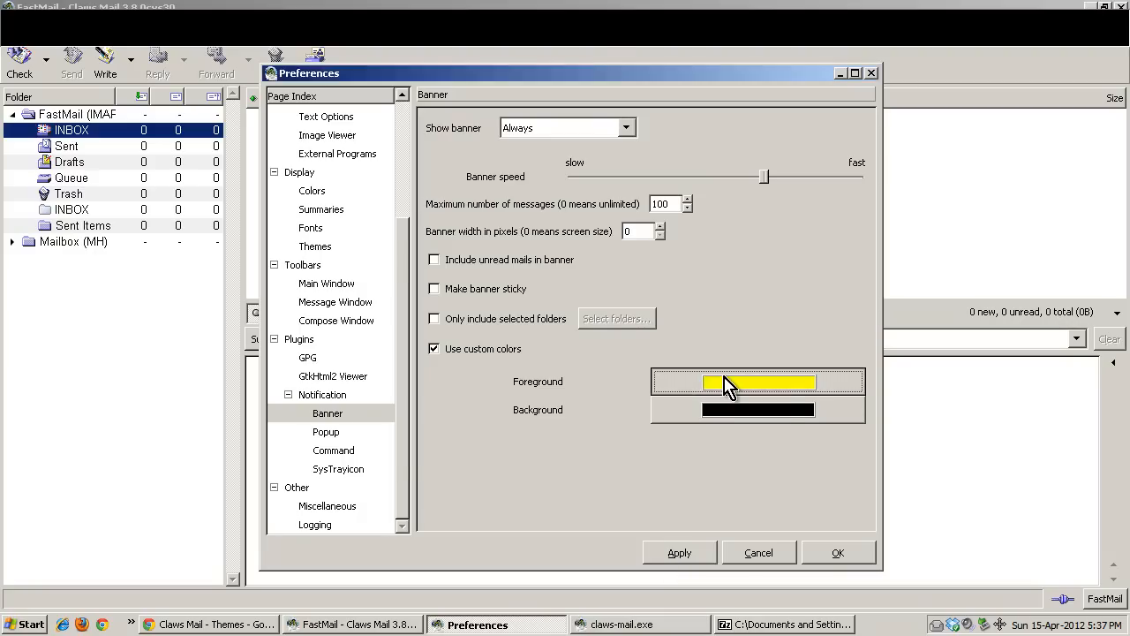
{"action": "left_click", "coordinate": [757, 380]}
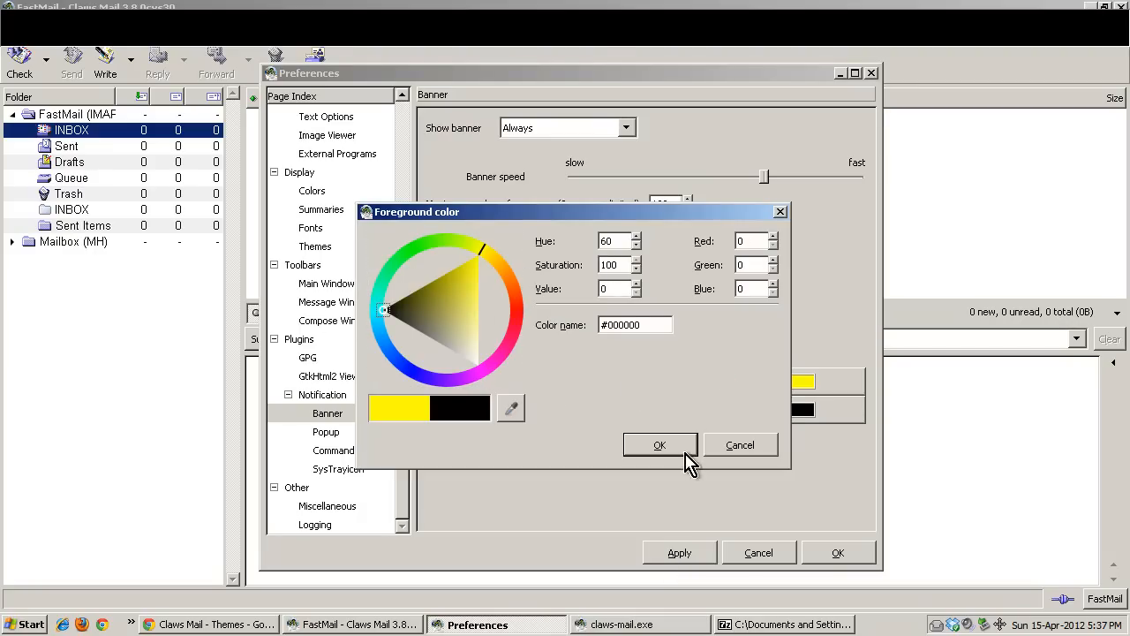
{"action": "left_click", "coordinate": [659, 444]}
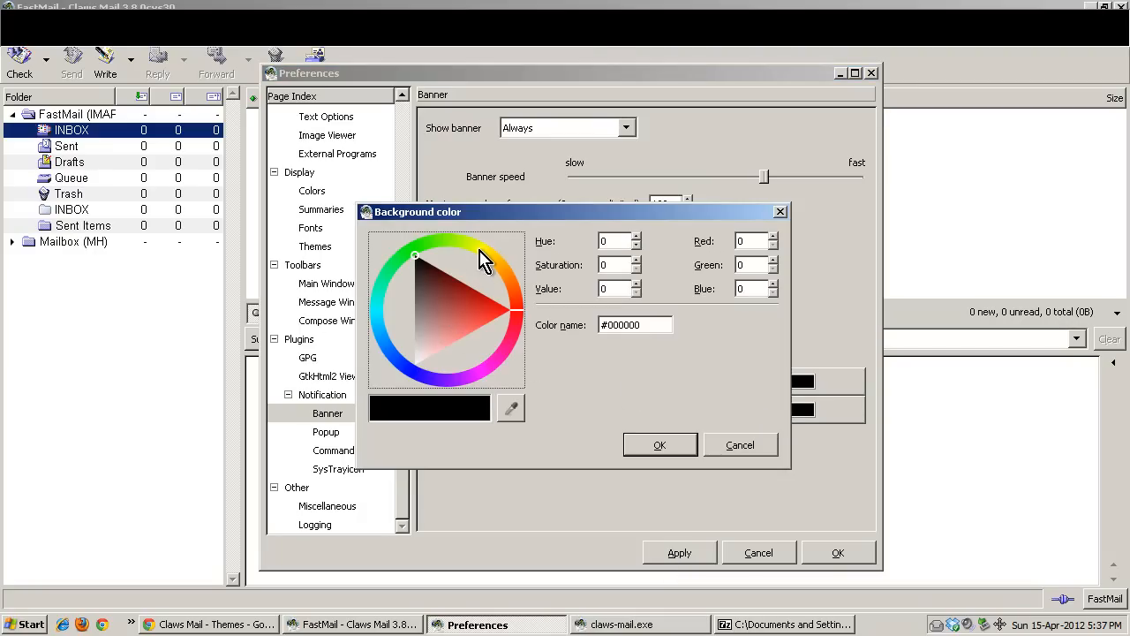
{"action": "left_click", "coordinate": [658, 444]}
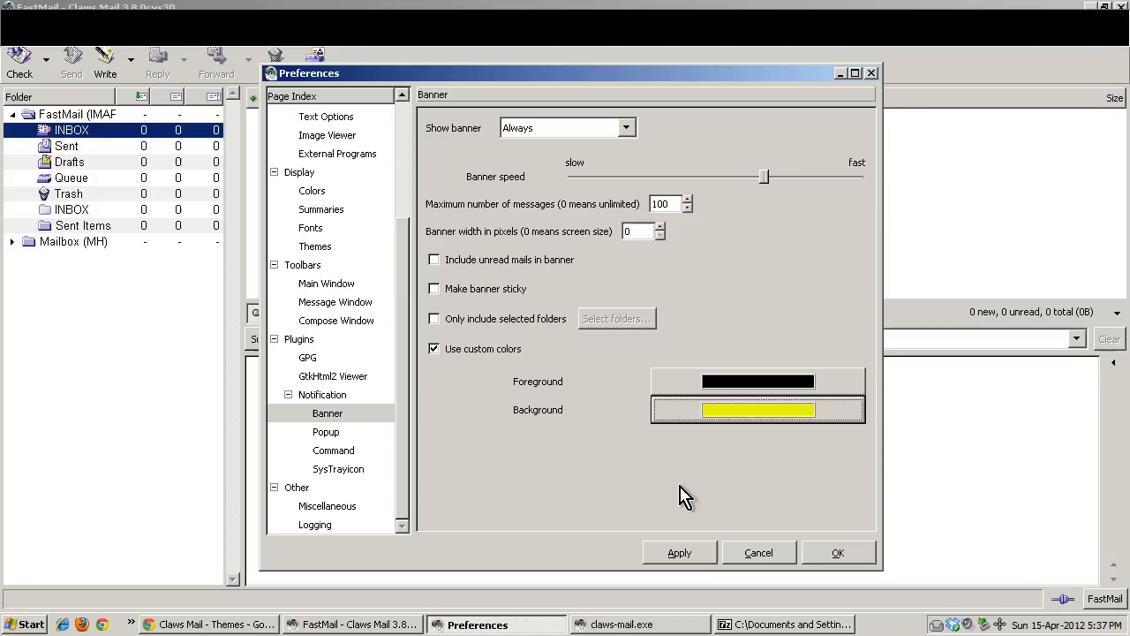
{"action": "left_click", "coordinate": [678, 552]}
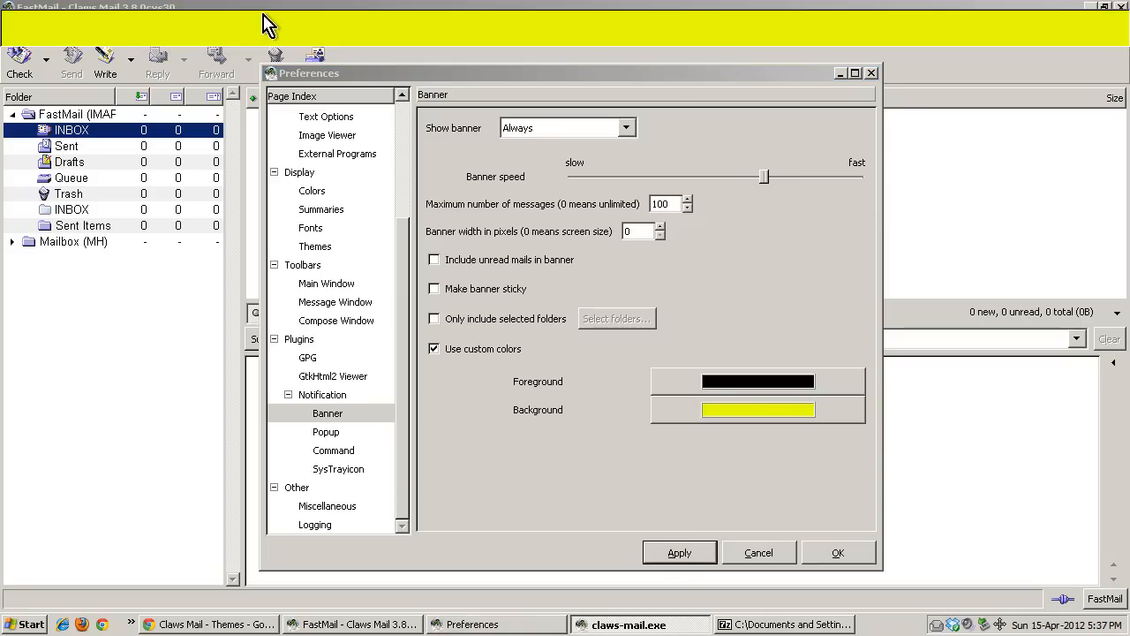
{"action": "mouse_move", "coordinate": [610, 238]}
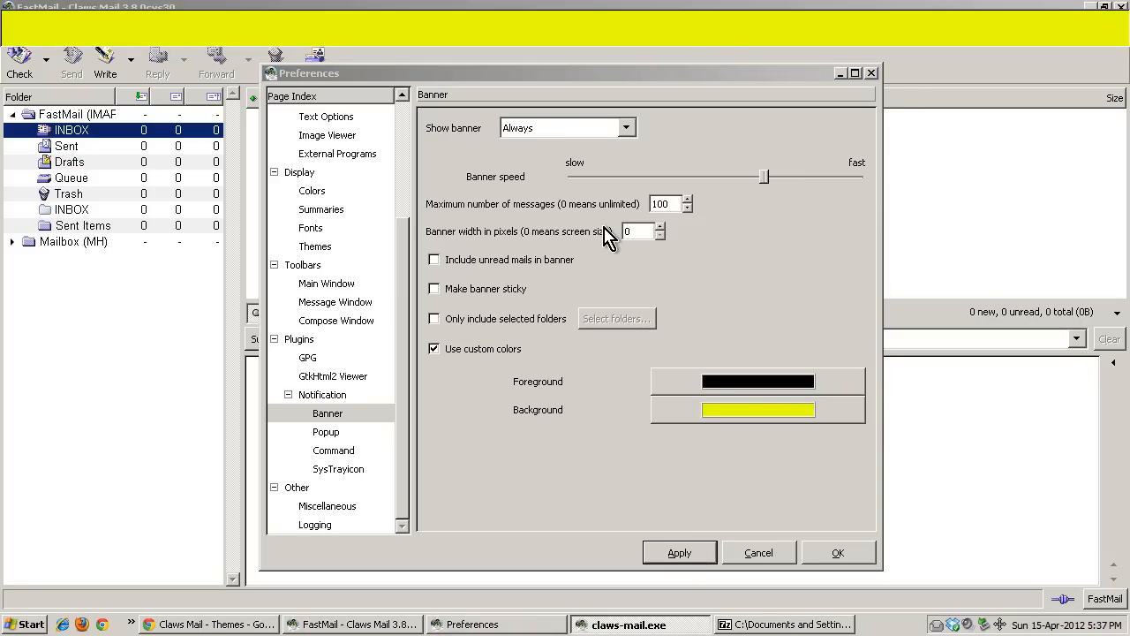
{"action": "mouse_move", "coordinate": [589, 357]}
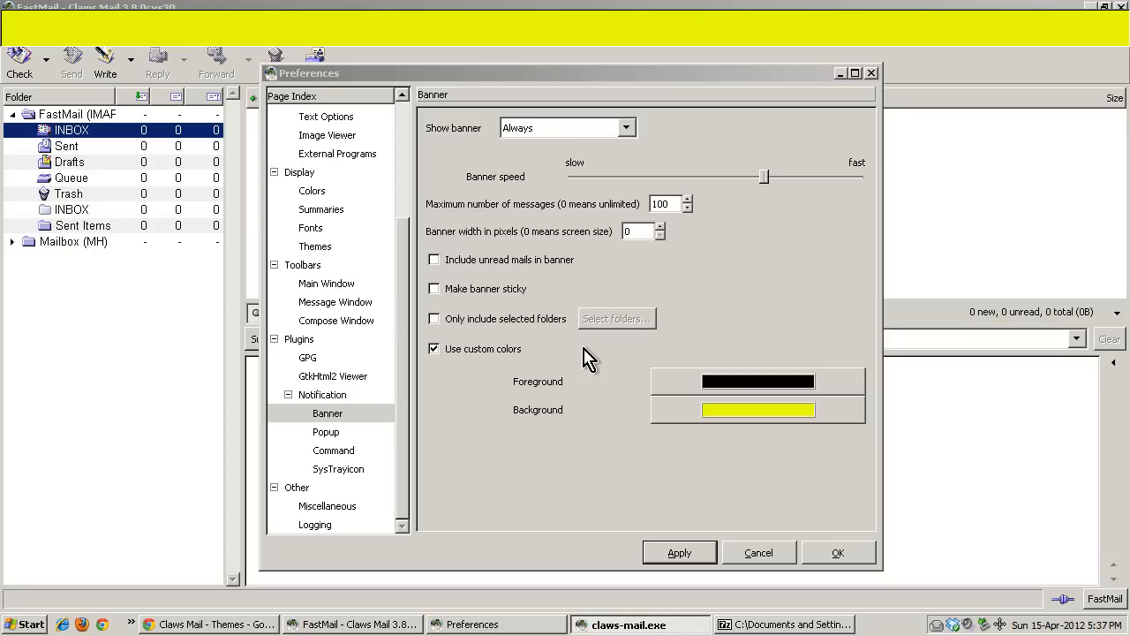
{"action": "mouse_move", "coordinate": [93, 44]}
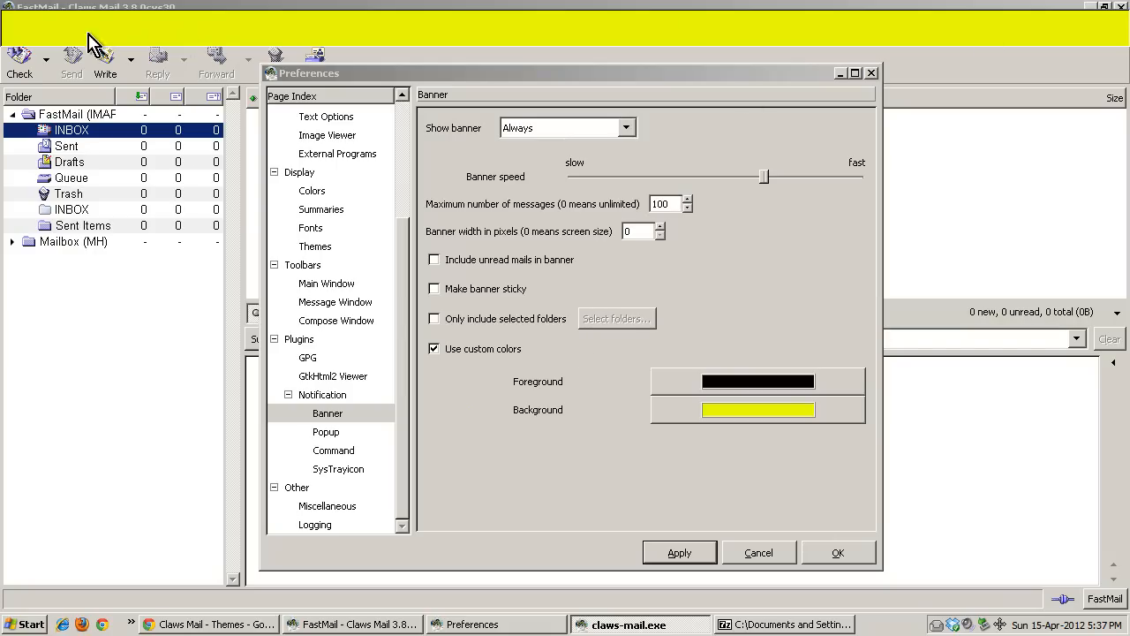
{"action": "mouse_move", "coordinate": [488, 212]}
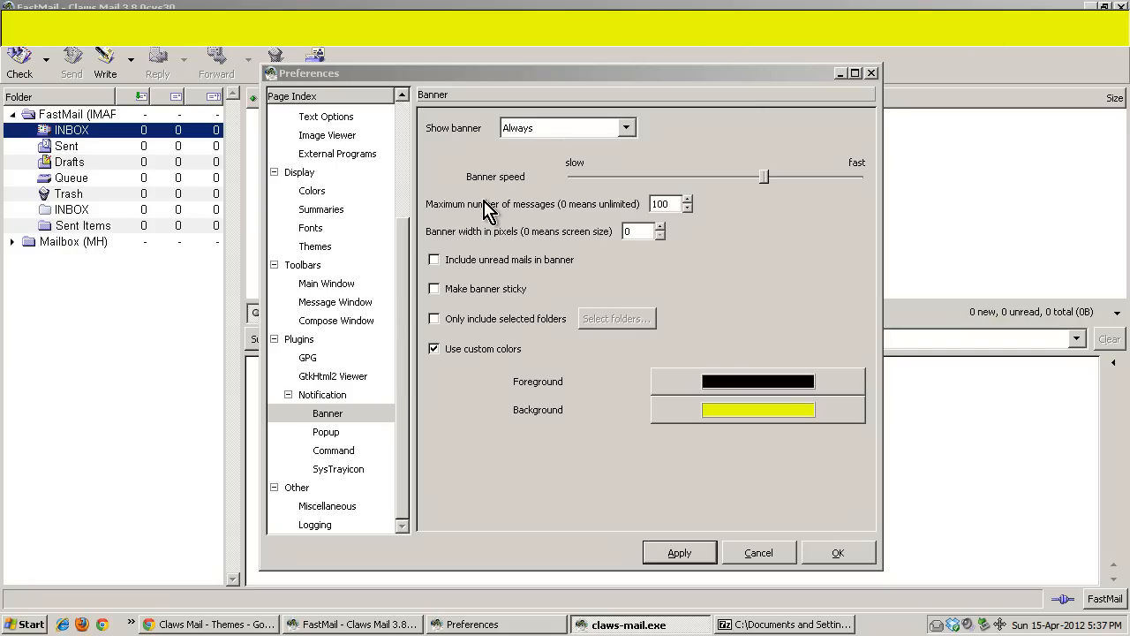
{"action": "mouse_move", "coordinate": [547, 289]}
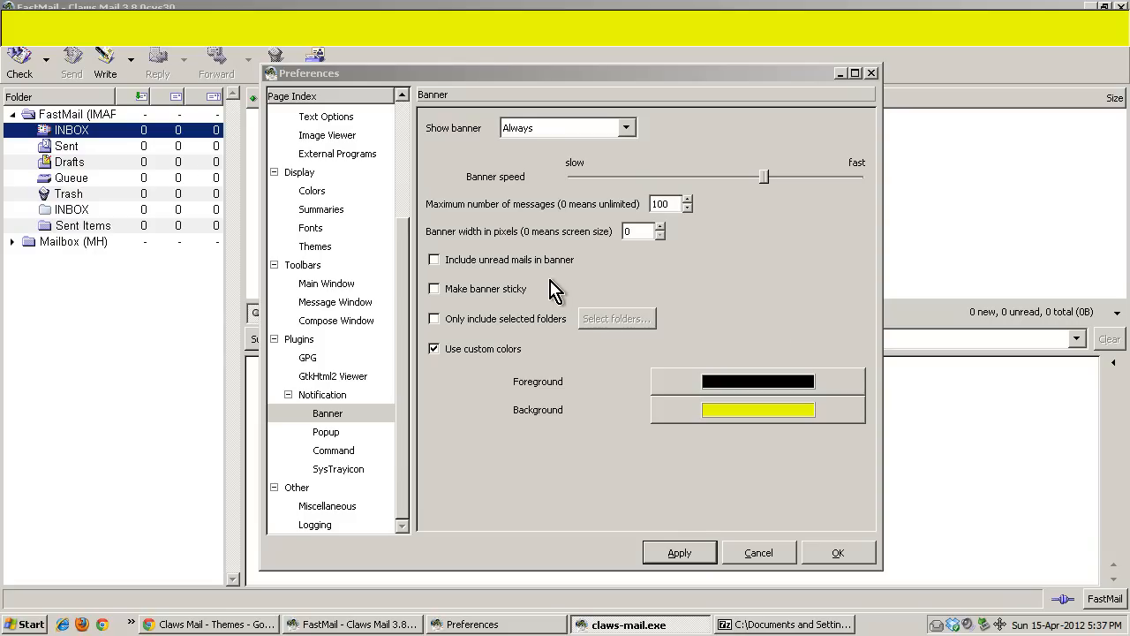
{"action": "mouse_move", "coordinate": [578, 441]}
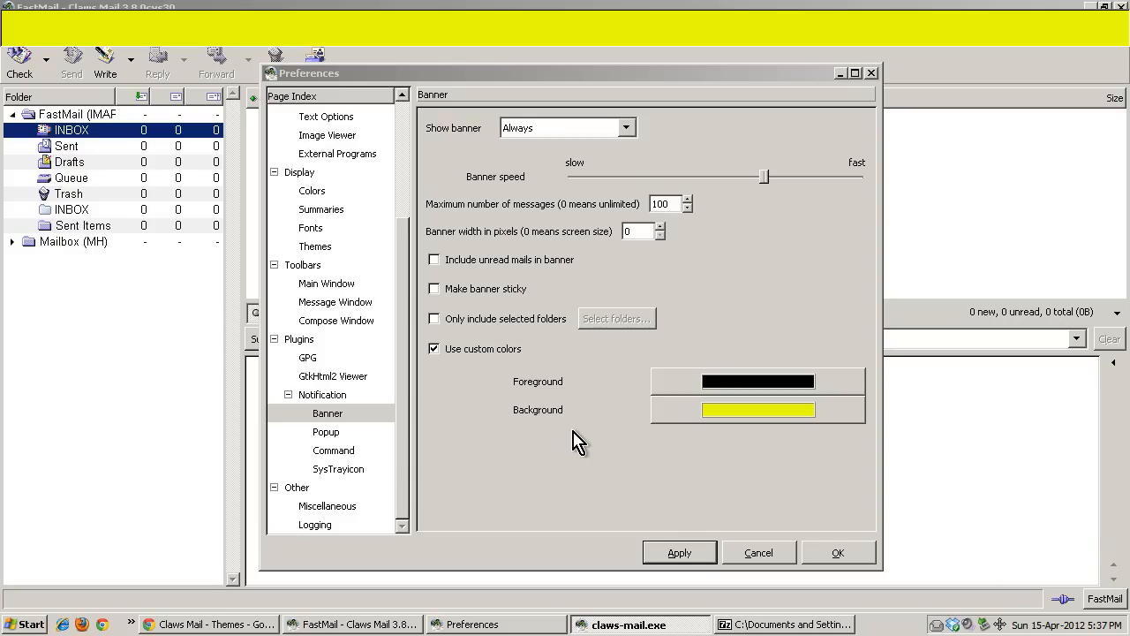
{"action": "mouse_move", "coordinate": [523, 223]}
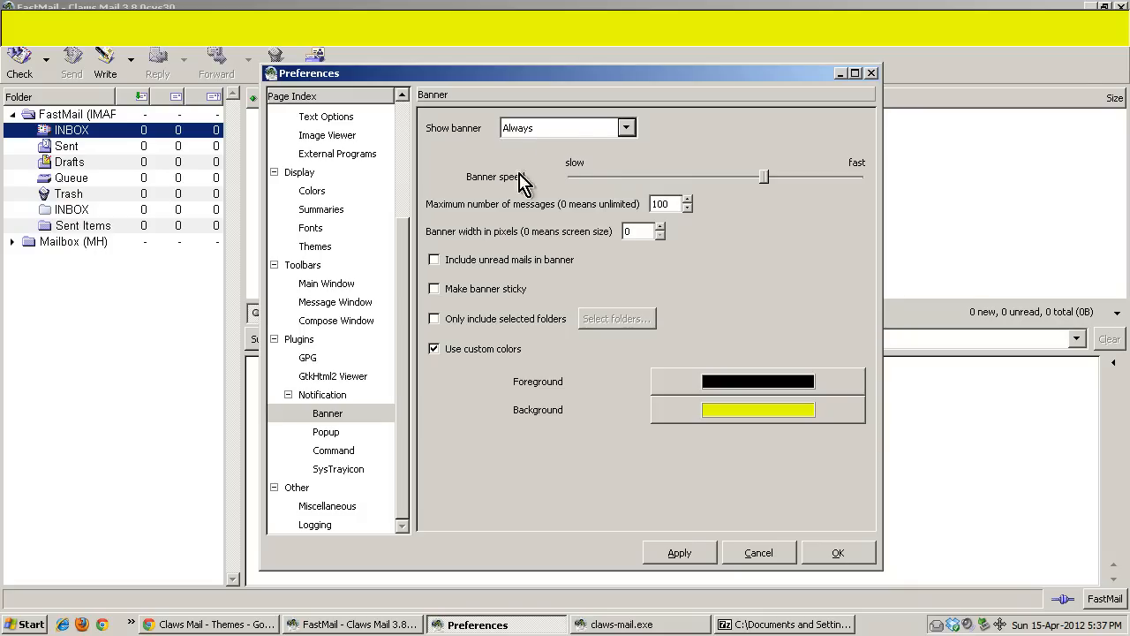
Set the banner to show only when not empty, include unread mails, then switch it to Never.
{"action": "left_click", "coordinate": [626, 127]}
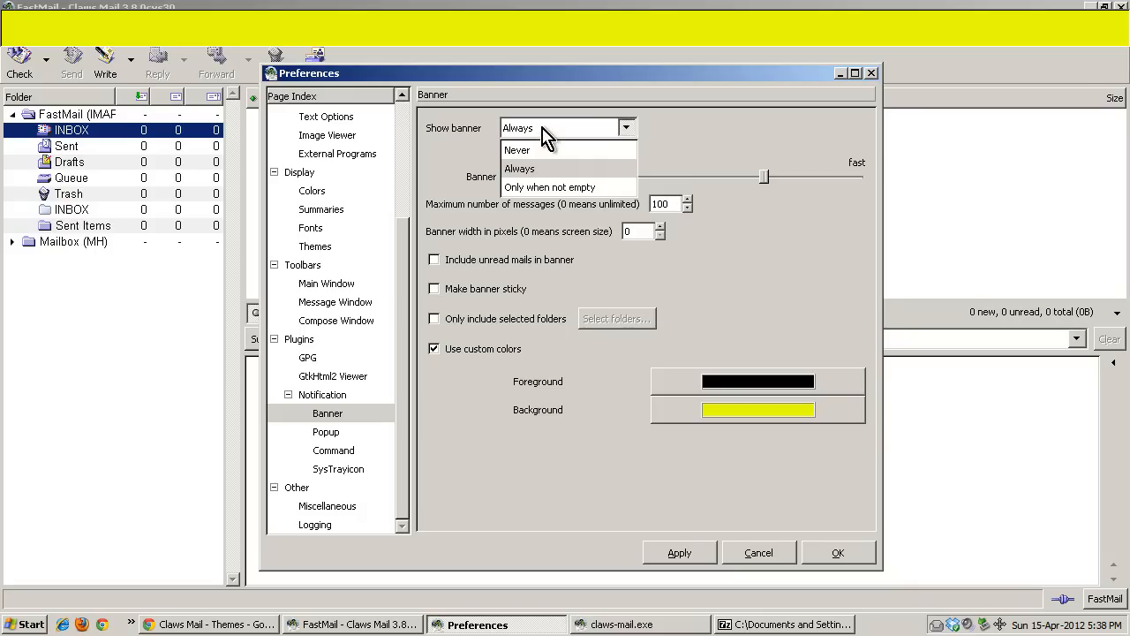
{"action": "mouse_move", "coordinate": [539, 187]}
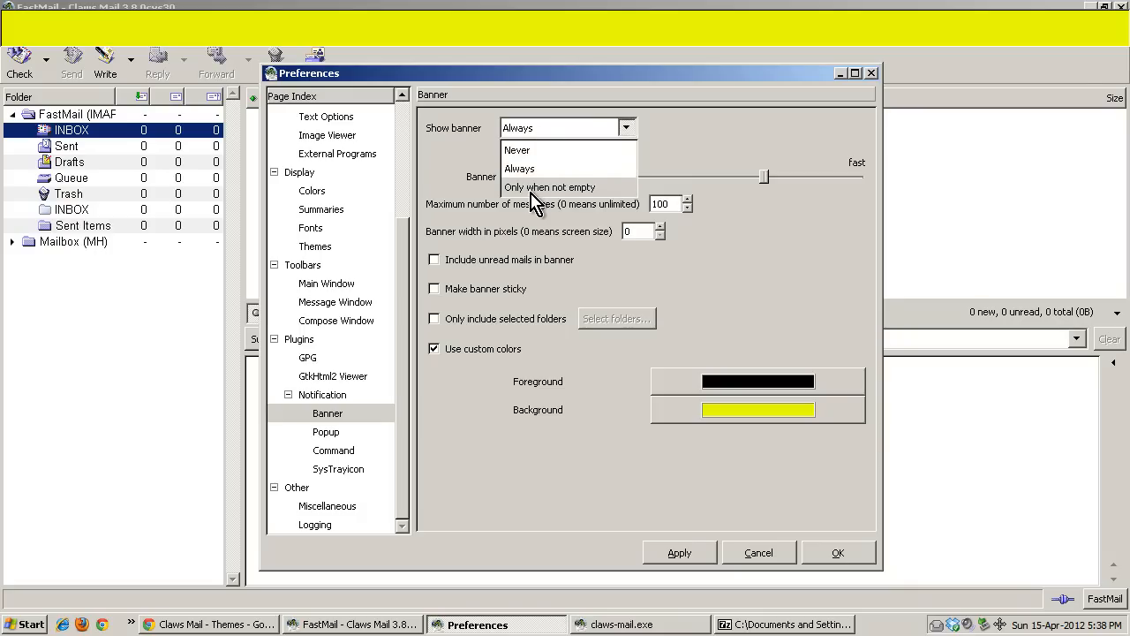
{"action": "left_click", "coordinate": [550, 186]}
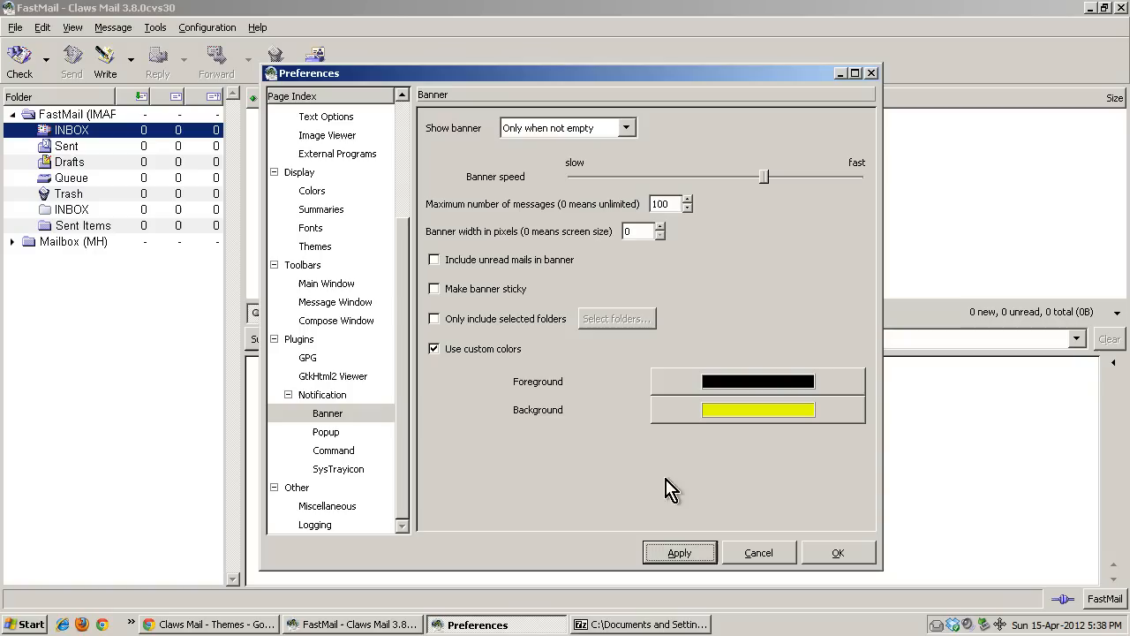
{"action": "mouse_move", "coordinate": [339, 57]}
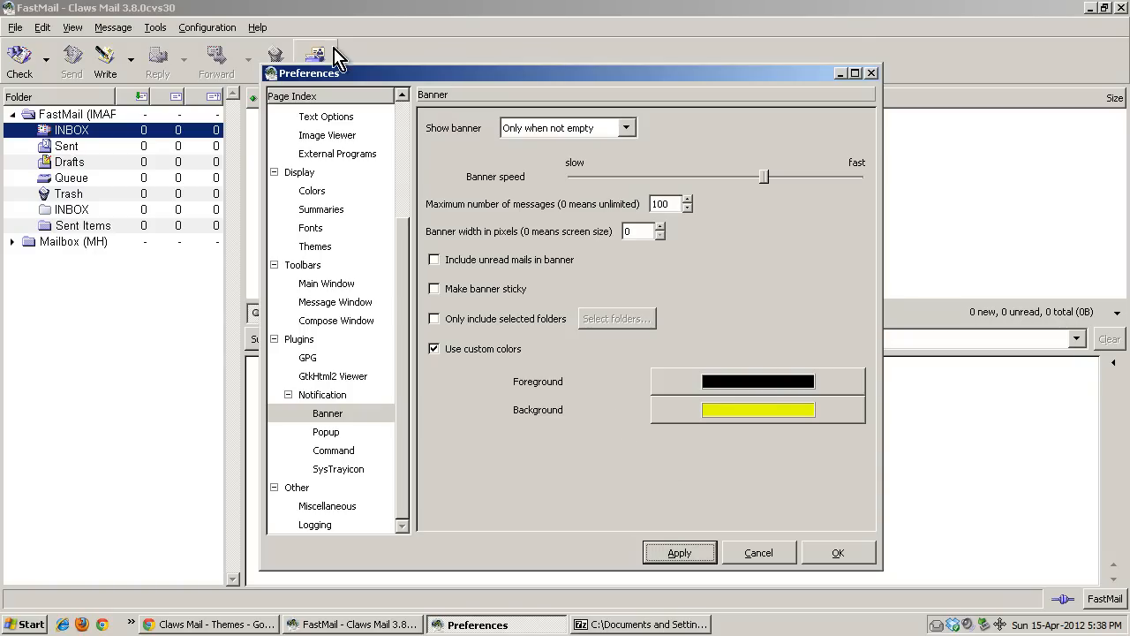
{"action": "mouse_move", "coordinate": [521, 260]}
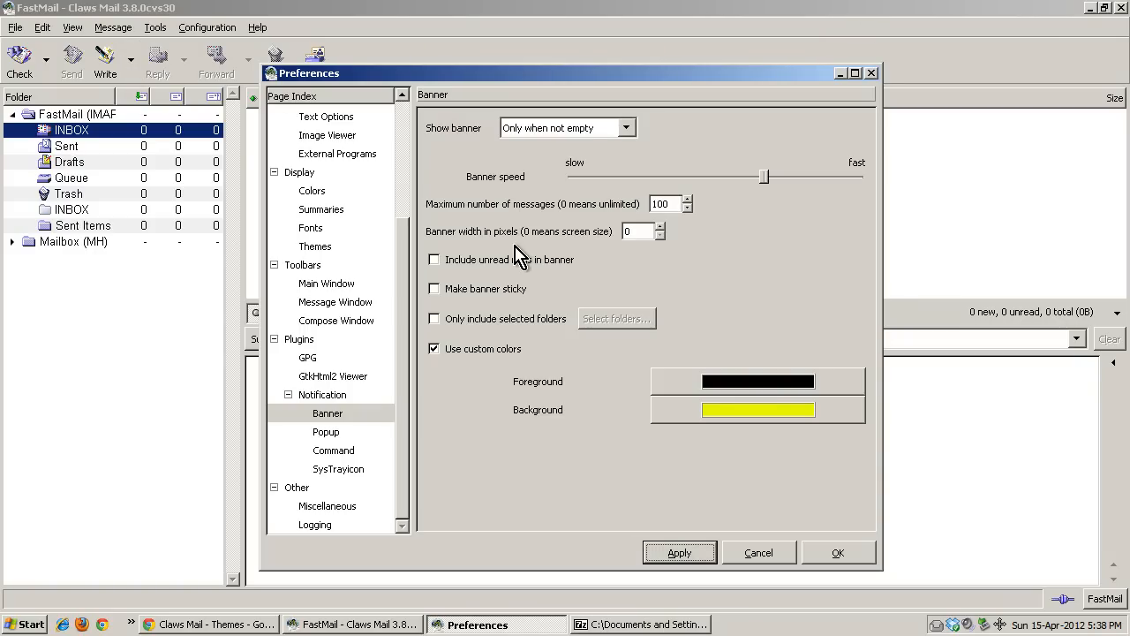
{"action": "mouse_move", "coordinate": [486, 305]}
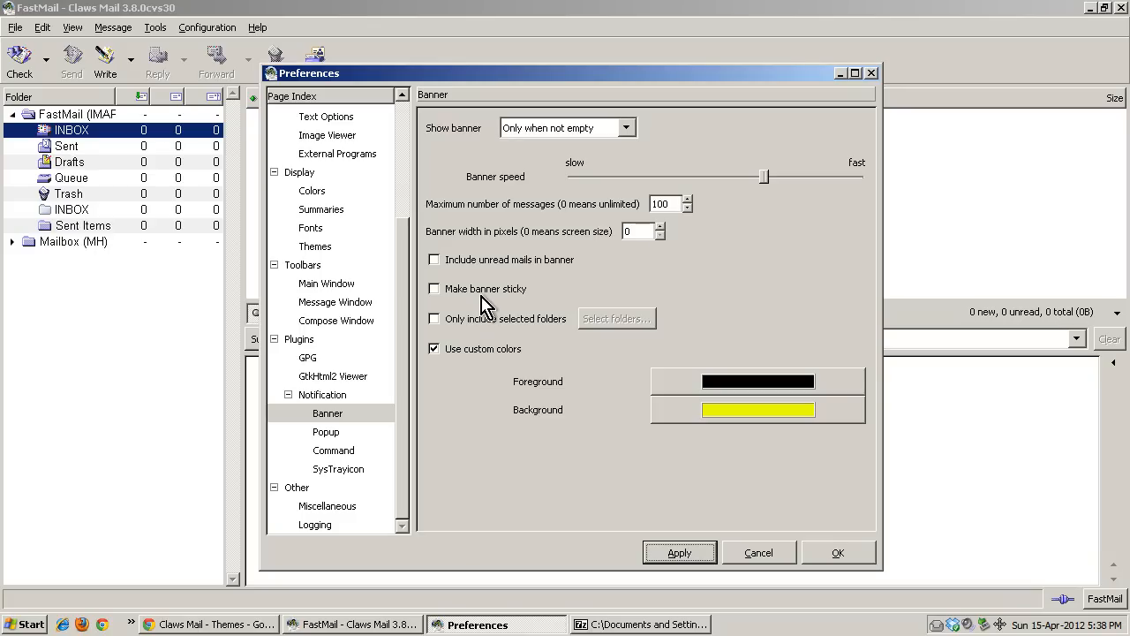
{"action": "mouse_move", "coordinate": [546, 417]}
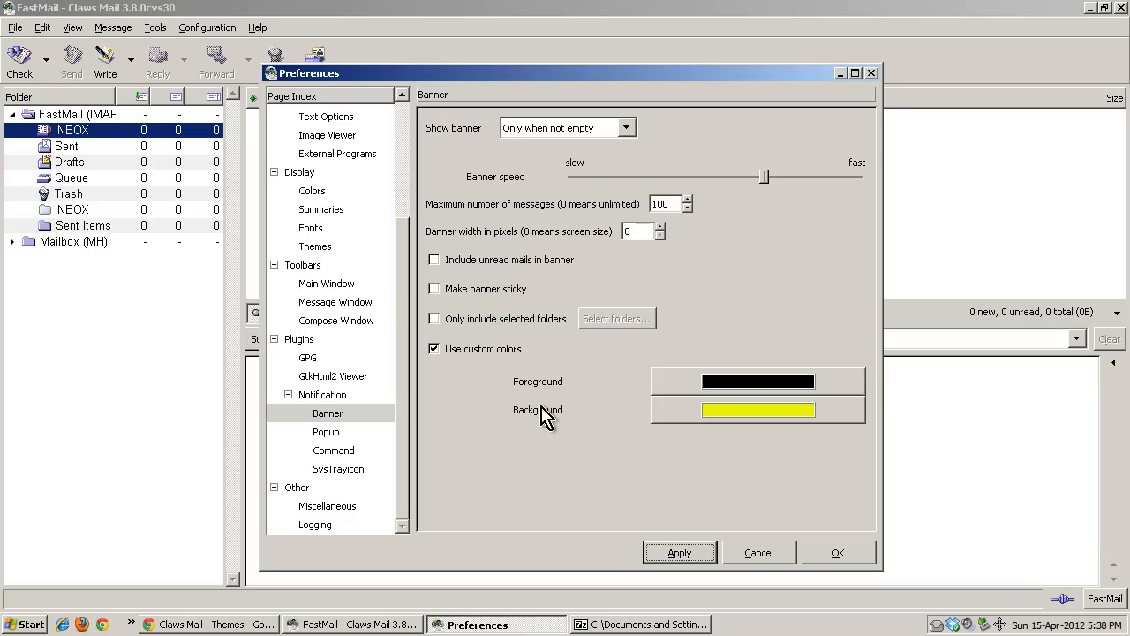
{"action": "left_click", "coordinate": [433, 259]}
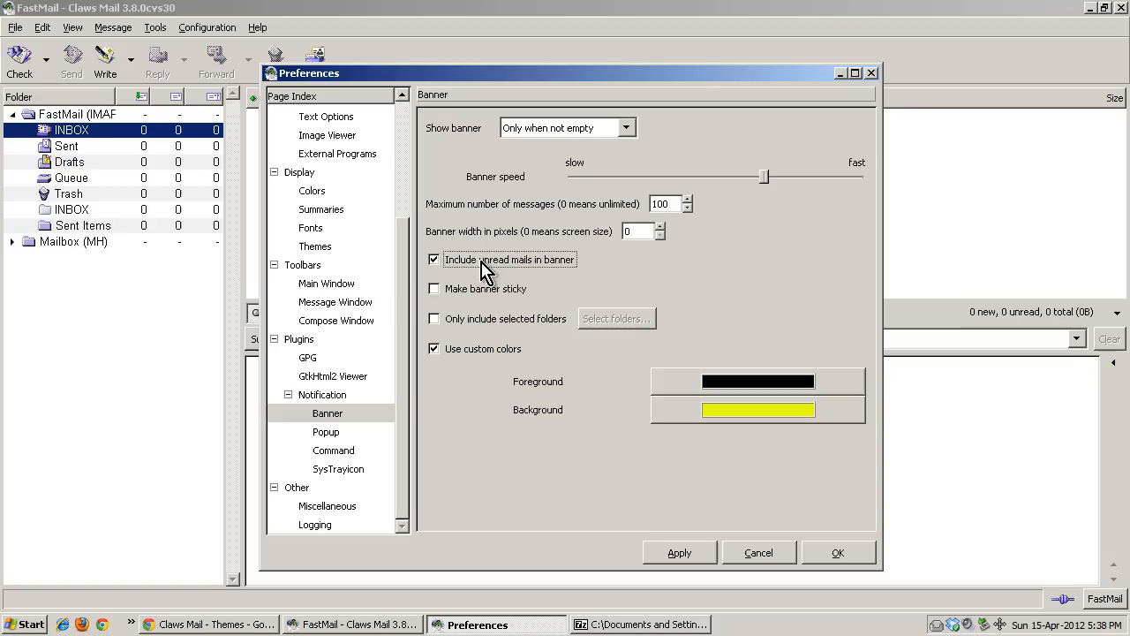
{"action": "mouse_move", "coordinate": [574, 269]}
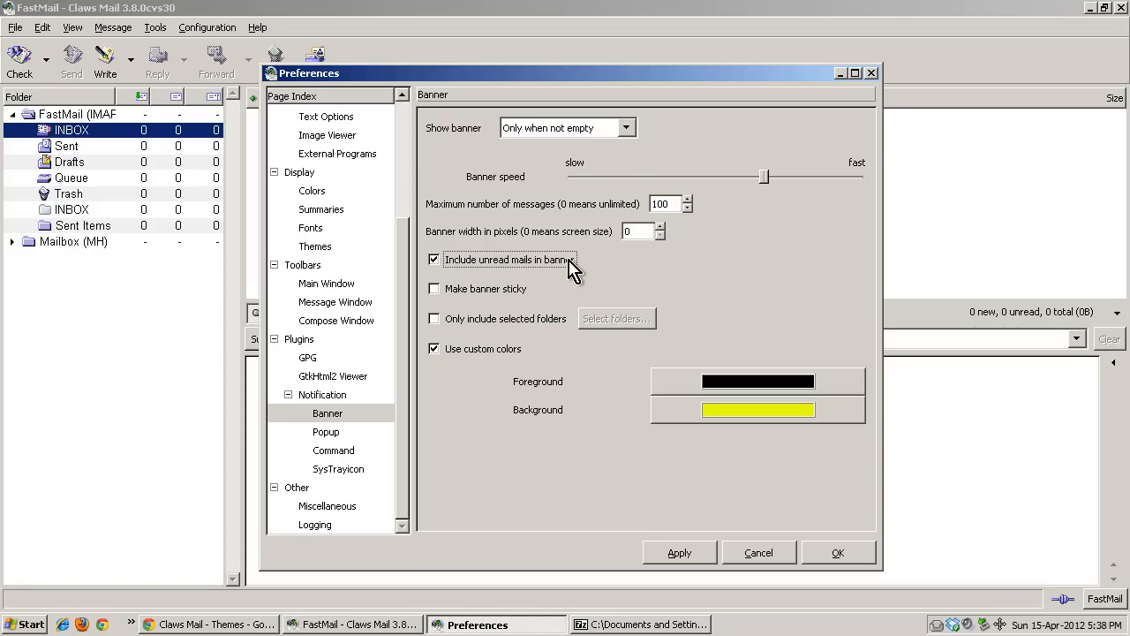
{"action": "mouse_move", "coordinate": [673, 293]}
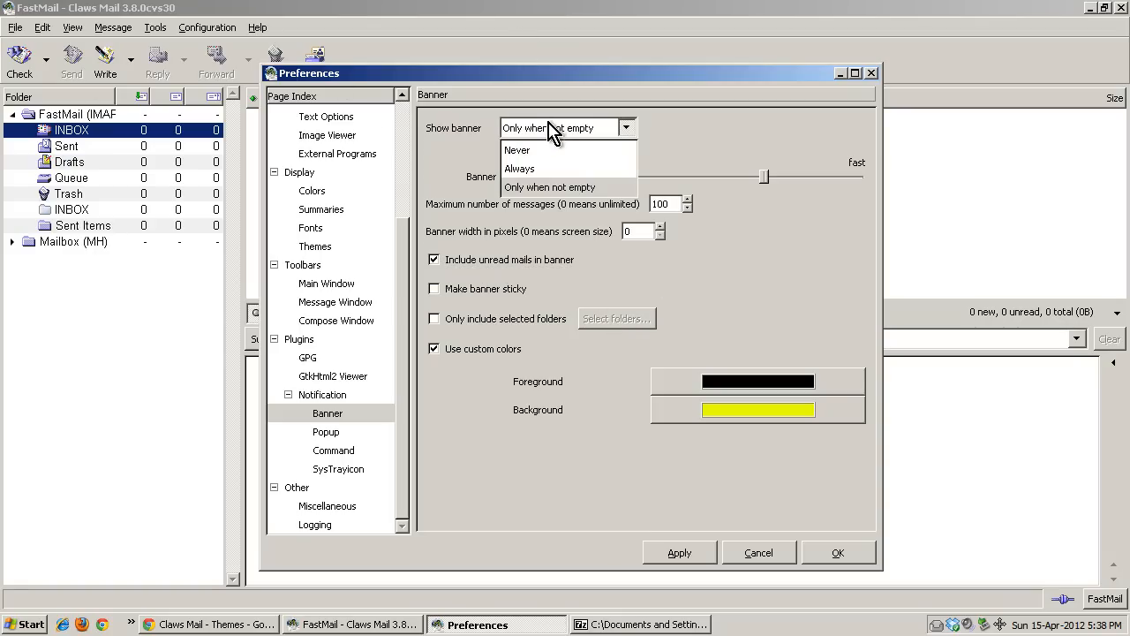
{"action": "left_click", "coordinate": [517, 149]}
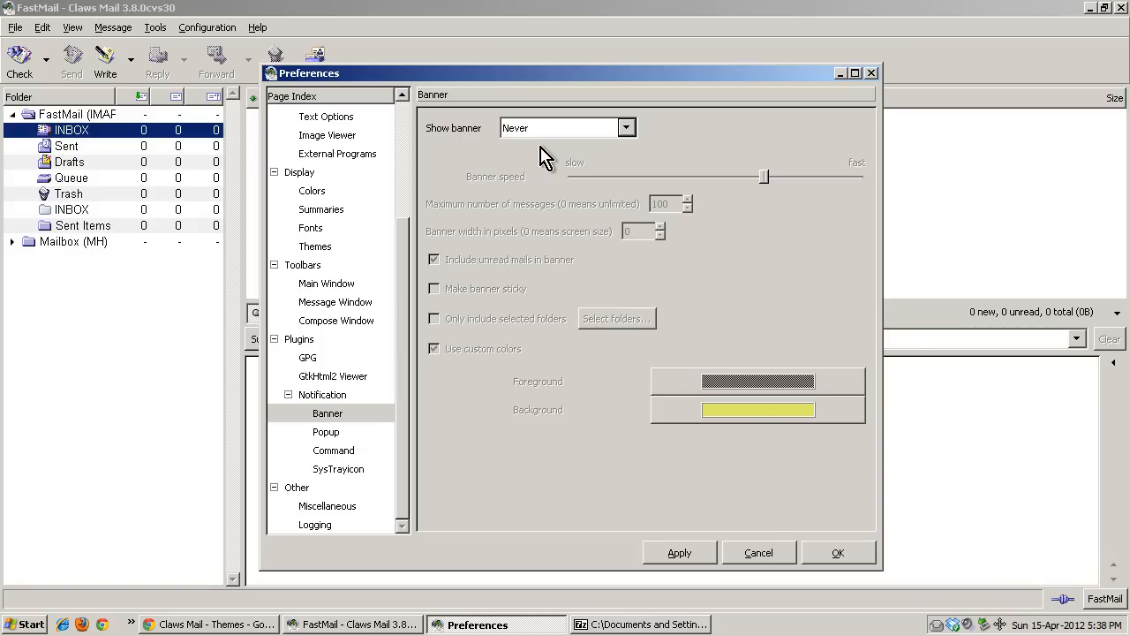
{"action": "left_click", "coordinate": [326, 431]}
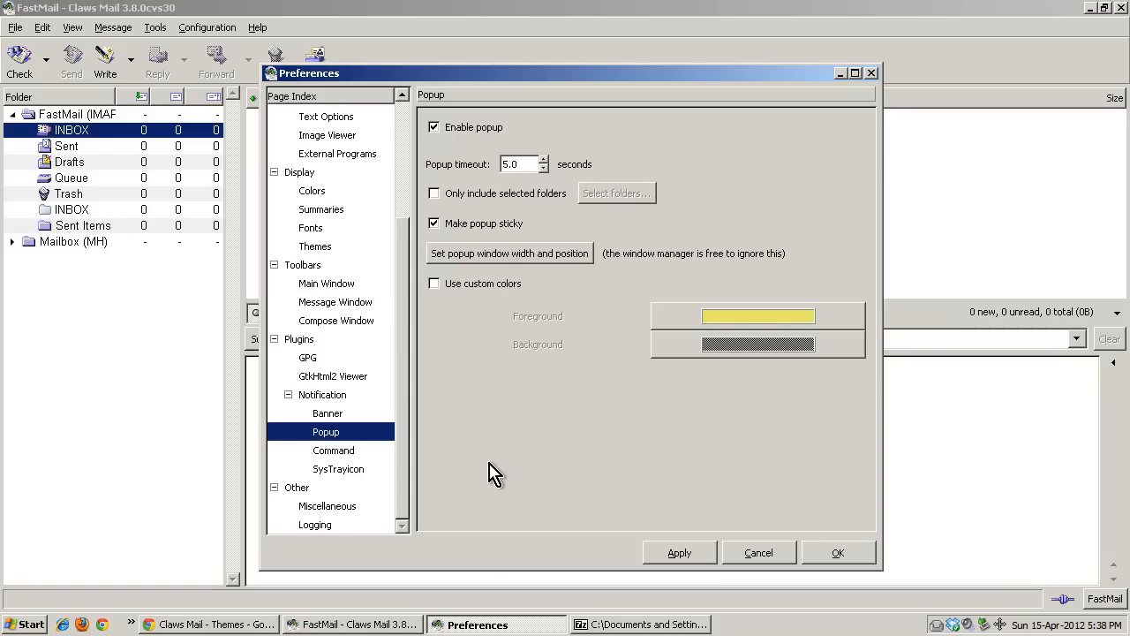
{"action": "mouse_move", "coordinate": [1043, 483]}
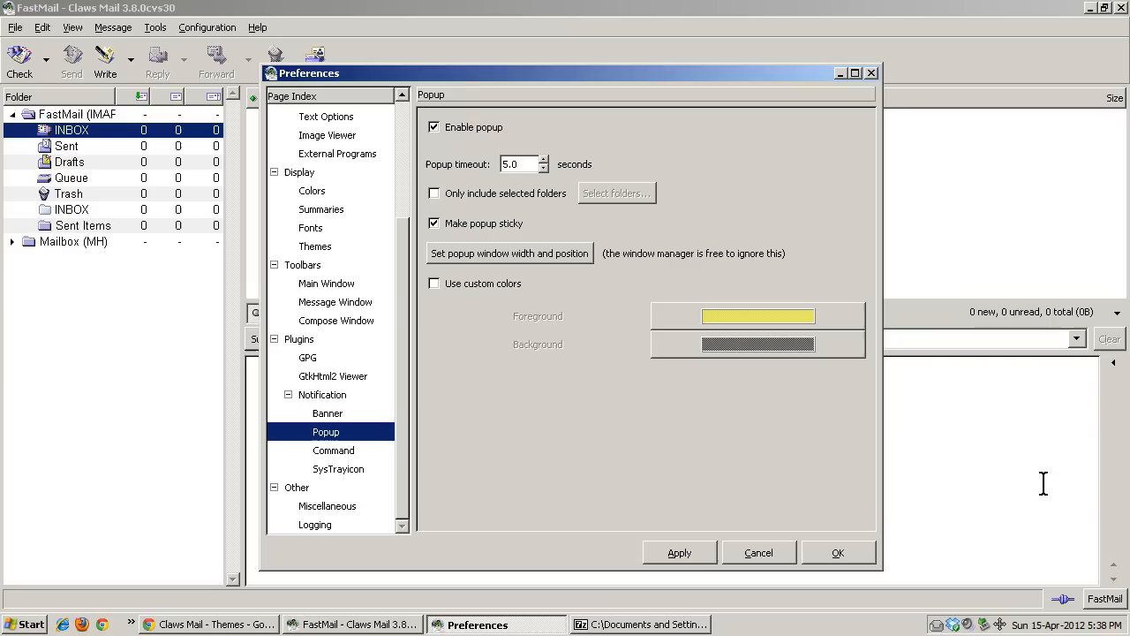
Disable popup notifications without restricting folders, and open the Command settings with command disabled.
{"action": "left_click", "coordinate": [433, 126]}
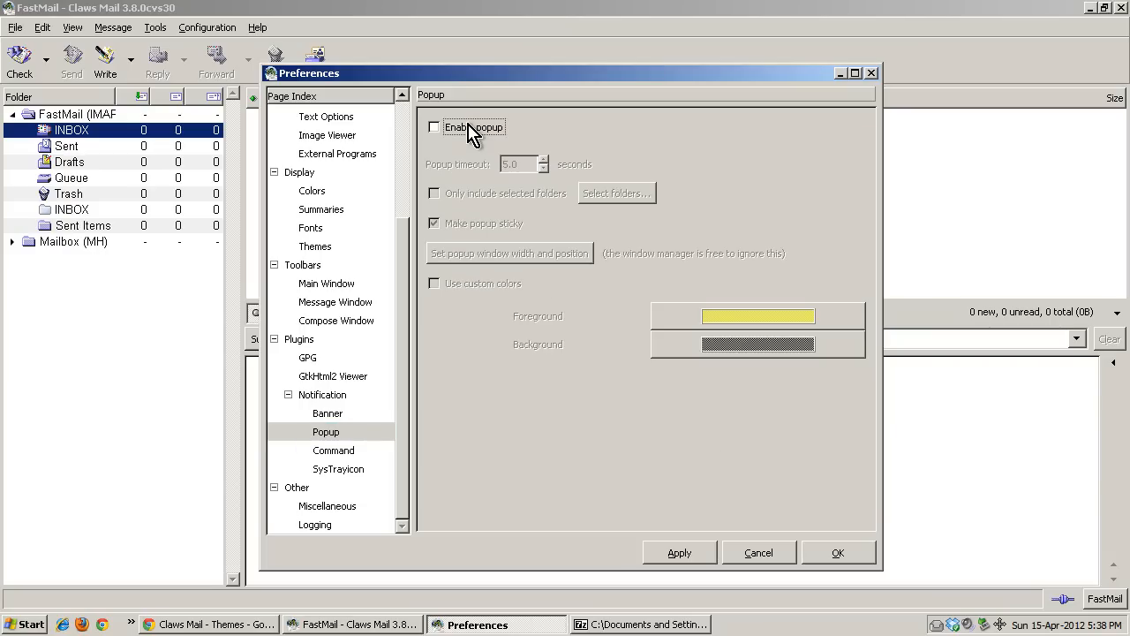
{"action": "left_click", "coordinate": [434, 126]}
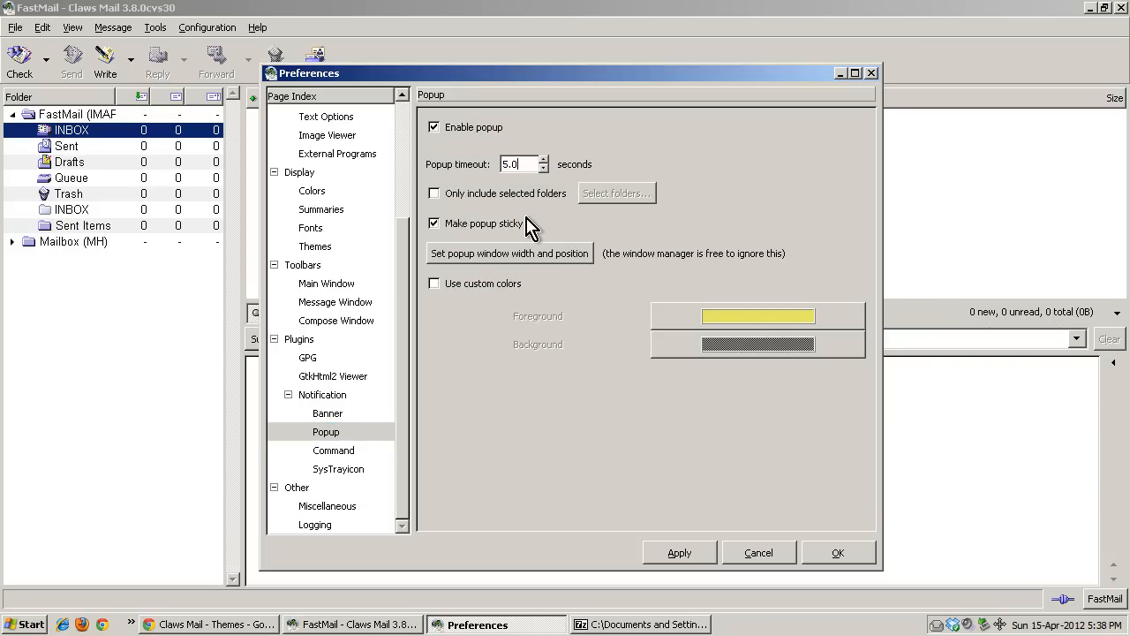
{"action": "mouse_move", "coordinate": [543, 212]}
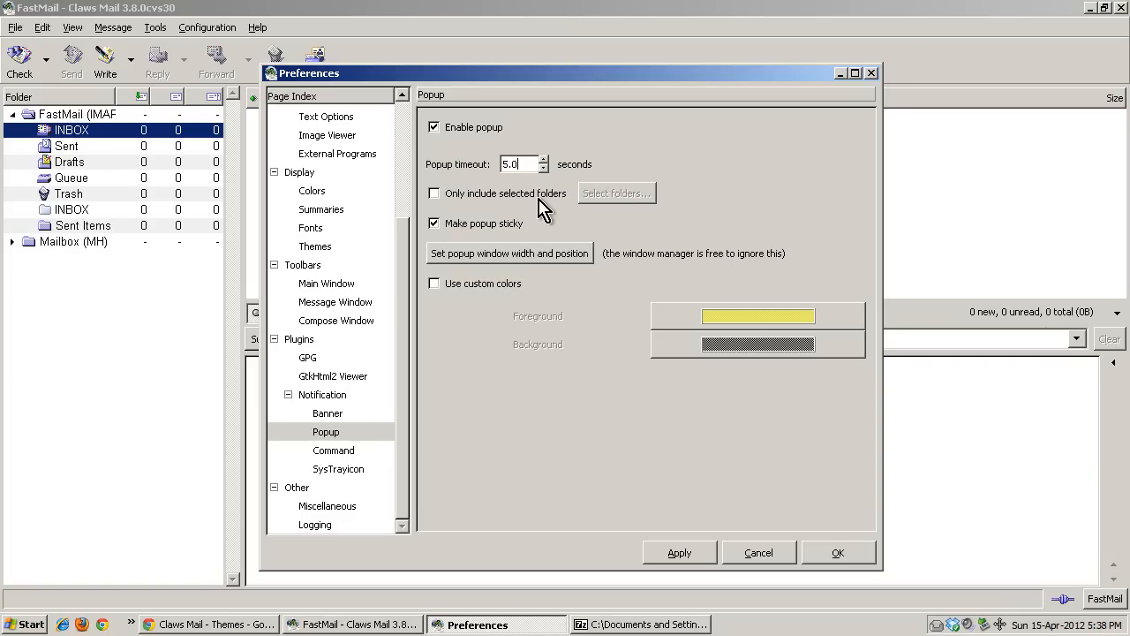
{"action": "mouse_move", "coordinate": [538, 206]}
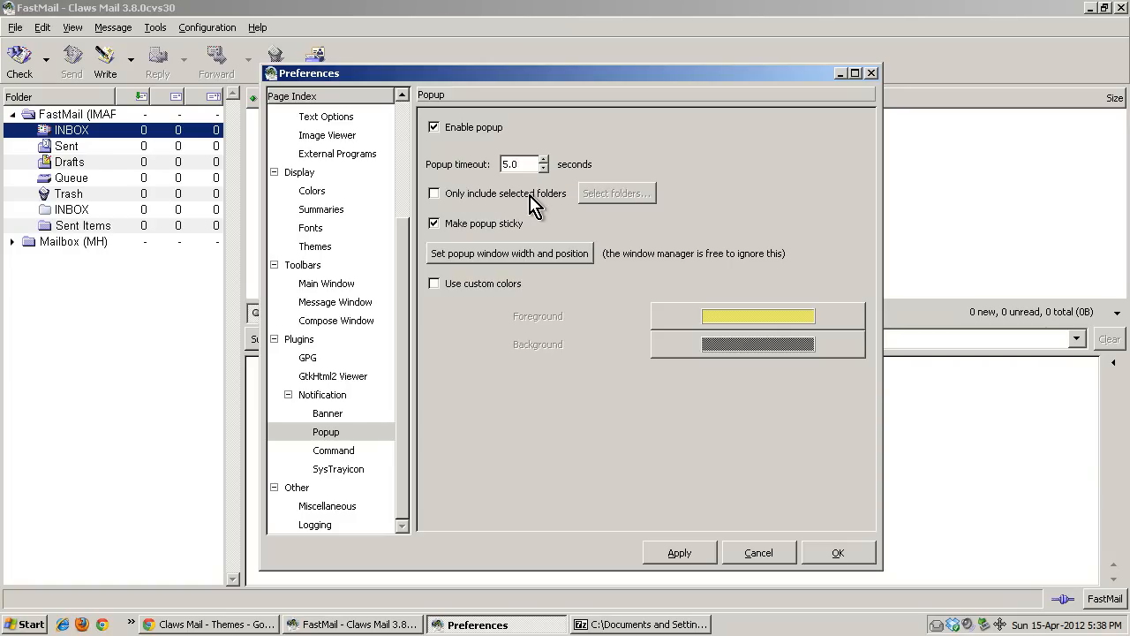
{"action": "left_click", "coordinate": [617, 192]}
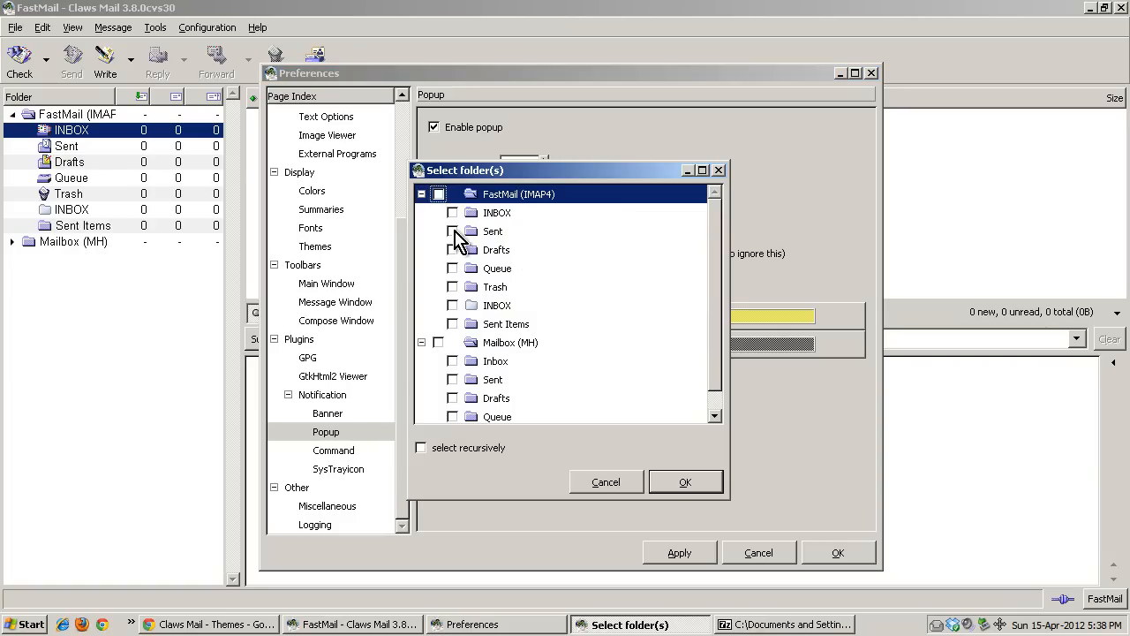
{"action": "left_click", "coordinate": [605, 481]}
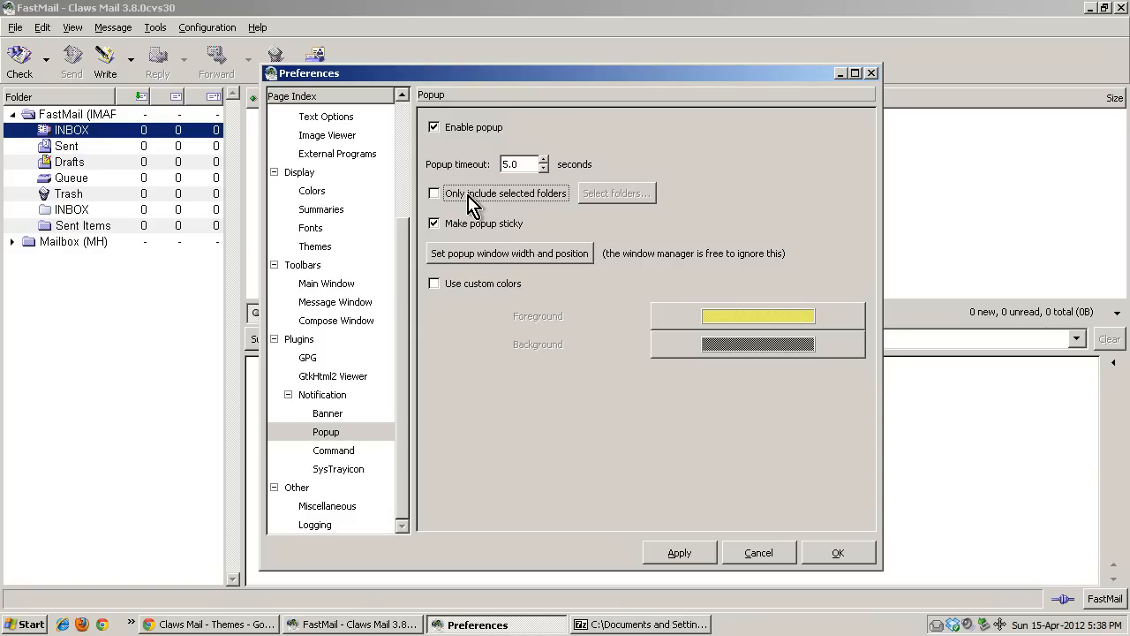
{"action": "mouse_move", "coordinate": [484, 240]}
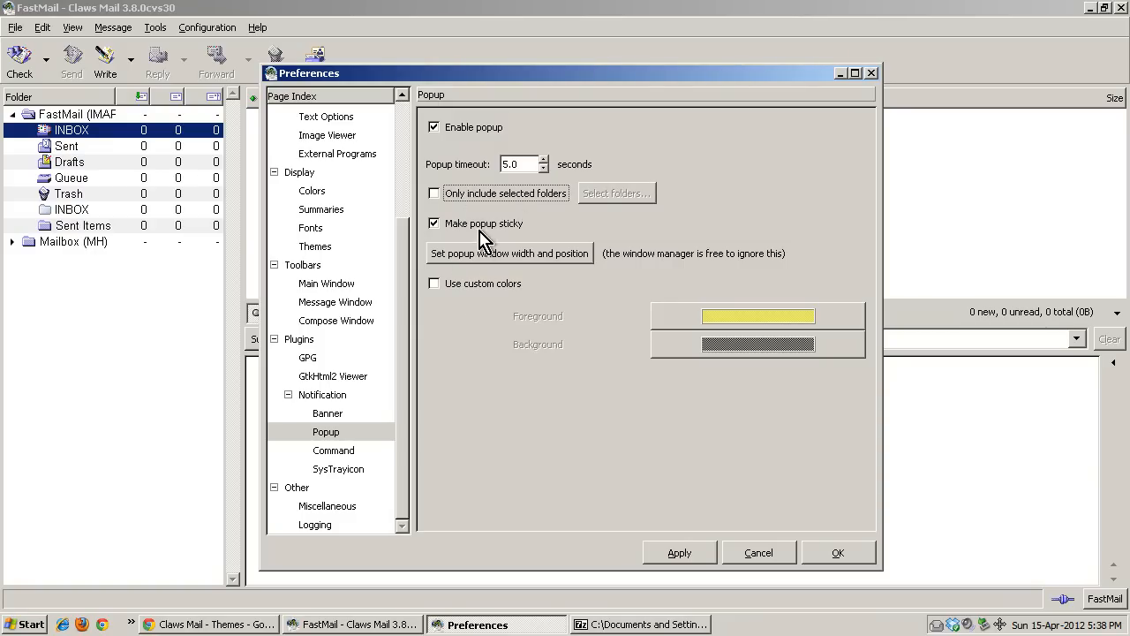
{"action": "mouse_move", "coordinate": [649, 366]}
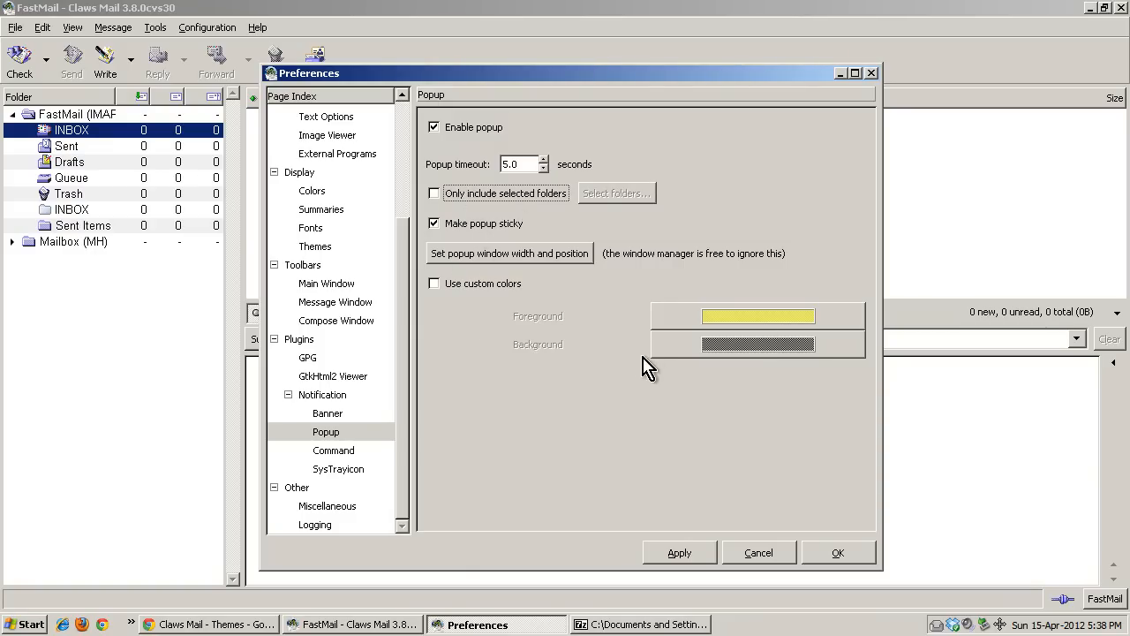
{"action": "left_click", "coordinate": [434, 127]}
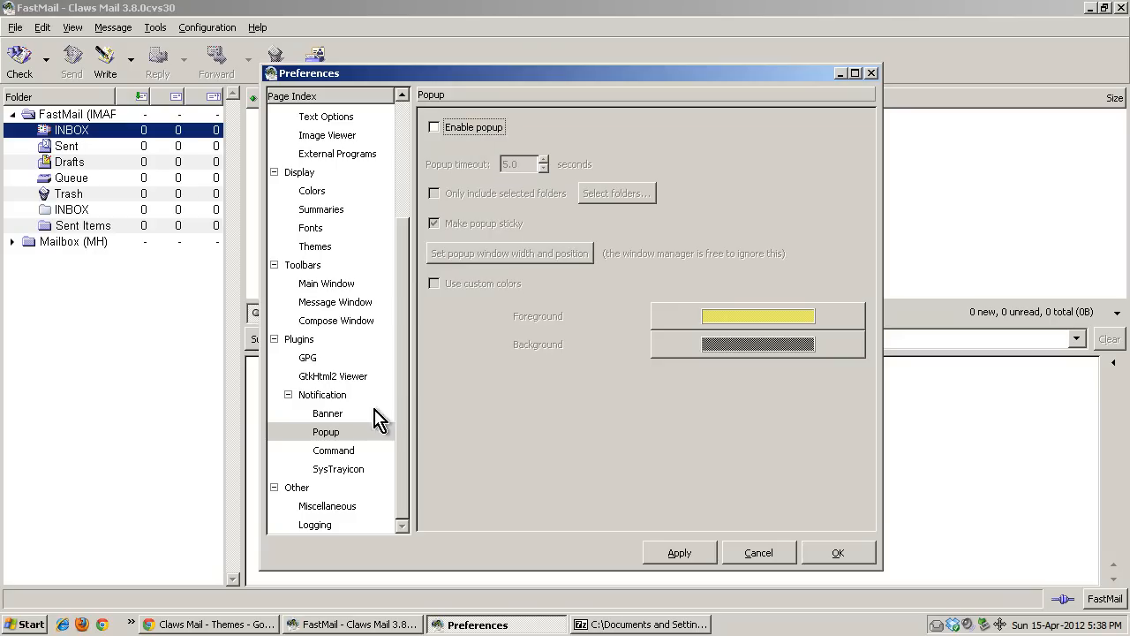
{"action": "left_click", "coordinate": [333, 450]}
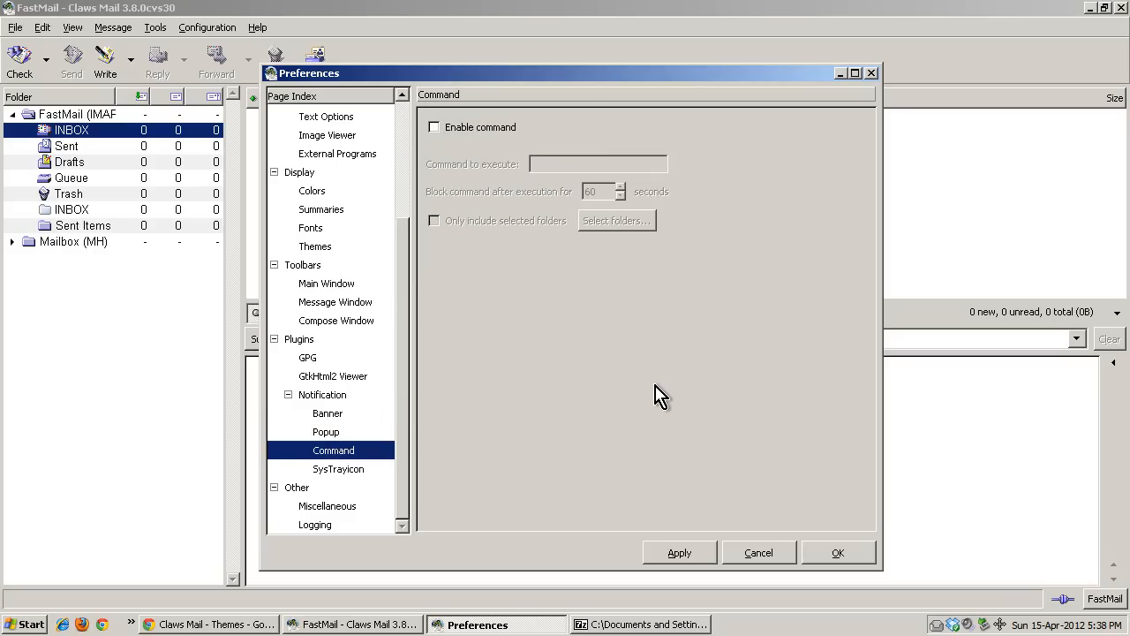
{"action": "mouse_move", "coordinate": [326, 484]}
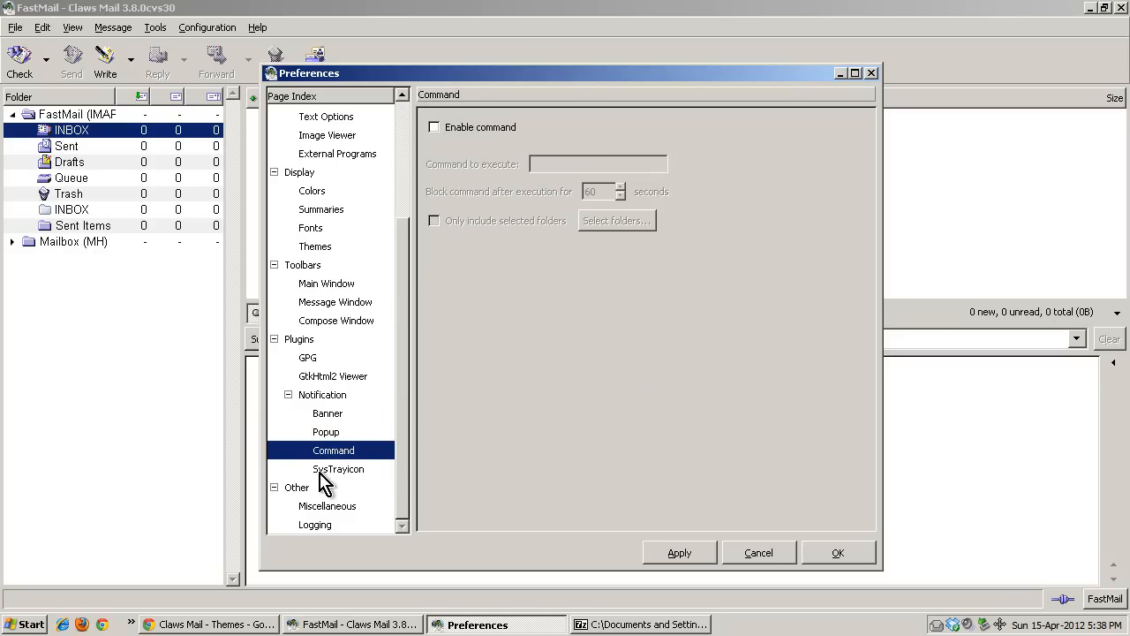
On the SysTrayicon page, enable Close to tray and Hide when iconified.
{"action": "left_click", "coordinate": [339, 469]}
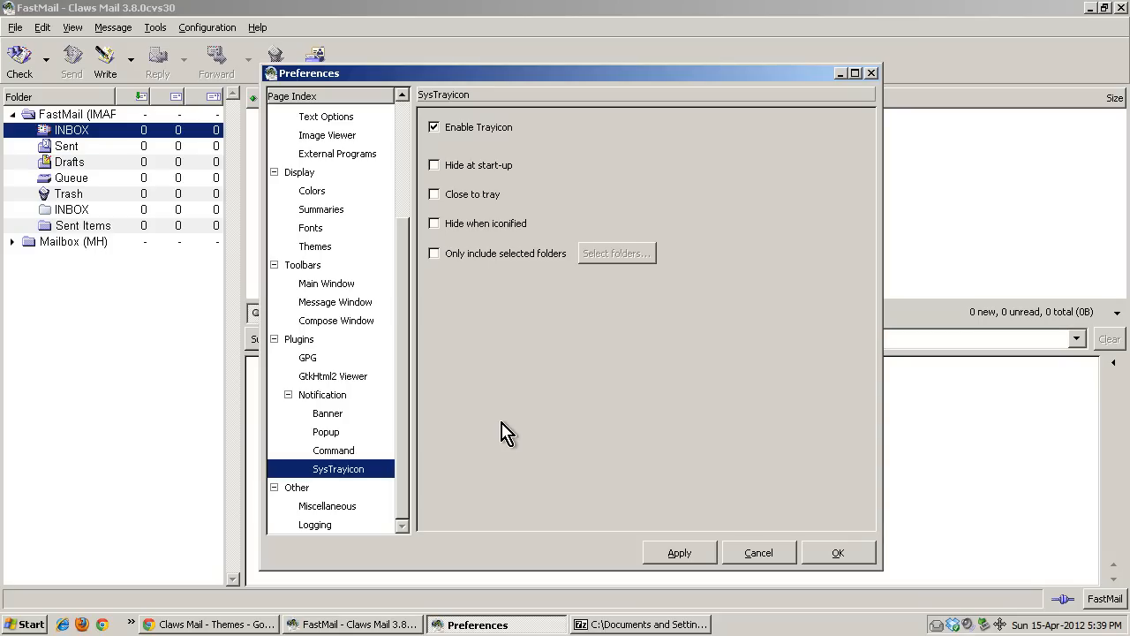
{"action": "mouse_move", "coordinate": [937, 625]}
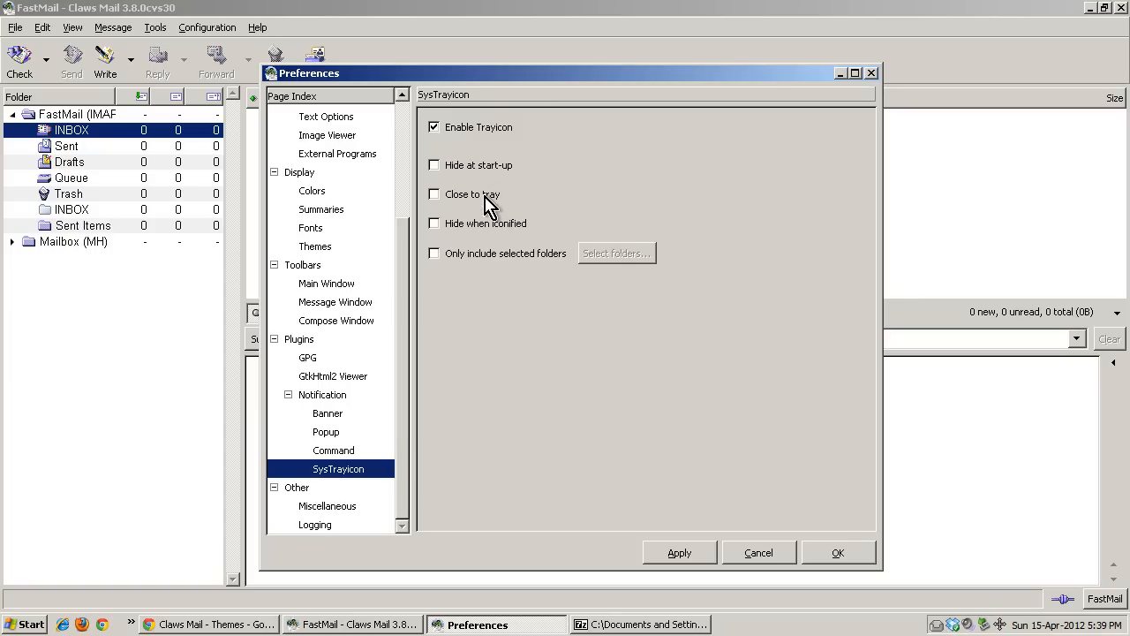
{"action": "left_click", "coordinate": [433, 194]}
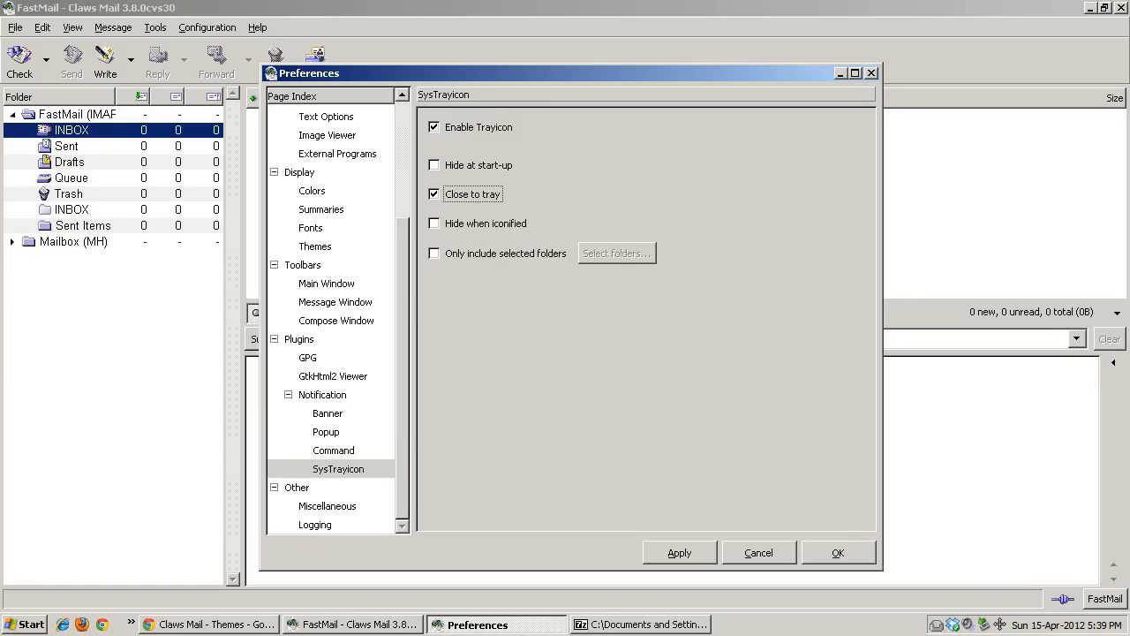
{"action": "mouse_move", "coordinate": [526, 293]}
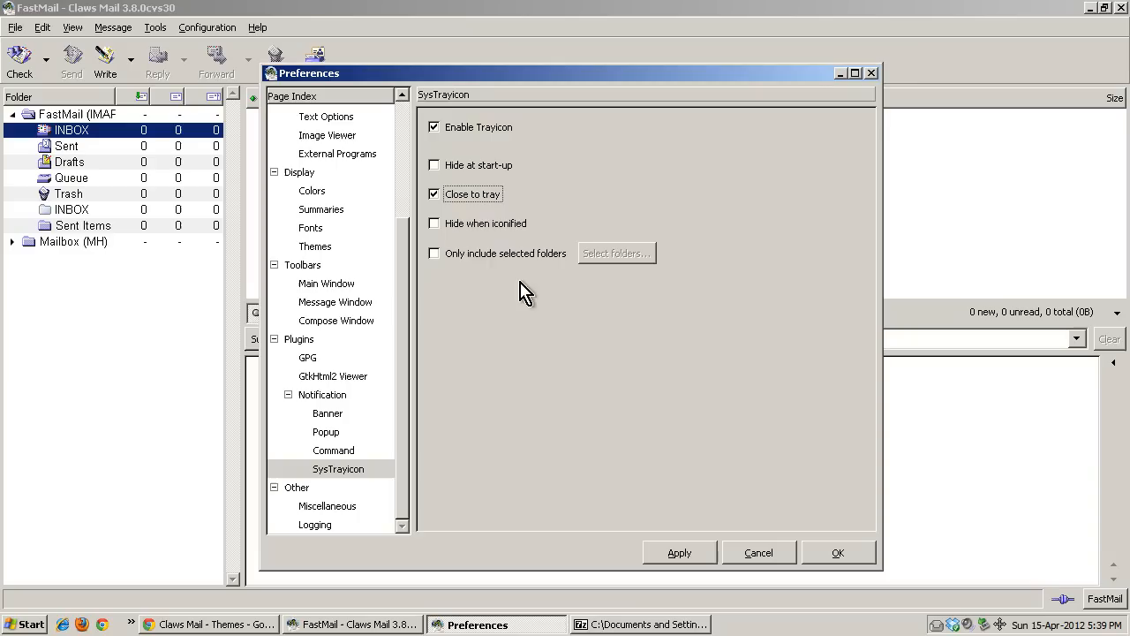
{"action": "left_click", "coordinate": [433, 222]}
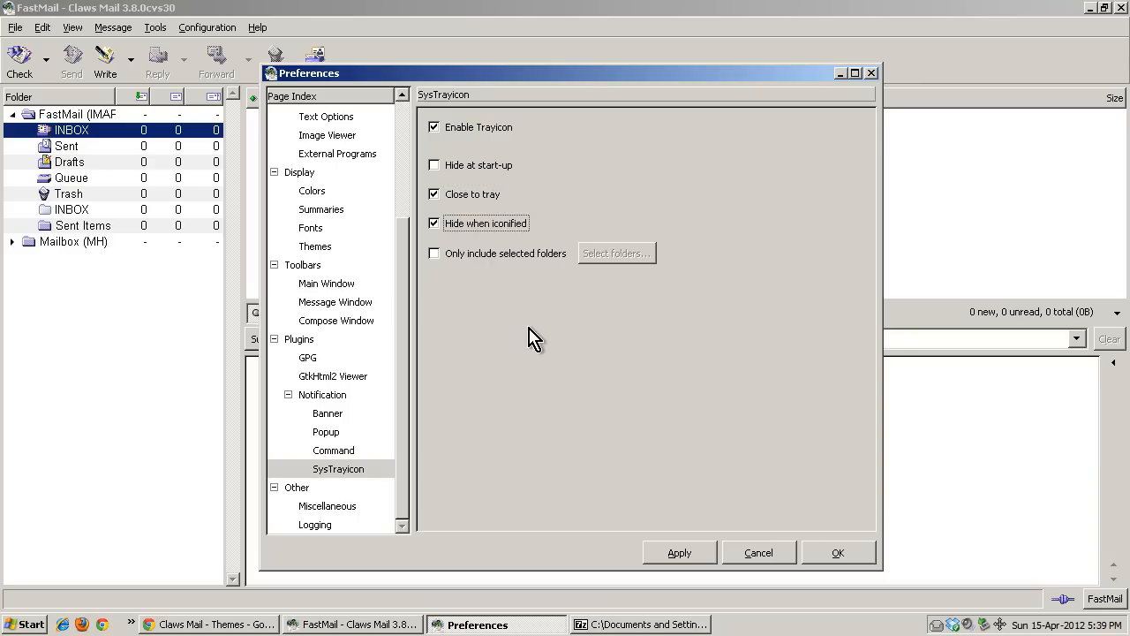
{"action": "mouse_move", "coordinate": [512, 556]}
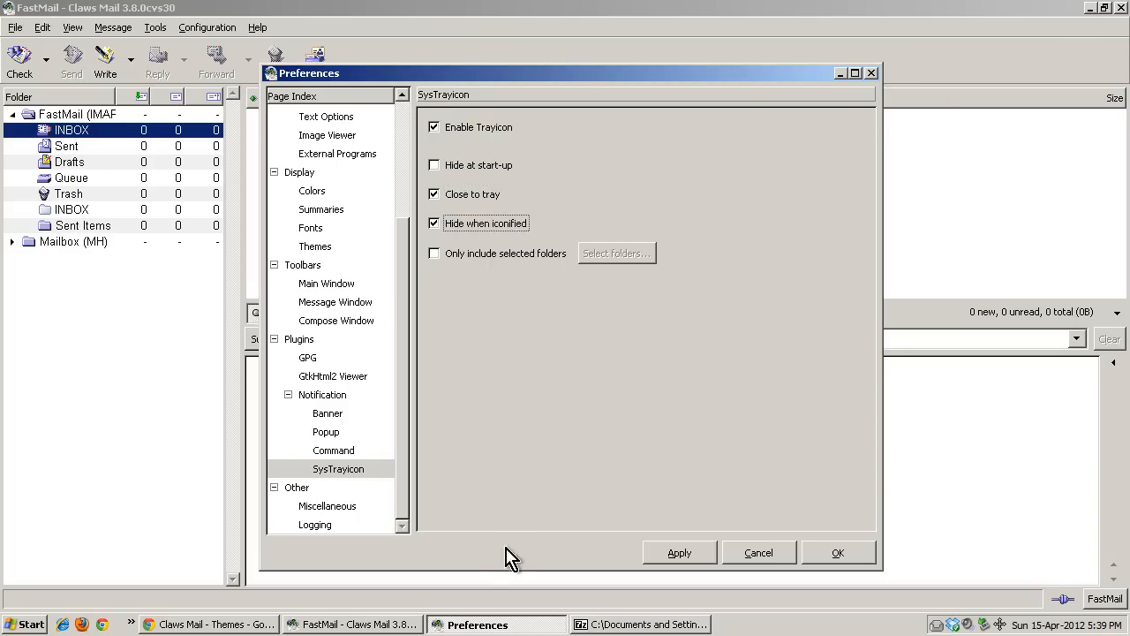
{"action": "mouse_move", "coordinate": [360, 624]}
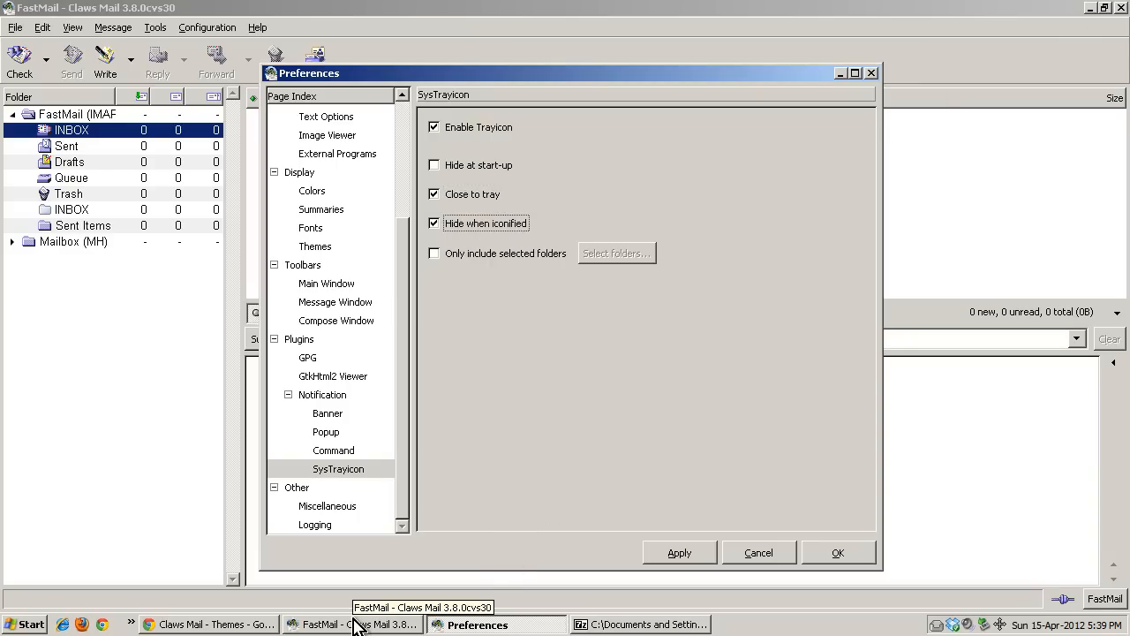
{"action": "mouse_move", "coordinate": [384, 606]}
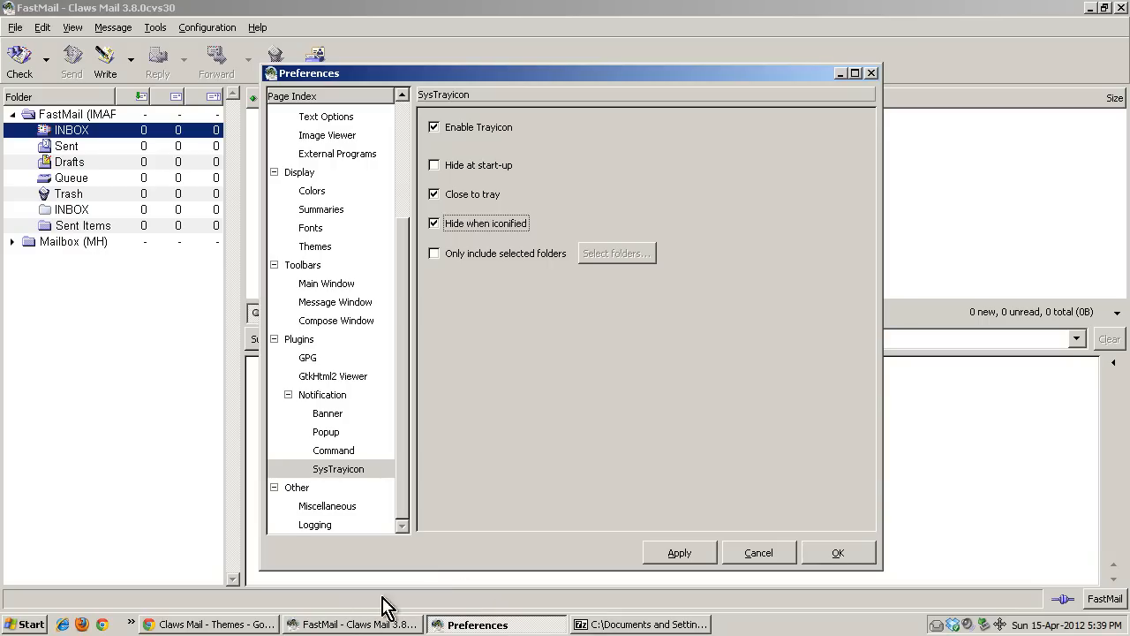
{"action": "mouse_move", "coordinate": [944, 624]}
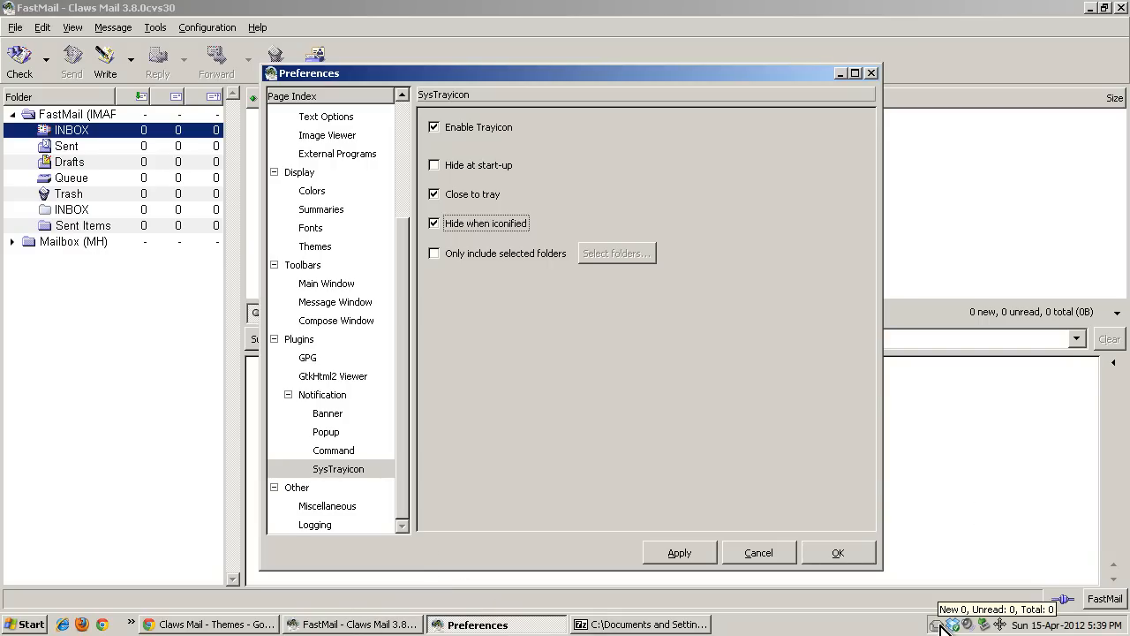
{"action": "mouse_move", "coordinate": [706, 321]}
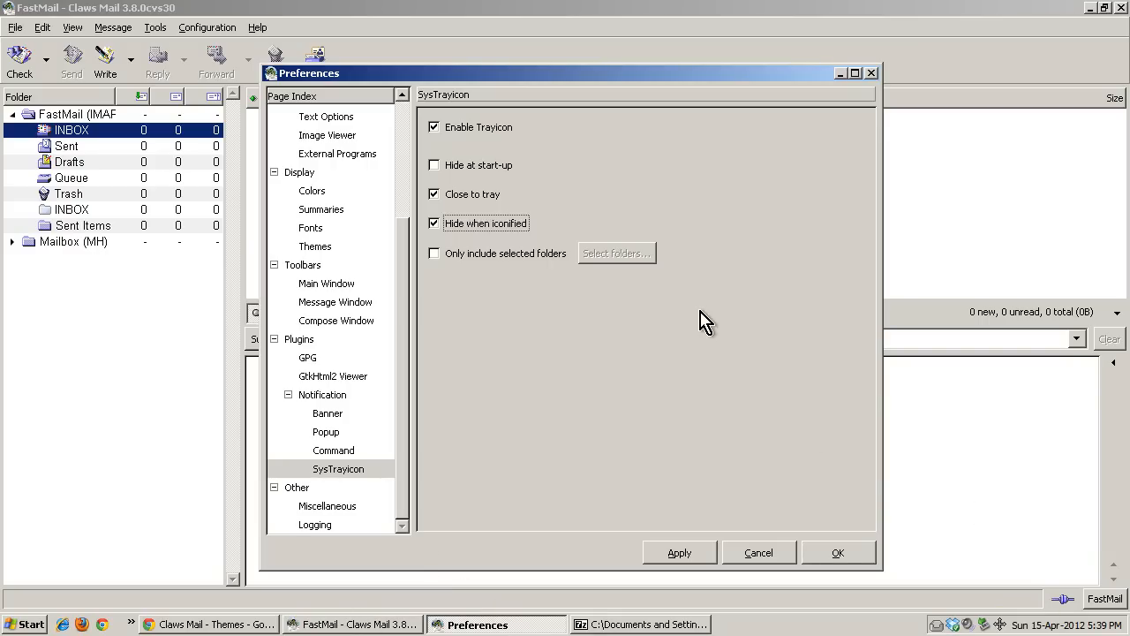
{"action": "mouse_move", "coordinate": [697, 375]}
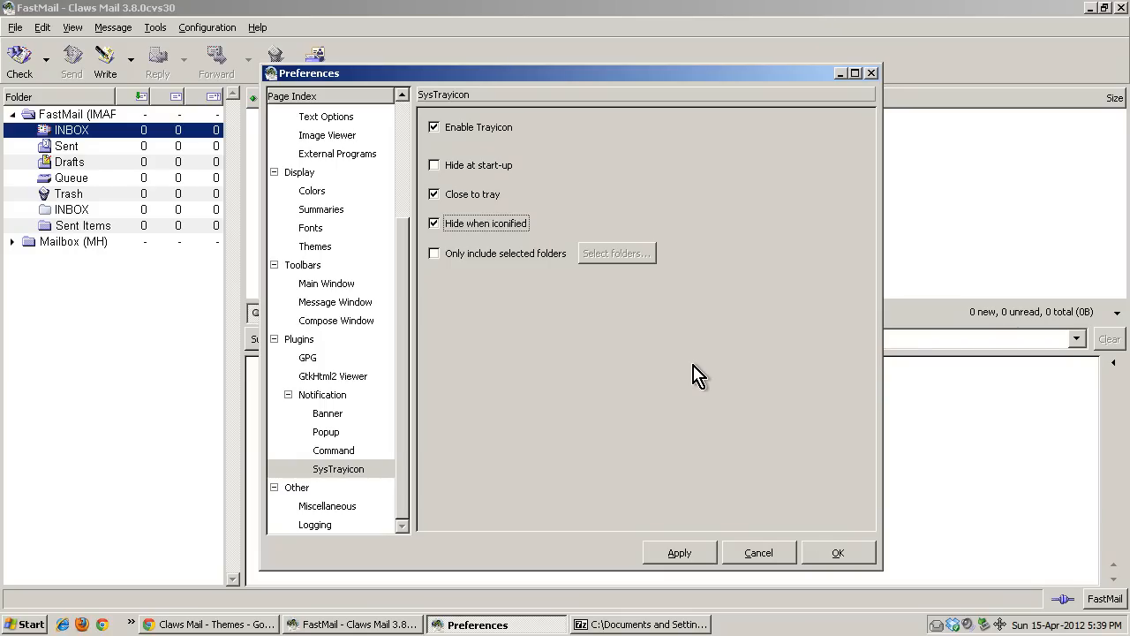
{"action": "mouse_move", "coordinate": [640, 371]}
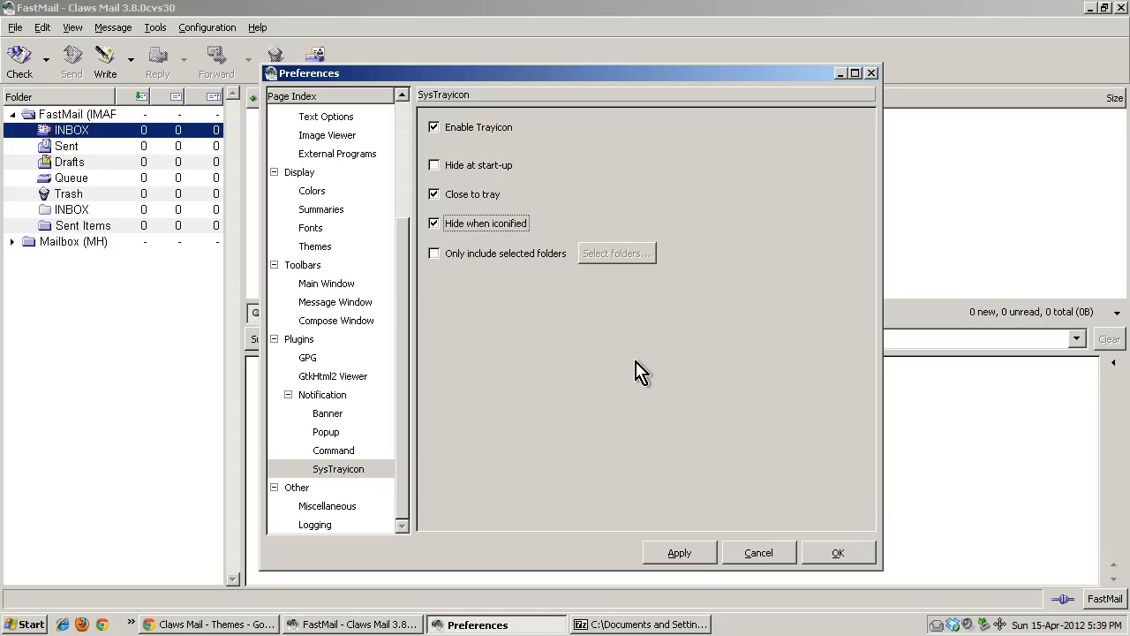
{"action": "mouse_move", "coordinate": [473, 198]}
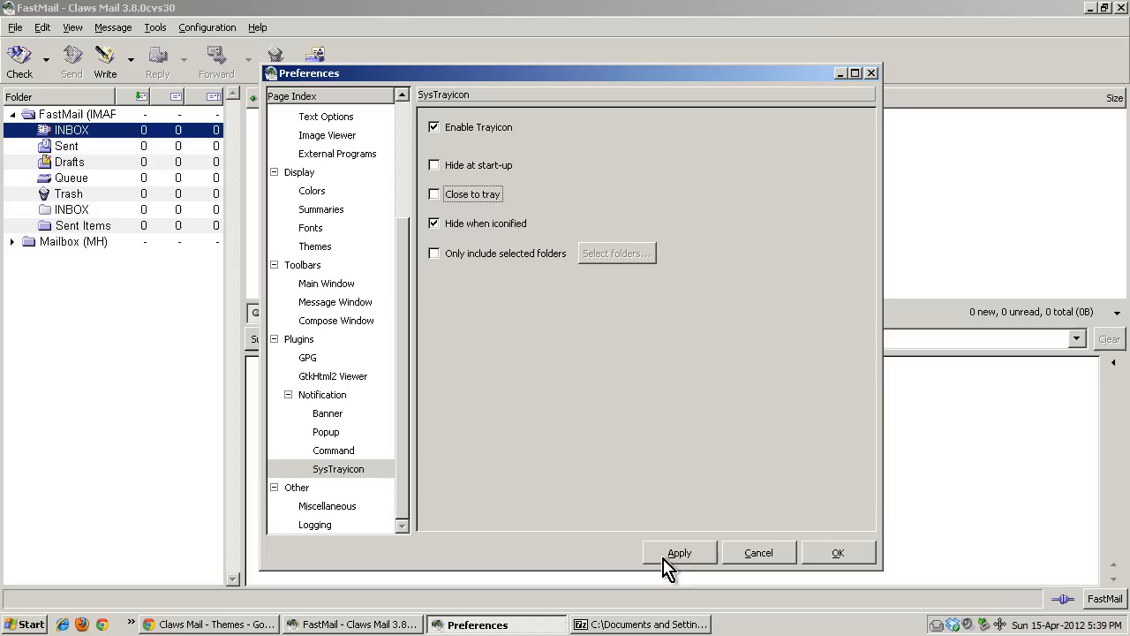
{"action": "mouse_move", "coordinate": [441, 433]}
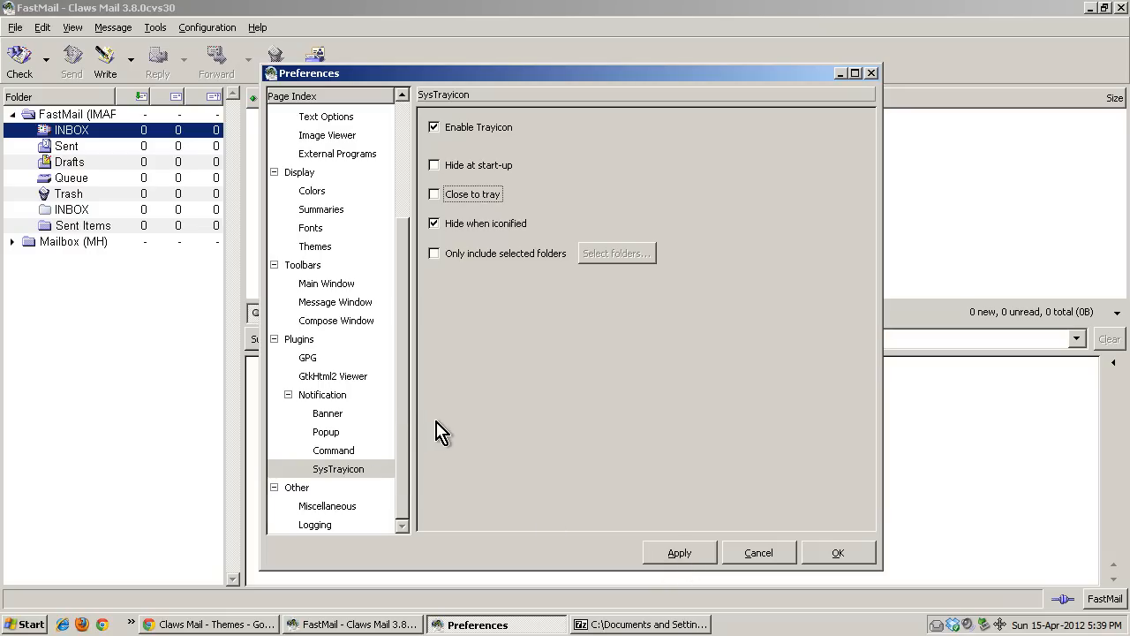
{"action": "mouse_move", "coordinate": [351, 468]}
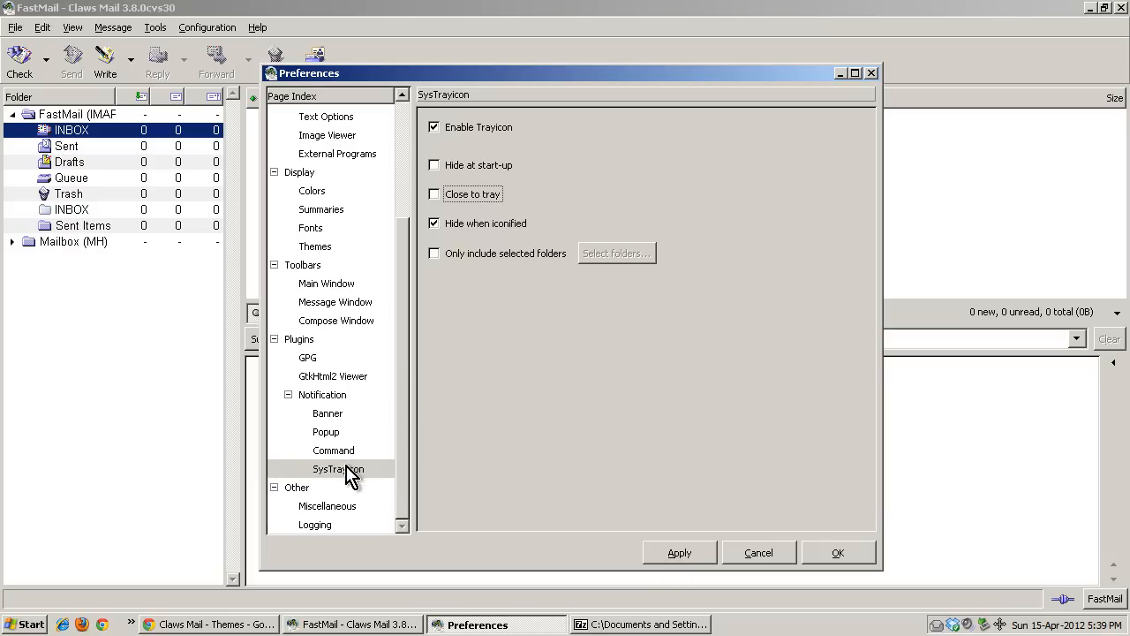
On the Miscellaneous page, toggle 'Synchronise offline folders as soon as possible' on, then back off.
{"action": "left_click", "coordinate": [326, 505]}
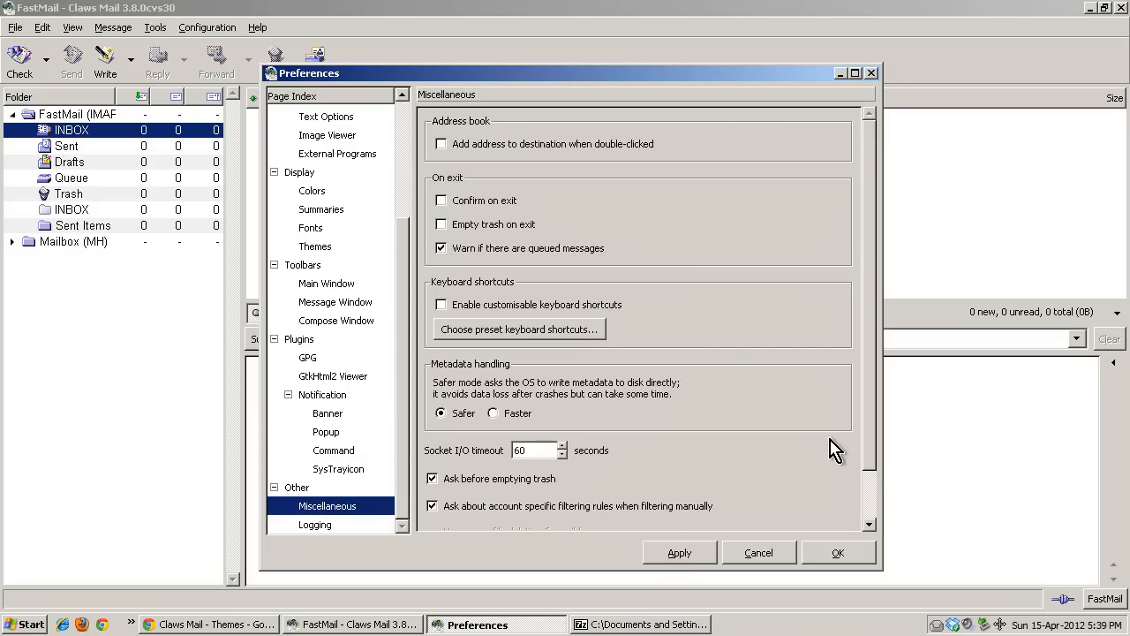
{"action": "mouse_move", "coordinate": [572, 422]}
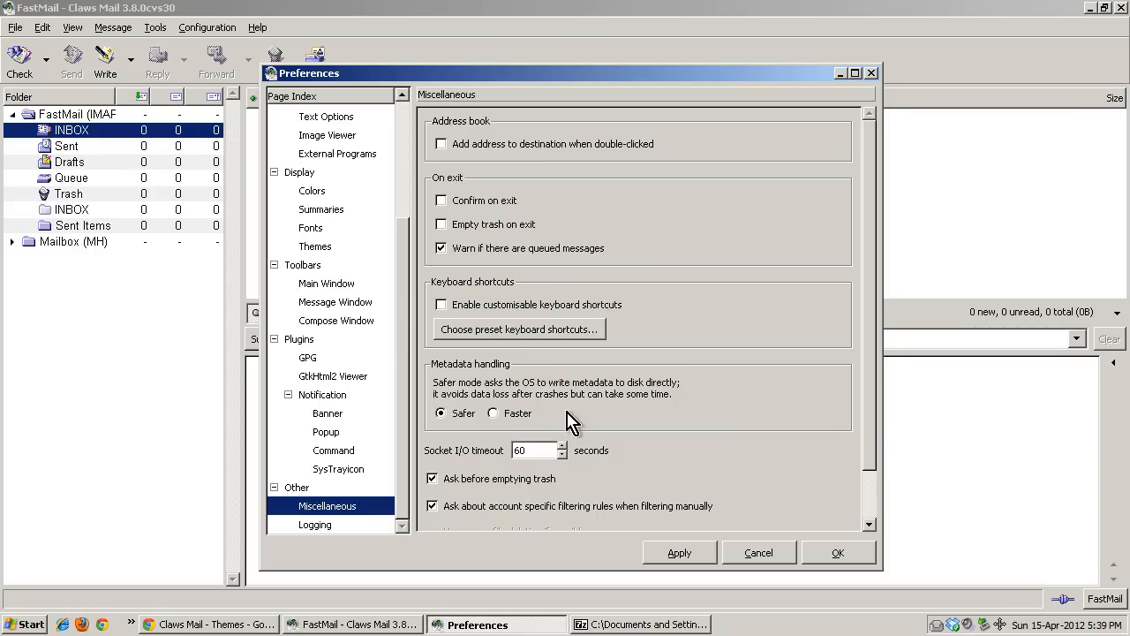
{"action": "scroll", "scroll_direction": "down", "scroll_amount": 3}
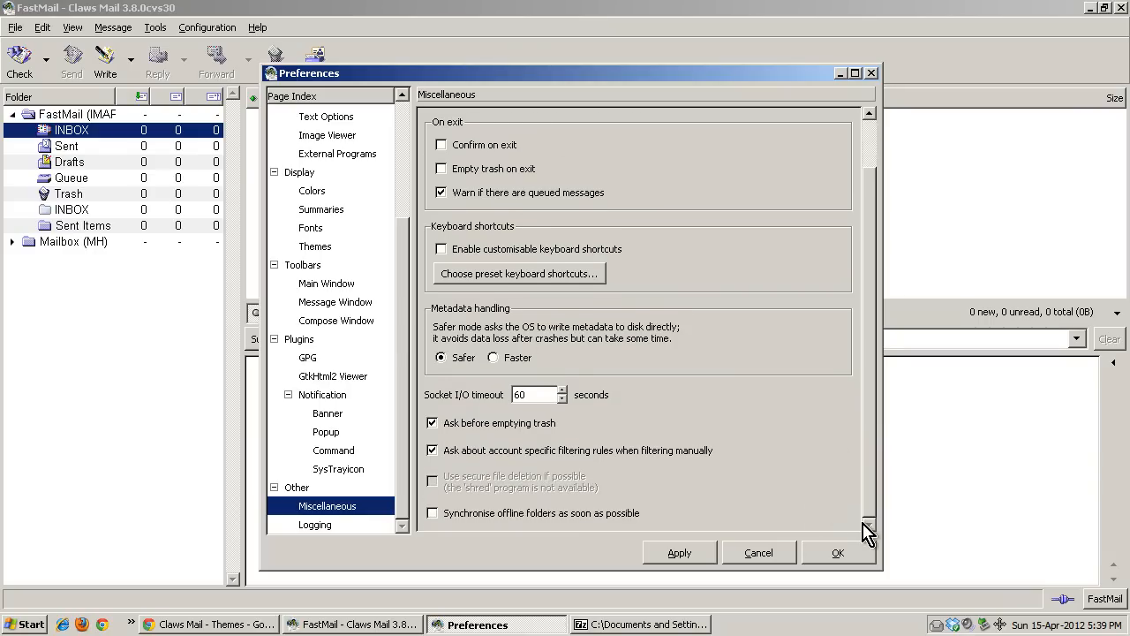
{"action": "mouse_move", "coordinate": [596, 520]}
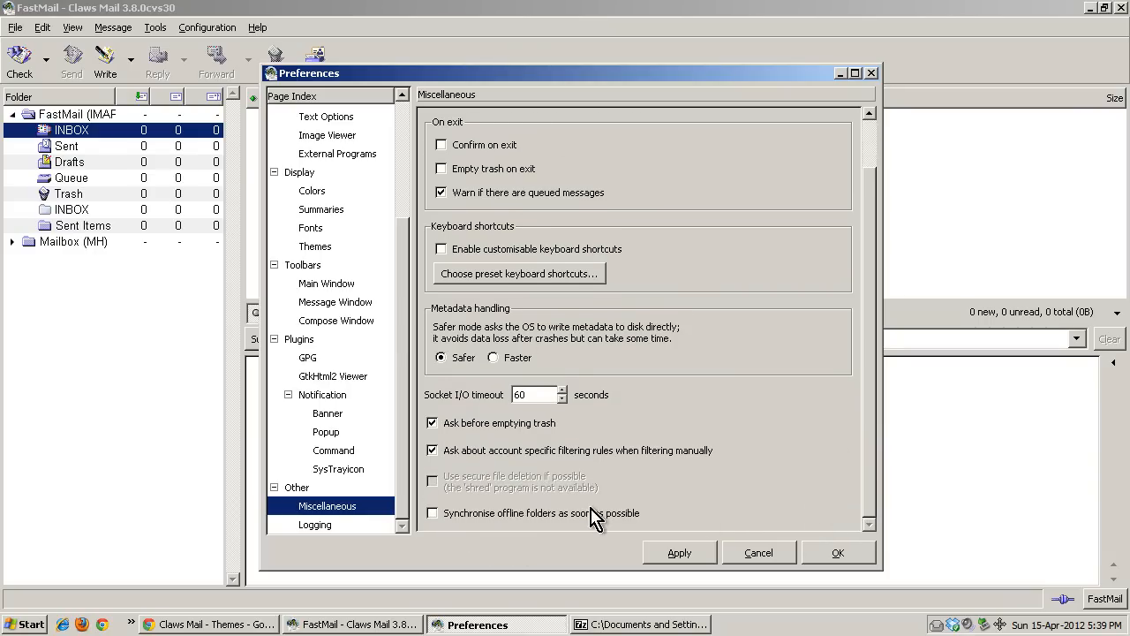
{"action": "mouse_move", "coordinate": [525, 521]}
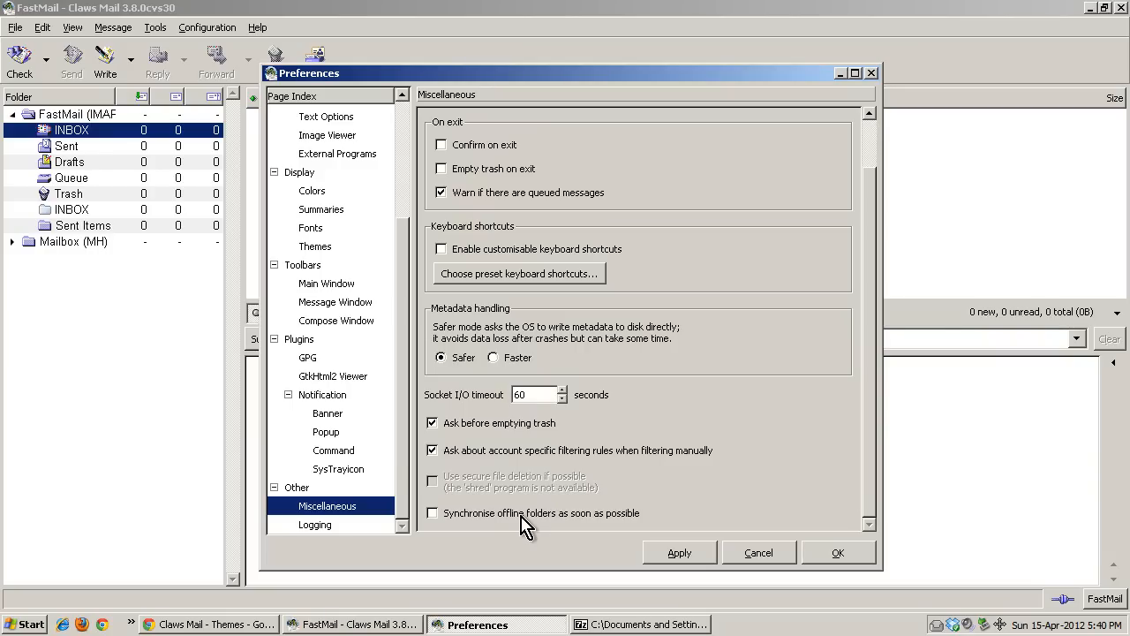
{"action": "left_click", "coordinate": [432, 513]}
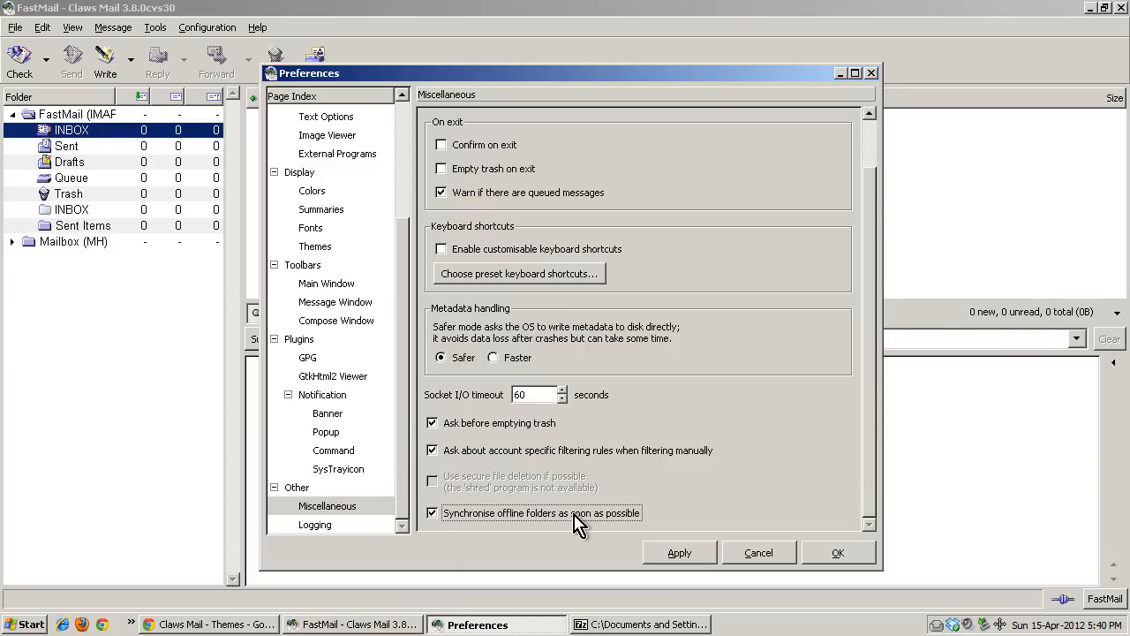
{"action": "left_click", "coordinate": [432, 512]}
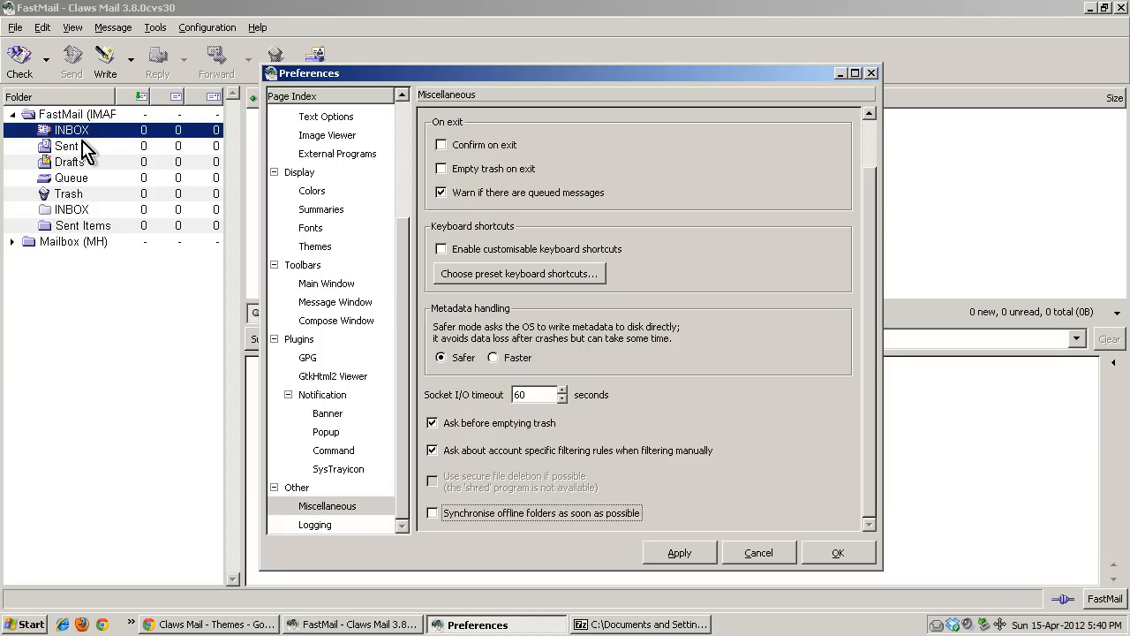
{"action": "mouse_move", "coordinate": [331, 534]}
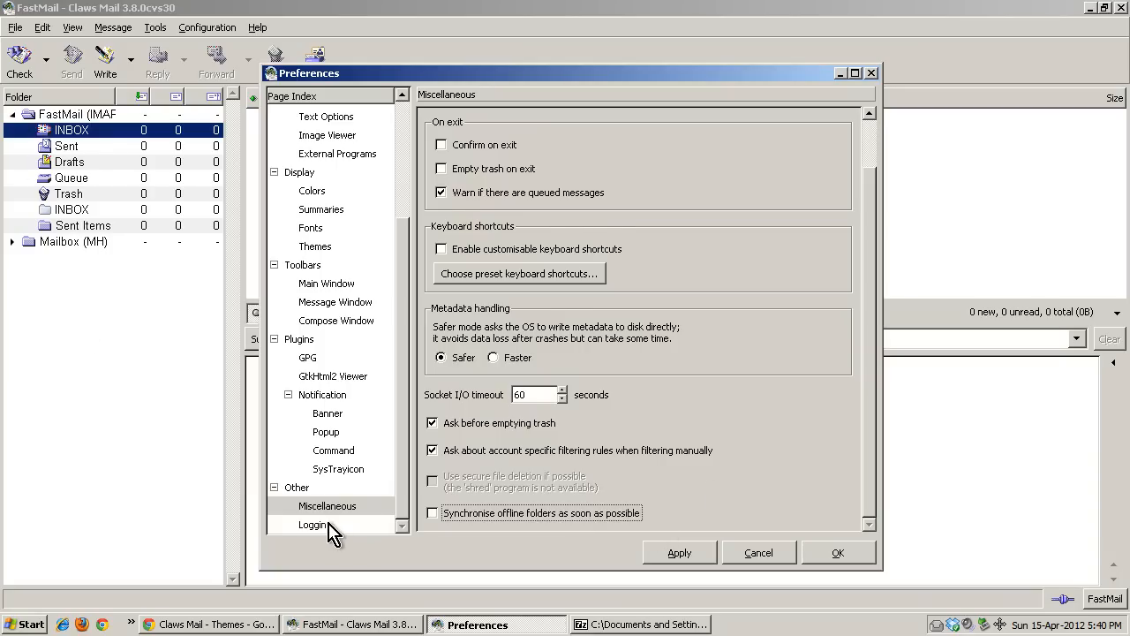
Review the Logging preferences, then save and close Preferences with OK.
{"action": "left_click", "coordinate": [313, 525]}
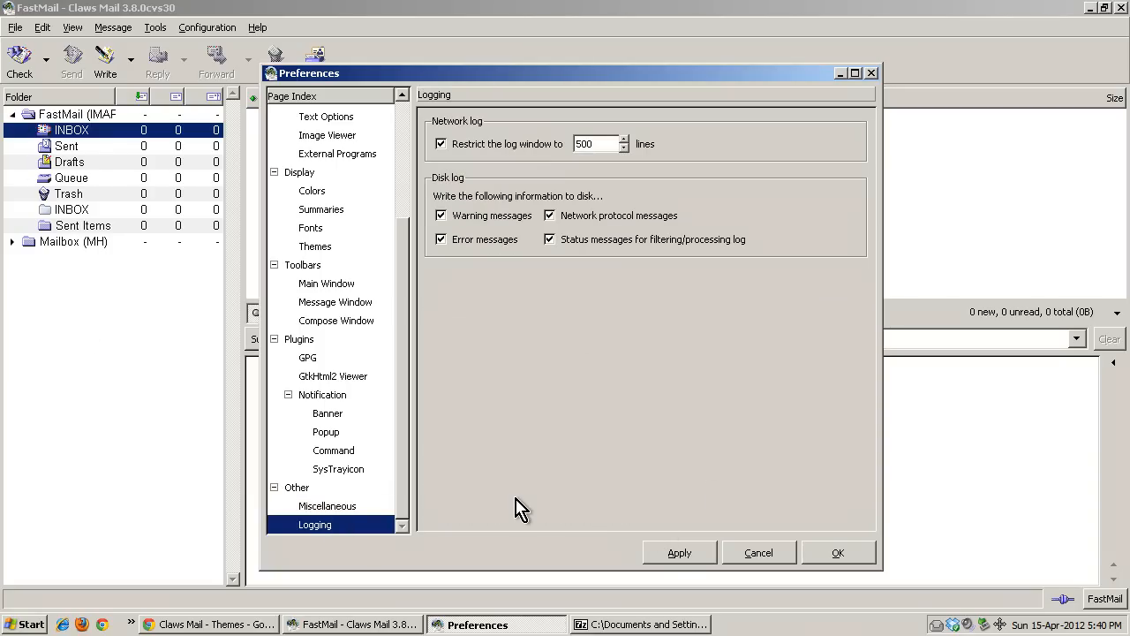
{"action": "mouse_move", "coordinate": [838, 552]}
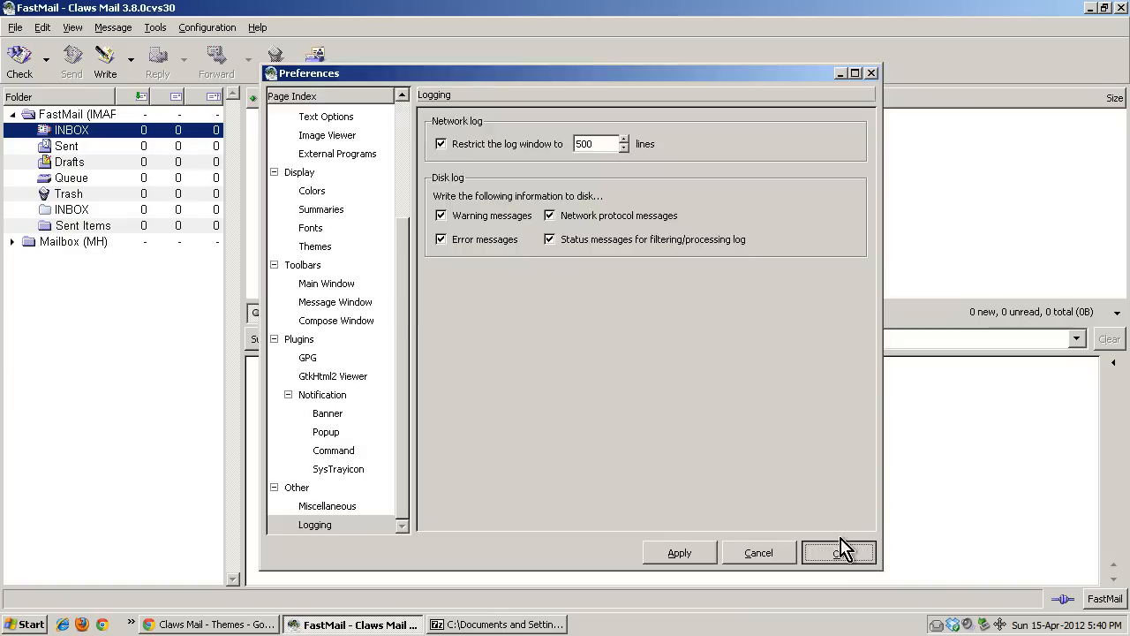
{"action": "left_click", "coordinate": [839, 552]}
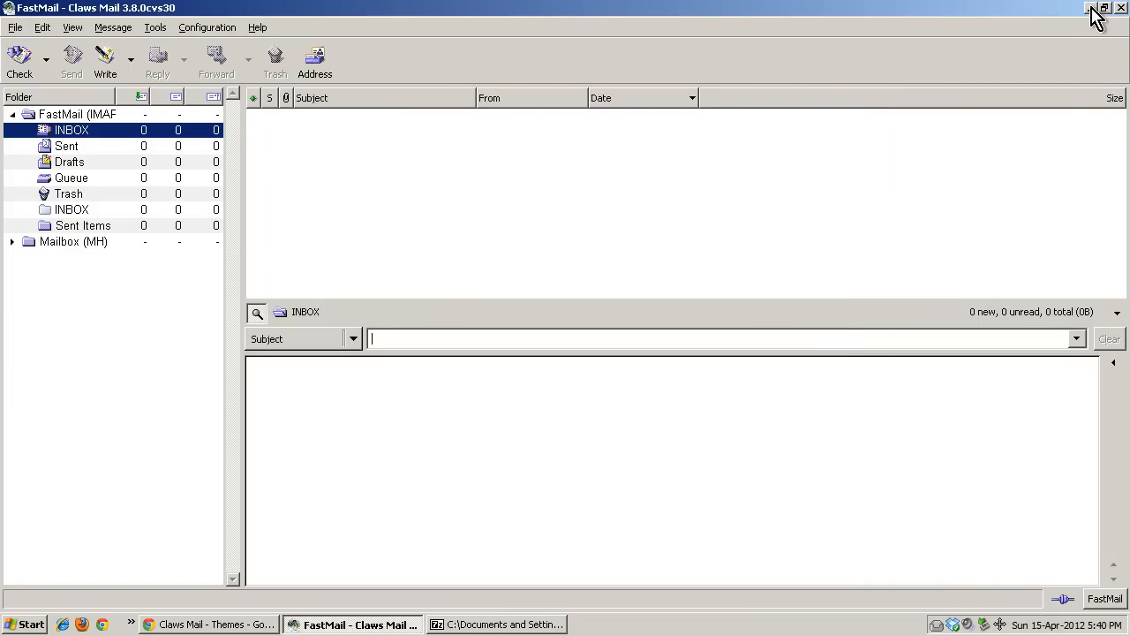
{"action": "left_click", "coordinate": [1100, 8]}
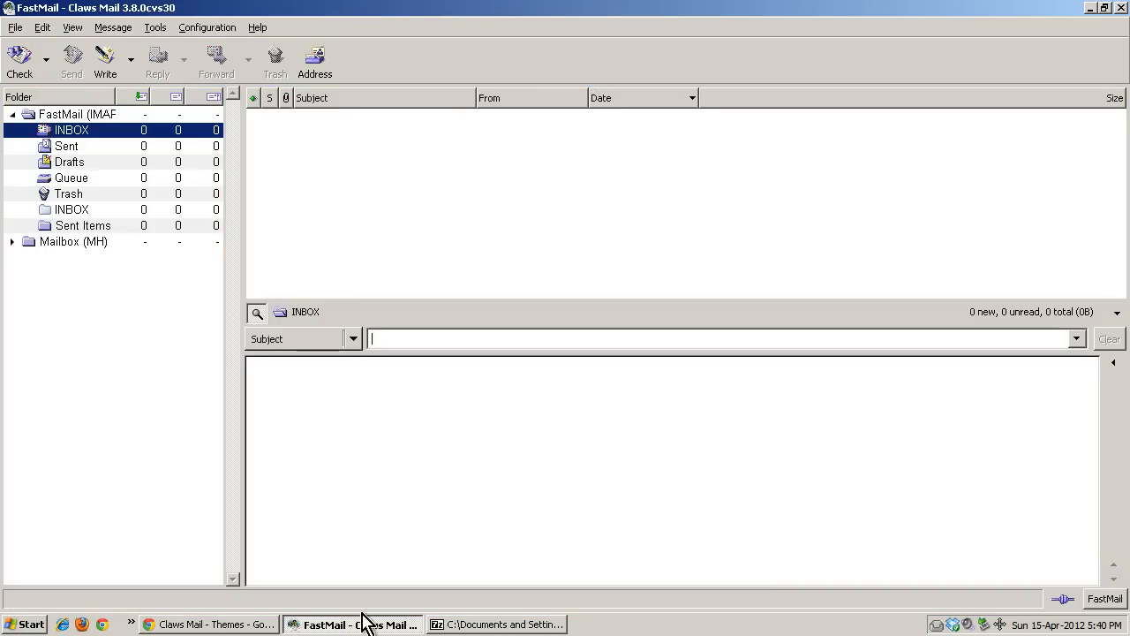
{"action": "left_click", "coordinate": [207, 27]}
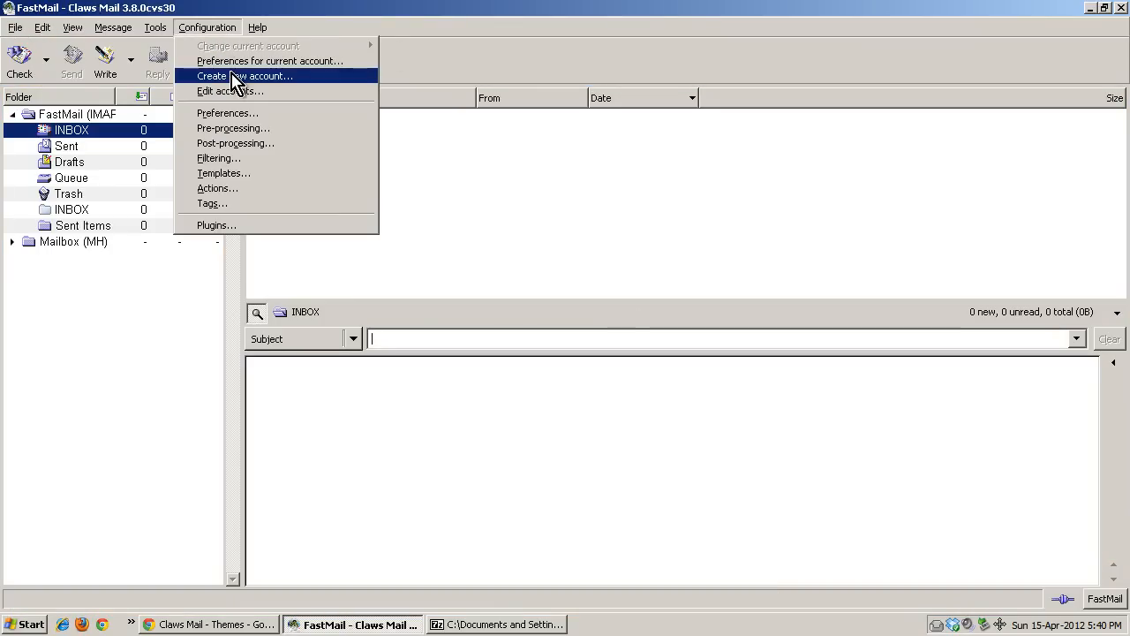
{"action": "left_click", "coordinate": [228, 112]}
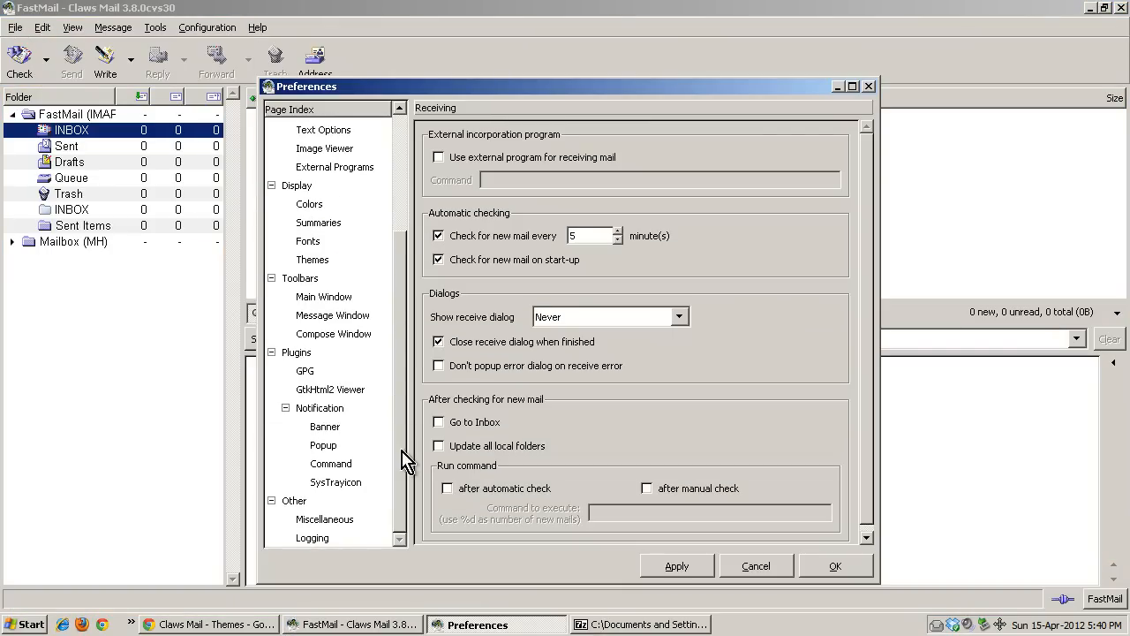
{"action": "left_click", "coordinate": [335, 481]}
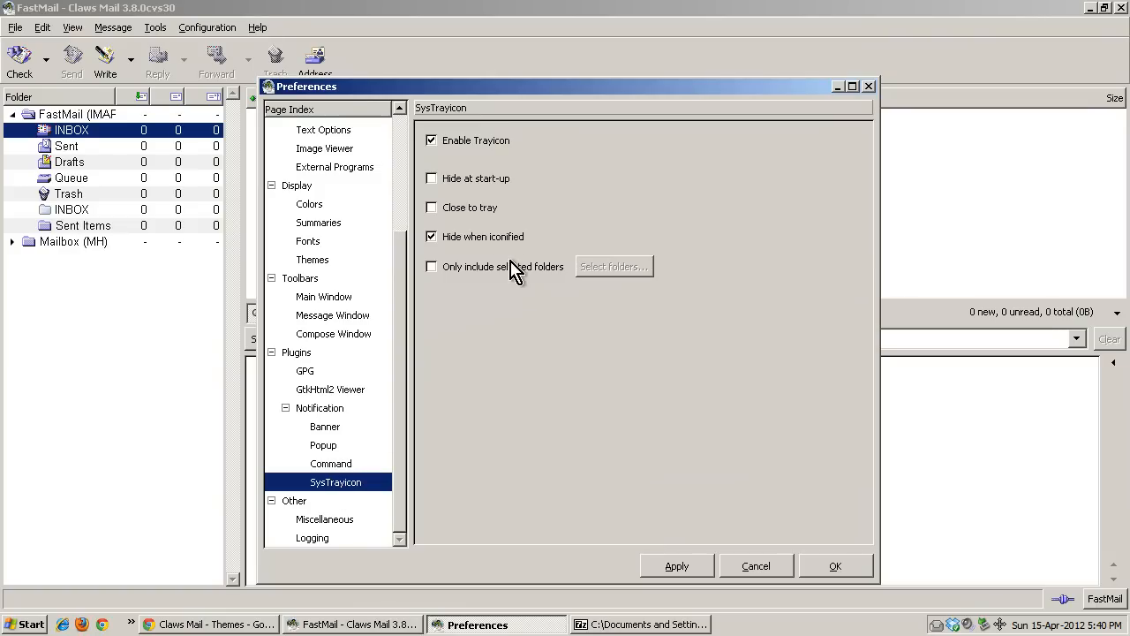
{"action": "mouse_move", "coordinate": [477, 243]}
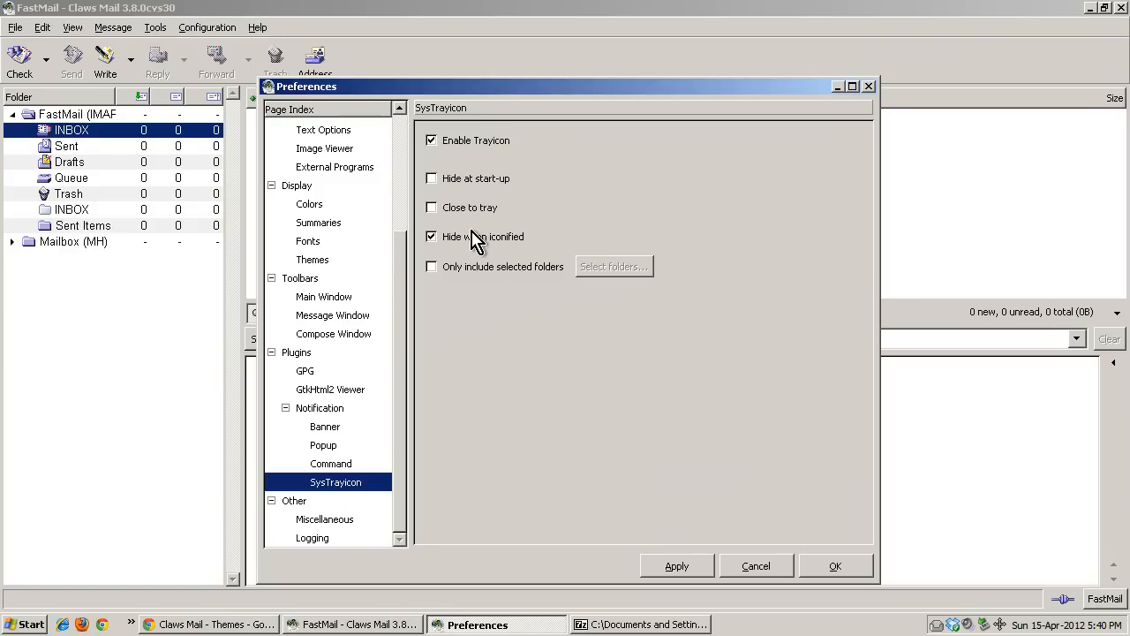
{"action": "left_click", "coordinate": [432, 207]}
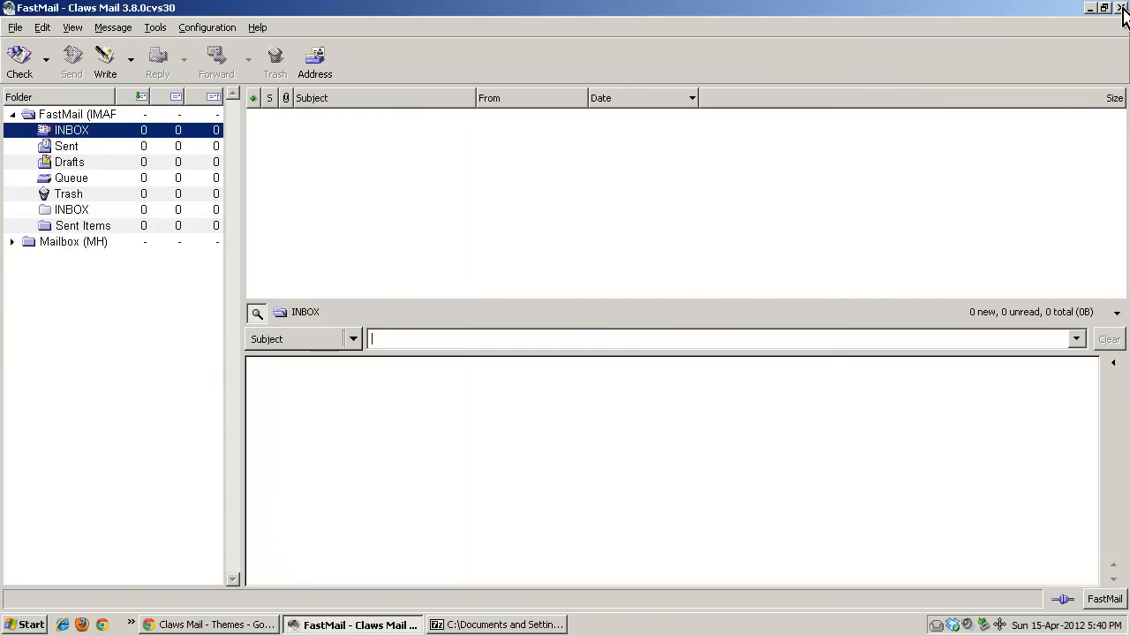
{"action": "left_click", "coordinate": [1119, 8]}
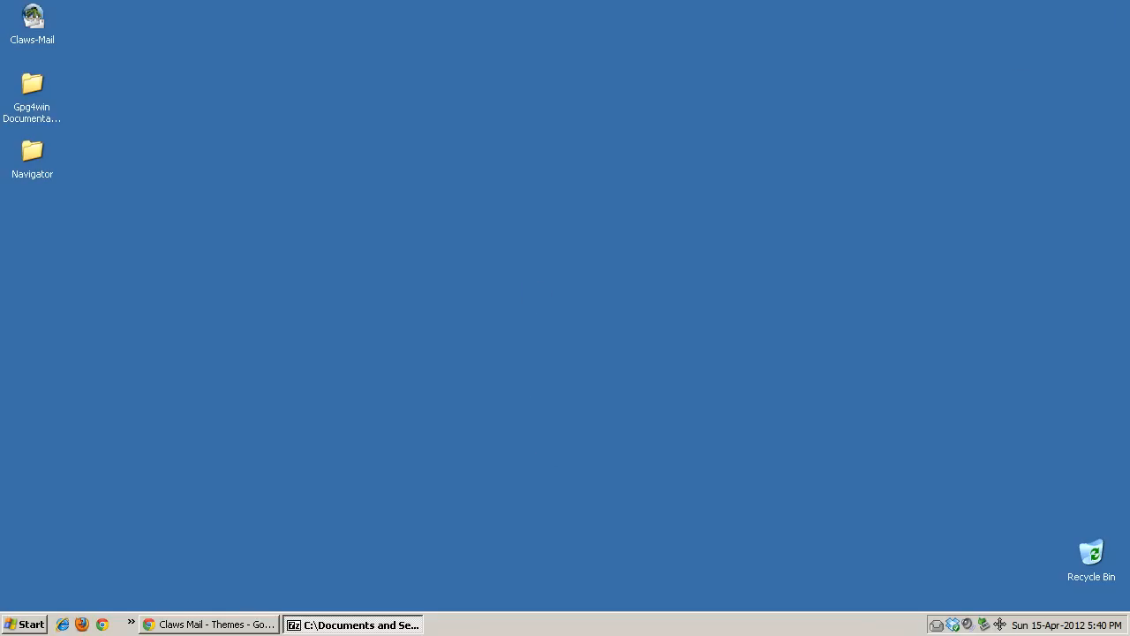
{"action": "mouse_move", "coordinate": [722, 603]}
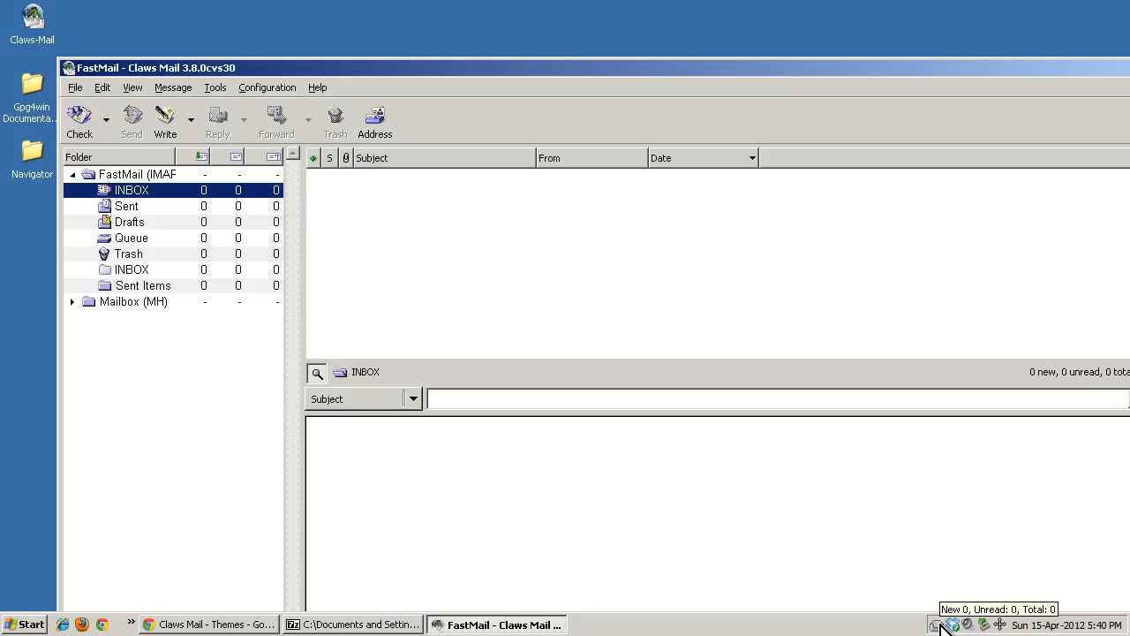
{"action": "left_click", "coordinate": [742, 67]}
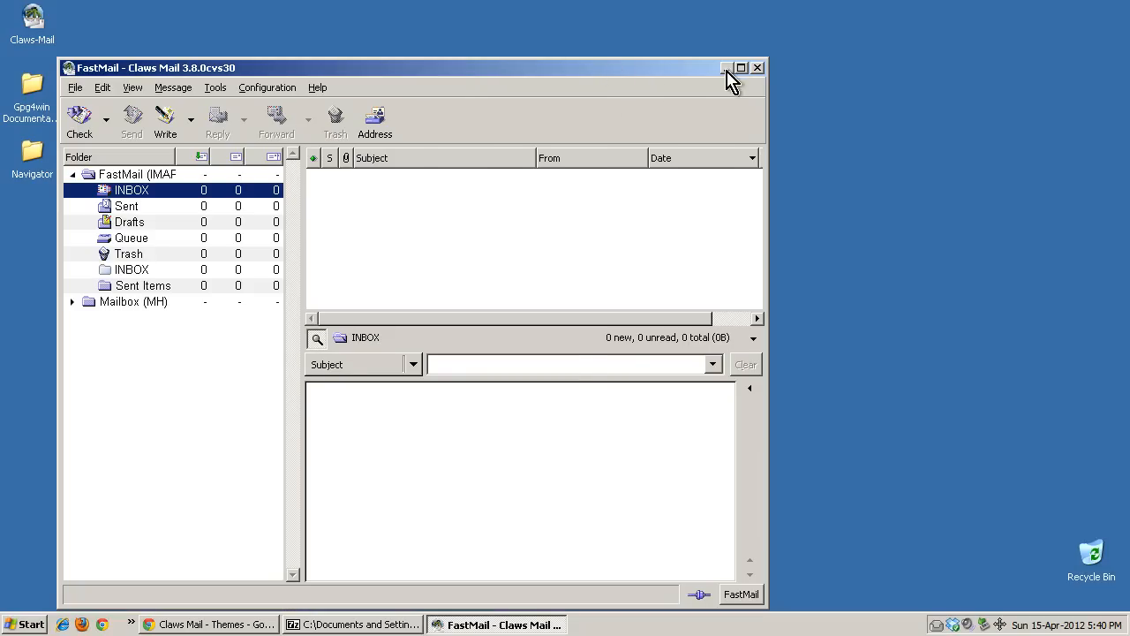
{"action": "left_click", "coordinate": [742, 68]}
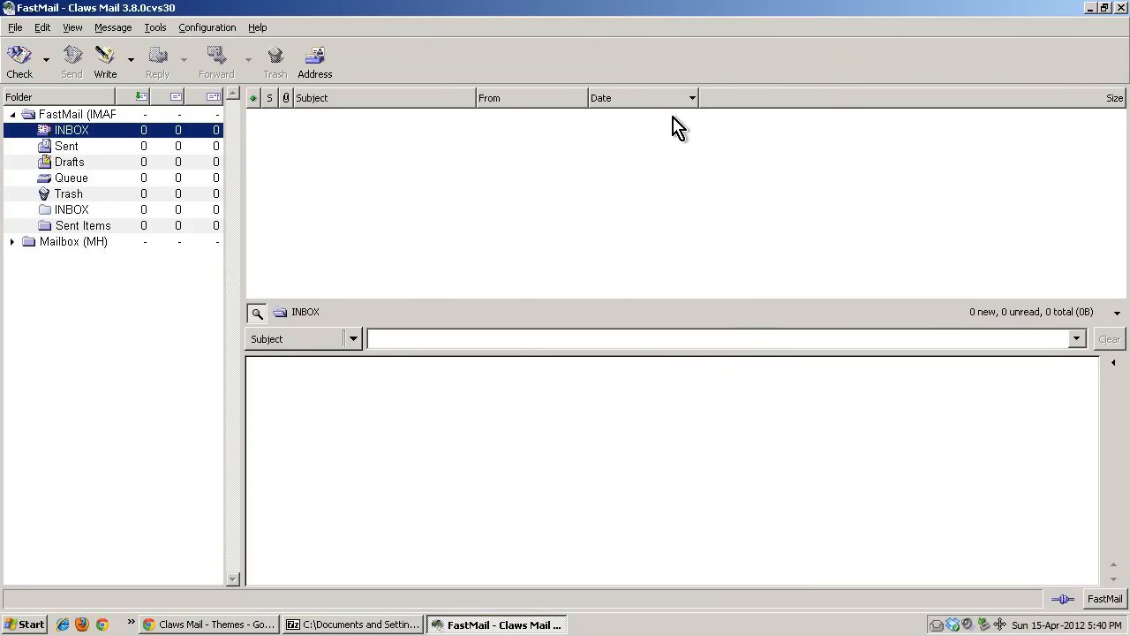
{"action": "mouse_move", "coordinate": [565, 230]}
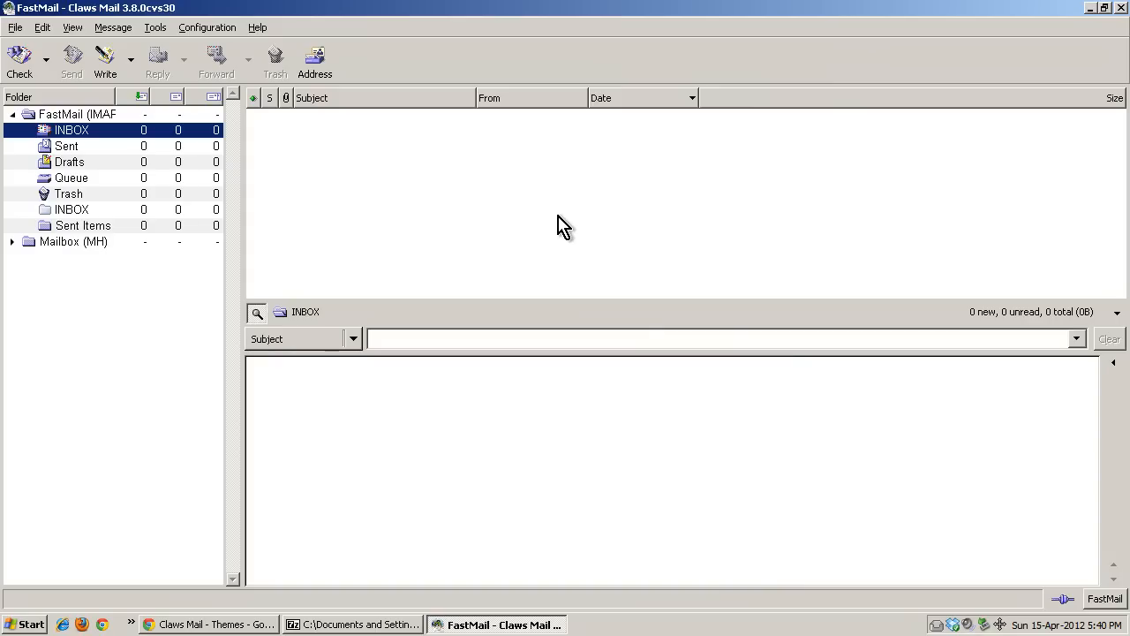
{"action": "mouse_move", "coordinate": [558, 220]}
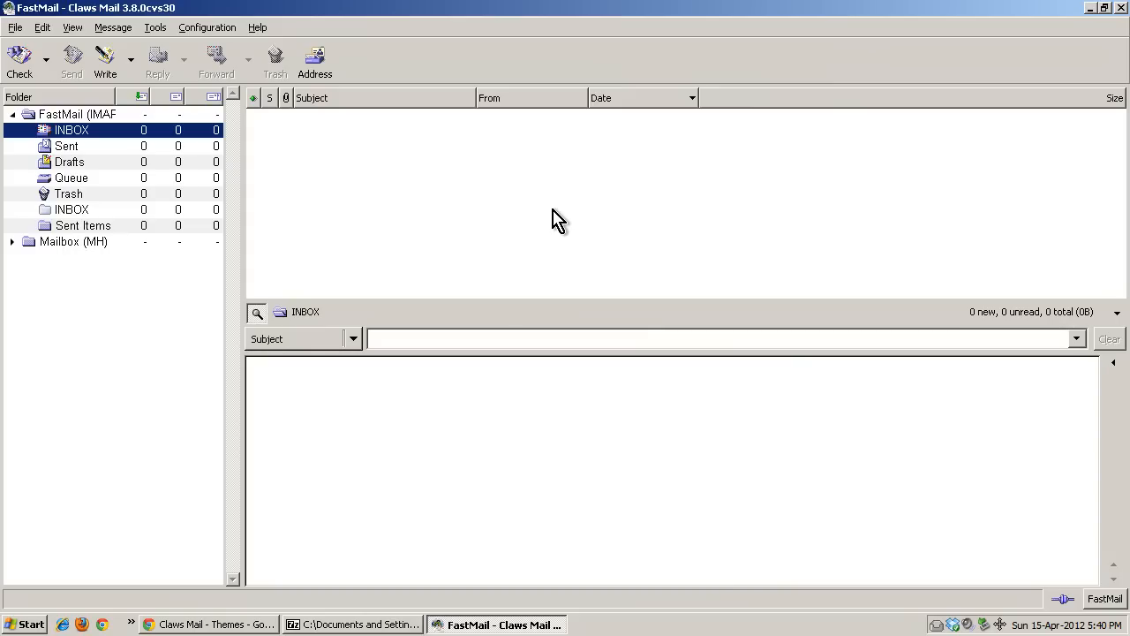
Set the main toolbar to text only, then to text beside icons.
{"action": "left_click", "coordinate": [73, 26]}
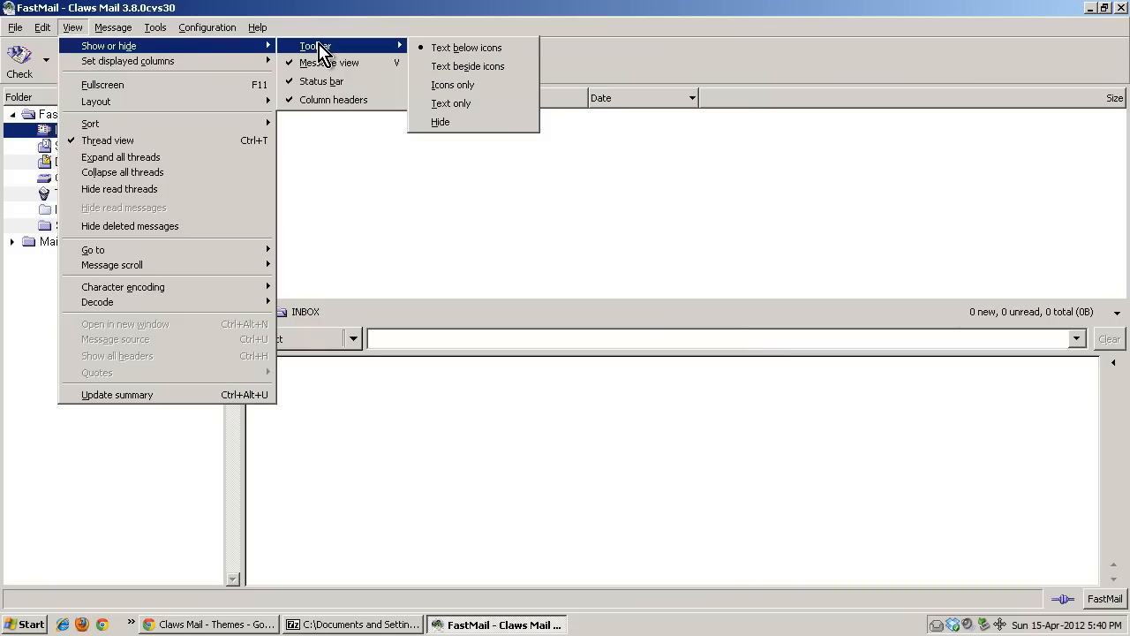
{"action": "mouse_move", "coordinate": [467, 66]}
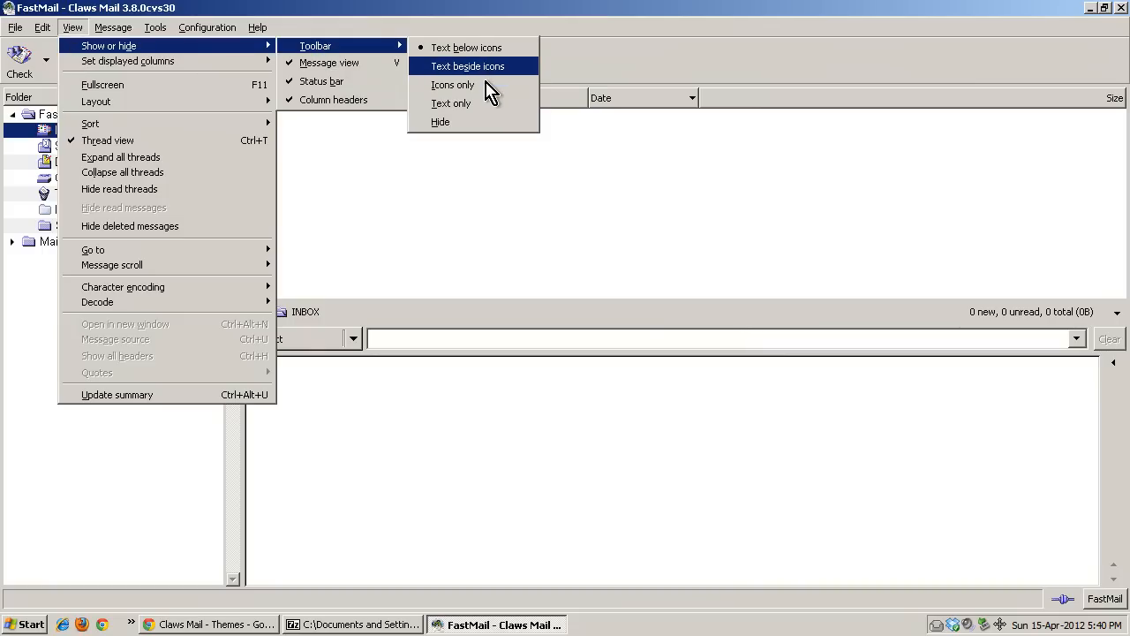
{"action": "mouse_move", "coordinate": [484, 121]}
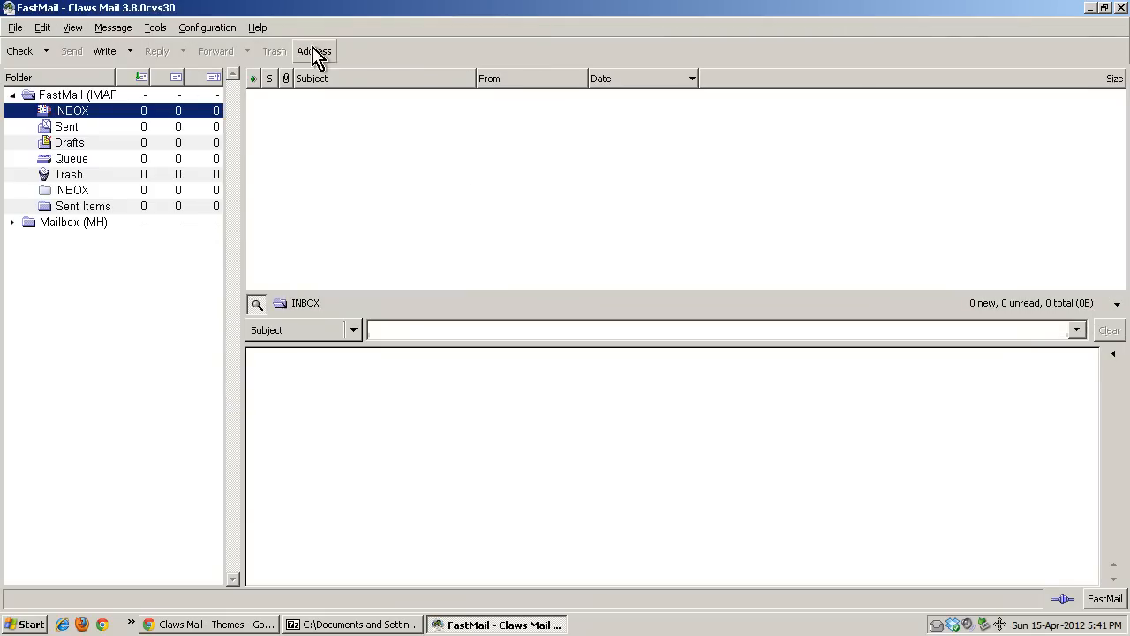
{"action": "left_click", "coordinate": [73, 27]}
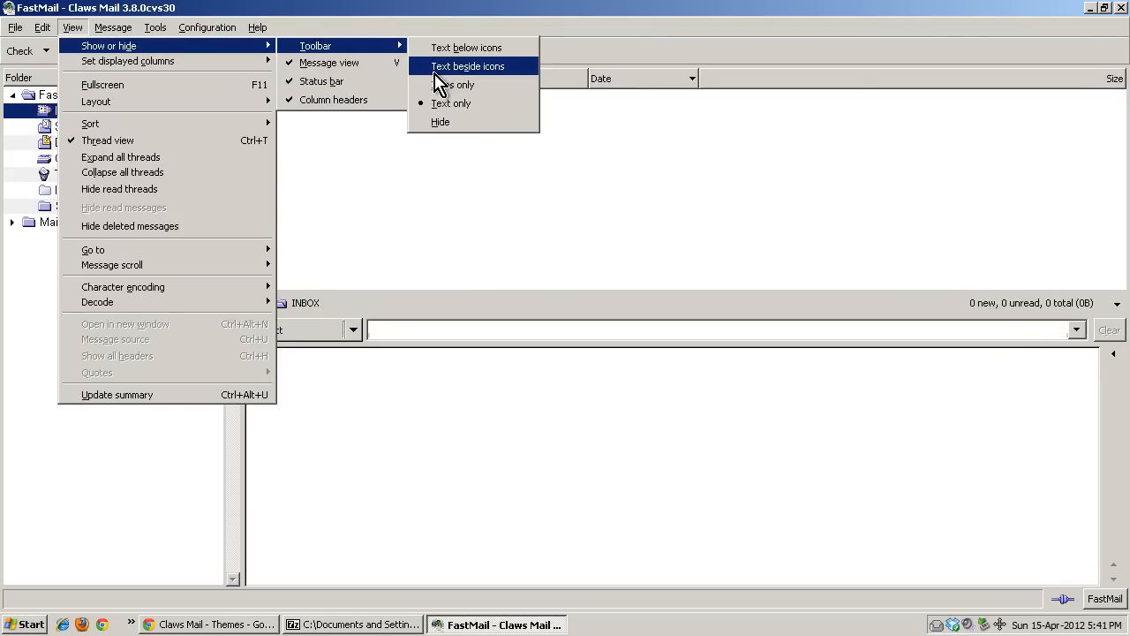
{"action": "left_click", "coordinate": [467, 66]}
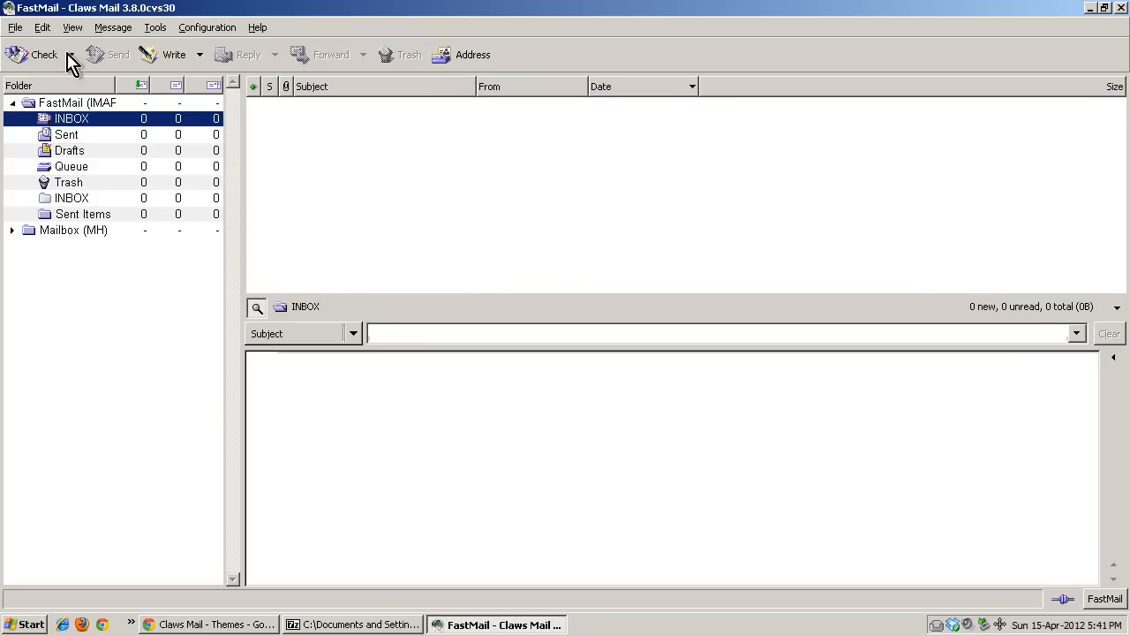
{"action": "mouse_move", "coordinate": [353, 234]}
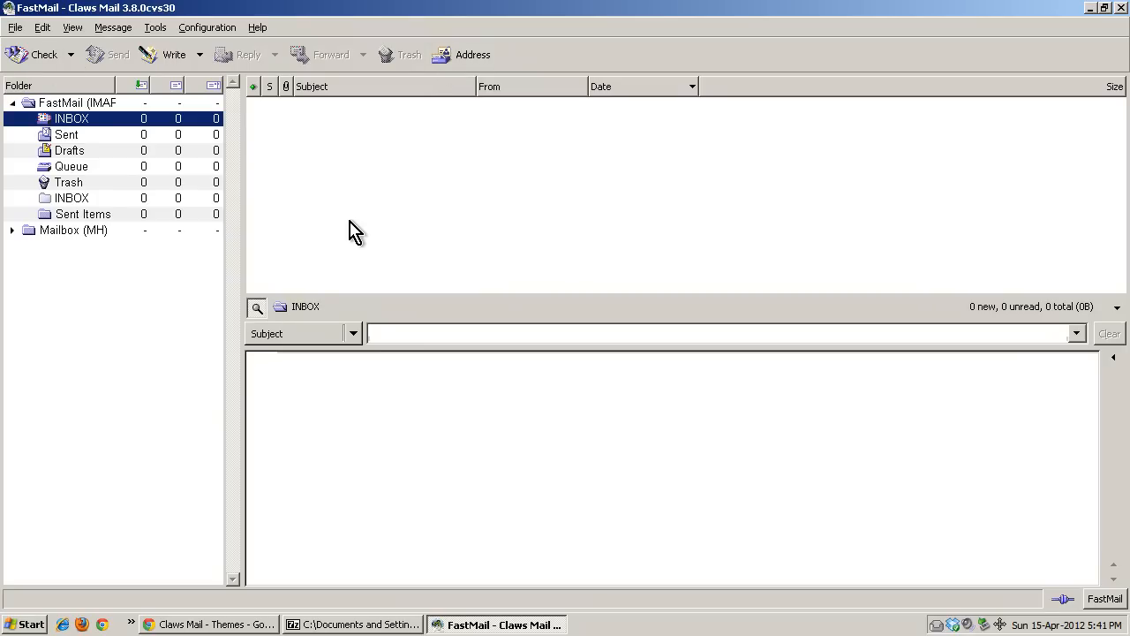
{"action": "left_click", "coordinate": [73, 27]}
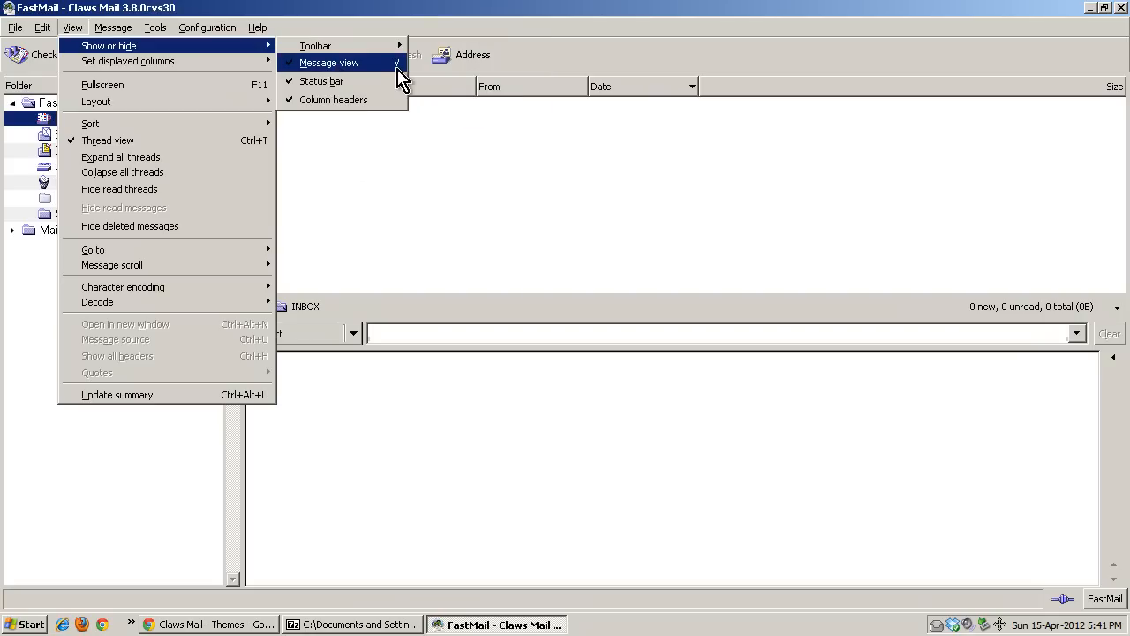
{"action": "left_click", "coordinate": [329, 62]}
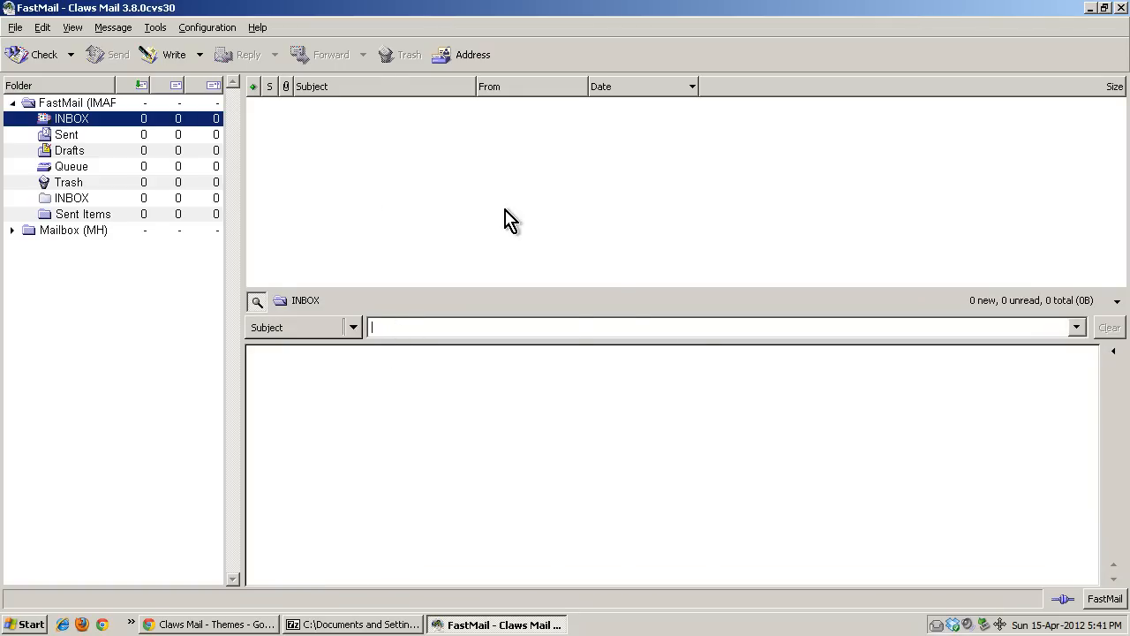
{"action": "left_click", "coordinate": [73, 27]}
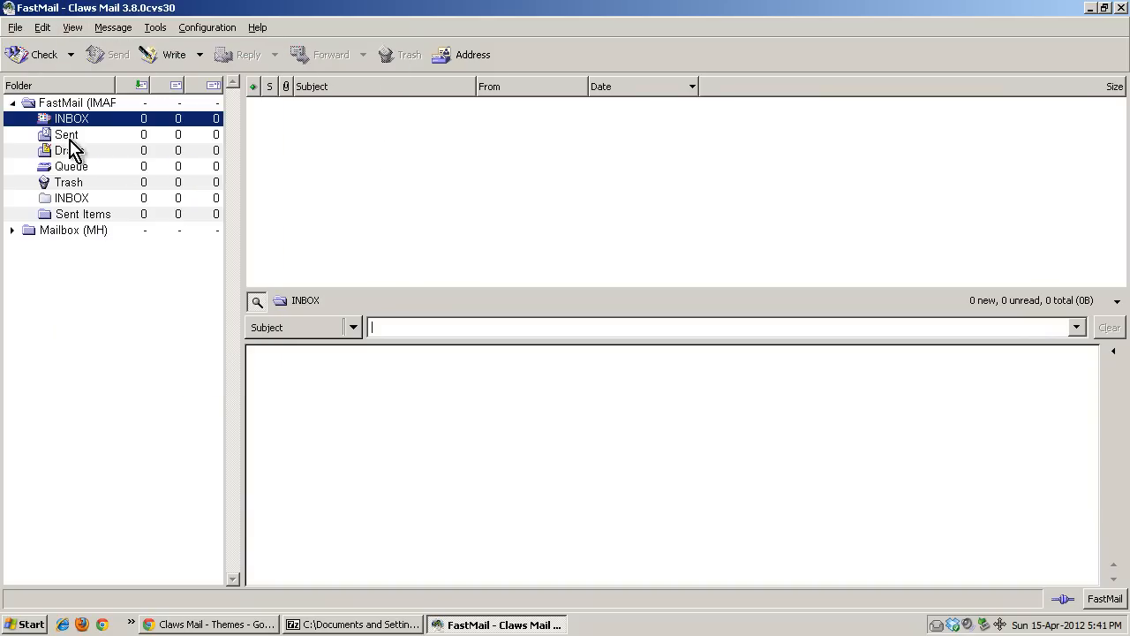
{"action": "mouse_move", "coordinate": [548, 214]}
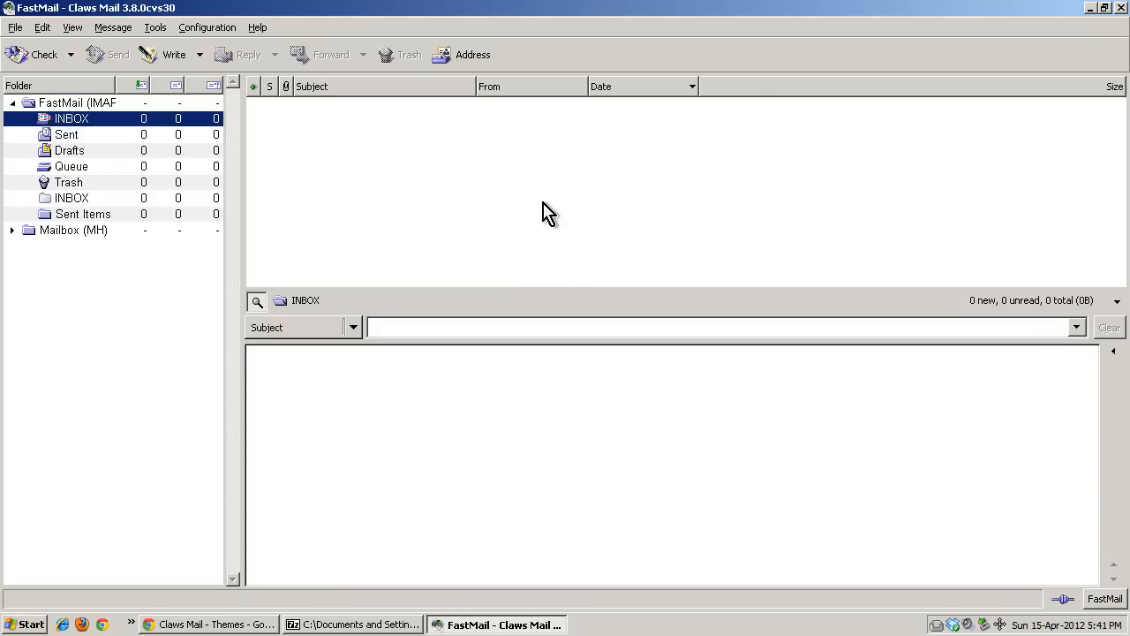
{"action": "left_click", "coordinate": [73, 27]}
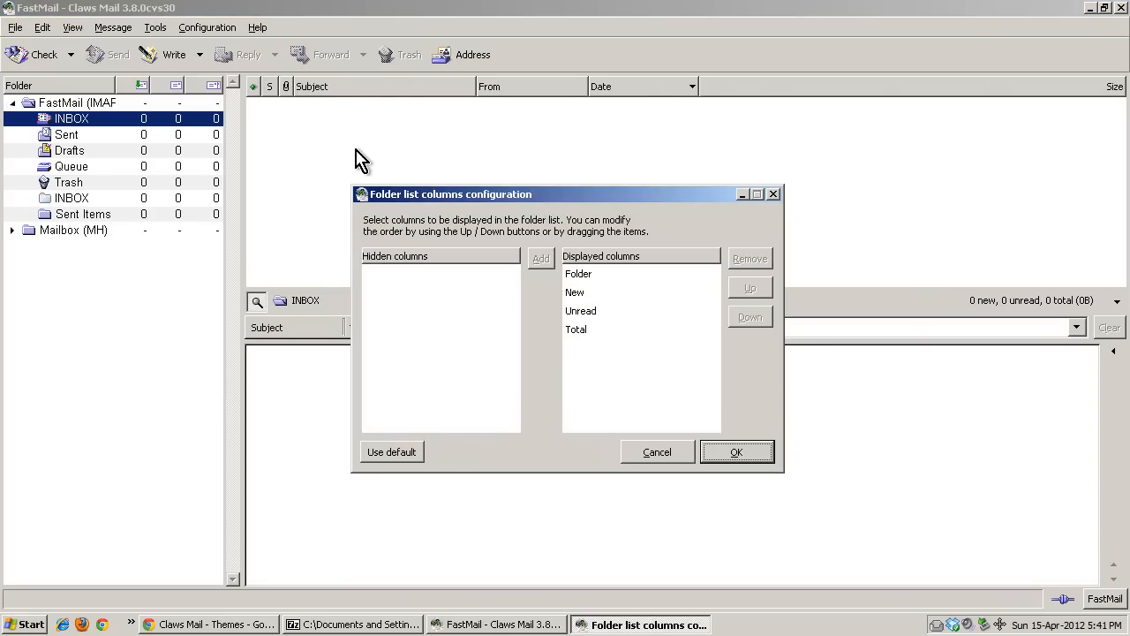
{"action": "mouse_move", "coordinate": [559, 331]}
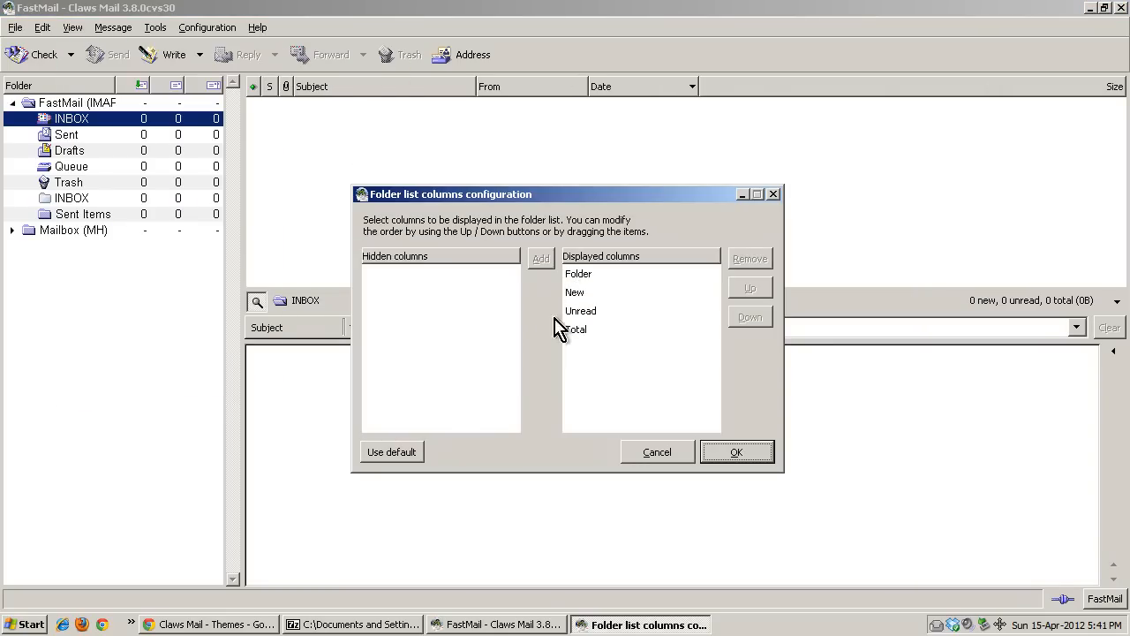
Hide the New column, select Total, and confirm the folder list columns.
{"action": "left_click", "coordinate": [580, 310]}
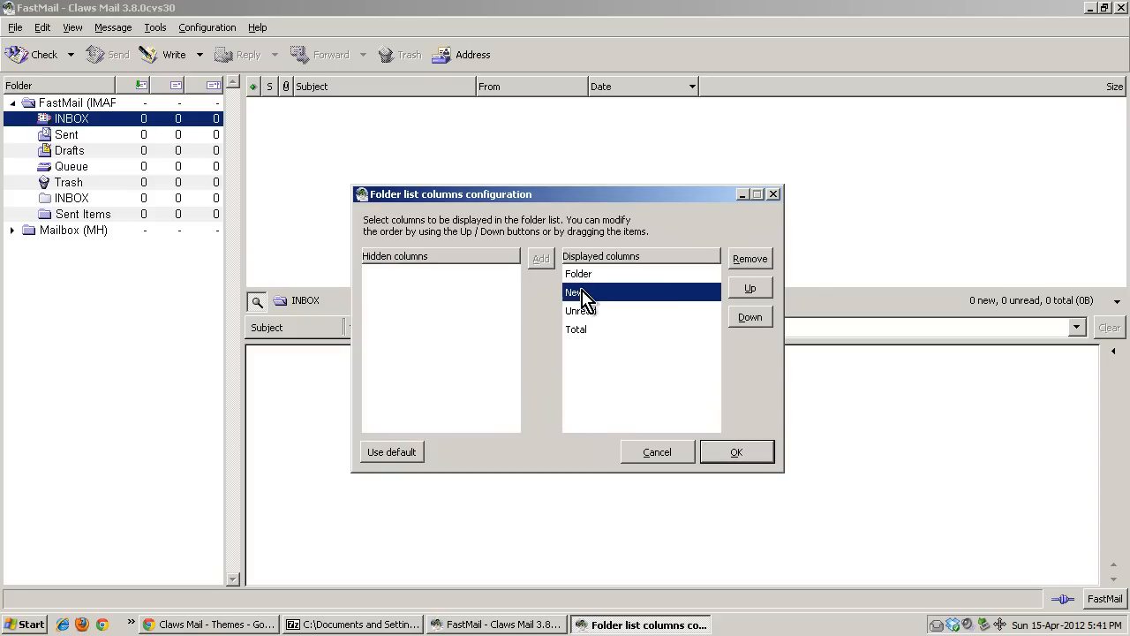
{"action": "left_click", "coordinate": [749, 259]}
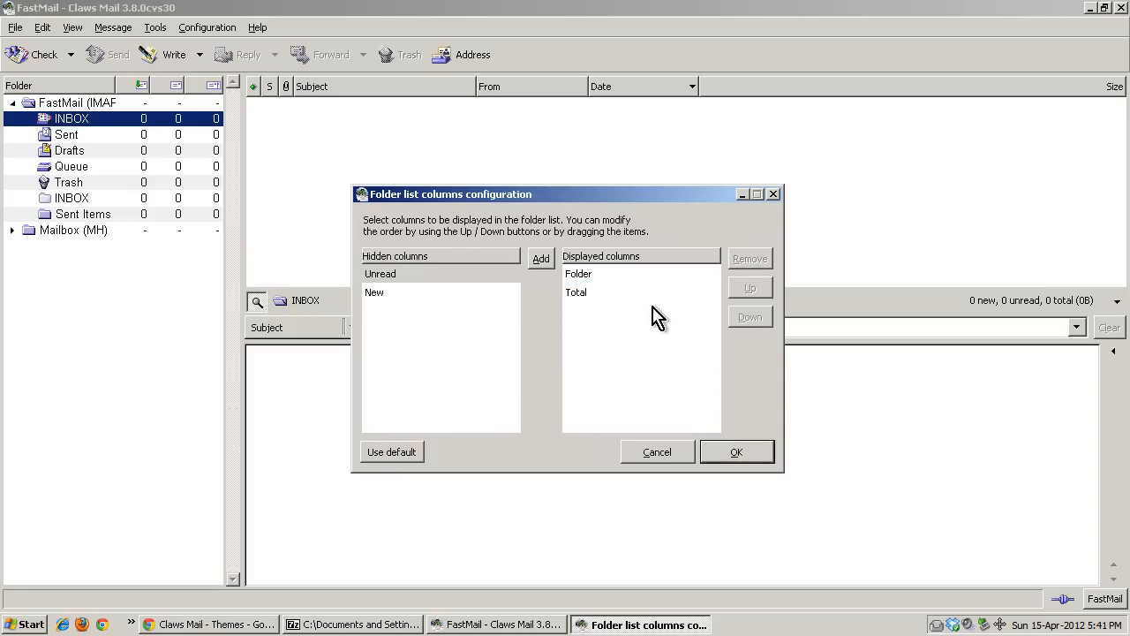
{"action": "left_click", "coordinate": [576, 292]}
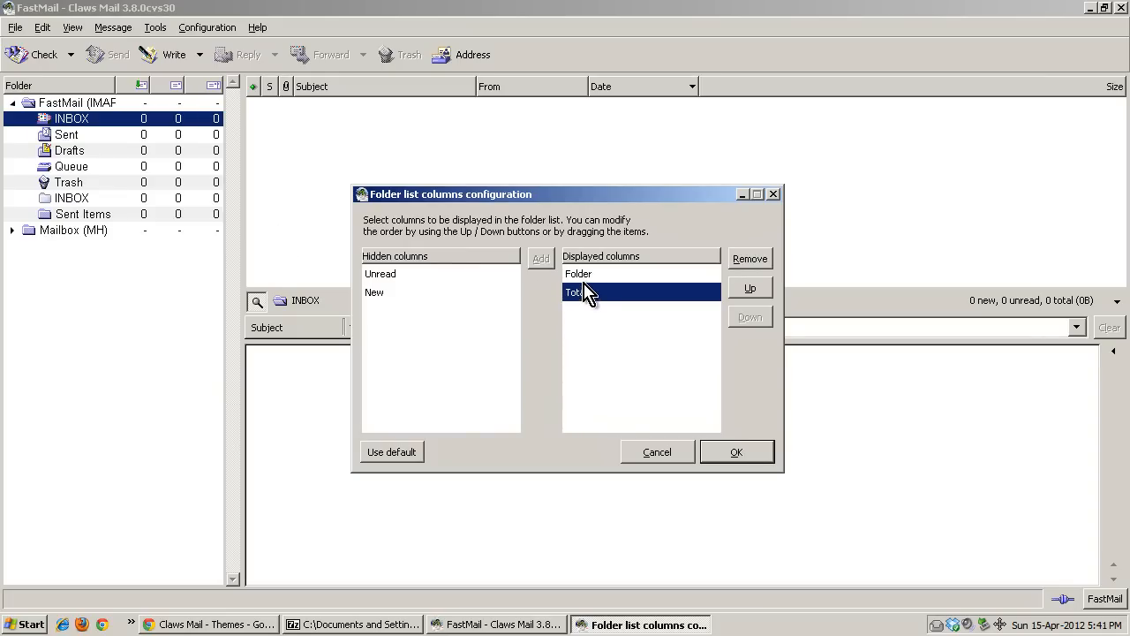
{"action": "mouse_move", "coordinate": [621, 441]}
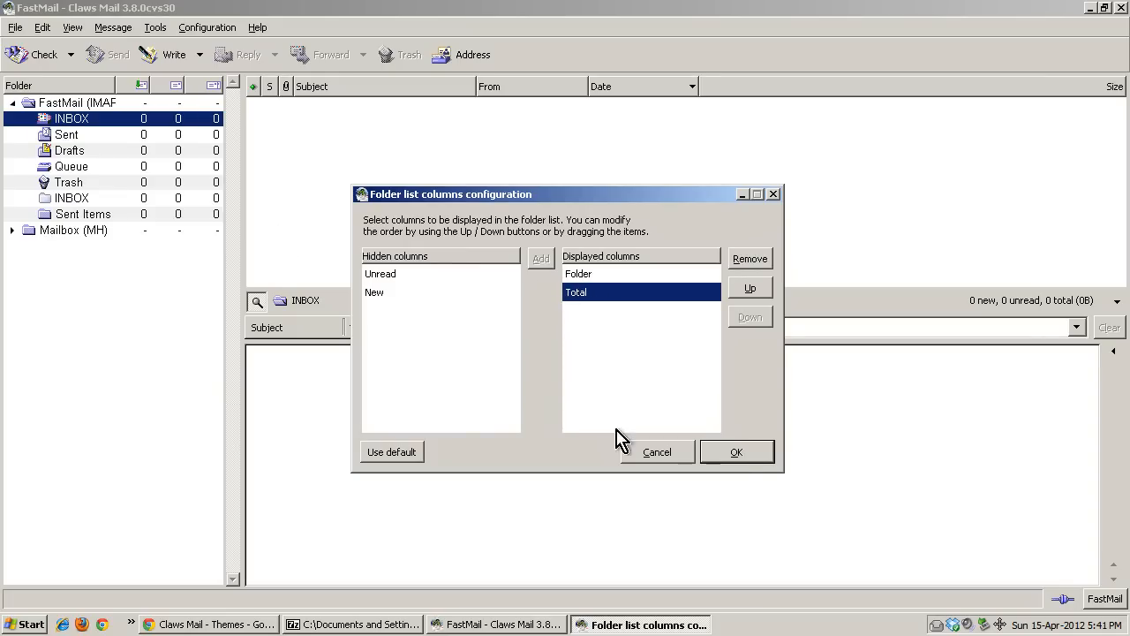
{"action": "left_click", "coordinate": [736, 451]}
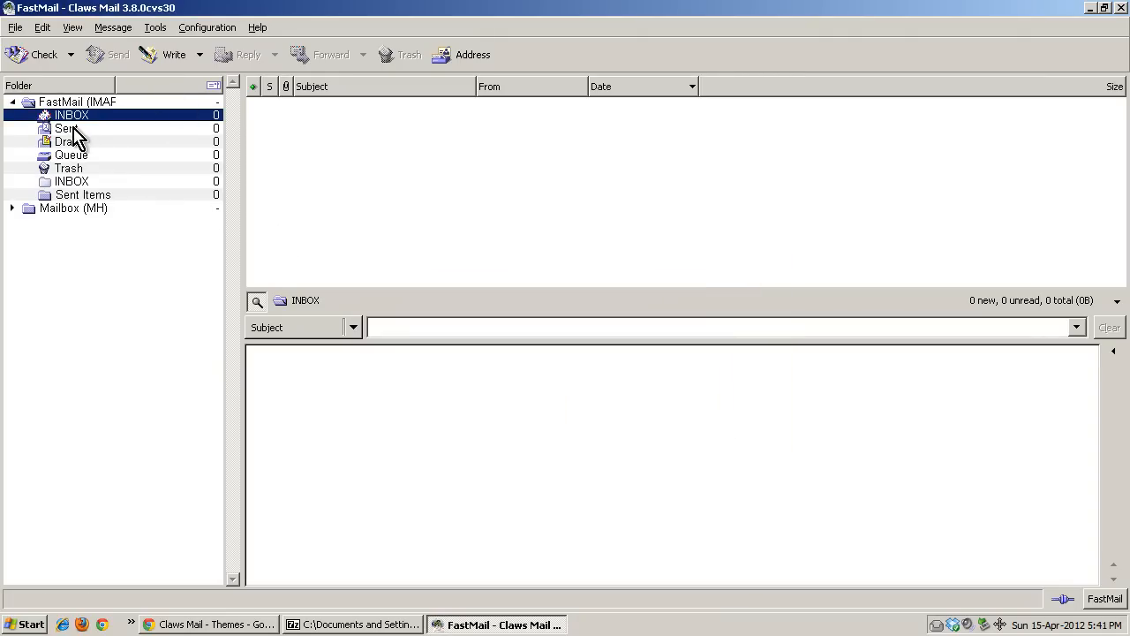
{"action": "mouse_move", "coordinate": [243, 126]}
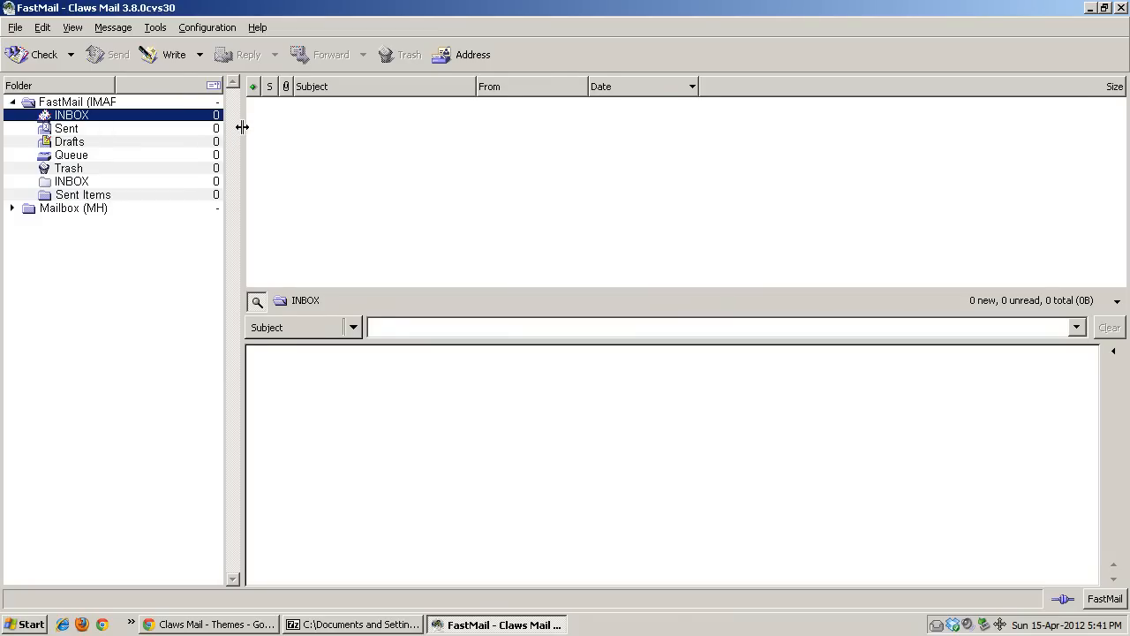
{"action": "left_click_drag", "start_coordinate": [243, 127], "coordinate": [207, 127]}
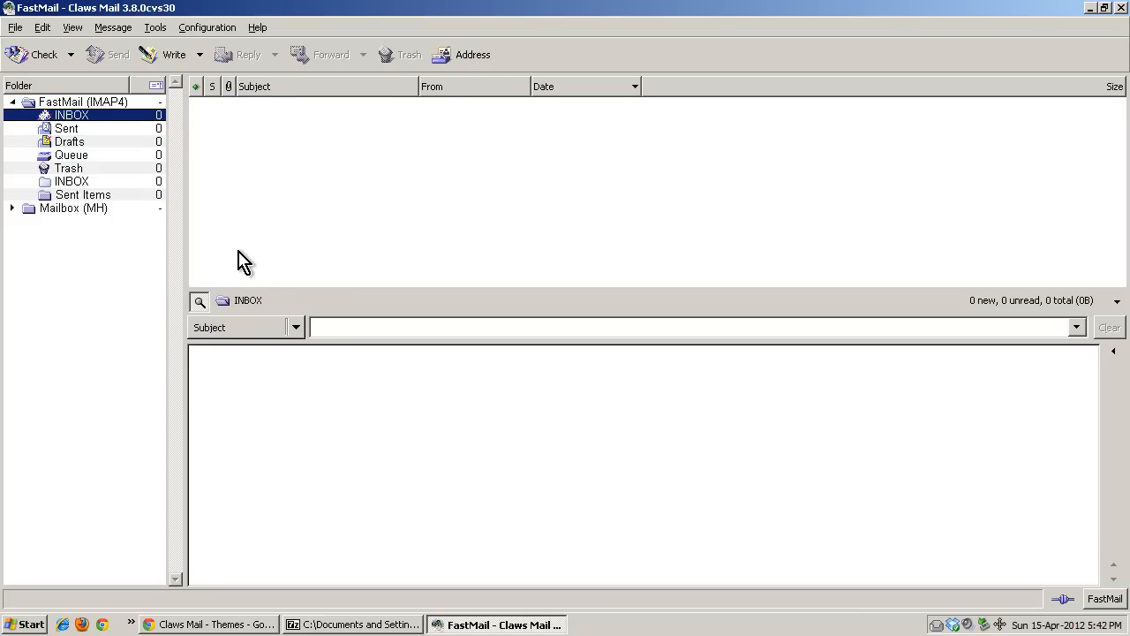
{"action": "mouse_move", "coordinate": [228, 261]}
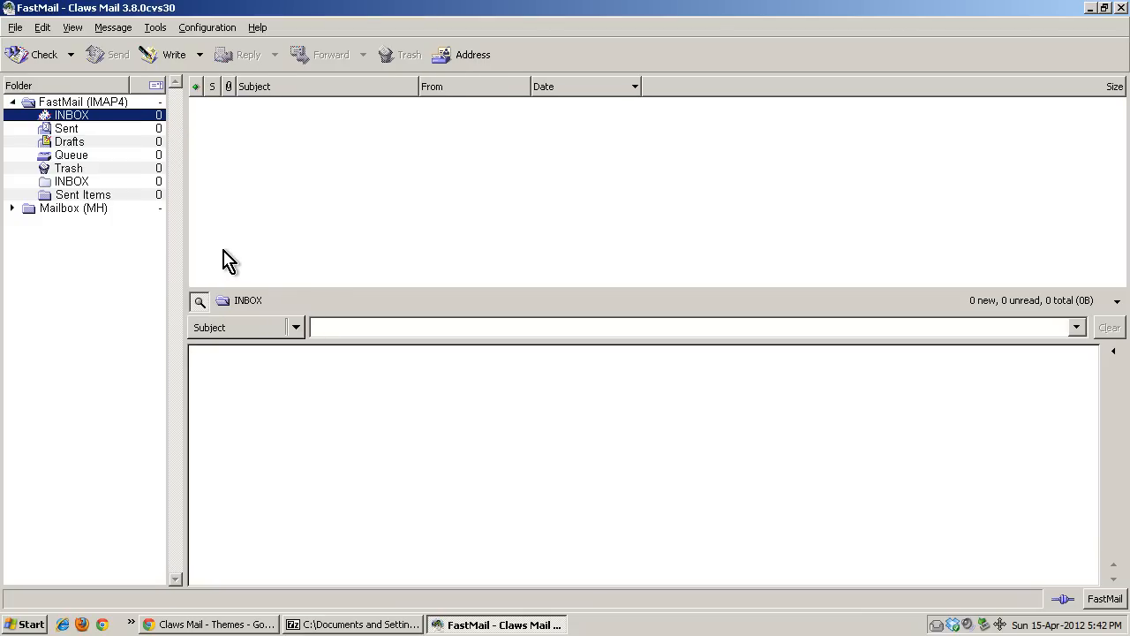
{"action": "mouse_move", "coordinate": [219, 259]}
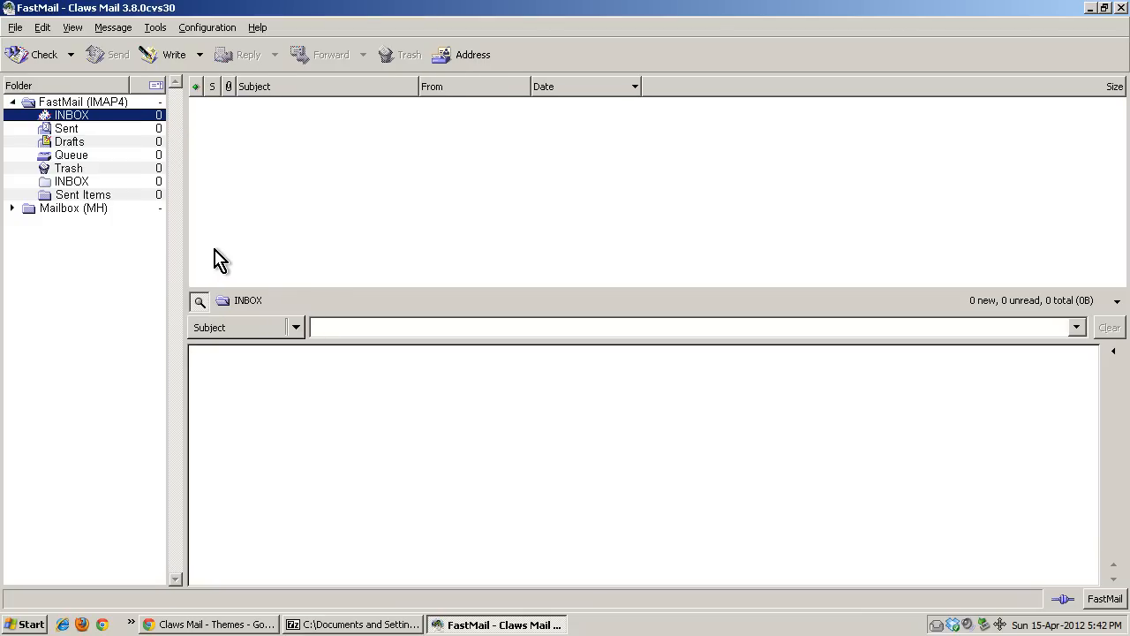
{"action": "mouse_move", "coordinate": [220, 42]}
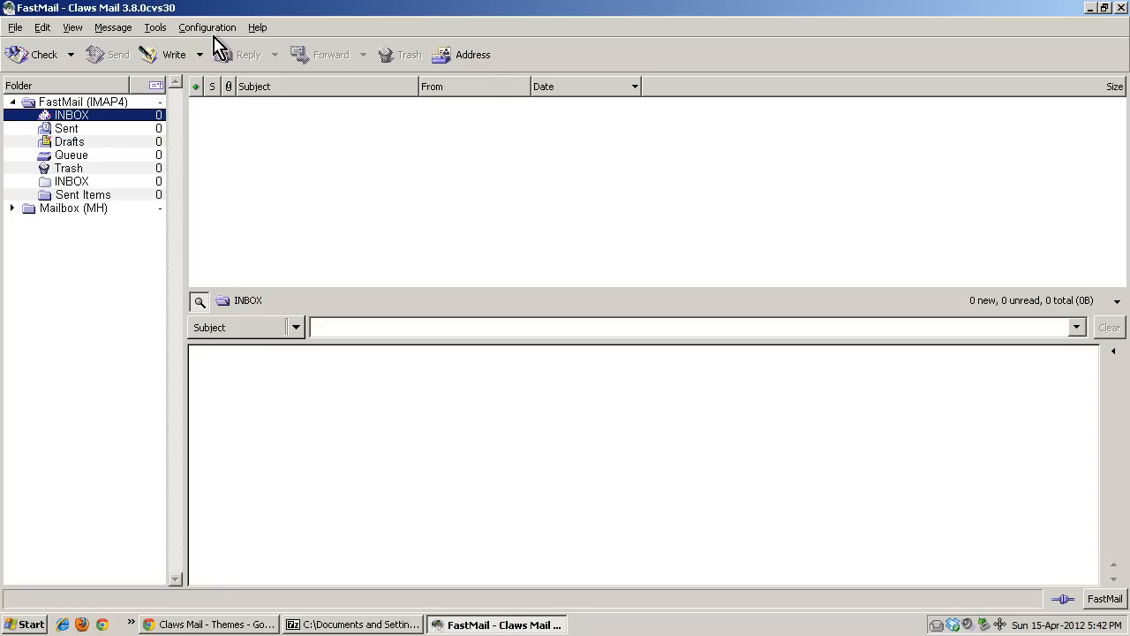
{"action": "left_click", "coordinate": [207, 27]}
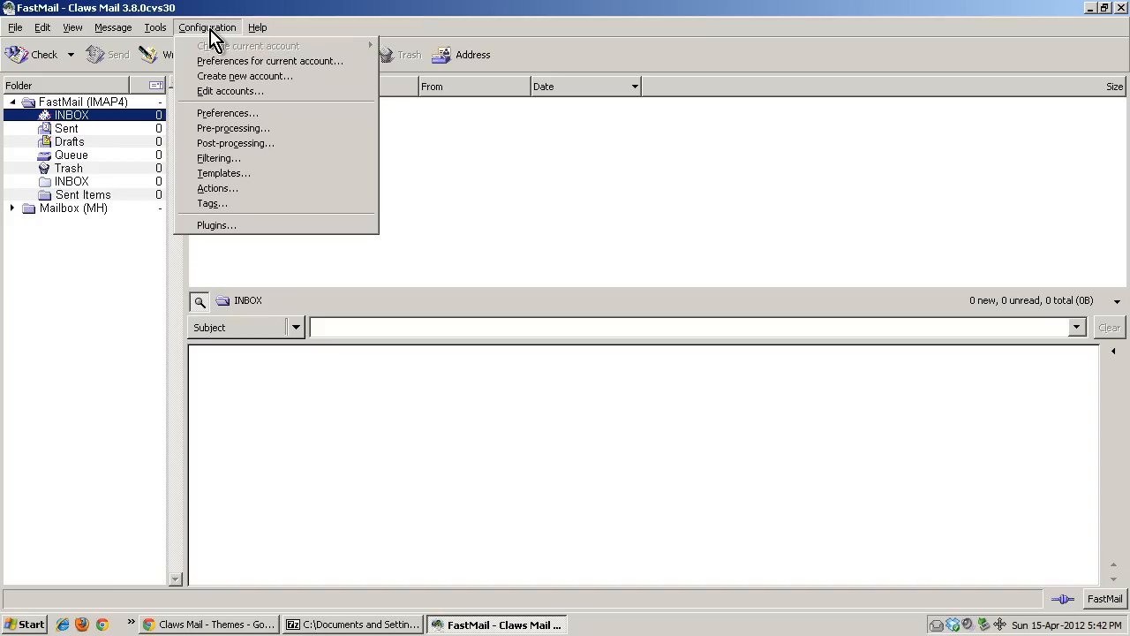
{"action": "left_click", "coordinate": [294, 212]}
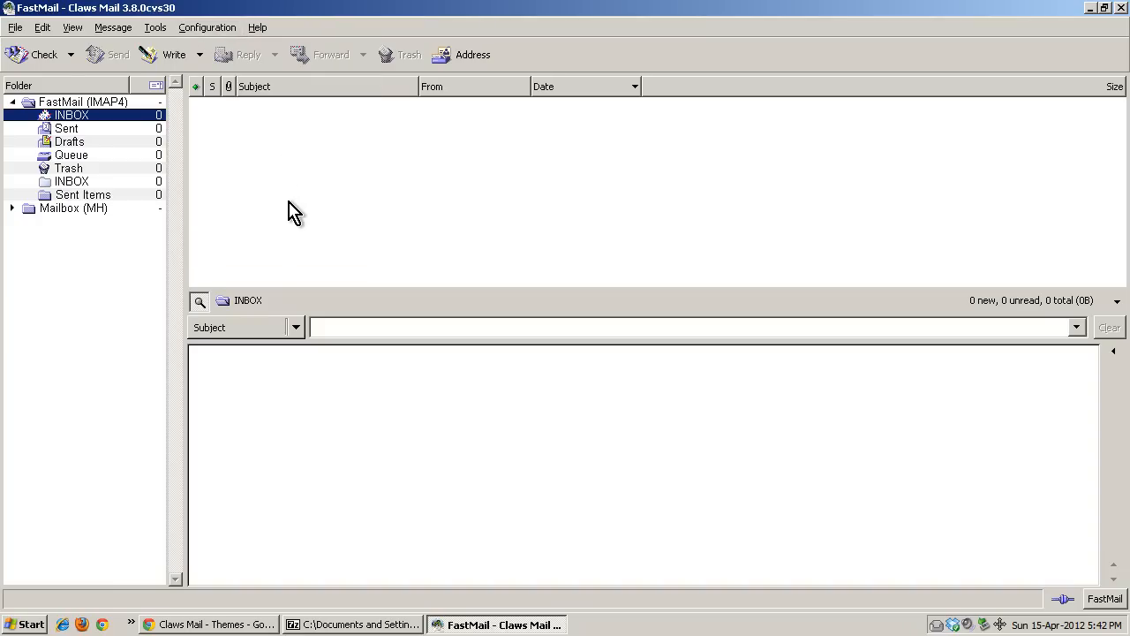
{"action": "mouse_move", "coordinate": [69, 231]}
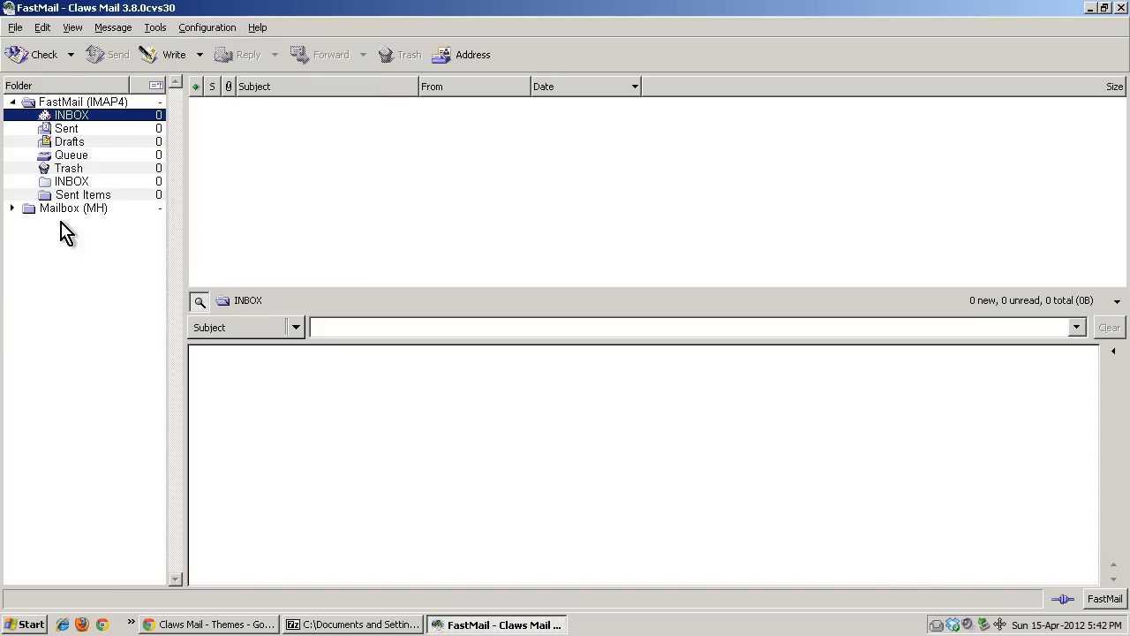
View the INBOX folder's properties, then open the Sent Items folder.
{"action": "right_click", "coordinate": [71, 115]}
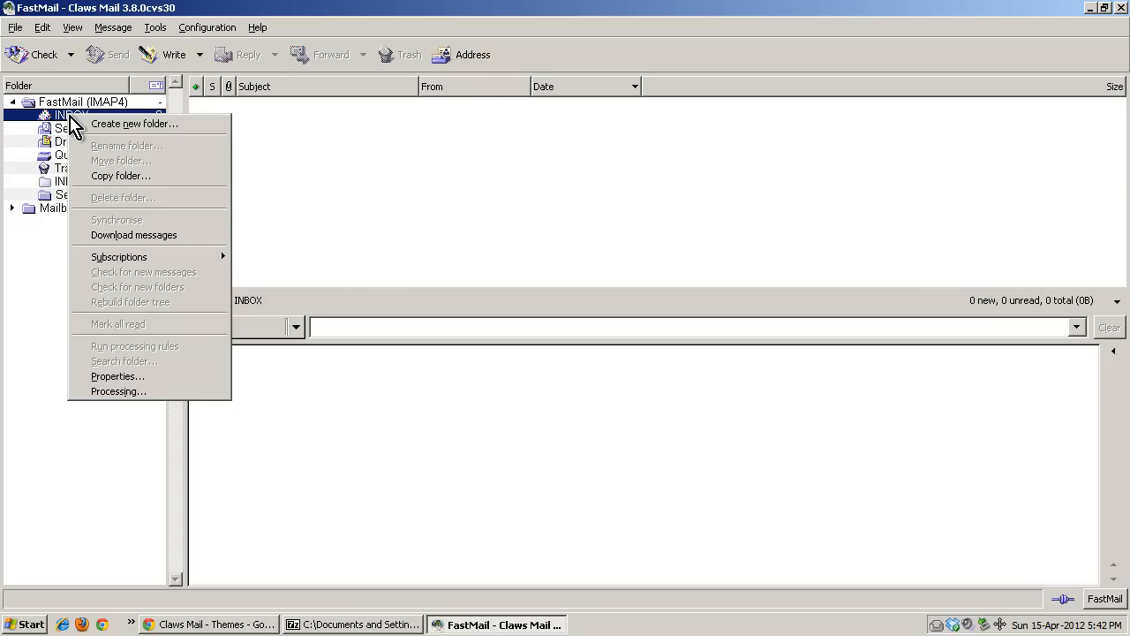
{"action": "mouse_move", "coordinate": [118, 376]}
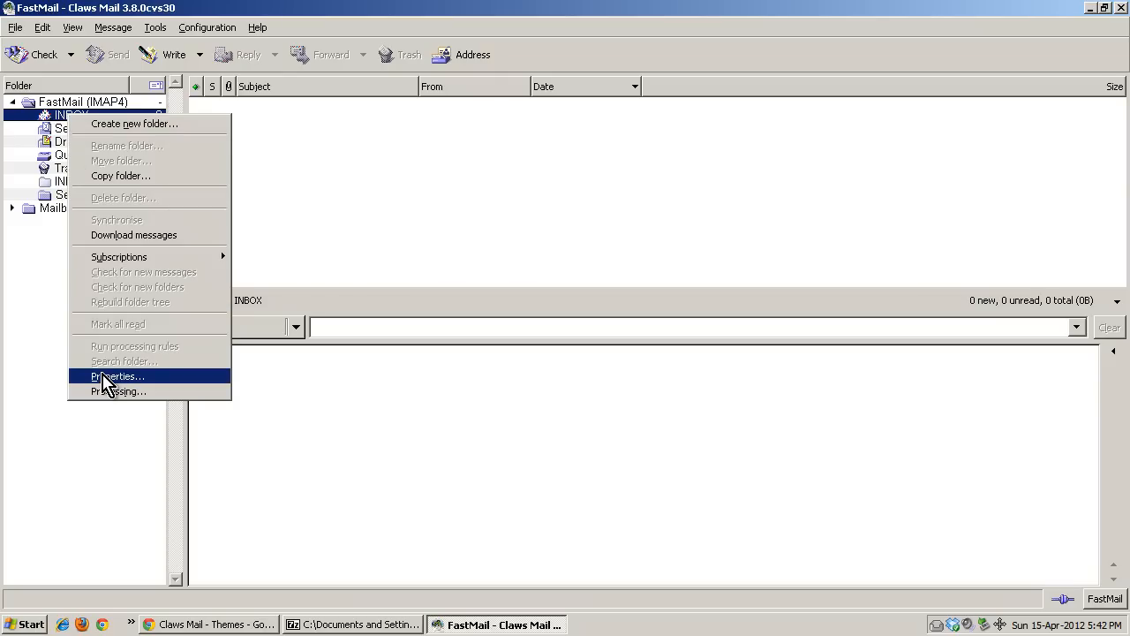
{"action": "left_click", "coordinate": [117, 376]}
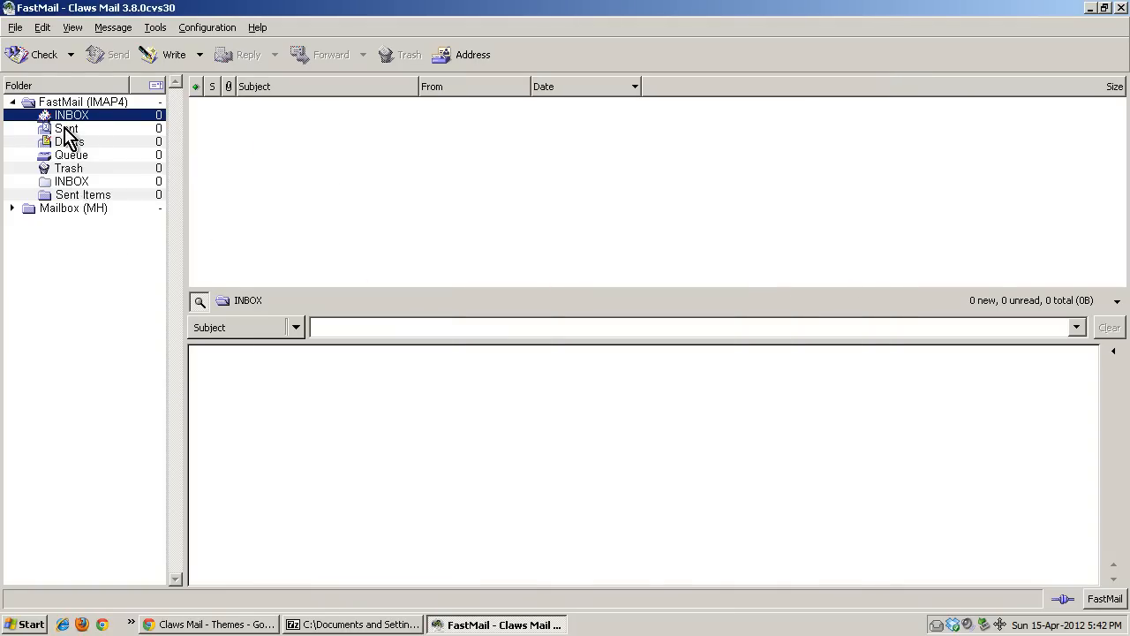
{"action": "left_click", "coordinate": [82, 195]}
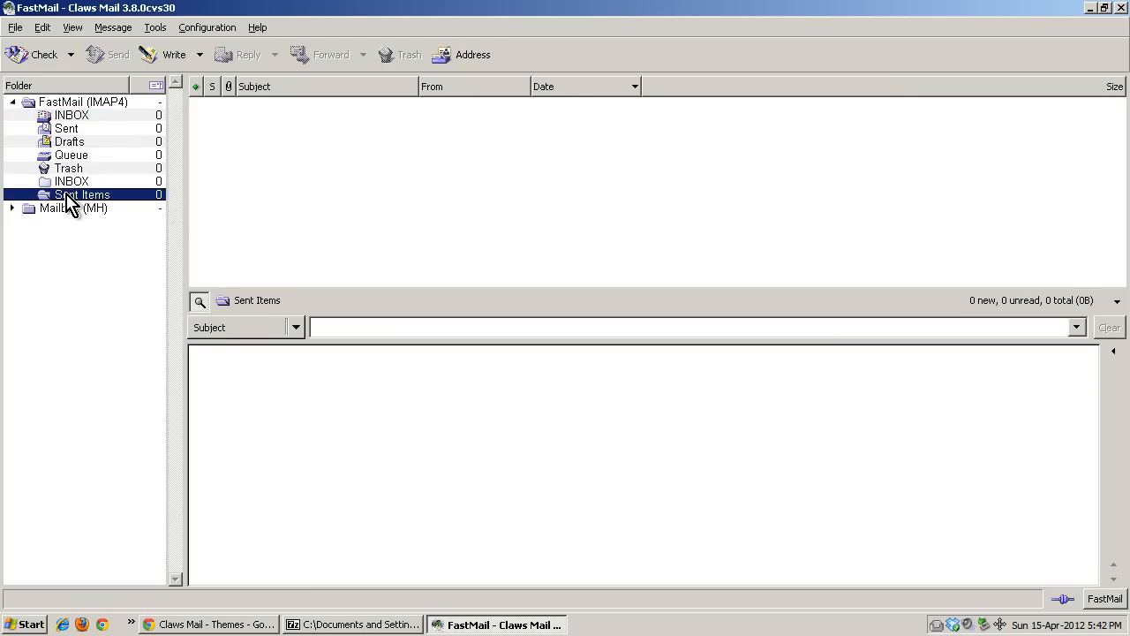
{"action": "mouse_move", "coordinate": [78, 254]}
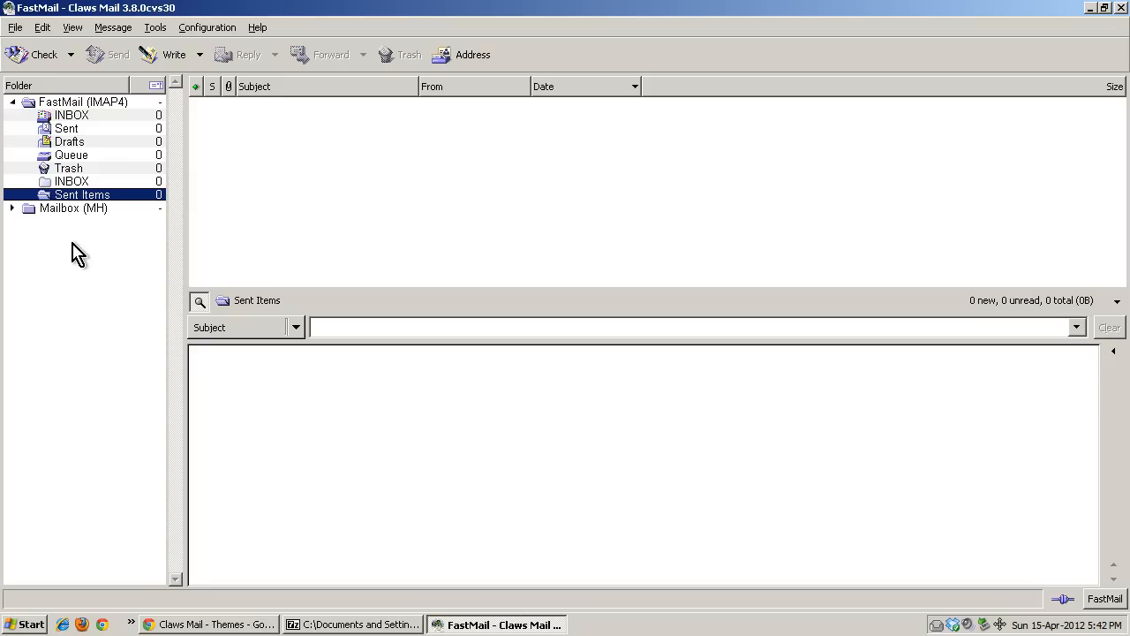
{"action": "mouse_move", "coordinate": [205, 33]}
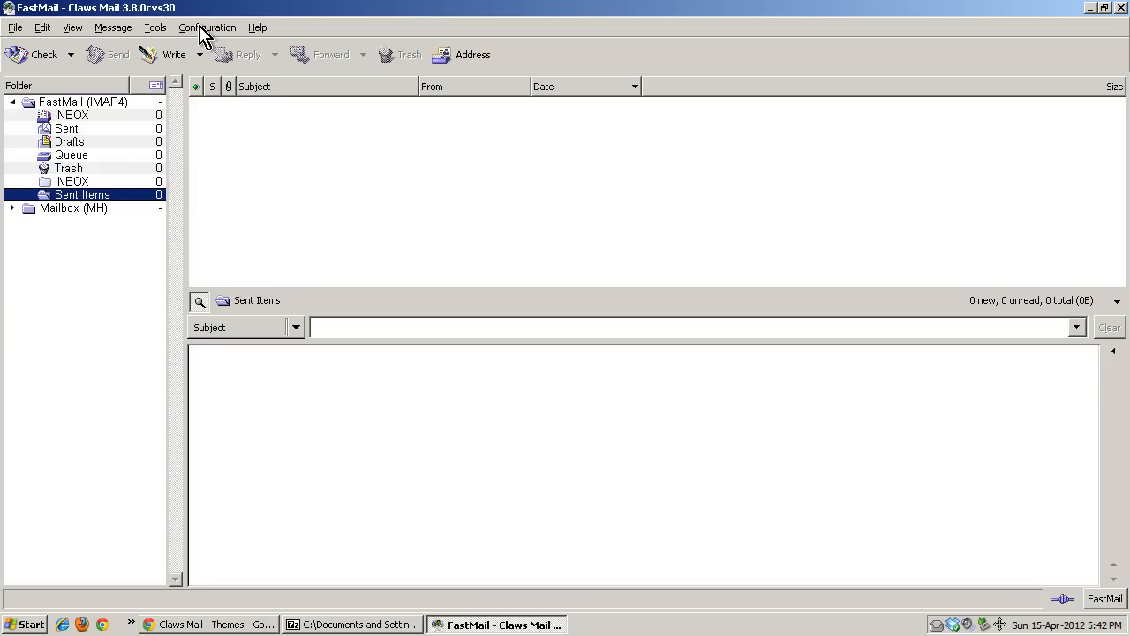
In the FastMail account's Advanced settings, set 'Put sent messages in' to Sent Items and save.
{"action": "left_click", "coordinate": [207, 28]}
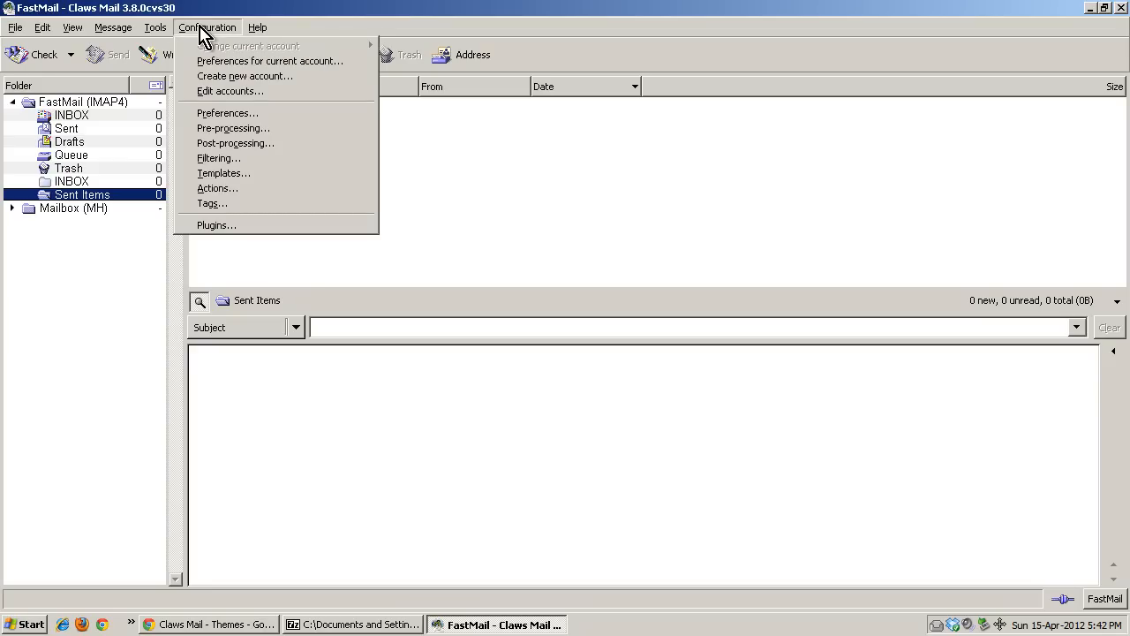
{"action": "mouse_move", "coordinate": [230, 90]}
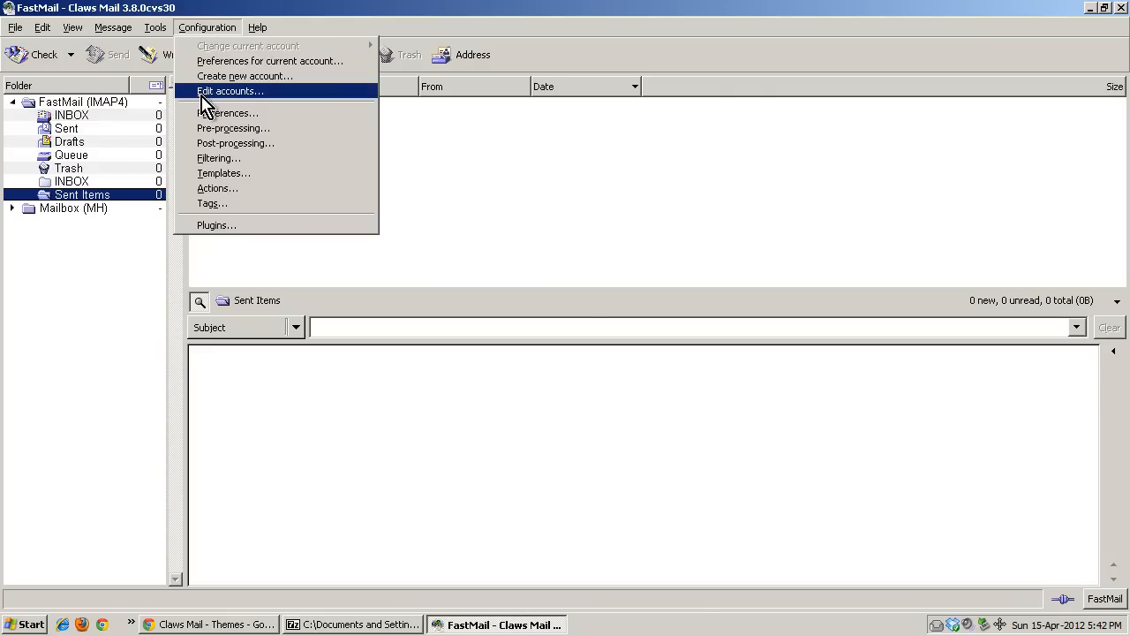
{"action": "left_click", "coordinate": [229, 91]}
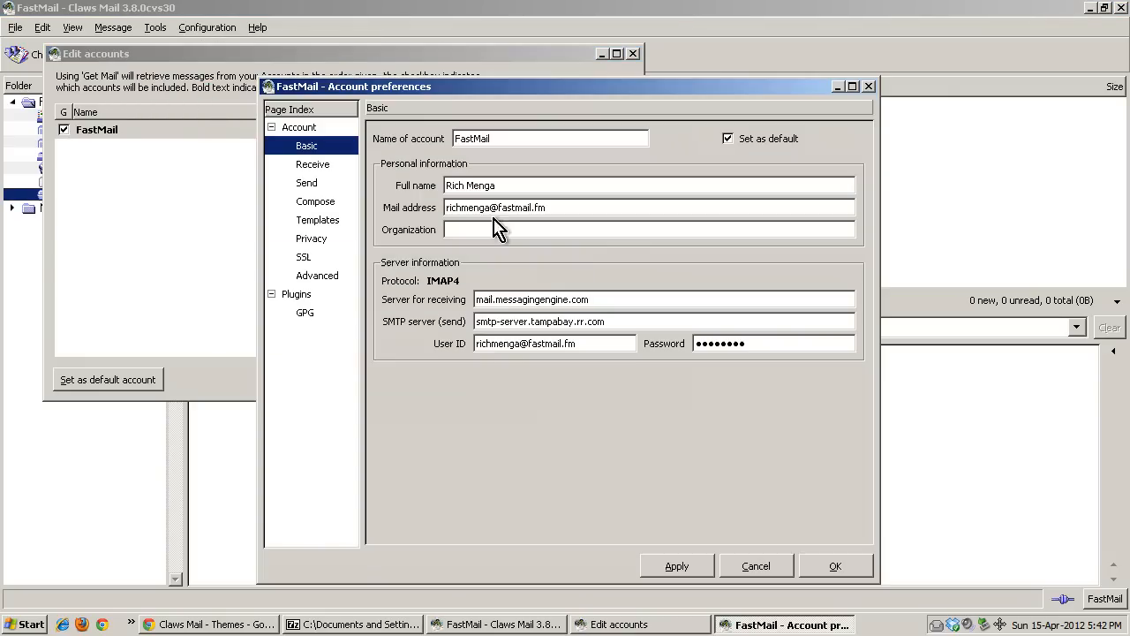
{"action": "left_click", "coordinate": [317, 274]}
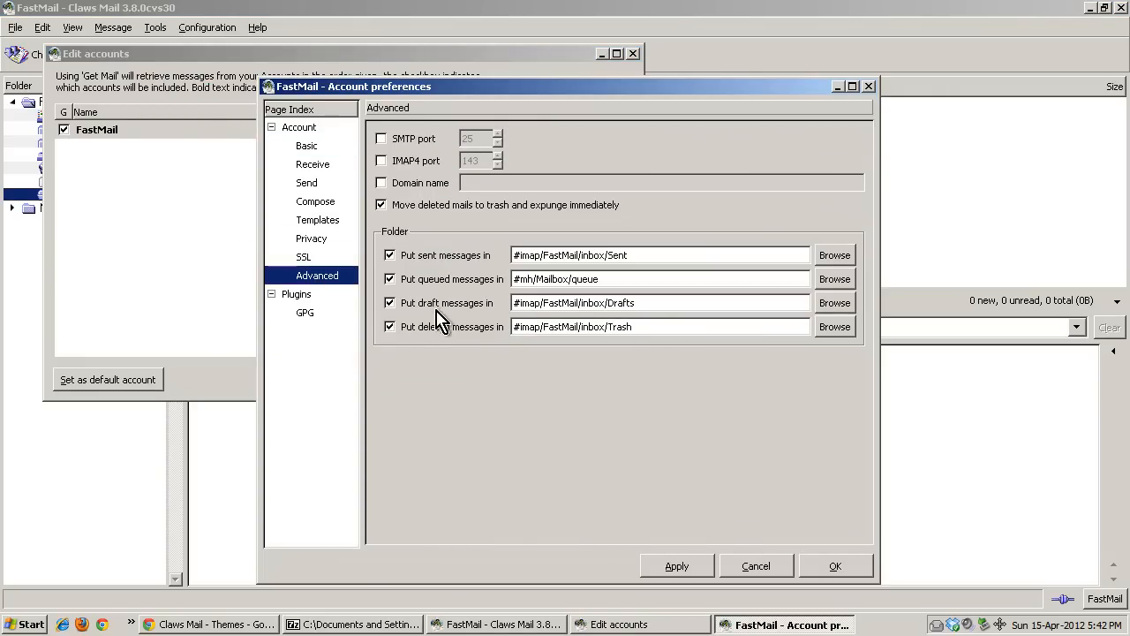
{"action": "left_click", "coordinate": [833, 326]}
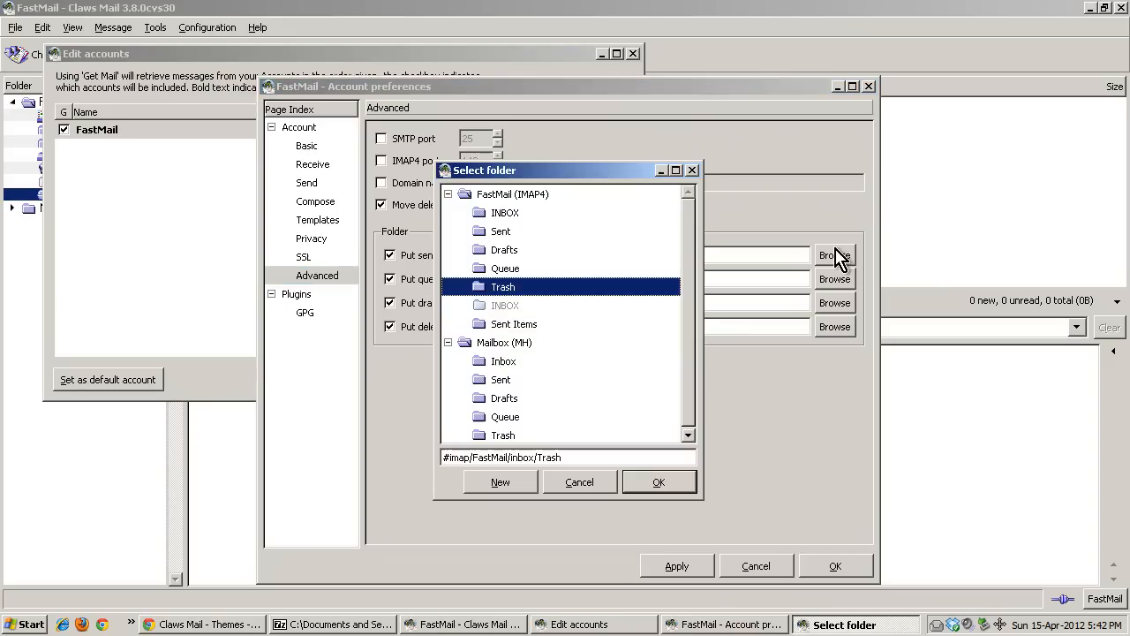
{"action": "left_click", "coordinate": [513, 323]}
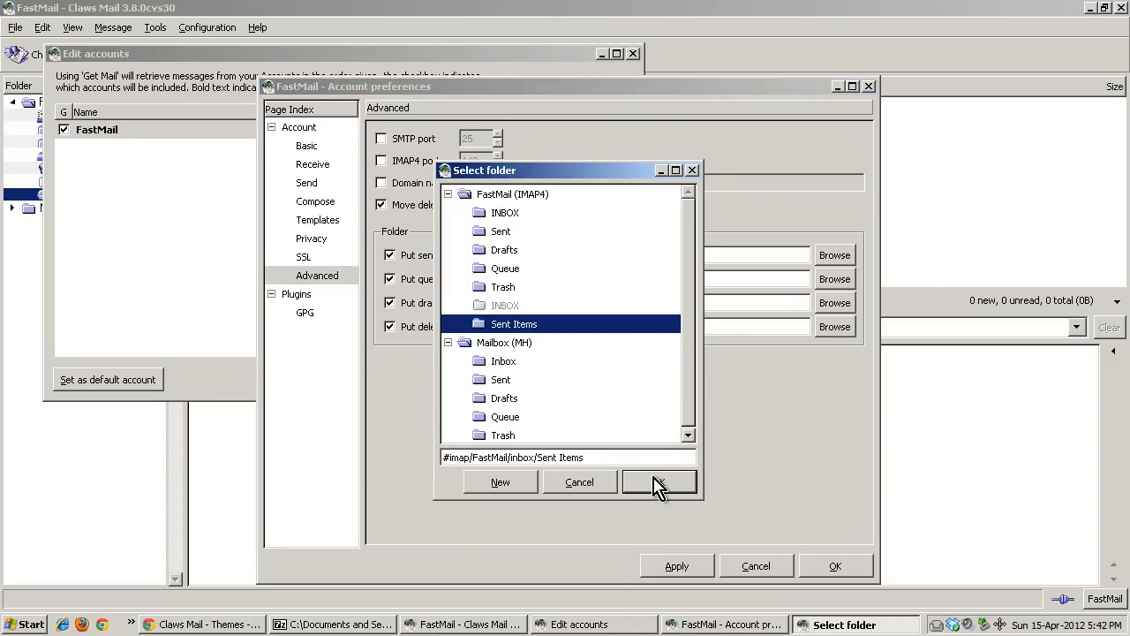
{"action": "left_click", "coordinate": [658, 481]}
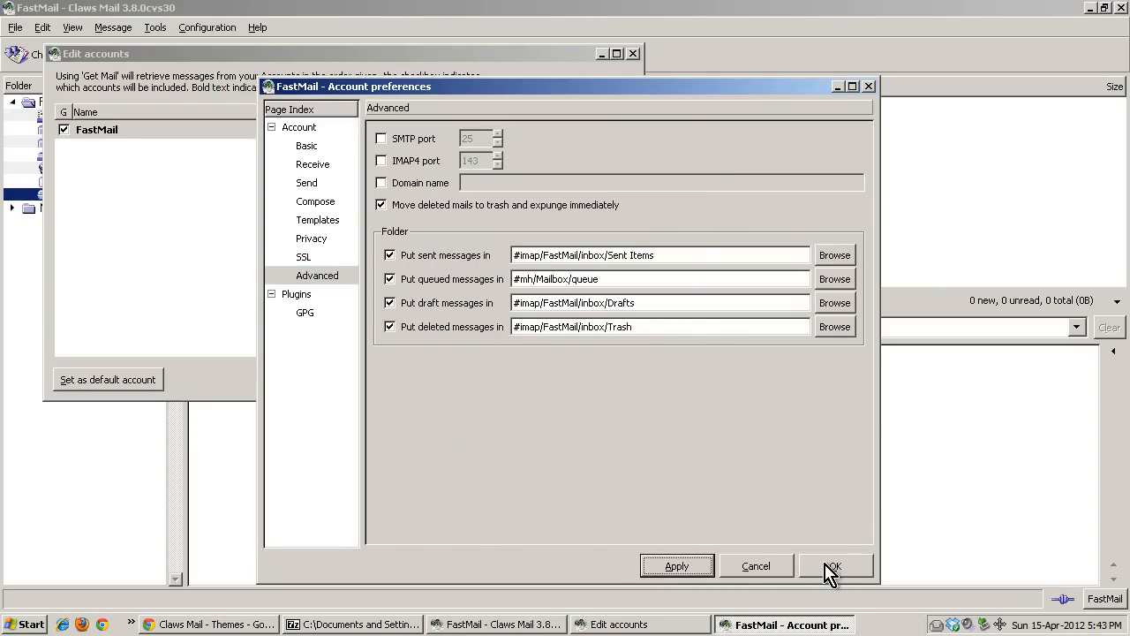
{"action": "left_click", "coordinate": [834, 565]}
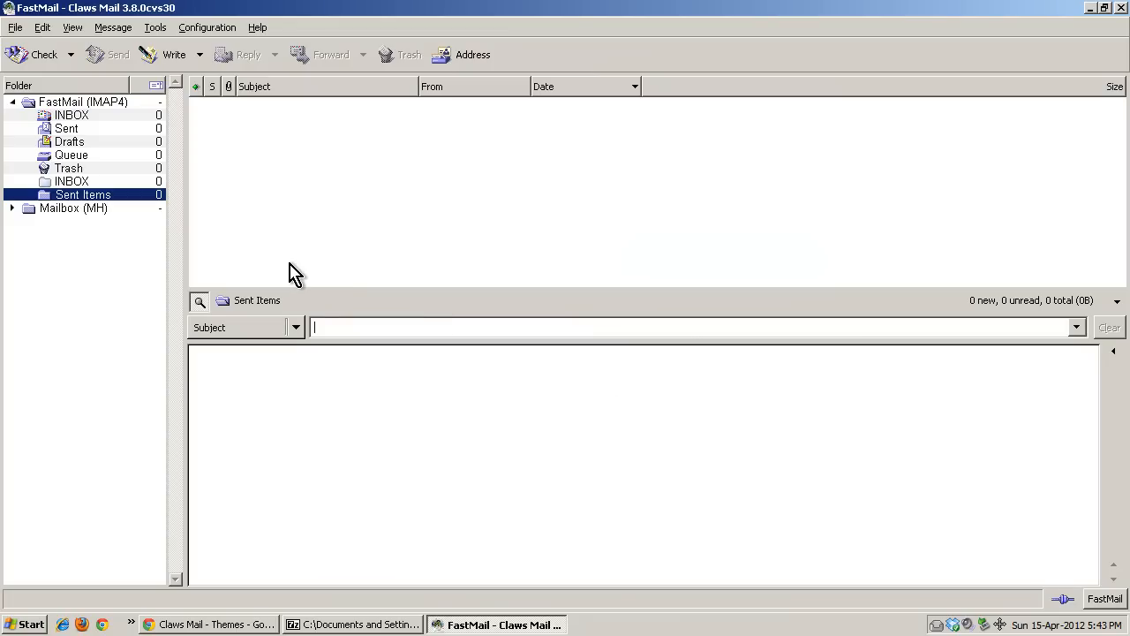
{"action": "left_click", "coordinate": [14, 27]}
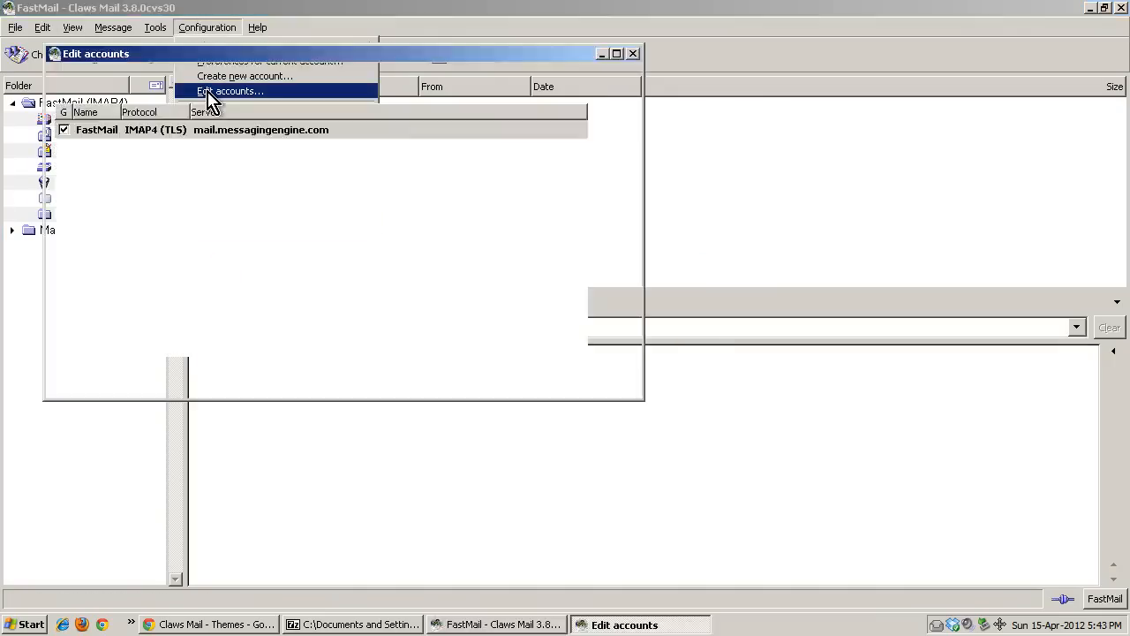
{"action": "left_click", "coordinate": [232, 90]}
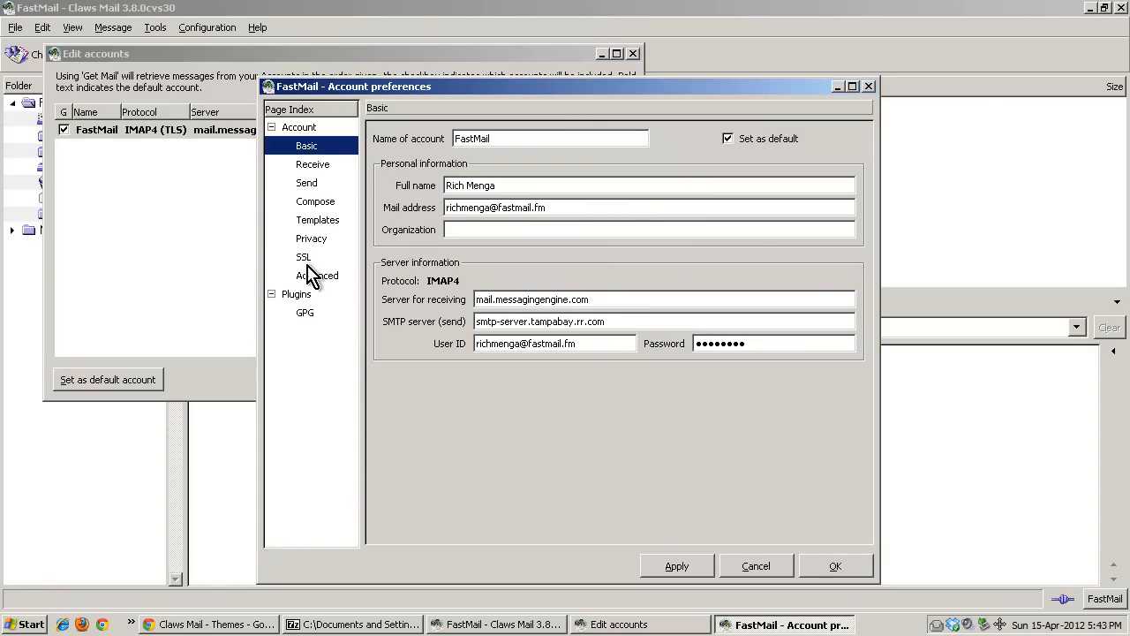
{"action": "left_click", "coordinate": [317, 275]}
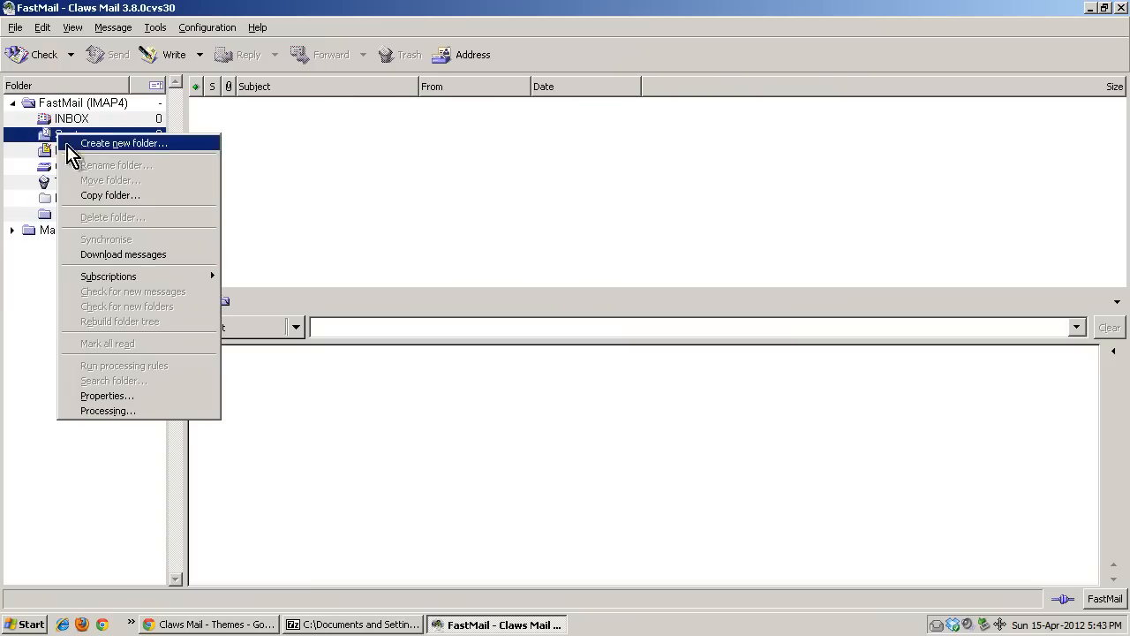
{"action": "mouse_move", "coordinate": [102, 254]}
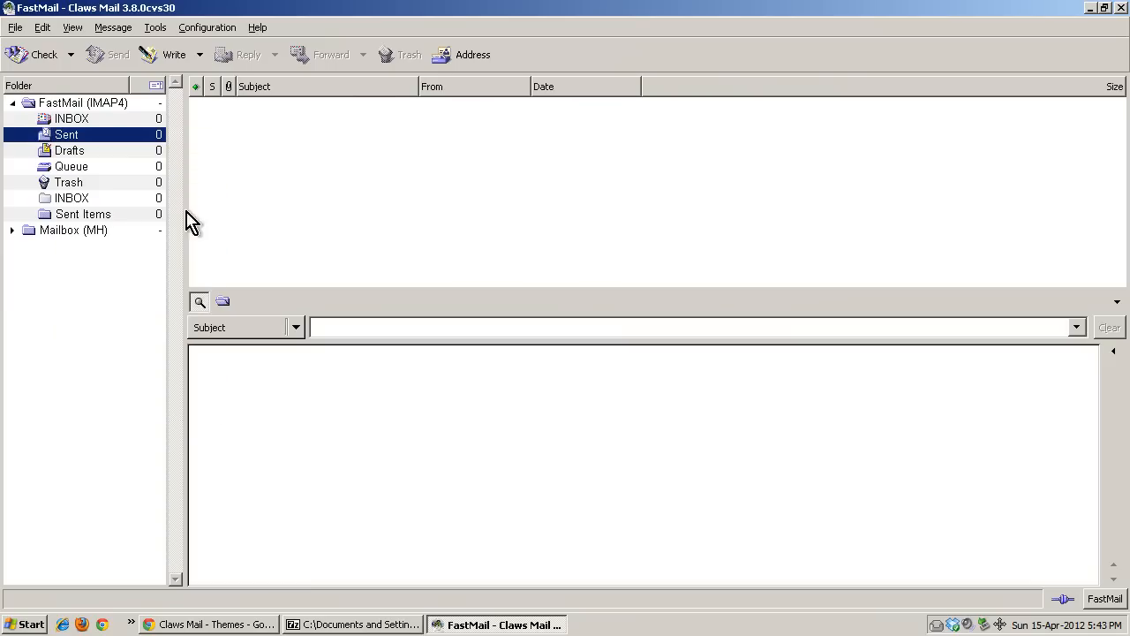
Select Sent Items, then return to the FastMail INBOX.
{"action": "left_click", "coordinate": [83, 214]}
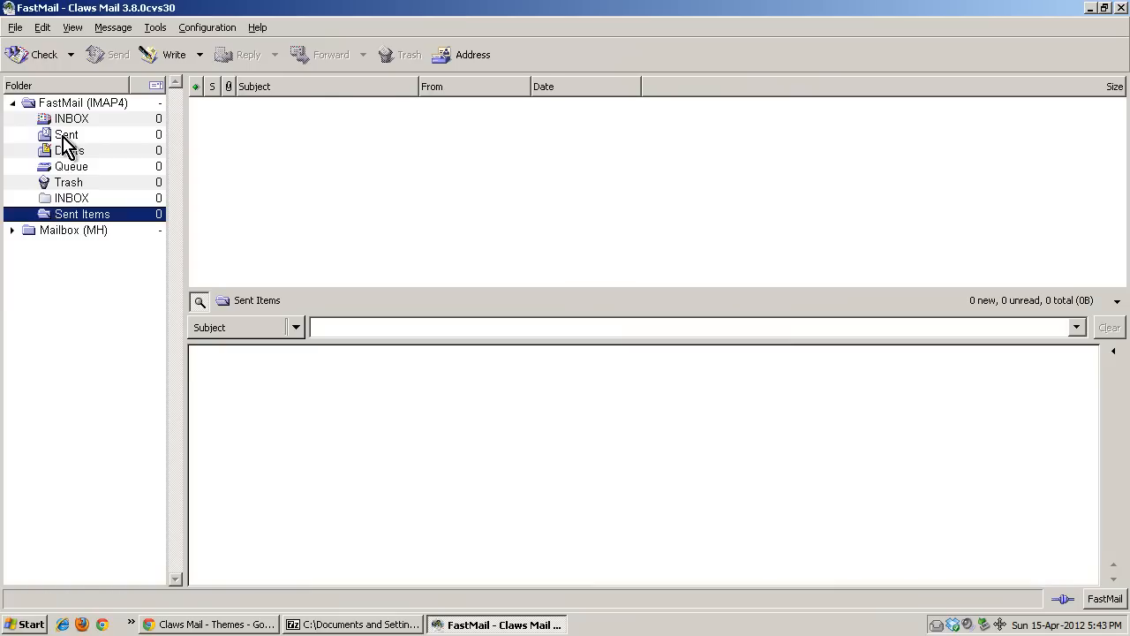
{"action": "left_click", "coordinate": [71, 117]}
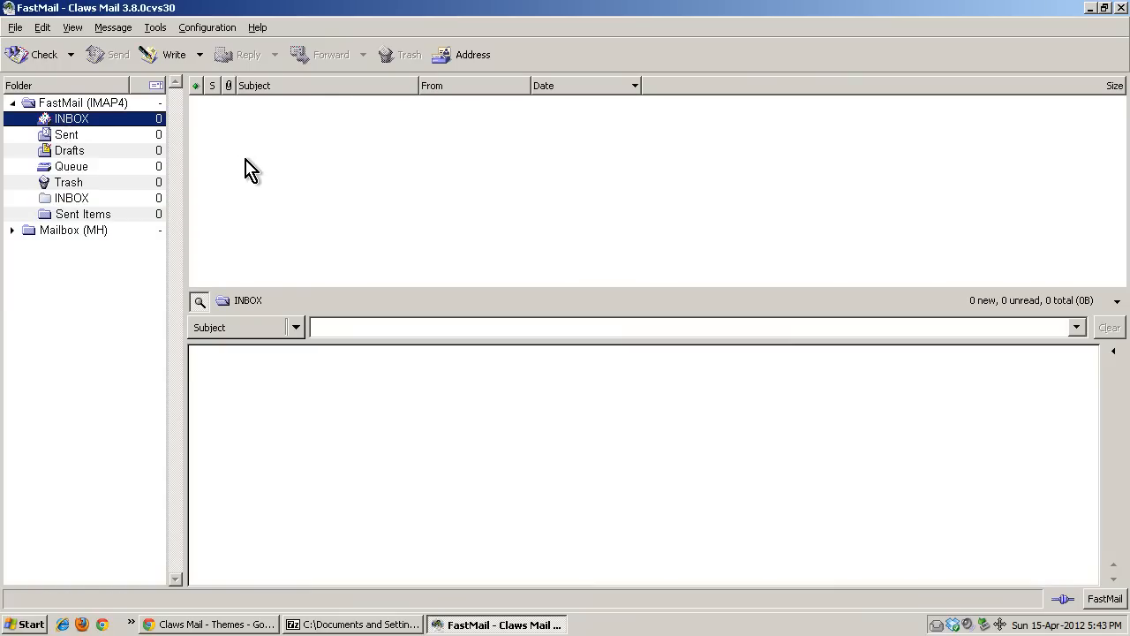
{"action": "mouse_move", "coordinate": [240, 258]}
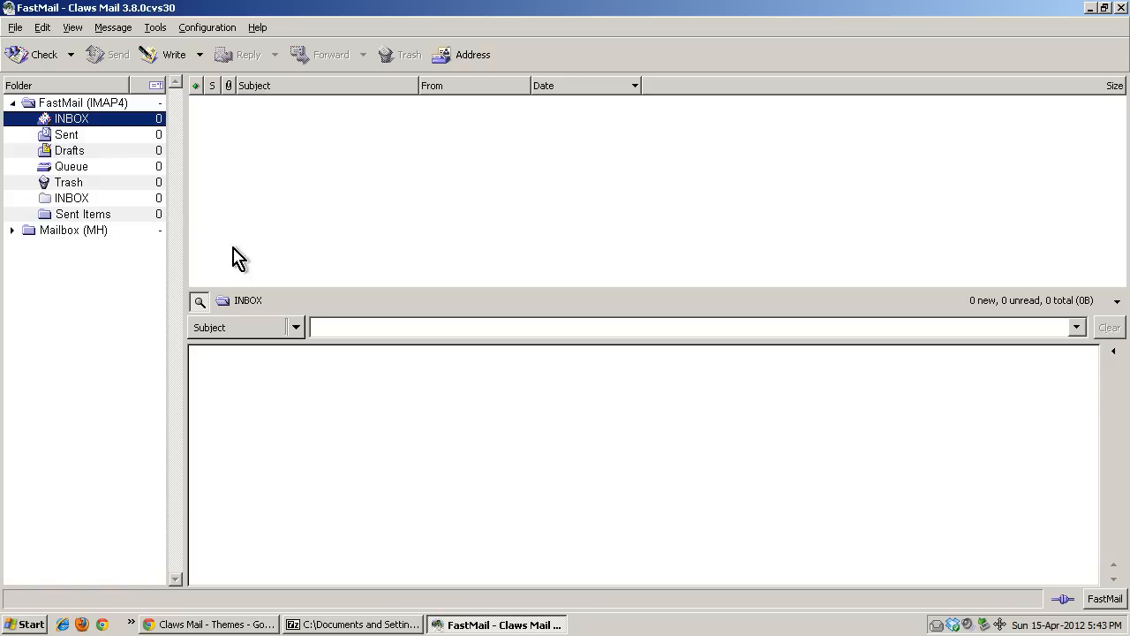
{"action": "mouse_move", "coordinate": [66, 137]}
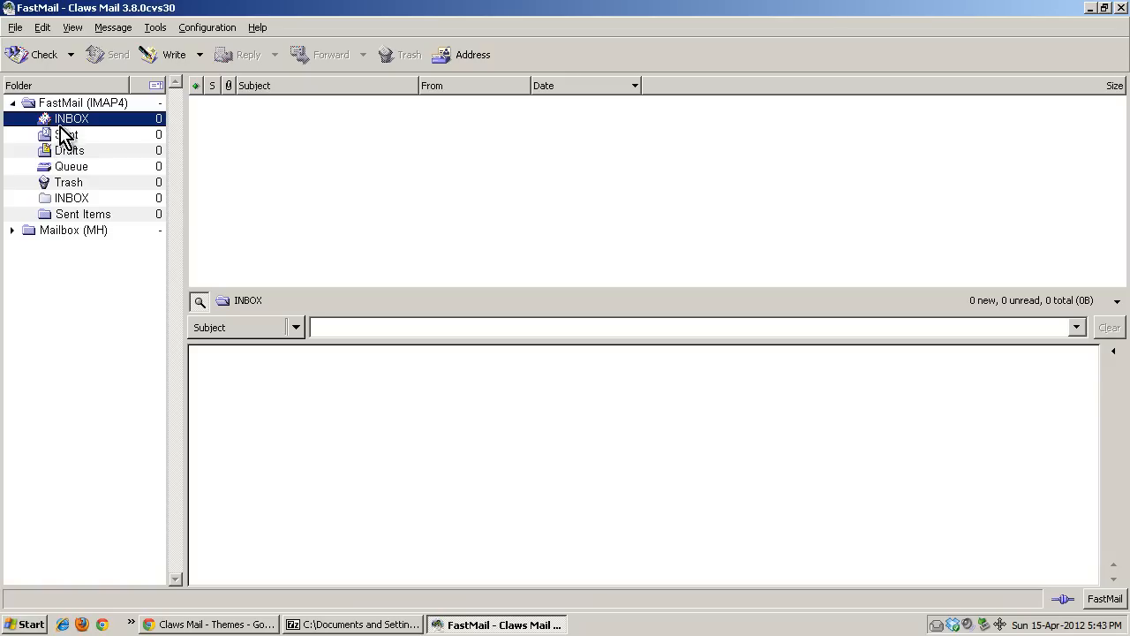
Toggle INBOX's offline synchronisation on and back off, then show Sent's folder actions.
{"action": "right_click", "coordinate": [71, 117]}
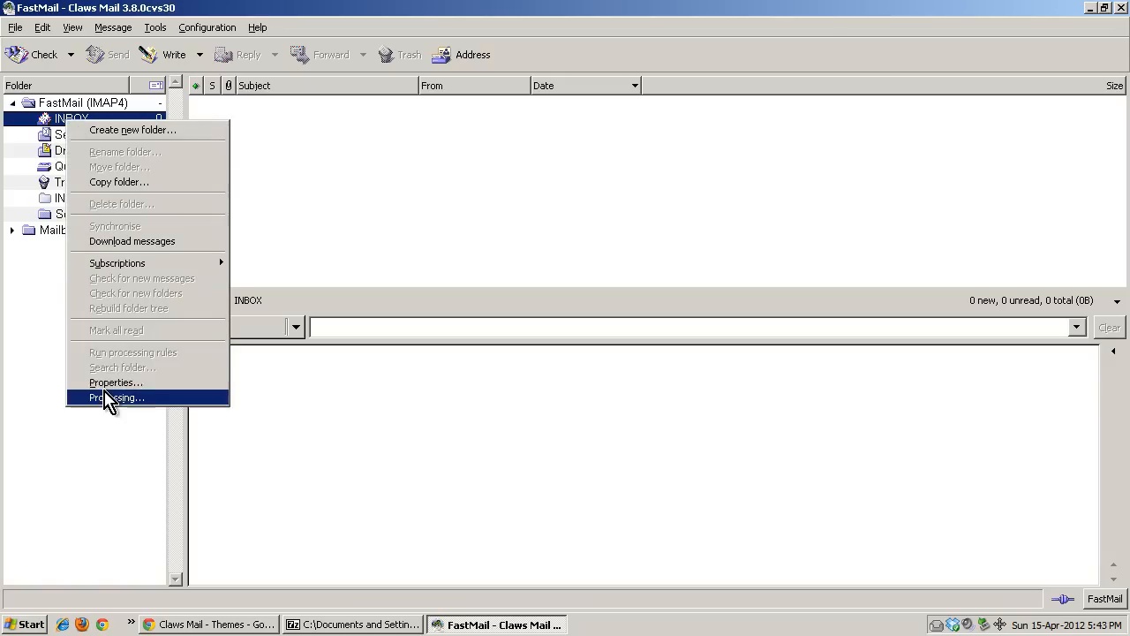
{"action": "left_click", "coordinate": [115, 381]}
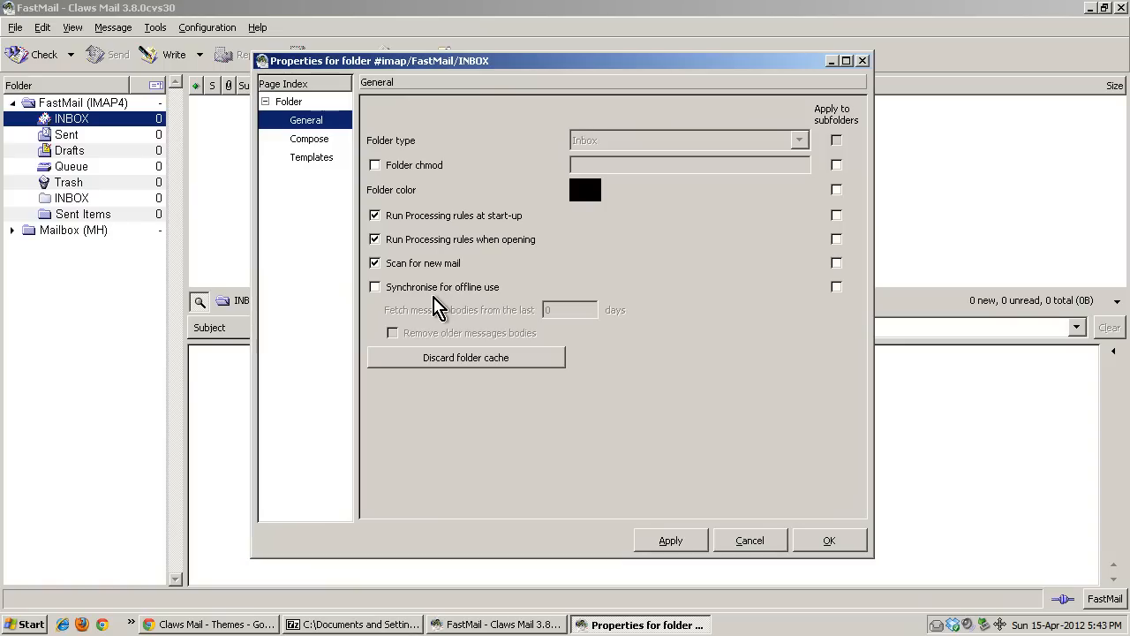
{"action": "left_click", "coordinate": [374, 286]}
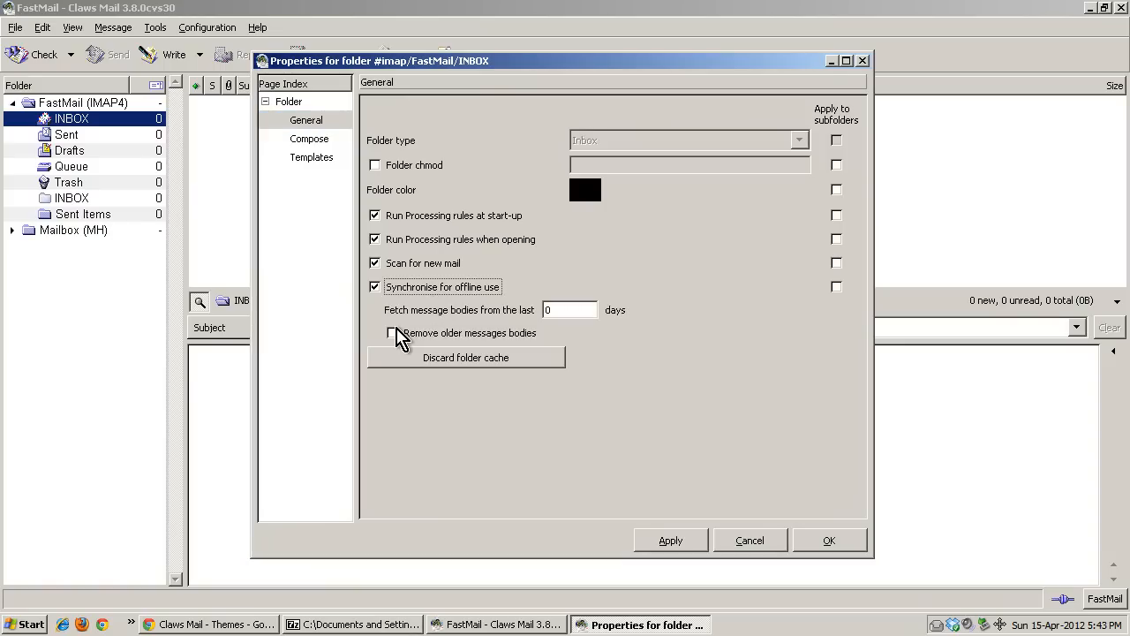
{"action": "left_click", "coordinate": [374, 286]}
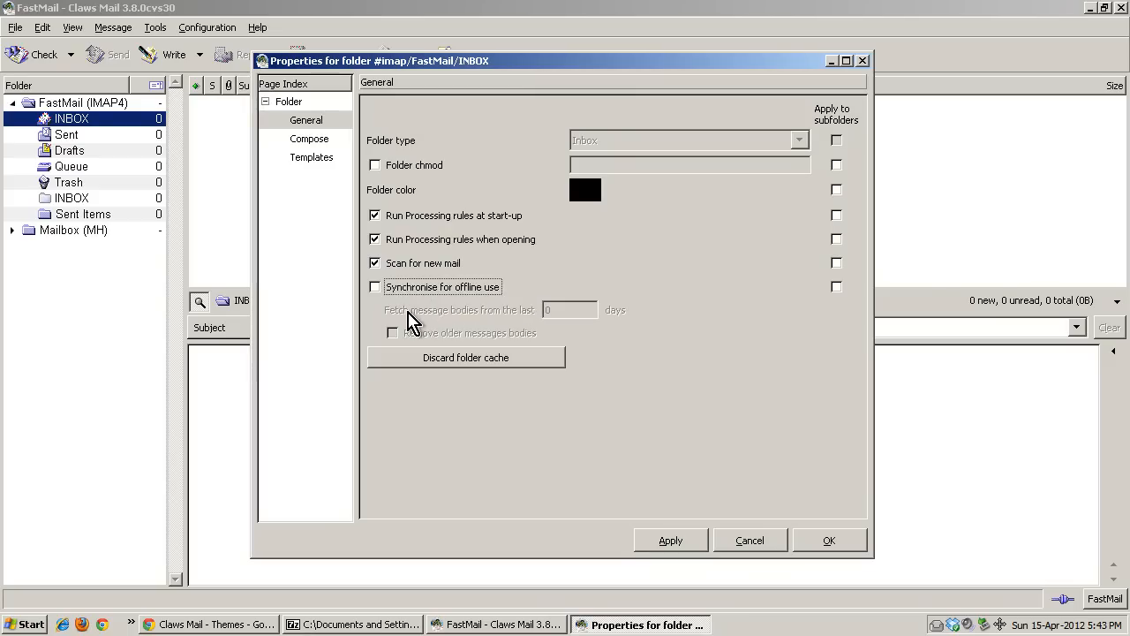
{"action": "mouse_move", "coordinate": [825, 106]}
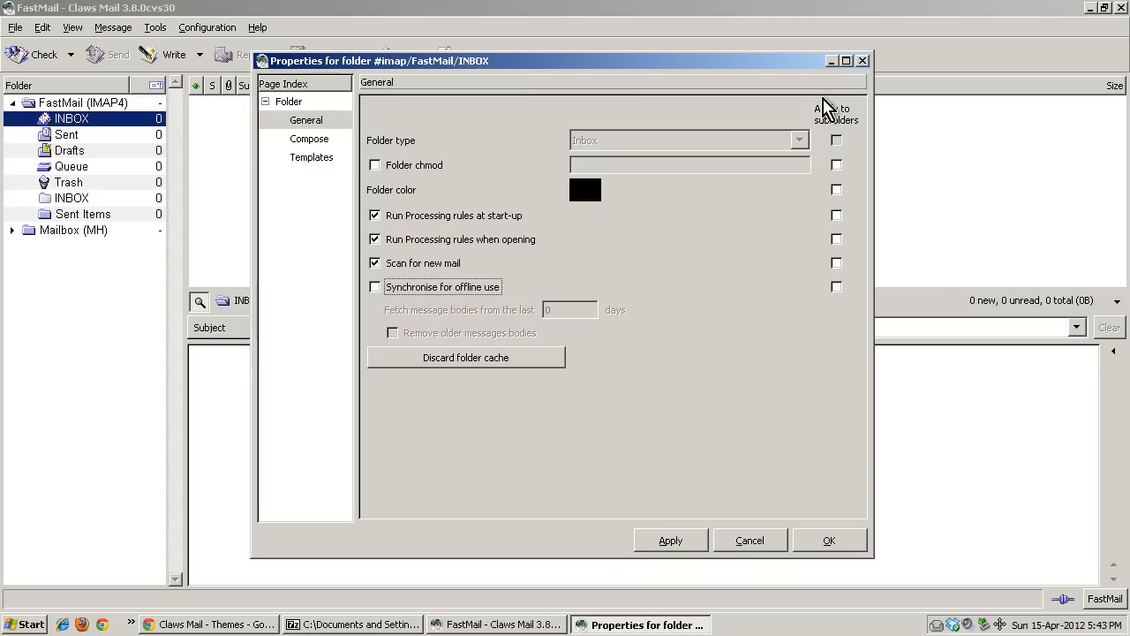
{"action": "right_click", "coordinate": [67, 135]}
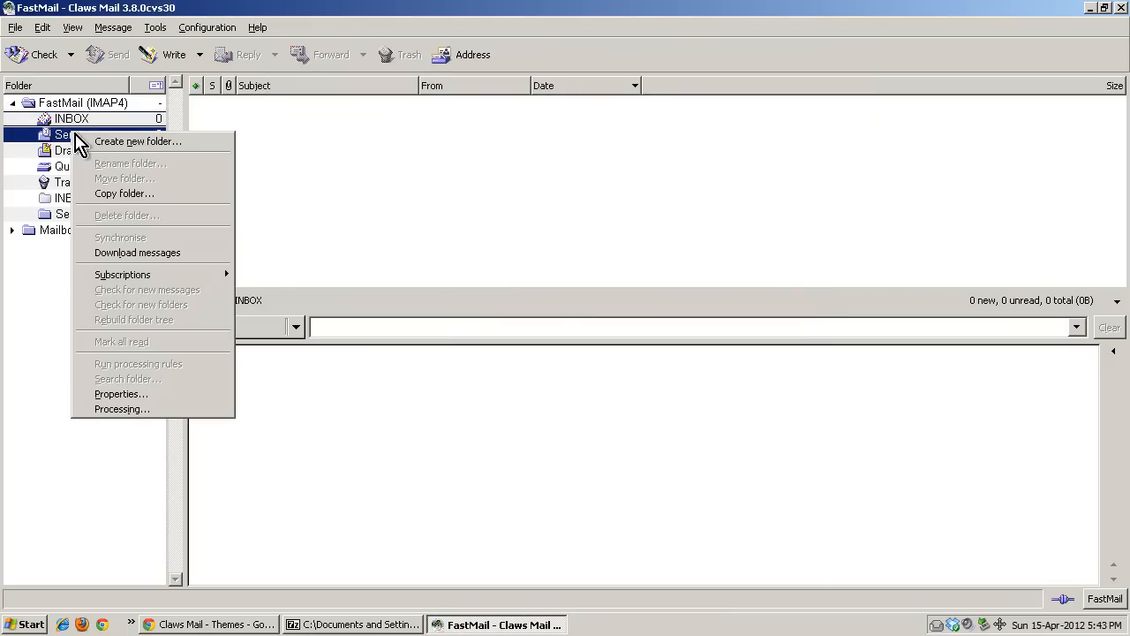
View the Sent folder's properties, then open %appdata% from the Run dialog.
{"action": "left_click", "coordinate": [121, 394]}
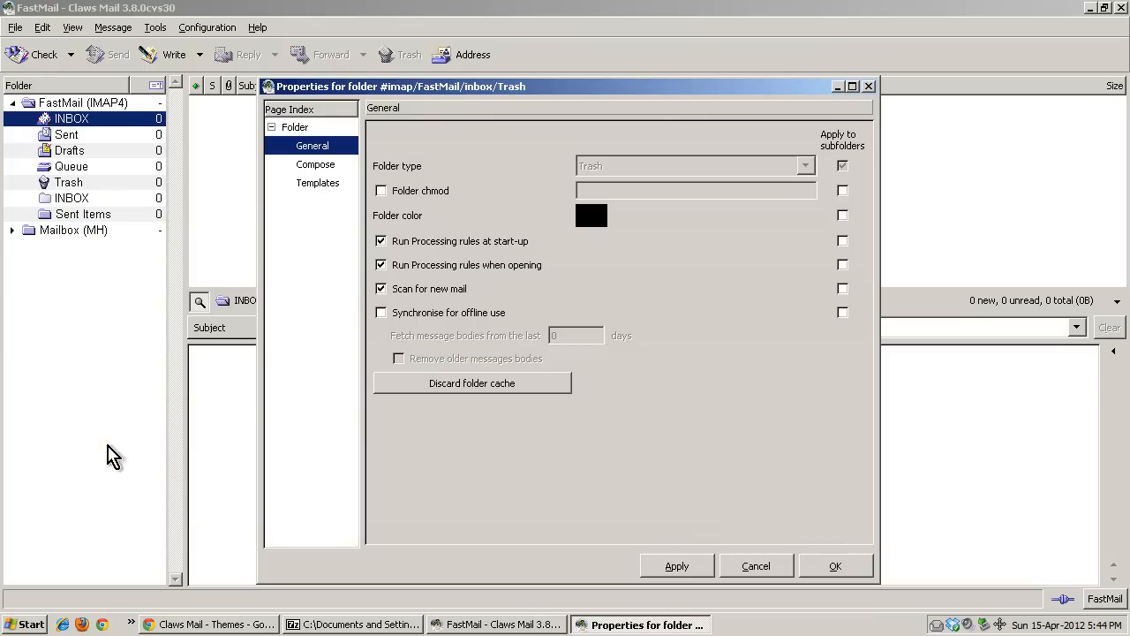
{"action": "mouse_move", "coordinate": [331, 173]}
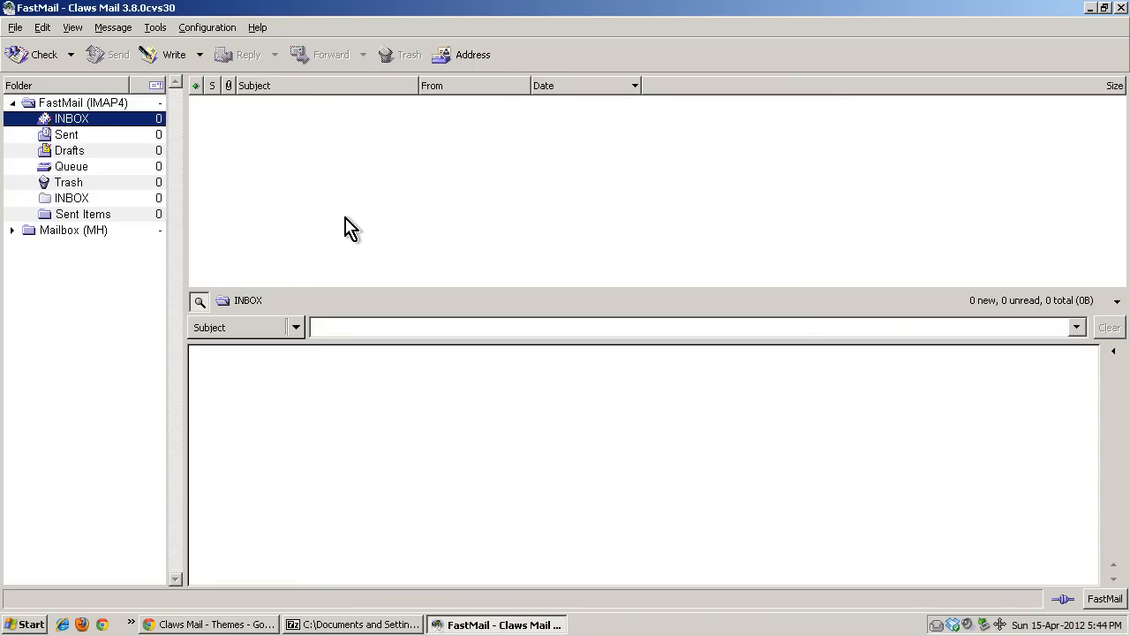
{"action": "mouse_move", "coordinate": [340, 231]}
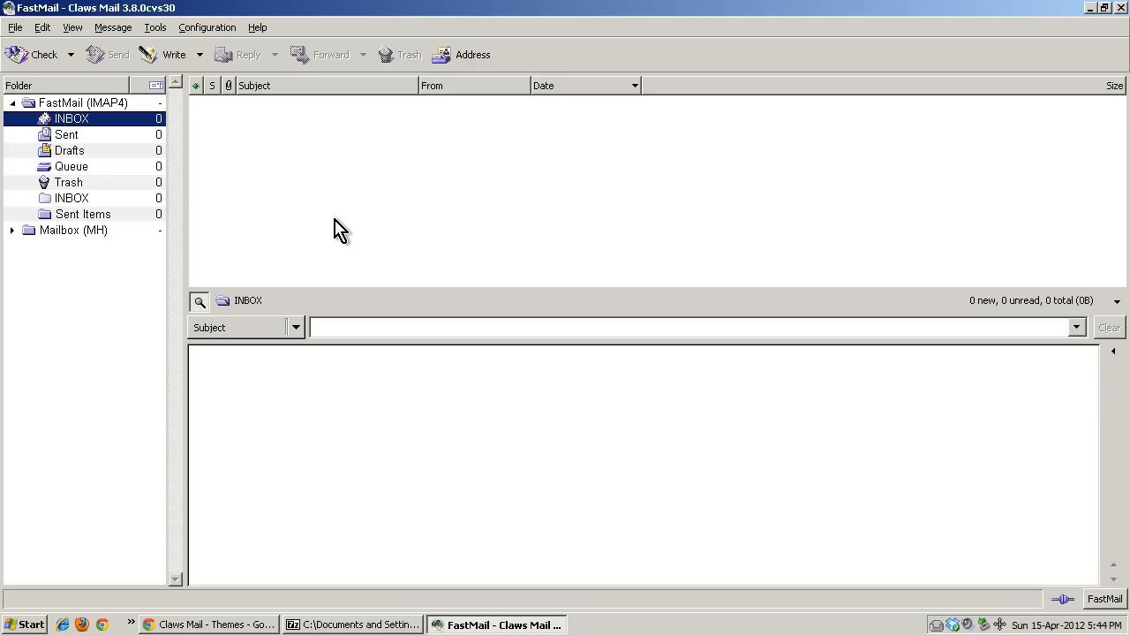
{"action": "mouse_move", "coordinate": [334, 230]}
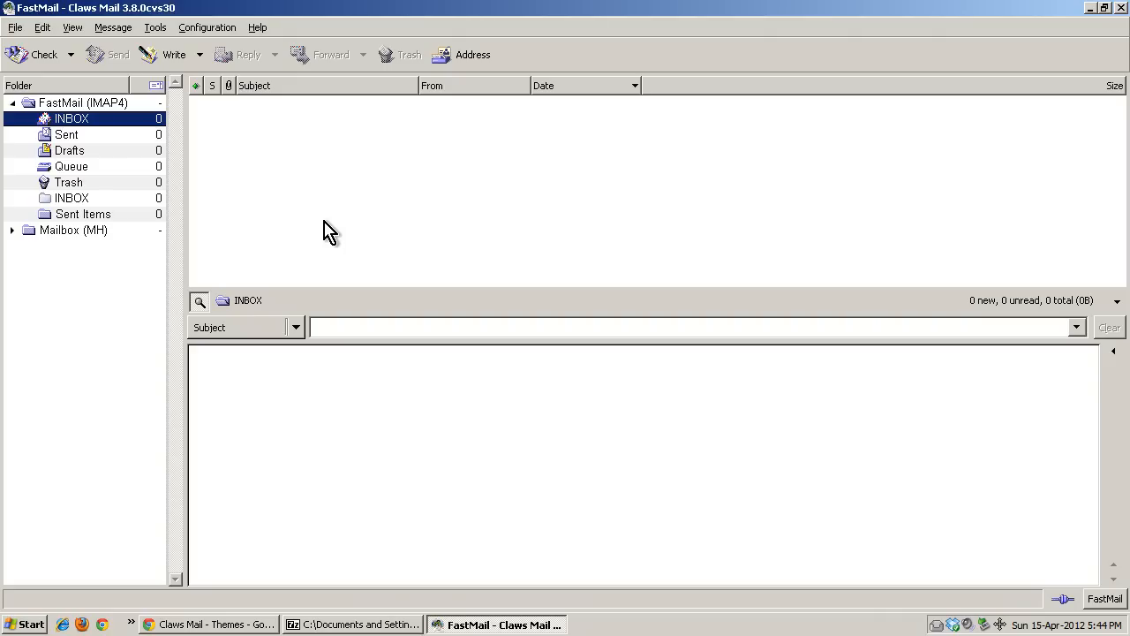
{"action": "mouse_move", "coordinate": [159, 123]}
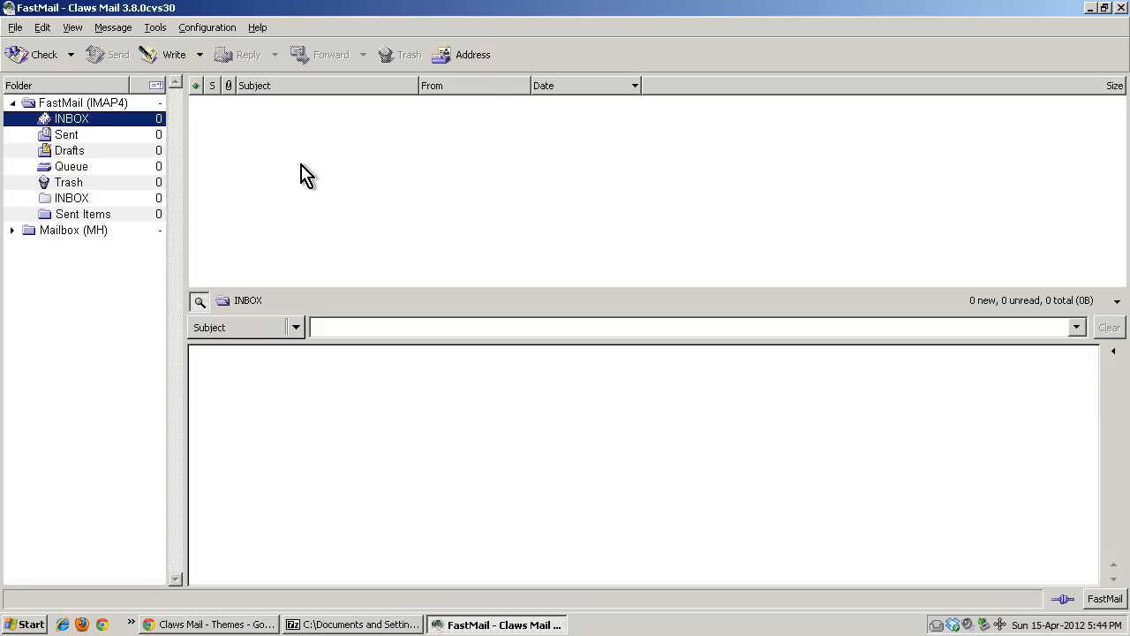
{"action": "mouse_move", "coordinate": [306, 174]}
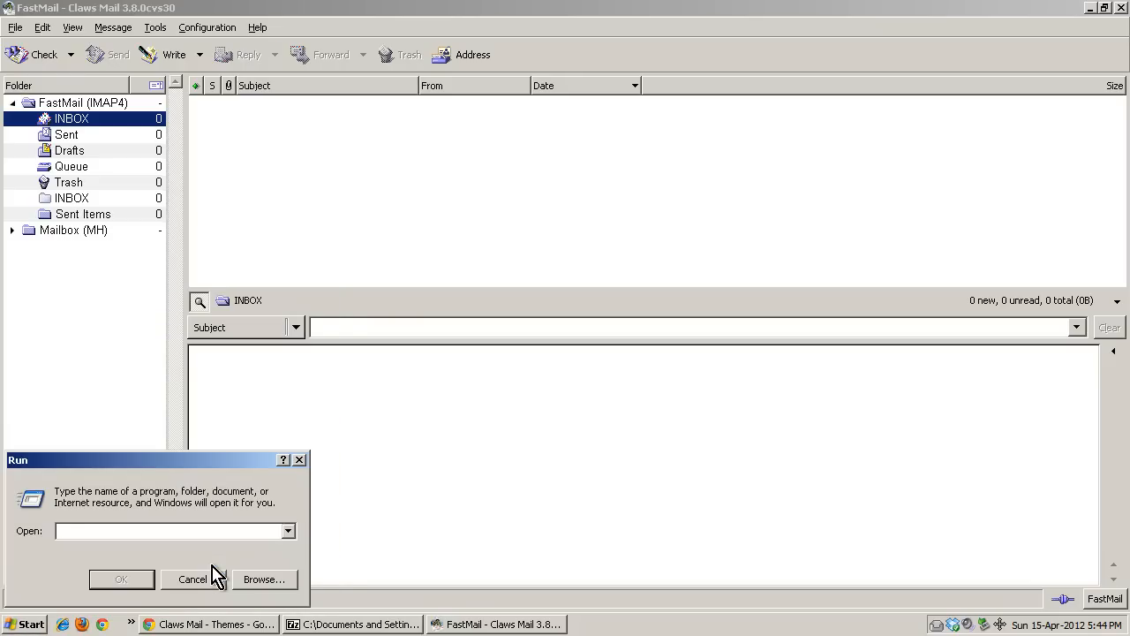
{"action": "type", "text": "%appdata"}
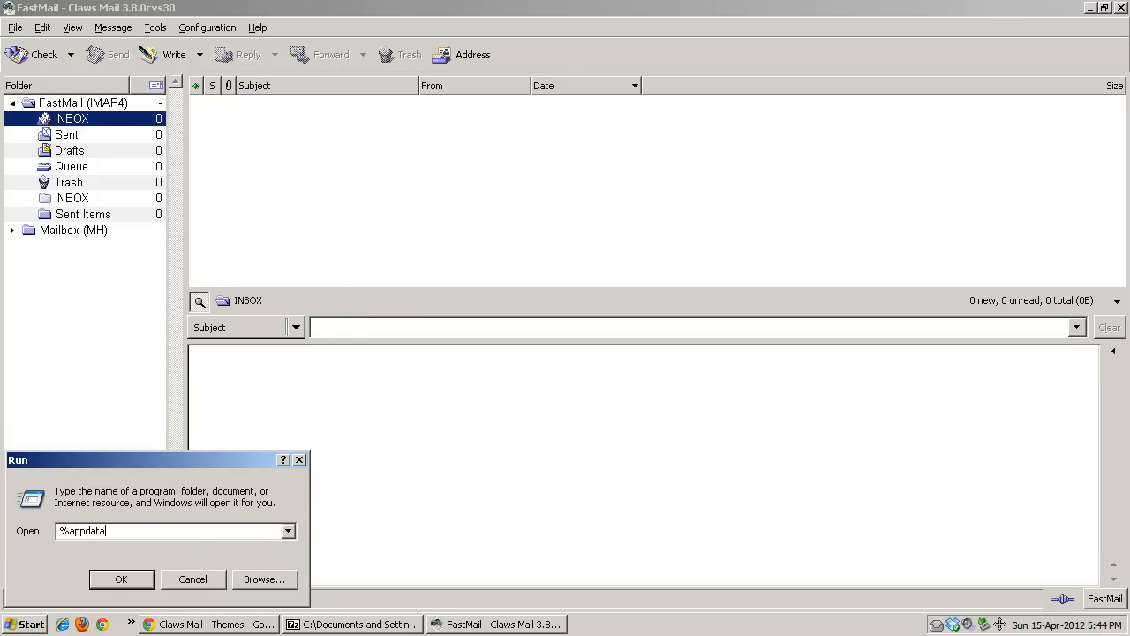
{"action": "type", "text": "%"}
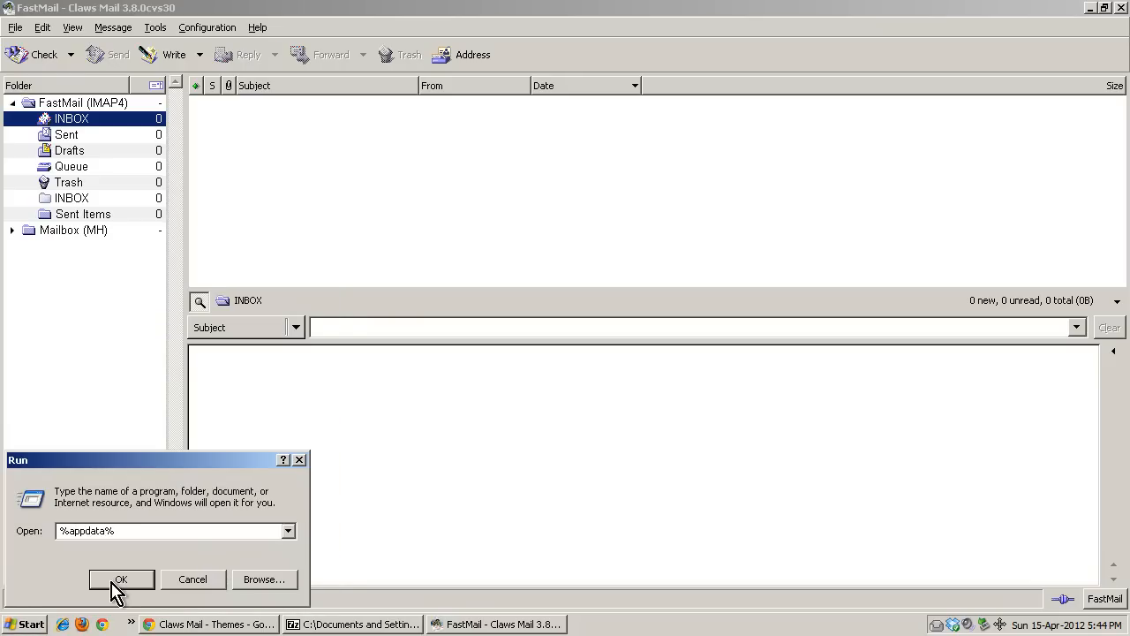
{"action": "left_click", "coordinate": [121, 579]}
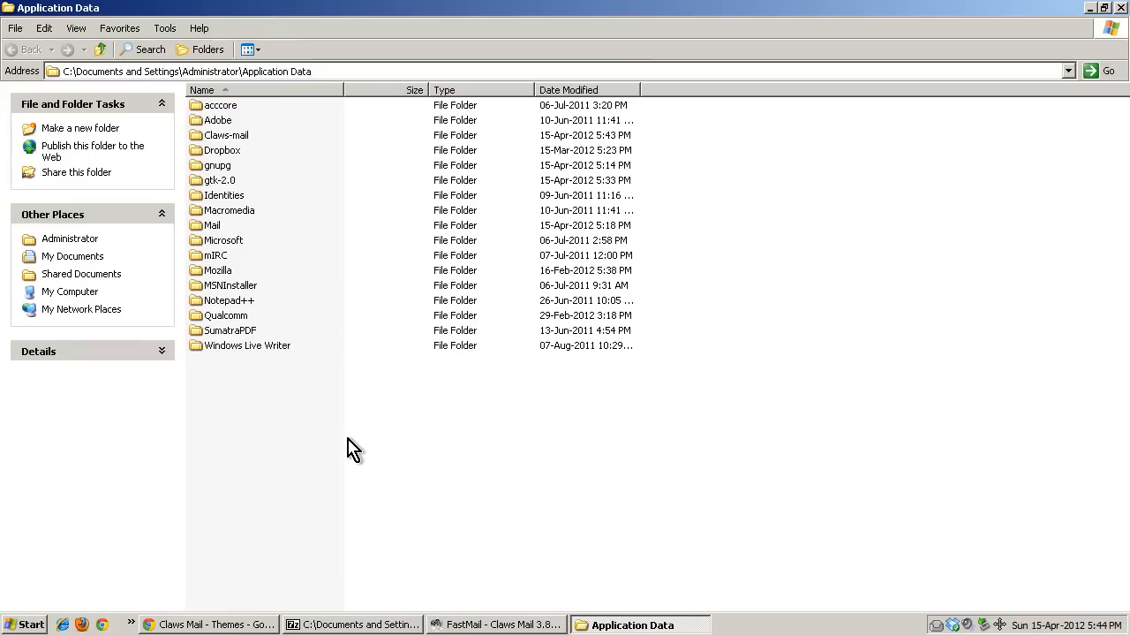
Browse Claws-mail > imapcache > mail.messagingengine.com to the cached INBOX folder.
{"action": "left_click", "coordinate": [225, 135]}
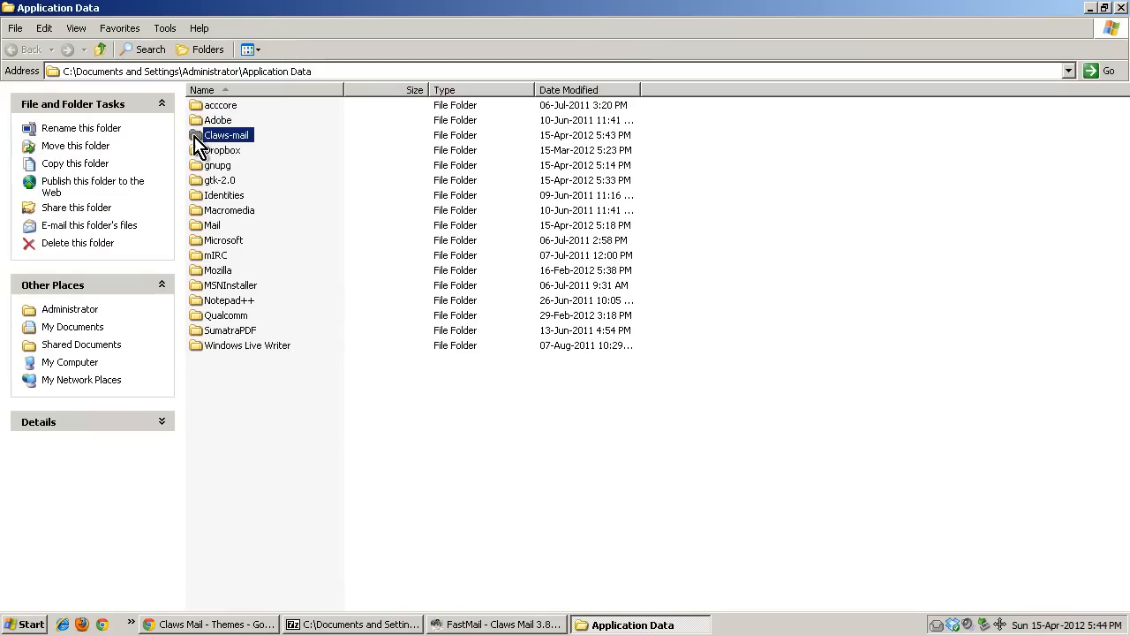
{"action": "double_click", "coordinate": [227, 134]}
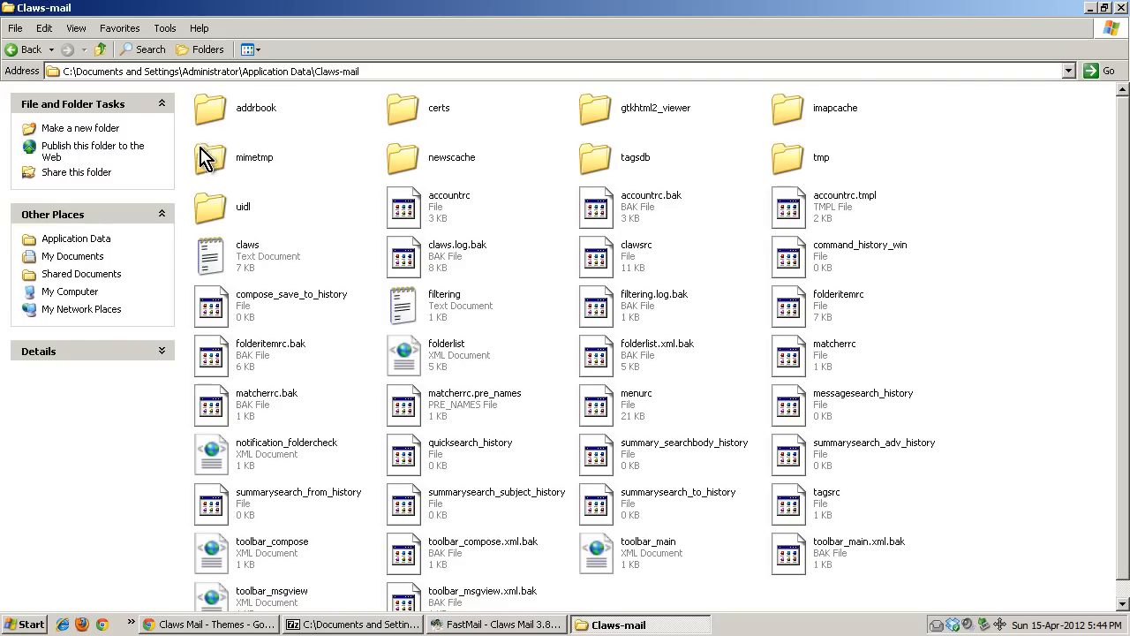
{"action": "left_click", "coordinate": [787, 107]}
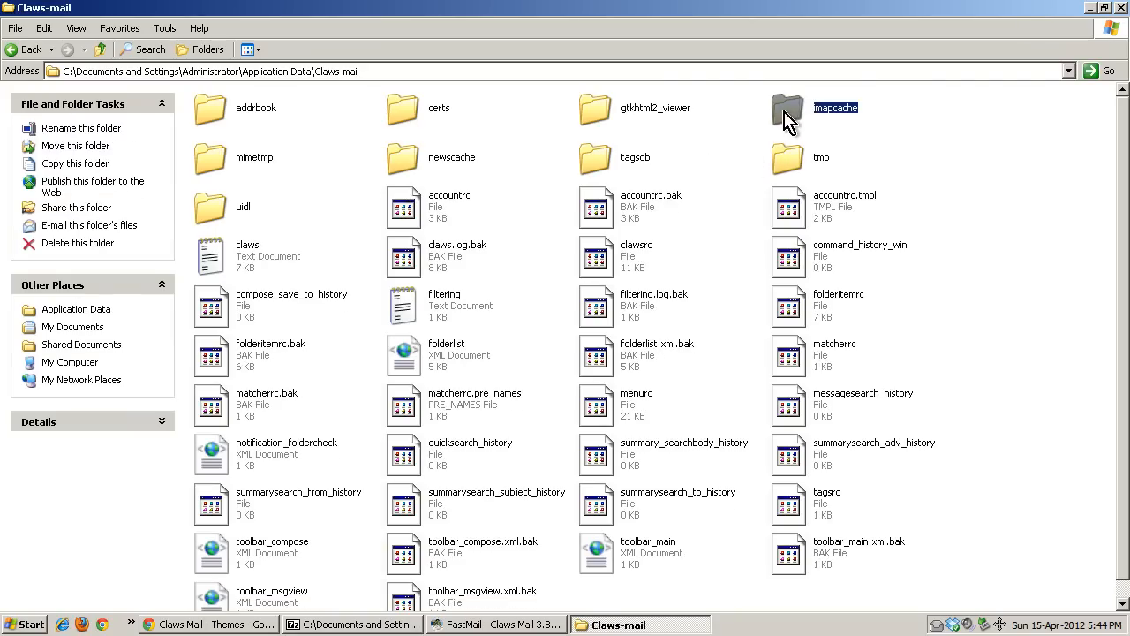
{"action": "double_click", "coordinate": [787, 108]}
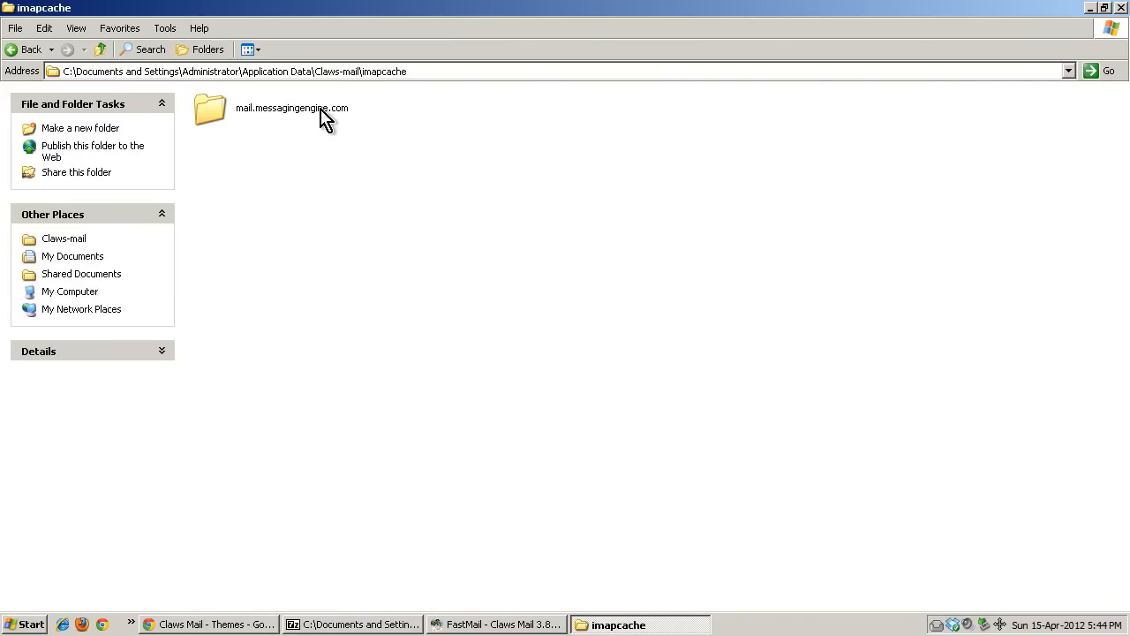
{"action": "double_click", "coordinate": [209, 112]}
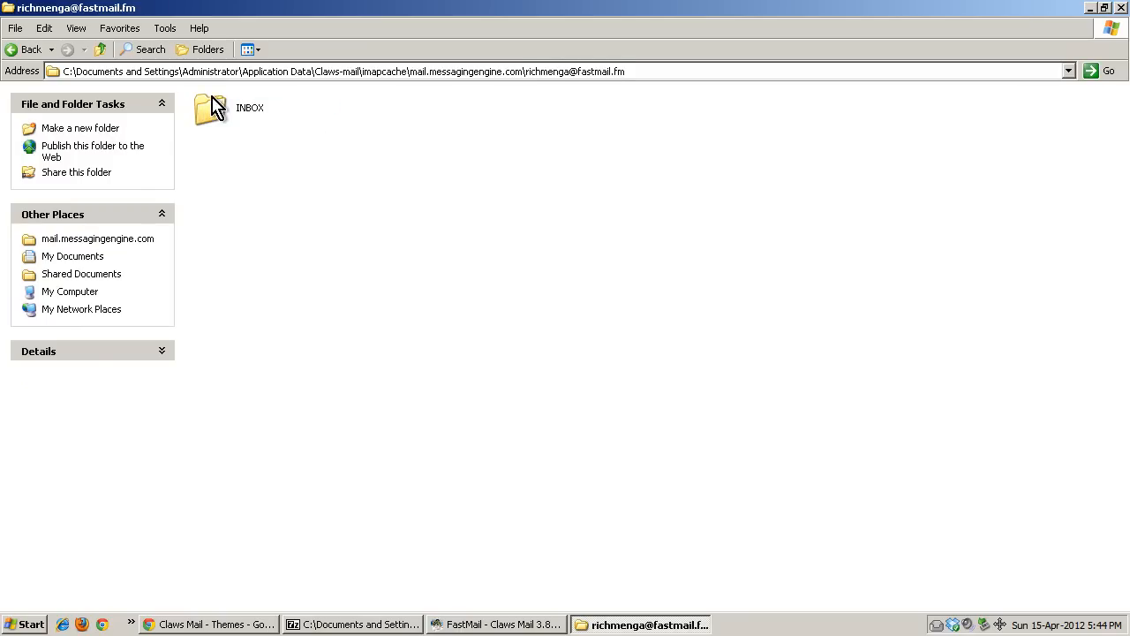
{"action": "double_click", "coordinate": [210, 108]}
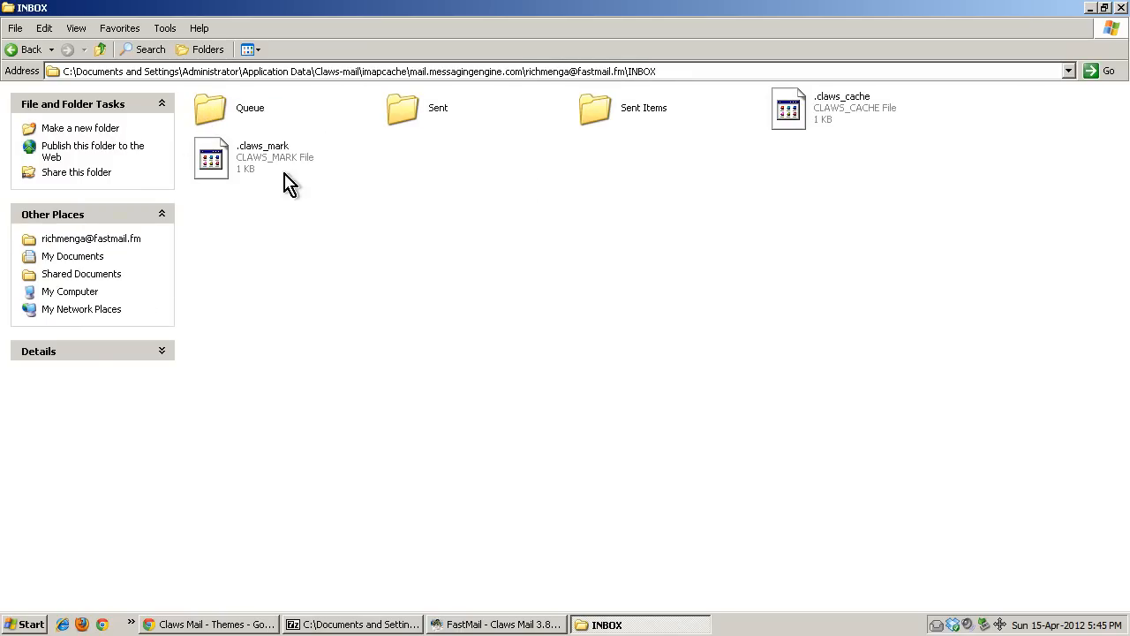
{"action": "mouse_move", "coordinate": [343, 185]}
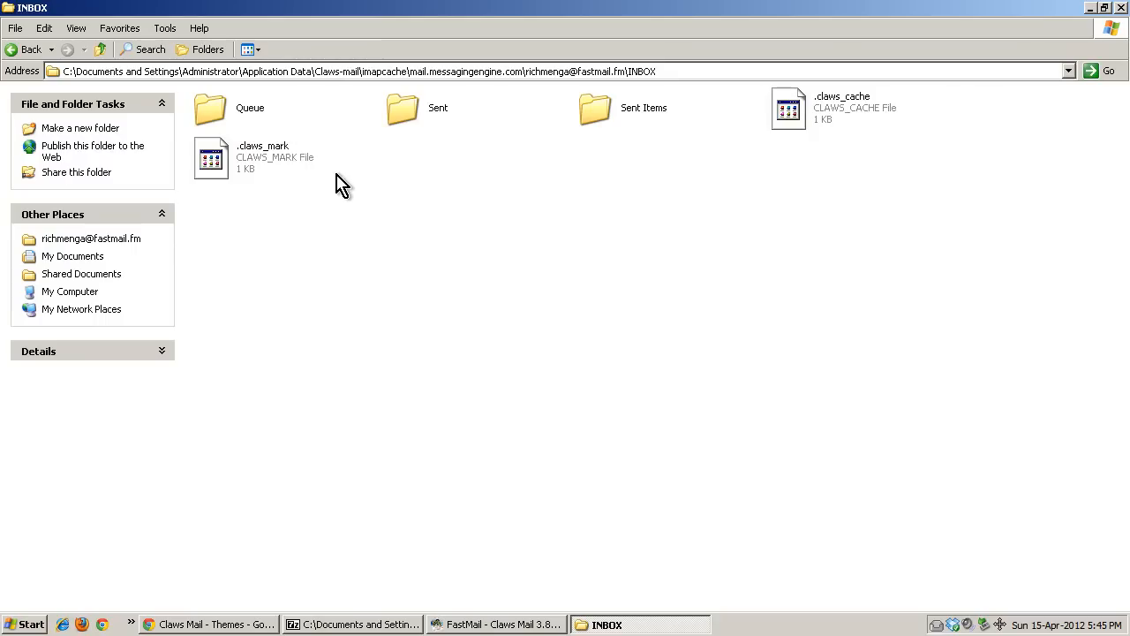
{"action": "mouse_move", "coordinate": [316, 323]}
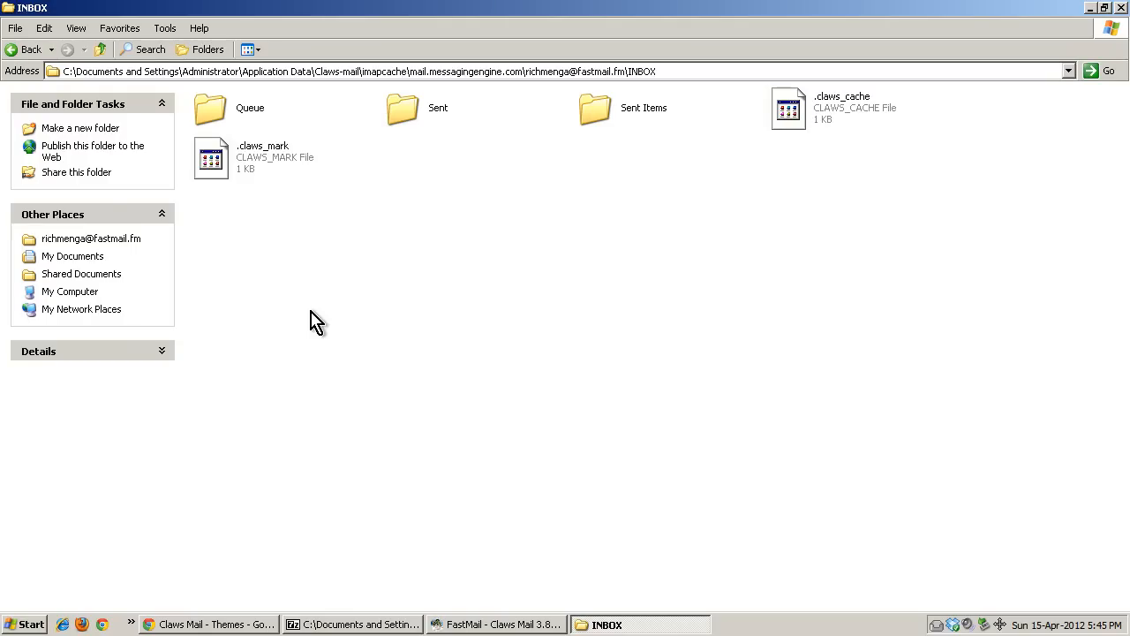
Bring the FastMail Claws Mail window forward and start a new message.
{"action": "left_click", "coordinate": [496, 625]}
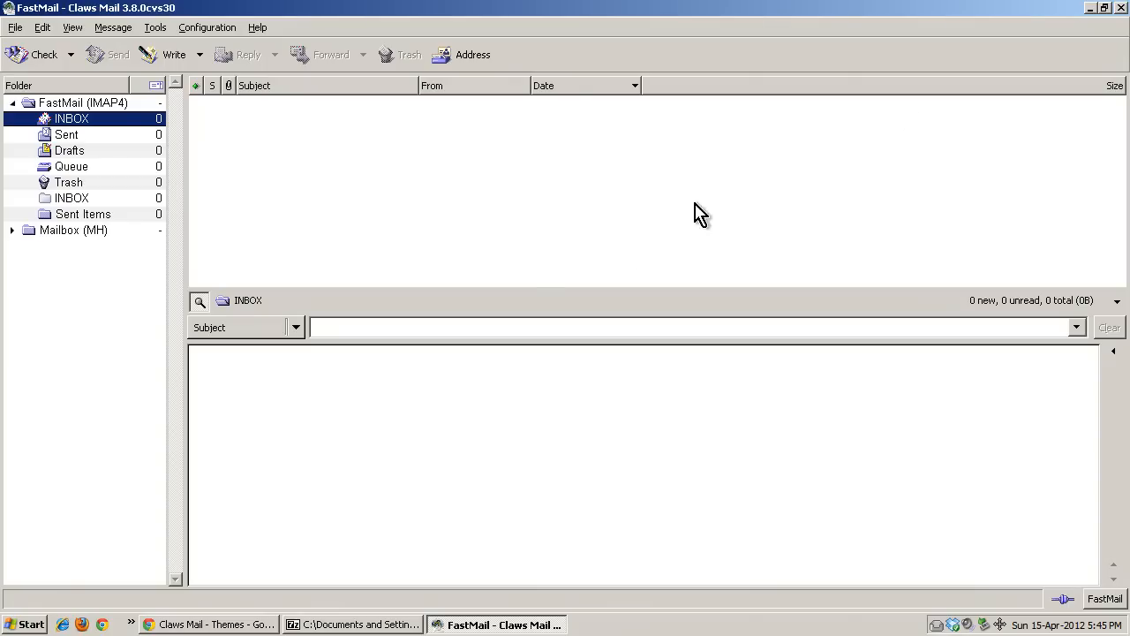
{"action": "mouse_move", "coordinate": [399, 228]}
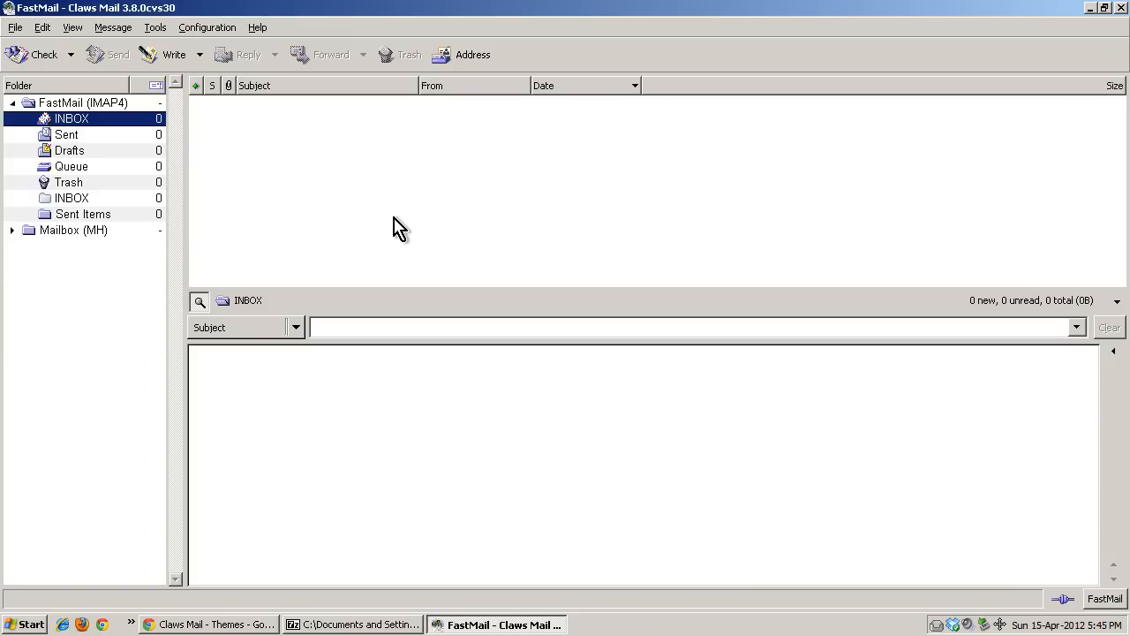
{"action": "mouse_move", "coordinate": [294, 168]}
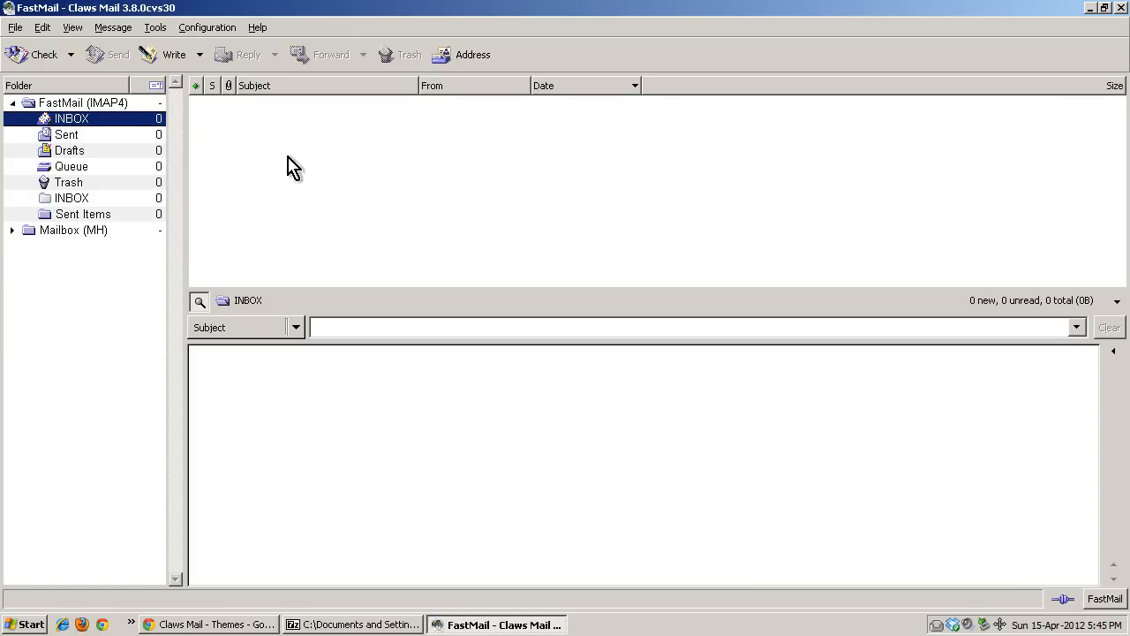
{"action": "left_click", "coordinate": [173, 54]}
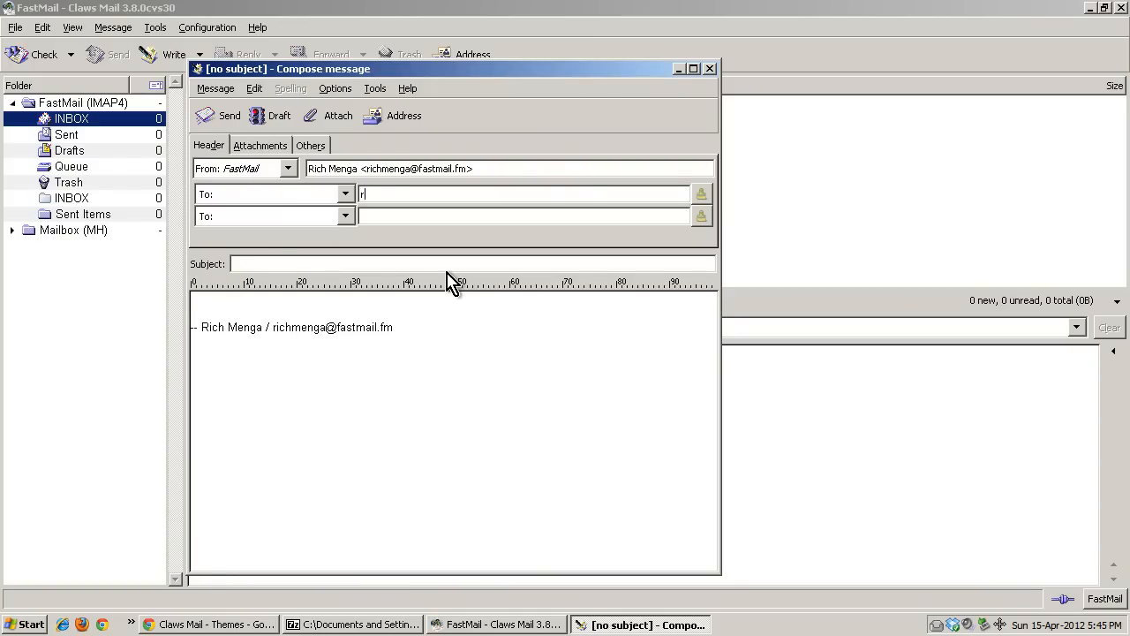
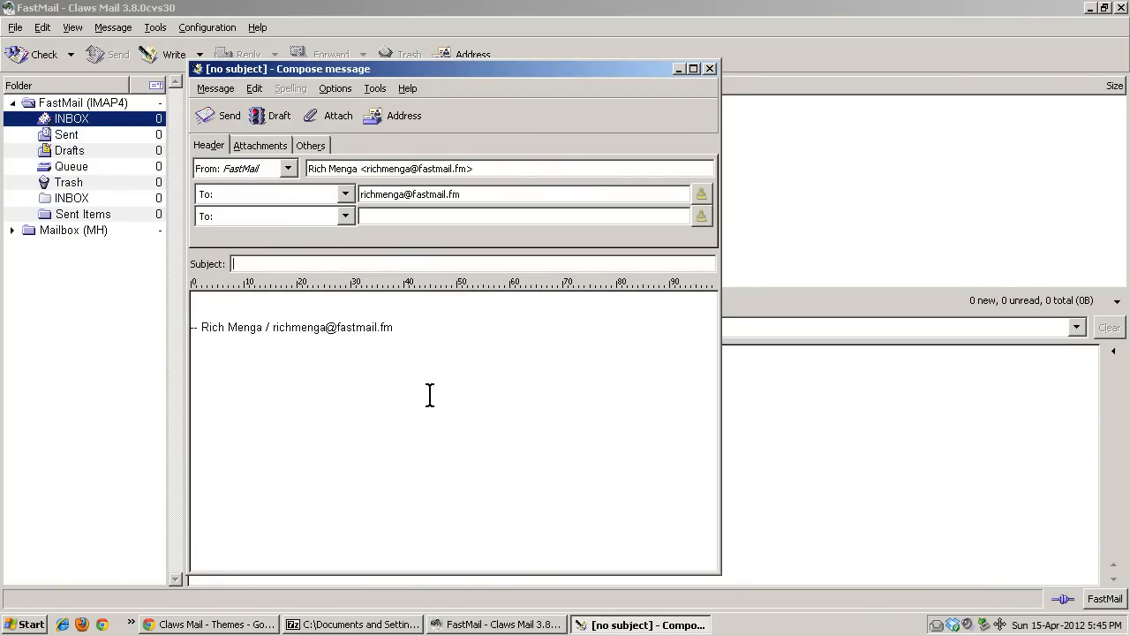
{"action": "type", "text": "test from cla"}
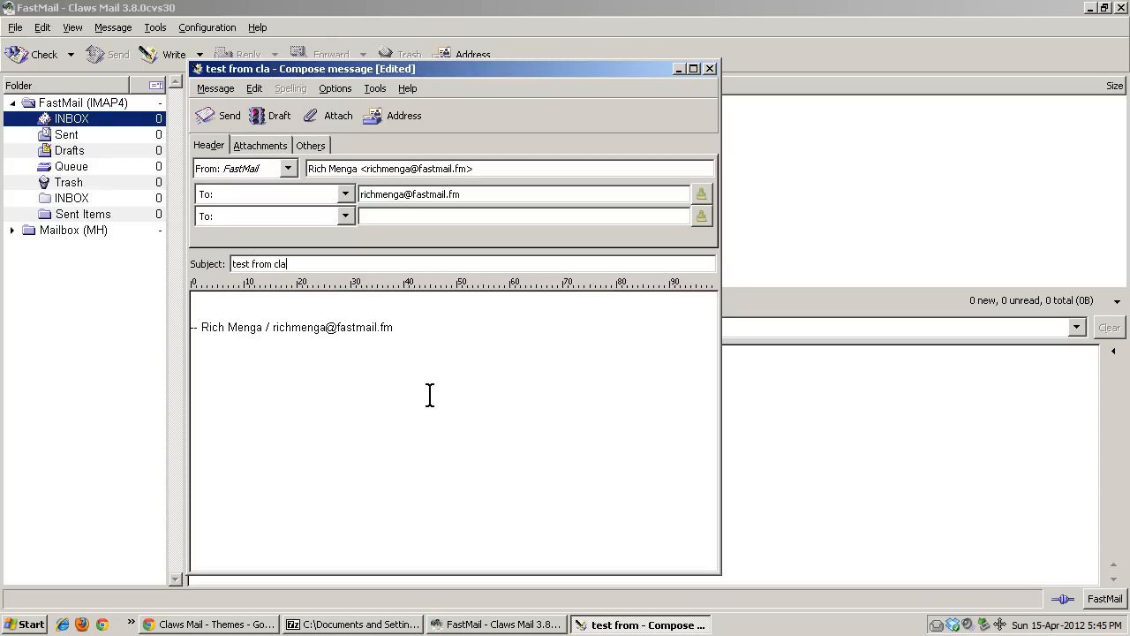
{"action": "type", "text": "ws mail"}
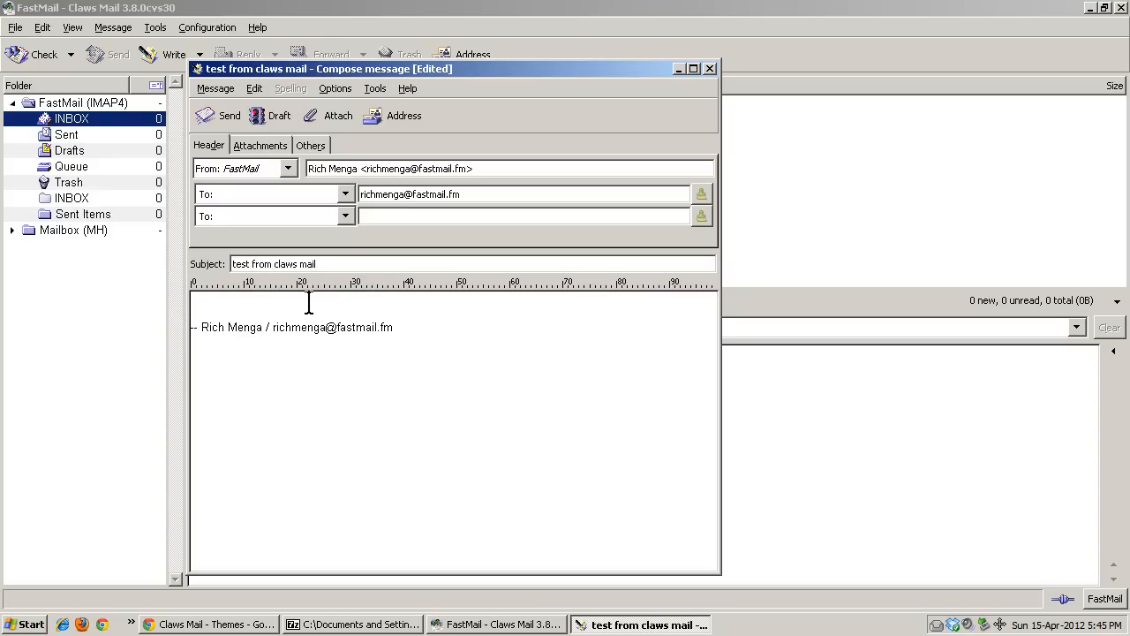
{"action": "type", "text": "Test from claws mail"}
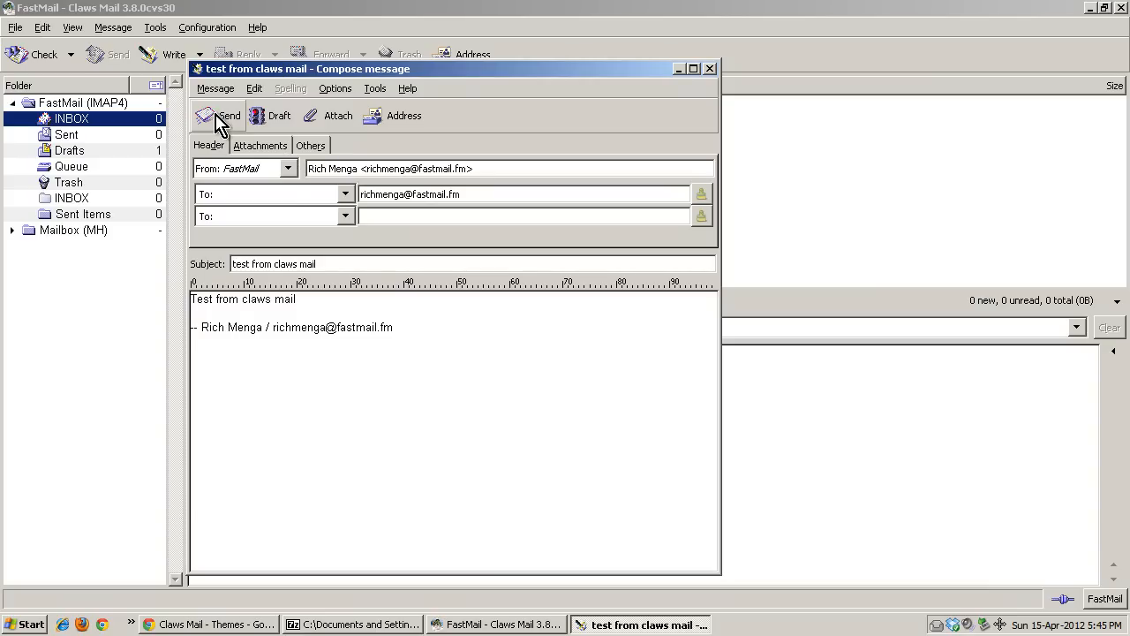
{"action": "left_click", "coordinate": [218, 115]}
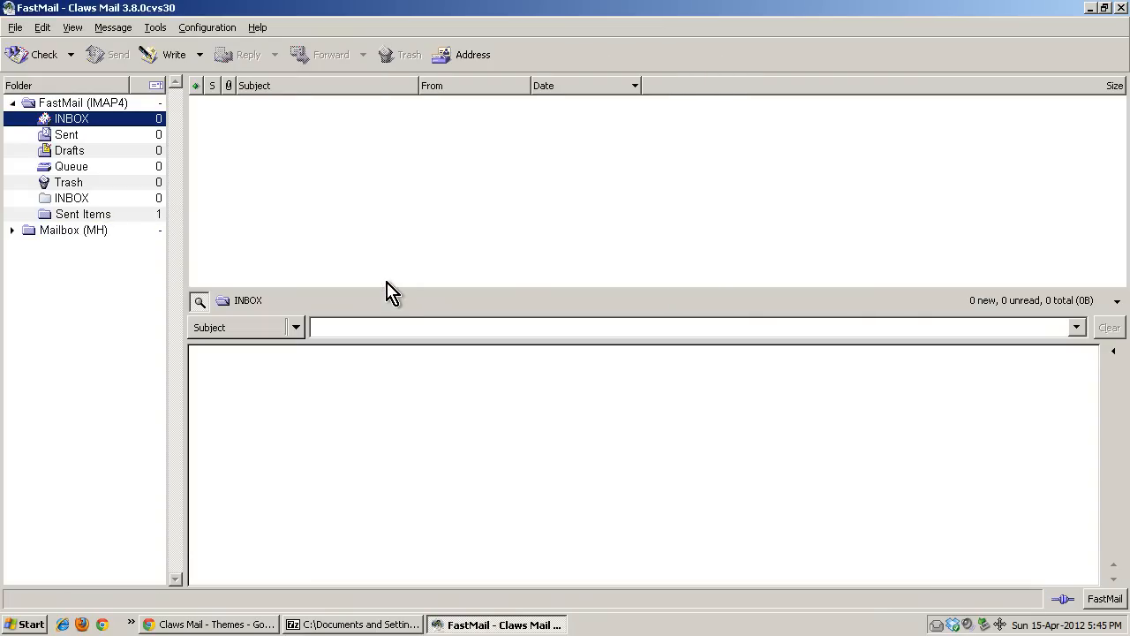
Check Sent Items, return to INBOX, and open the arrived test message.
{"action": "left_click", "coordinate": [82, 213]}
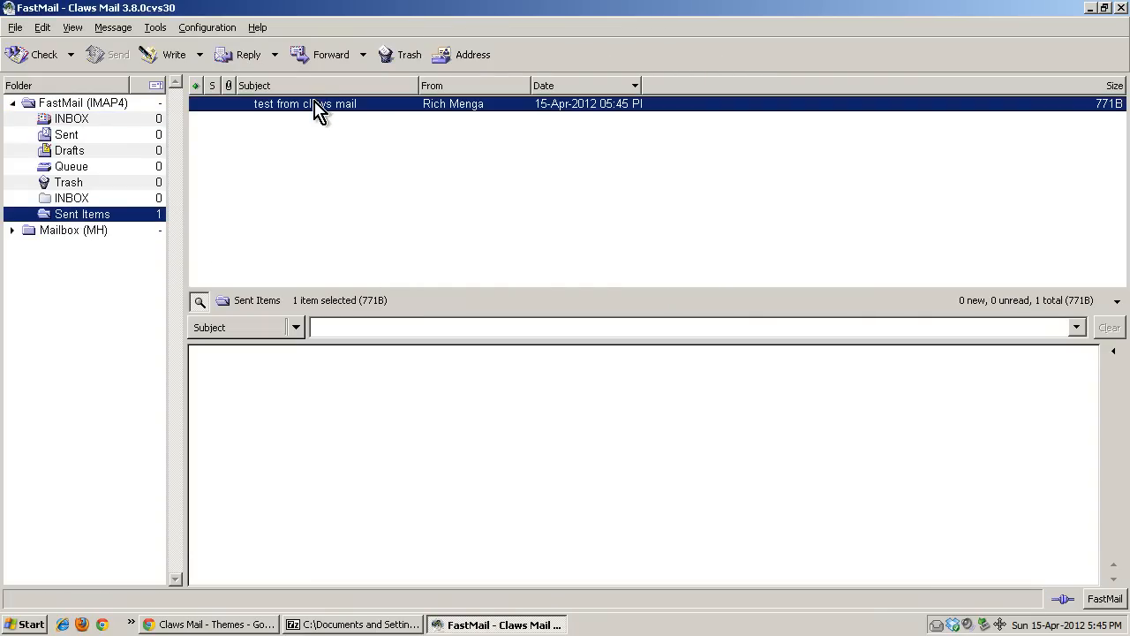
{"action": "left_click", "coordinate": [71, 117]}
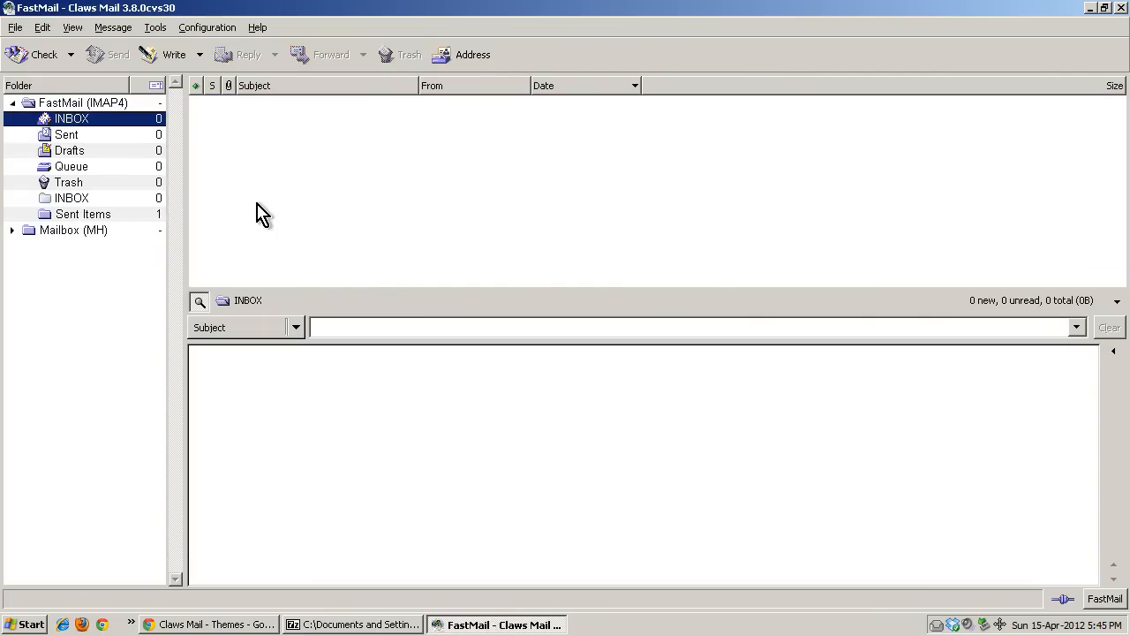
{"action": "left_click", "coordinate": [37, 54]}
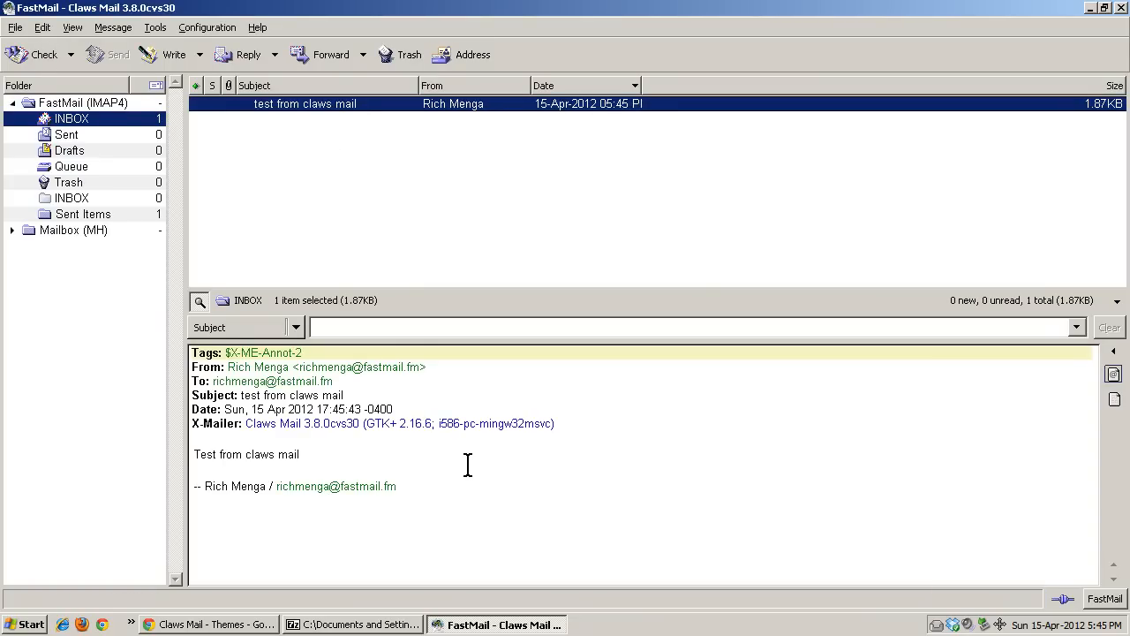
{"action": "mouse_move", "coordinate": [315, 187]}
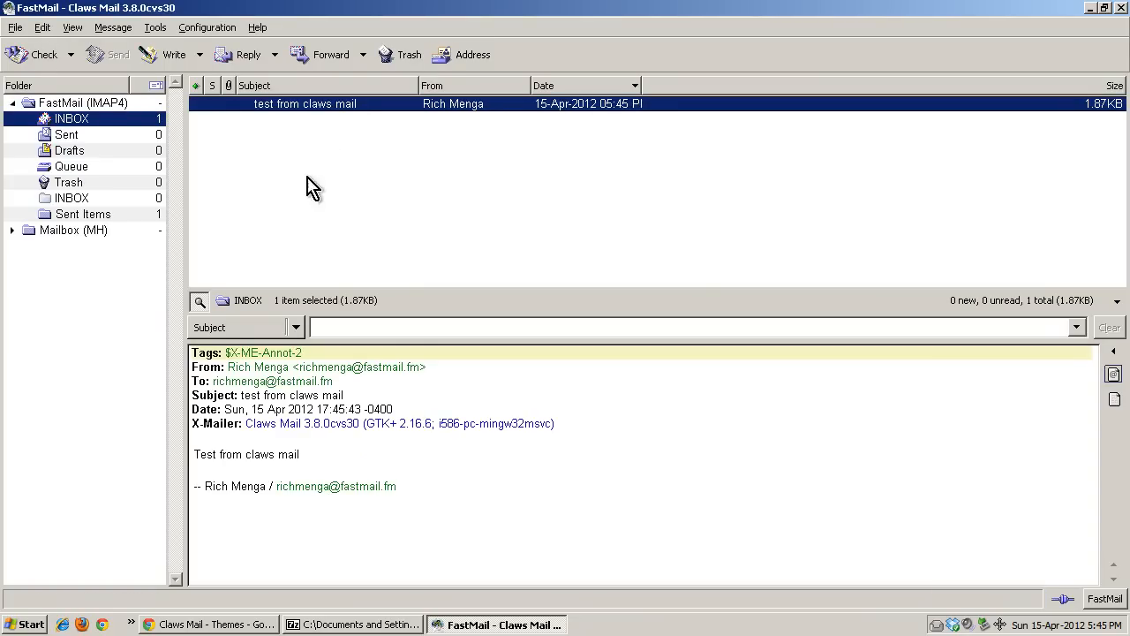
{"action": "left_click", "coordinate": [248, 54]}
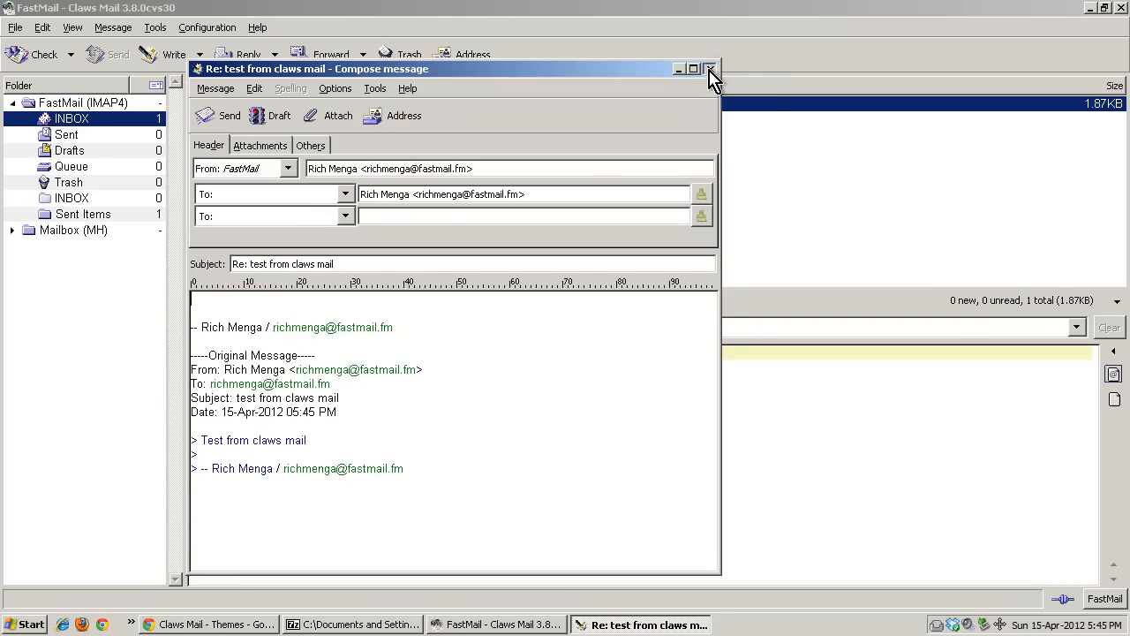
{"action": "left_click", "coordinate": [709, 69]}
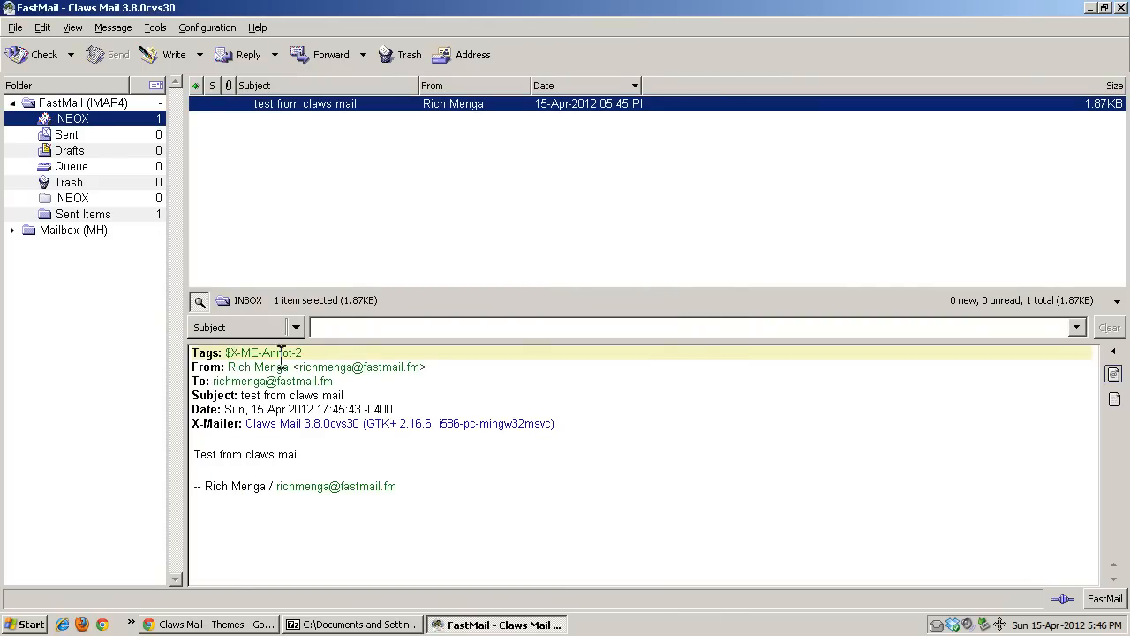
Open Preferences to the Reply template and inspect its quotation mark field.
{"action": "left_click", "coordinate": [207, 27]}
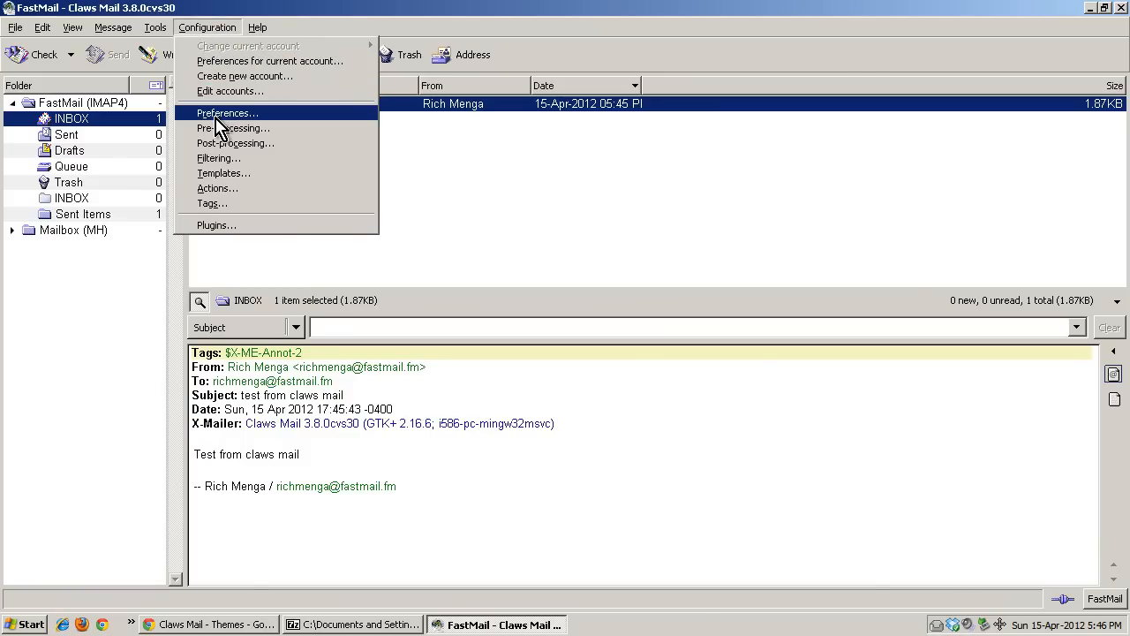
{"action": "left_click", "coordinate": [227, 112]}
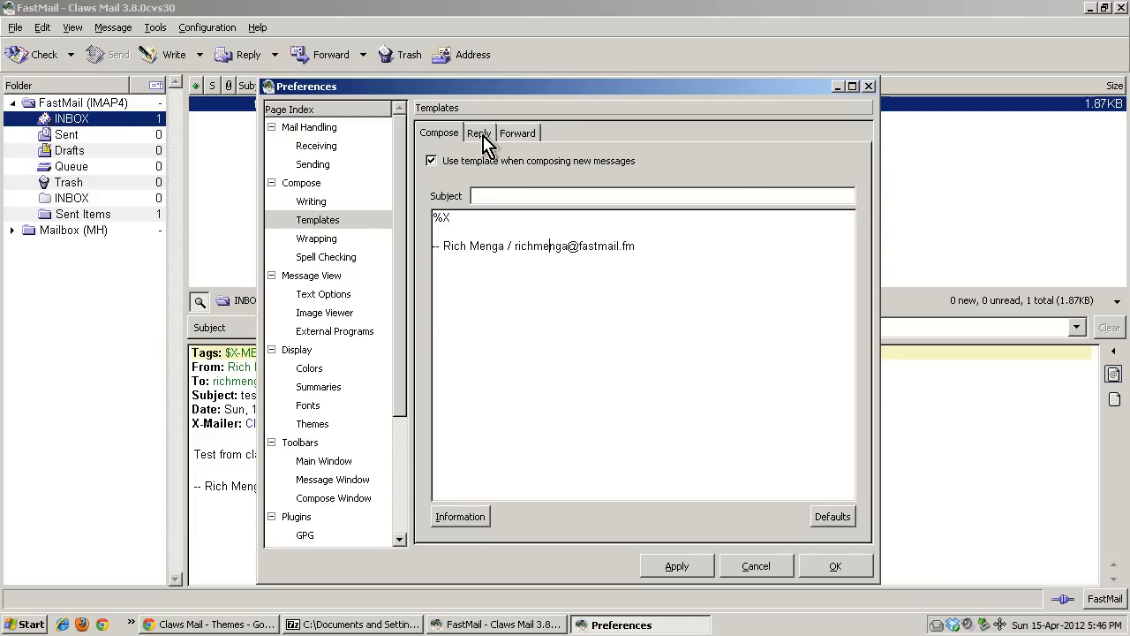
{"action": "left_click", "coordinate": [478, 132]}
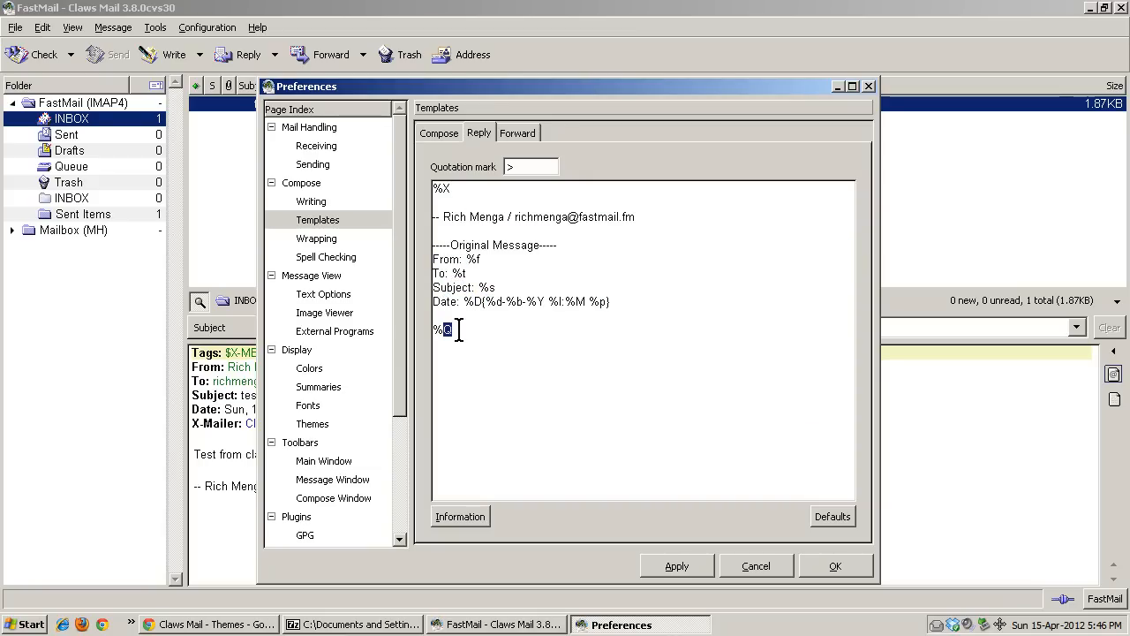
{"action": "left_click", "coordinate": [530, 167]}
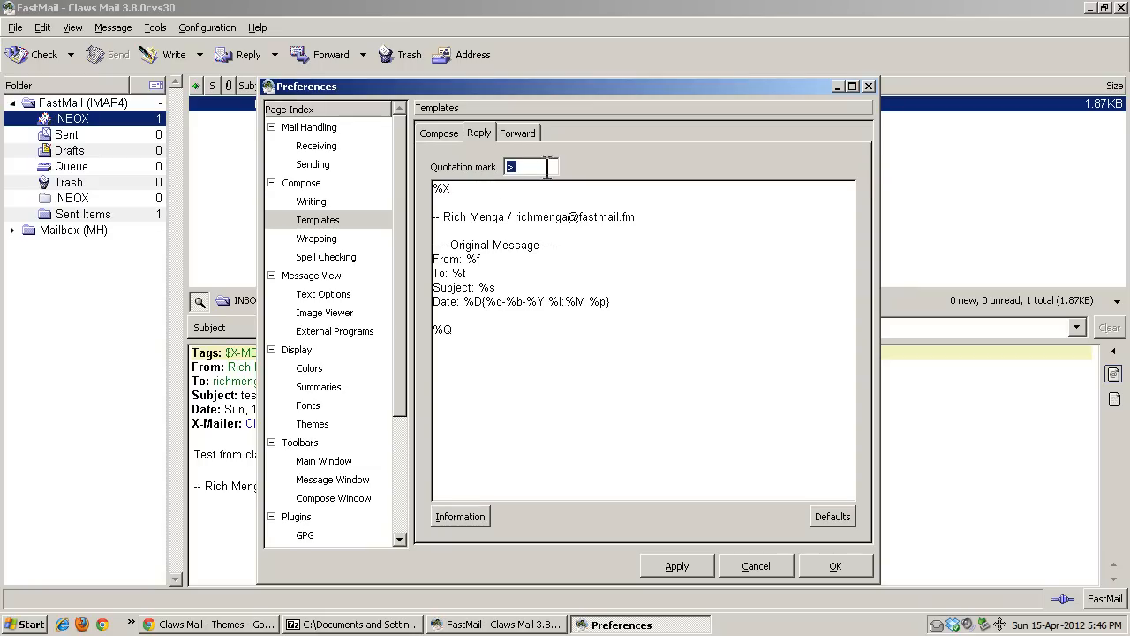
{"action": "mouse_move", "coordinate": [545, 308]}
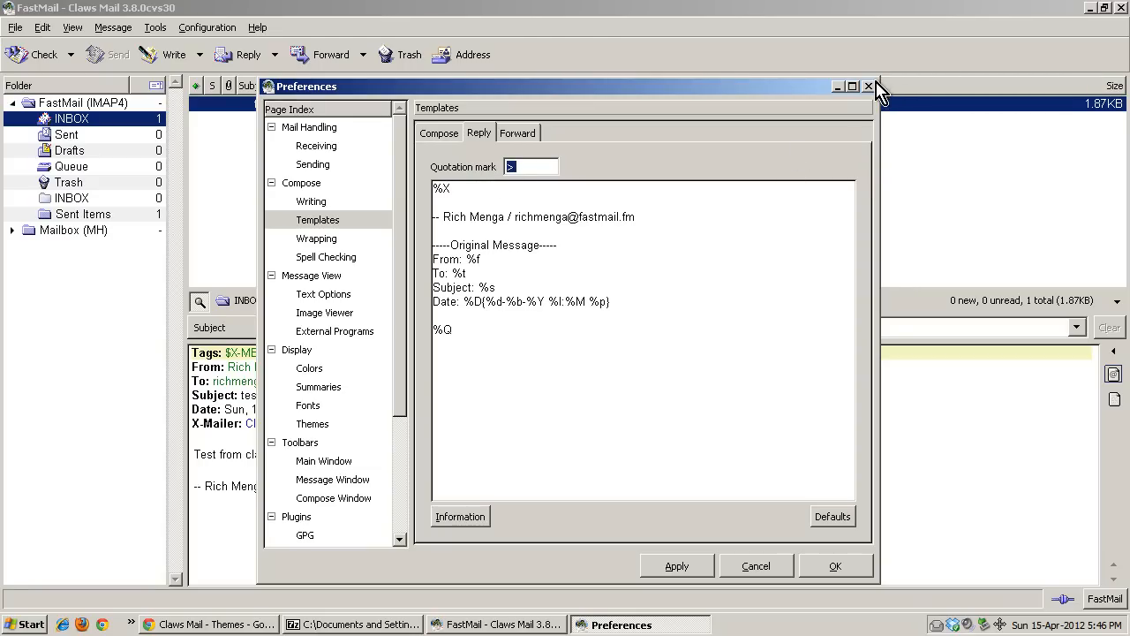
Close Preferences and write a reply to the test message reading 'Test reply'.
{"action": "left_click", "coordinate": [867, 86]}
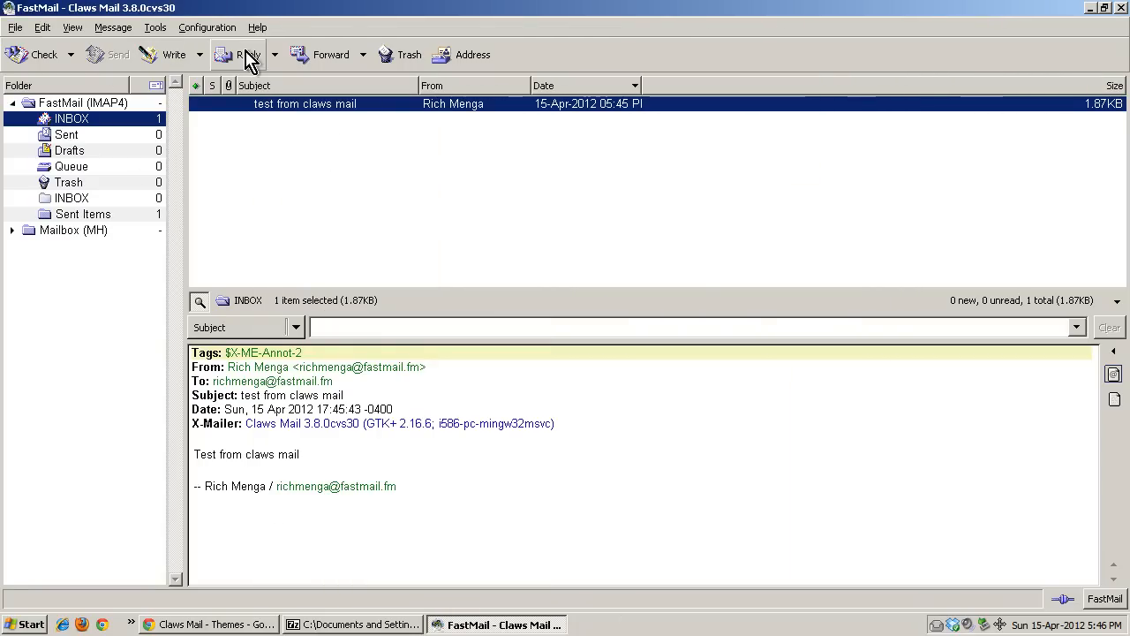
{"action": "left_click", "coordinate": [240, 54]}
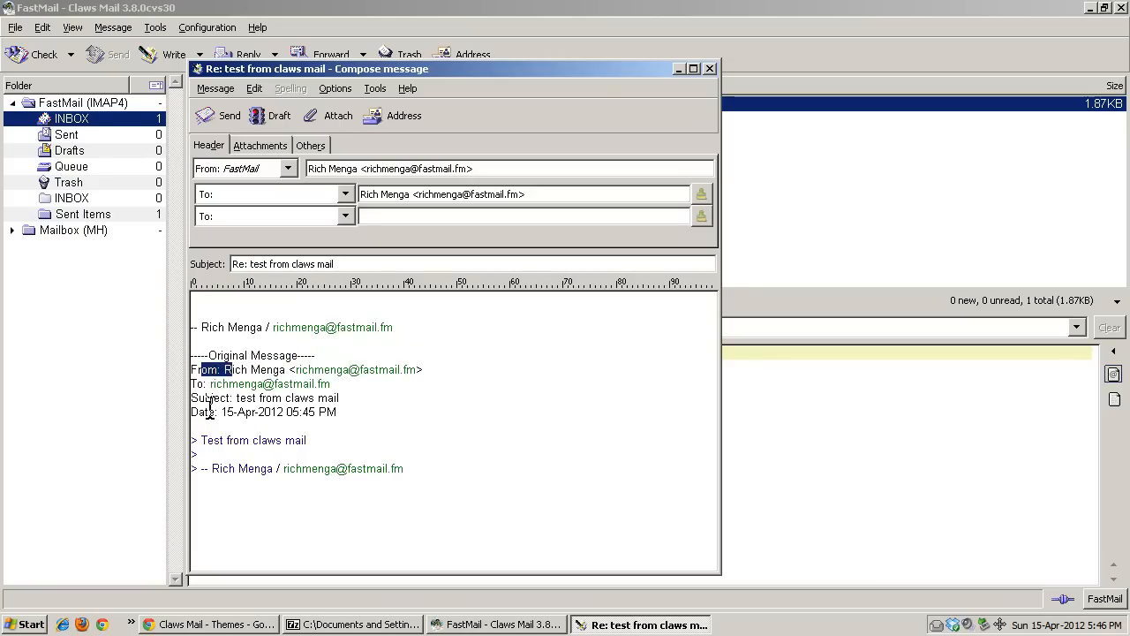
{"action": "double_click", "coordinate": [250, 412]}
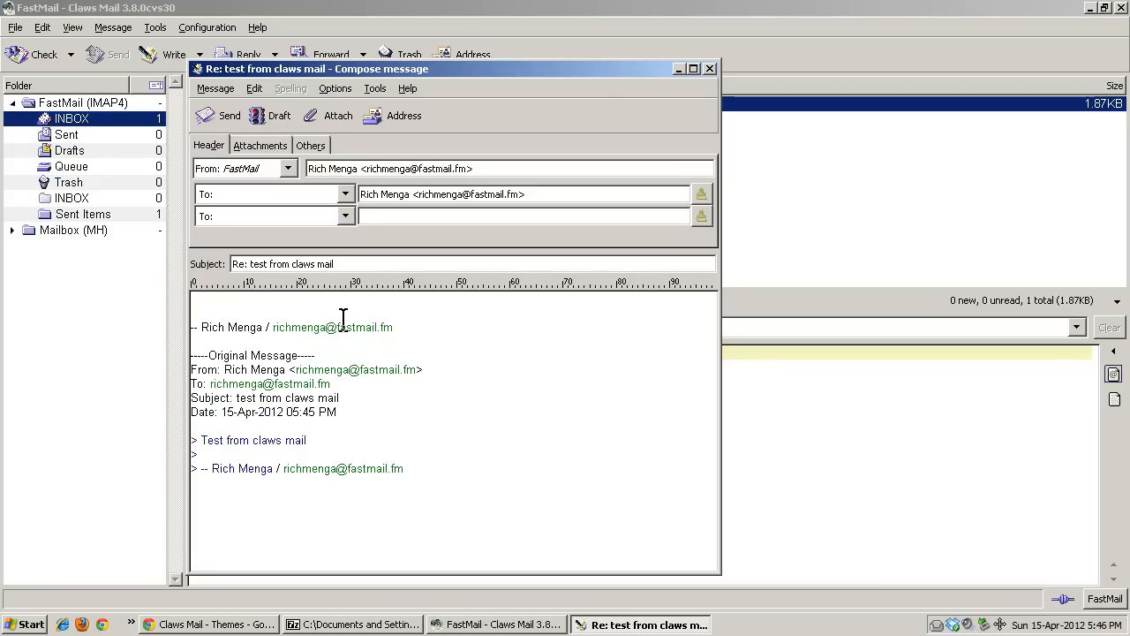
{"action": "type", "text": "Test reply"}
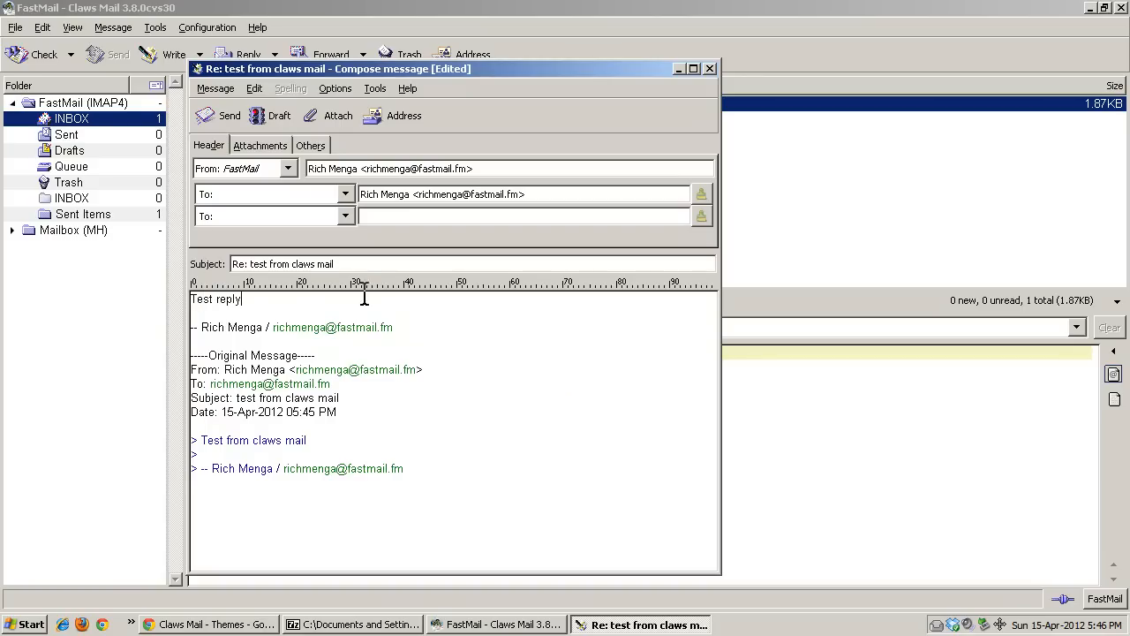
Send the reply, check for new mail, and open the arrived reply.
{"action": "left_click", "coordinate": [230, 115]}
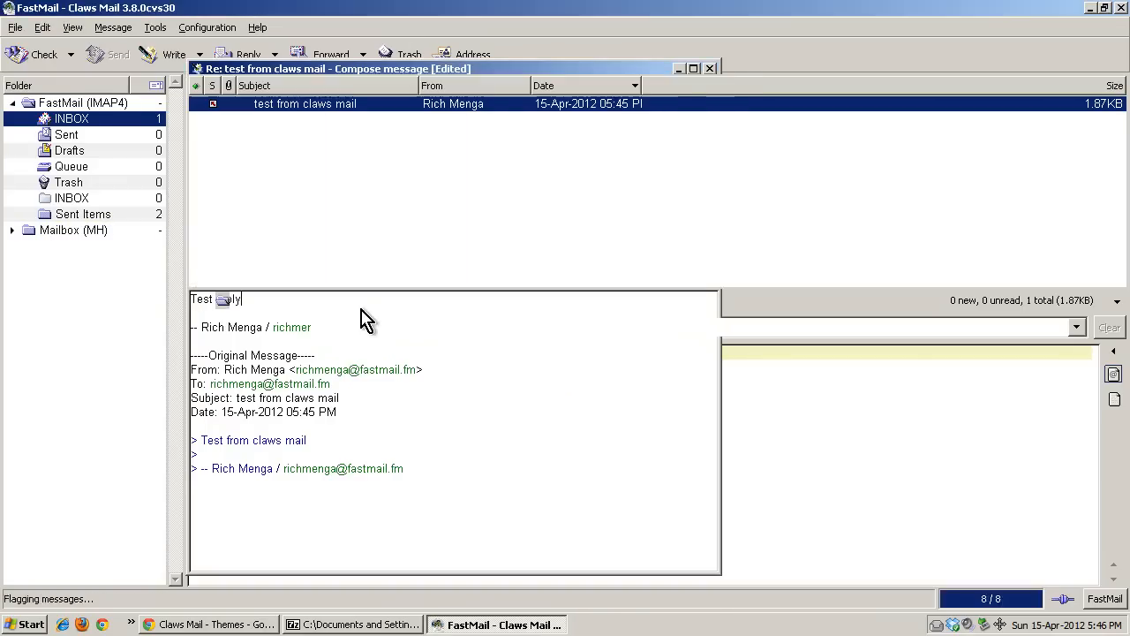
{"action": "left_click", "coordinate": [709, 68]}
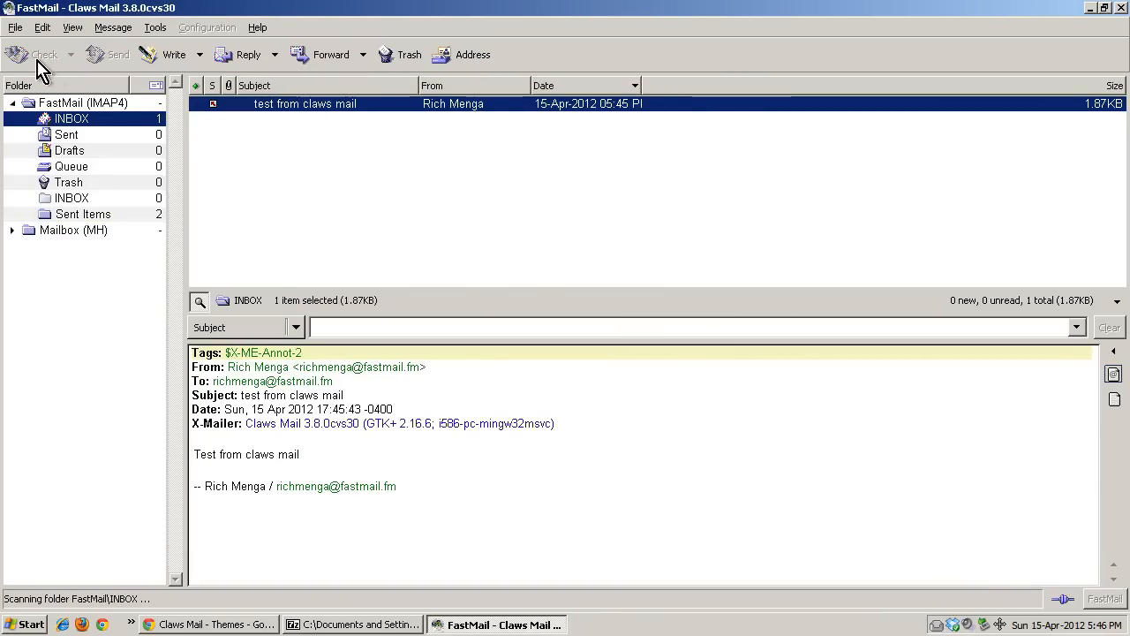
{"action": "left_click", "coordinate": [43, 54]}
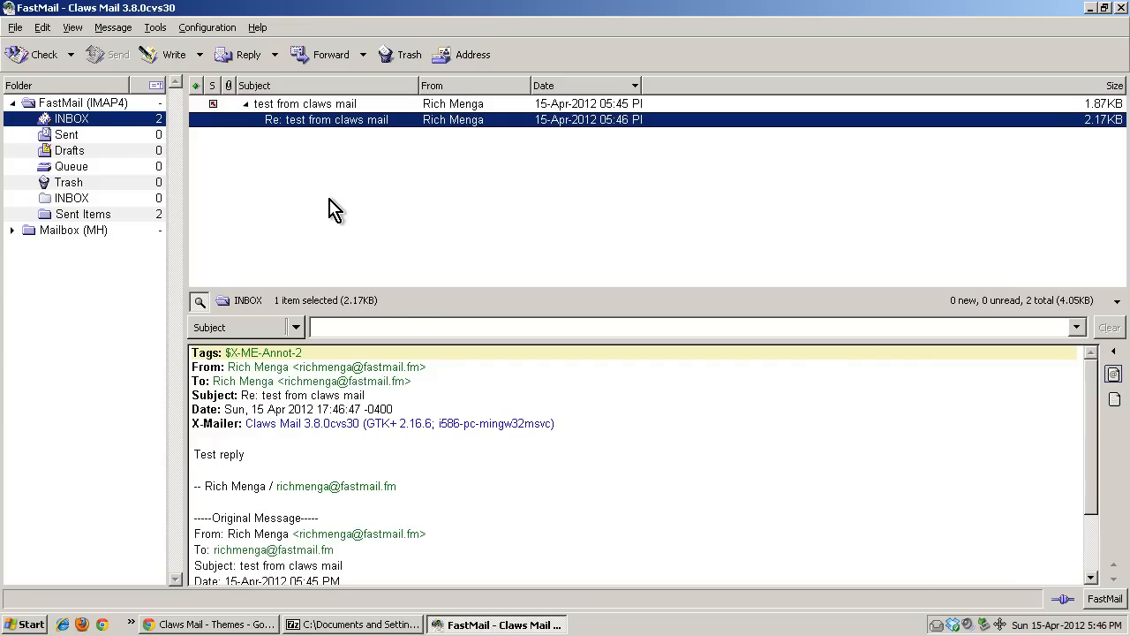
{"action": "left_click", "coordinate": [305, 103]}
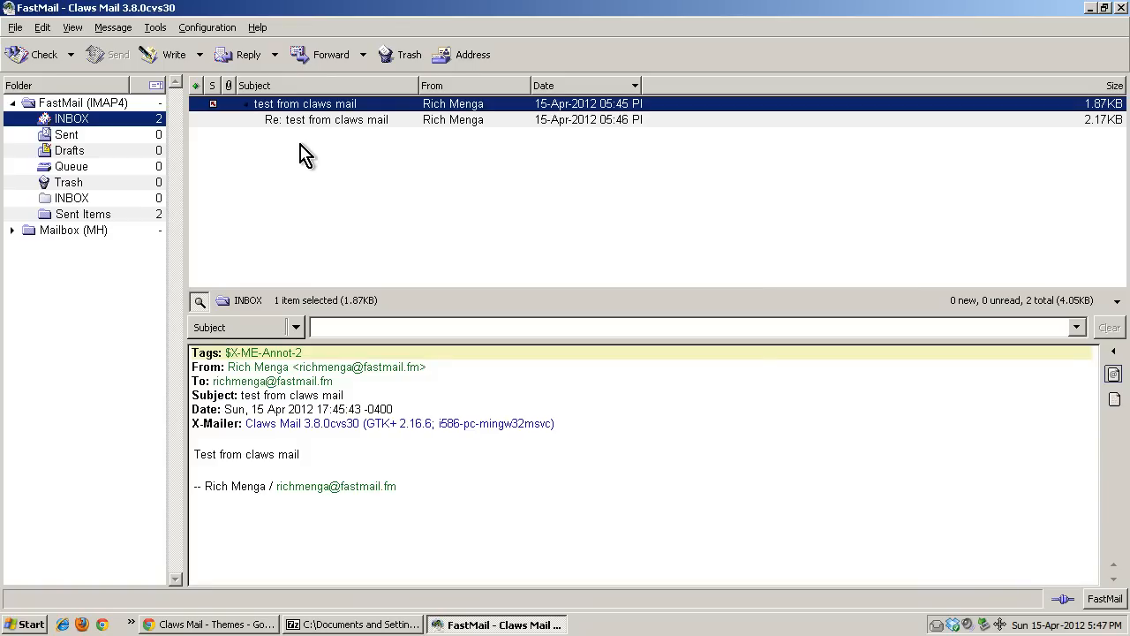
{"action": "left_click", "coordinate": [307, 167]}
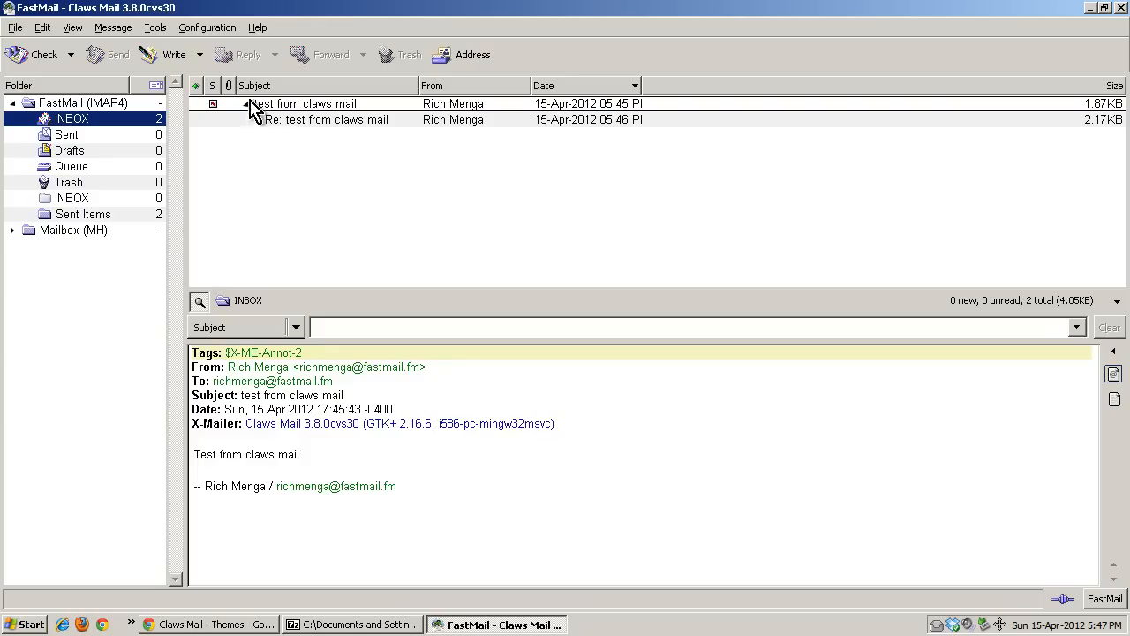
{"action": "mouse_move", "coordinate": [327, 218]}
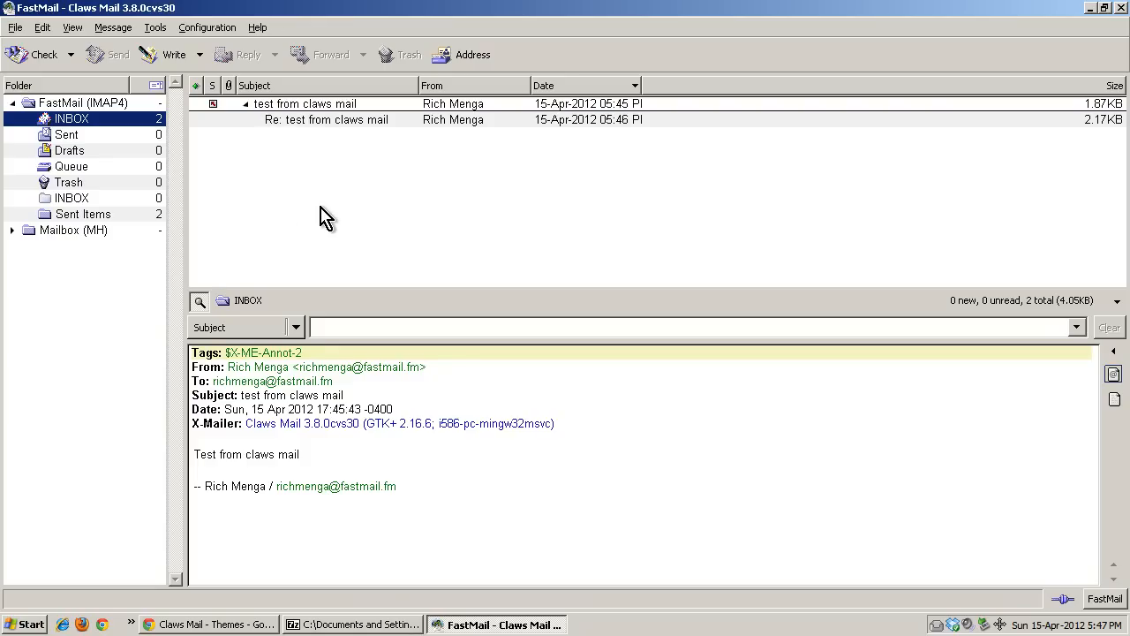
{"action": "left_click", "coordinate": [72, 27]}
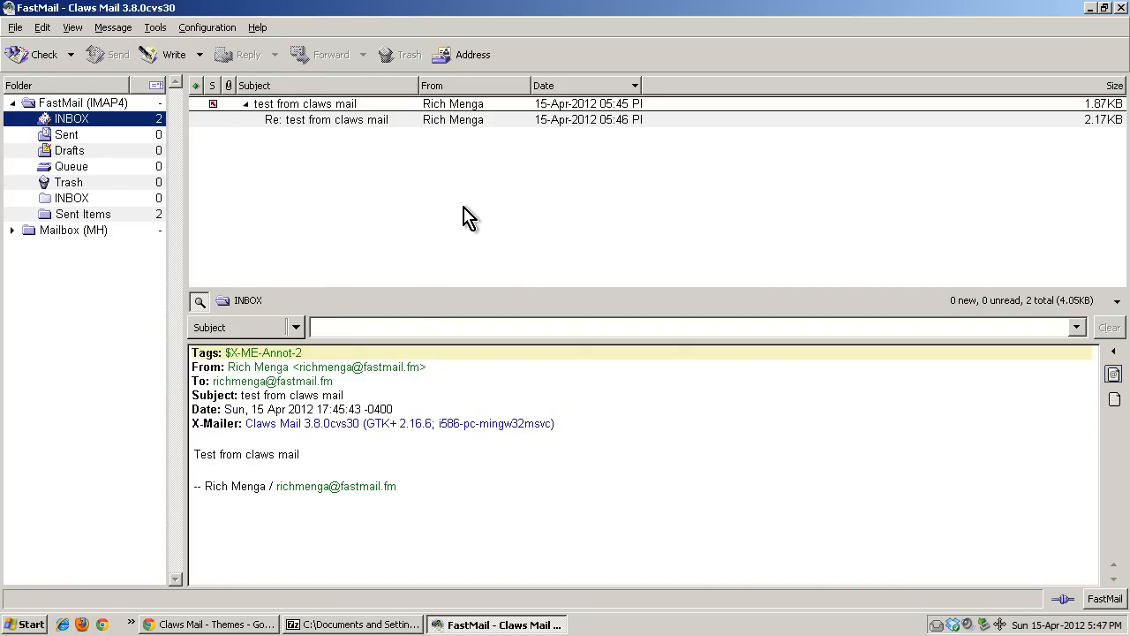
{"action": "mouse_move", "coordinate": [445, 201]}
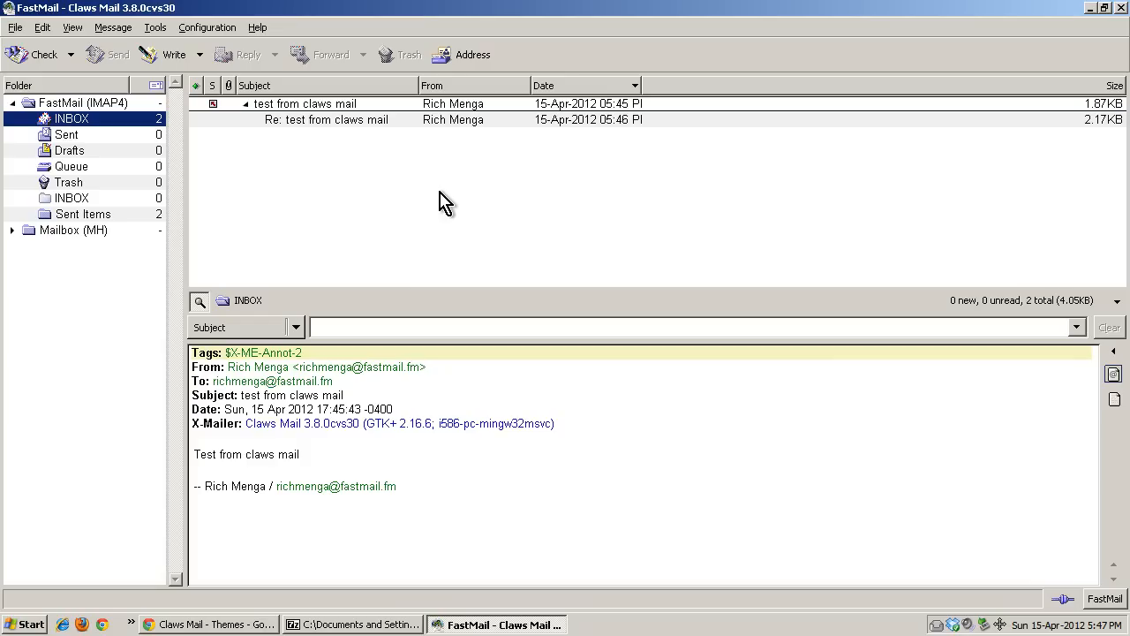
{"action": "left_click", "coordinate": [305, 104]}
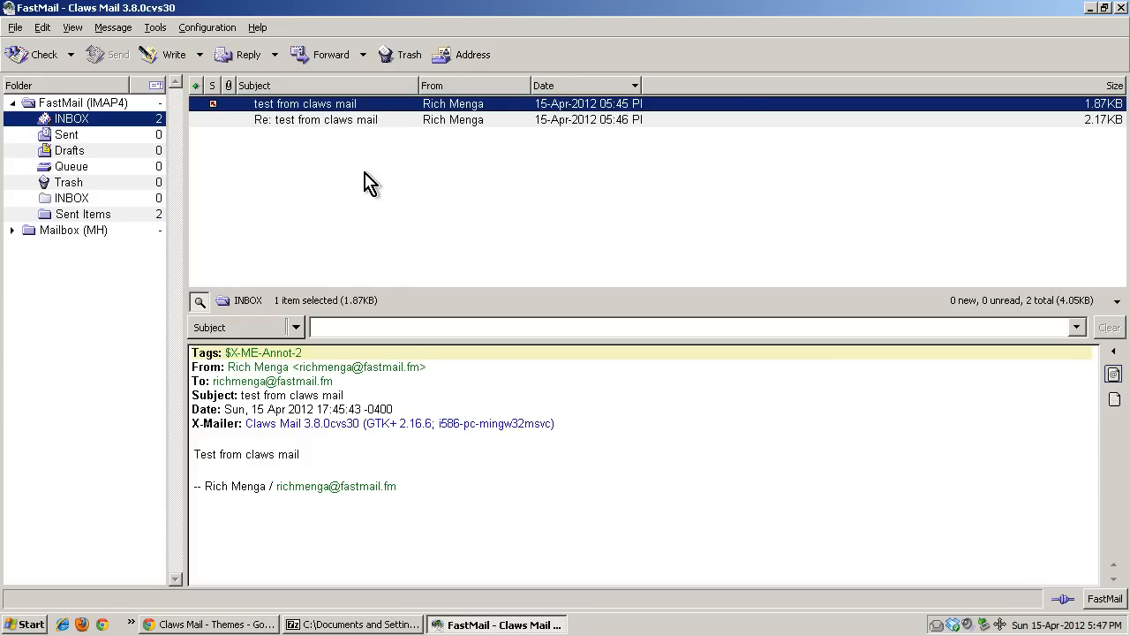
{"action": "mouse_move", "coordinate": [66, 142]}
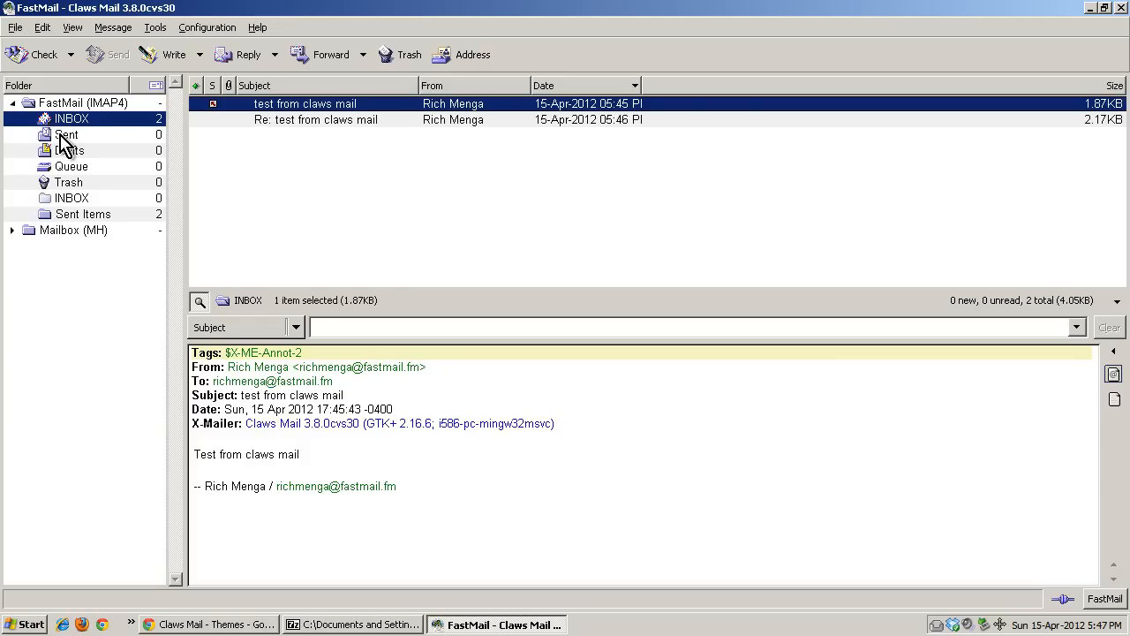
{"action": "left_click", "coordinate": [82, 213]}
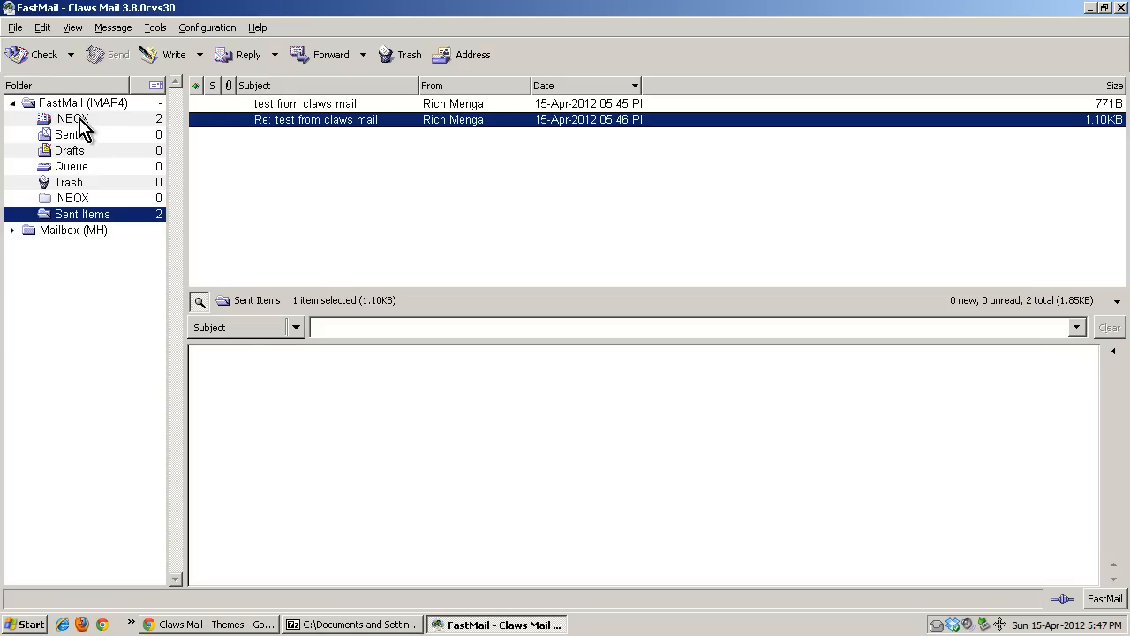
{"action": "left_click", "coordinate": [71, 118]}
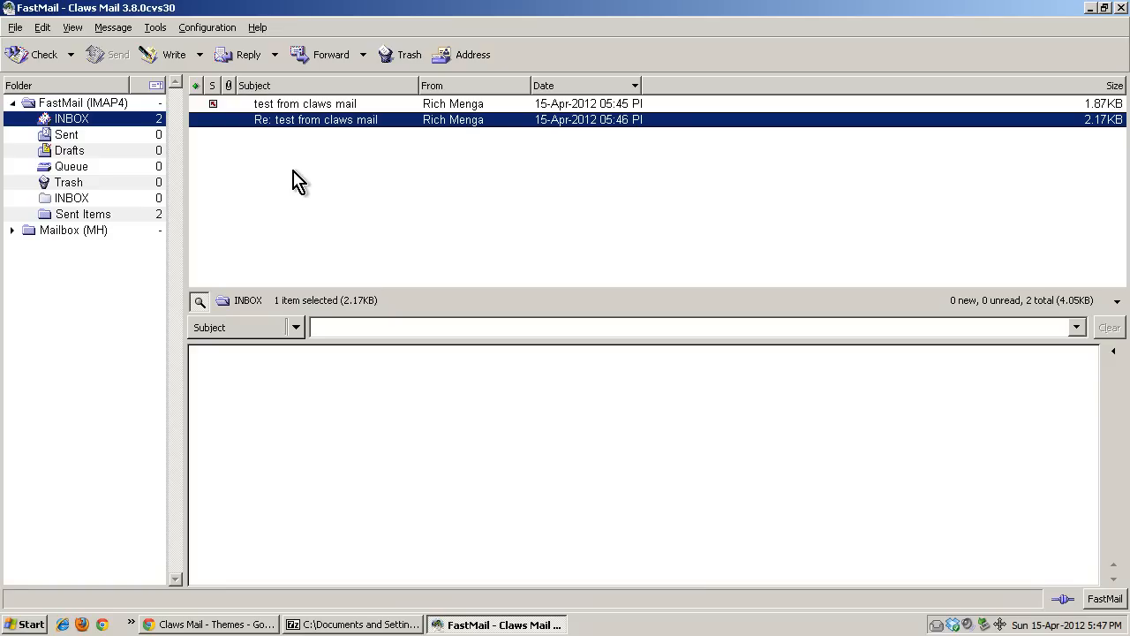
{"action": "mouse_move", "coordinate": [331, 178]}
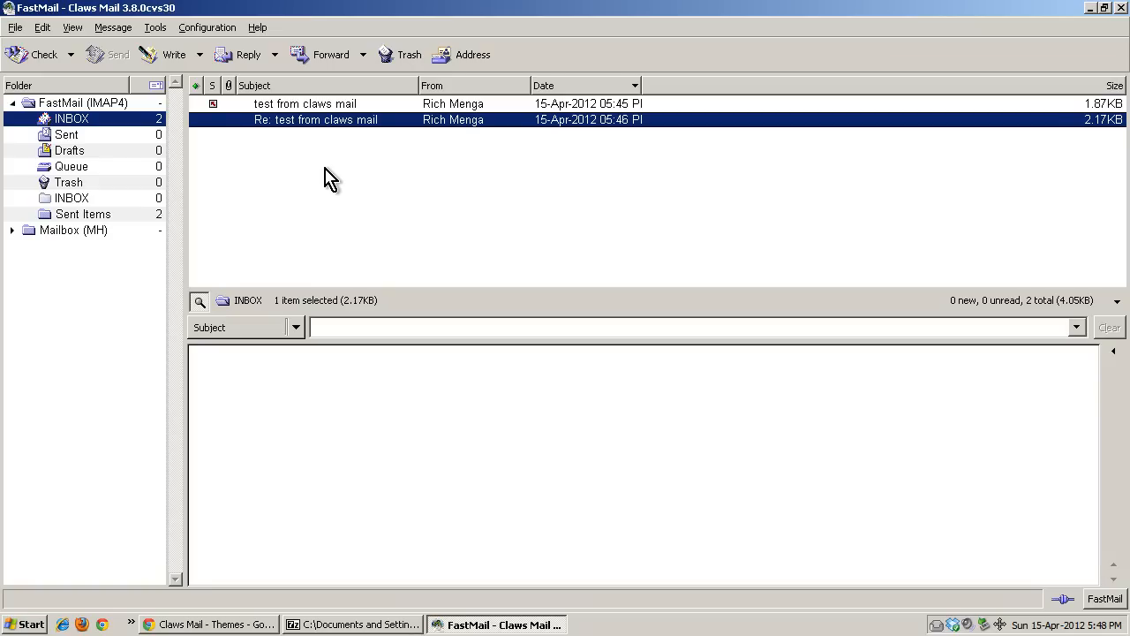
{"action": "mouse_move", "coordinate": [328, 201]}
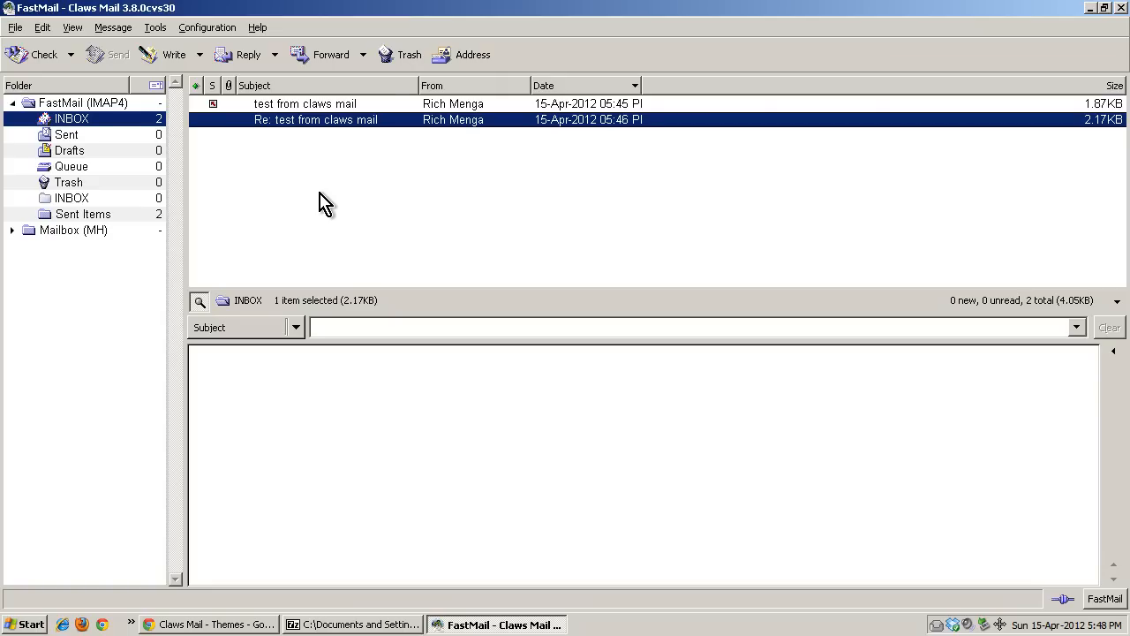
{"action": "mouse_move", "coordinate": [316, 239]}
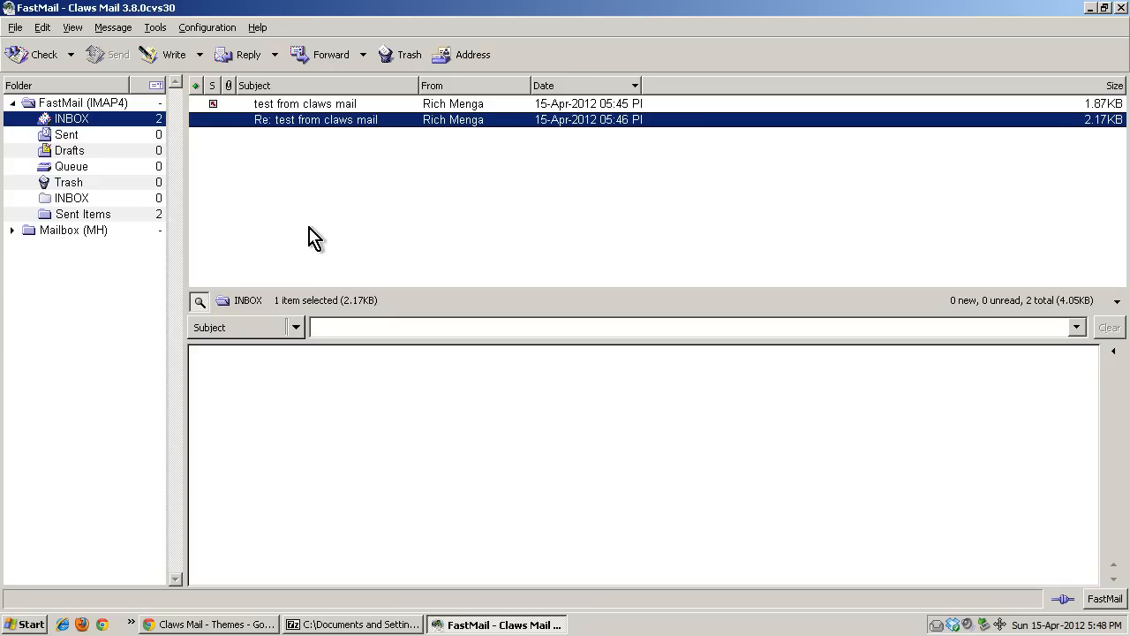
{"action": "mouse_move", "coordinate": [253, 161]}
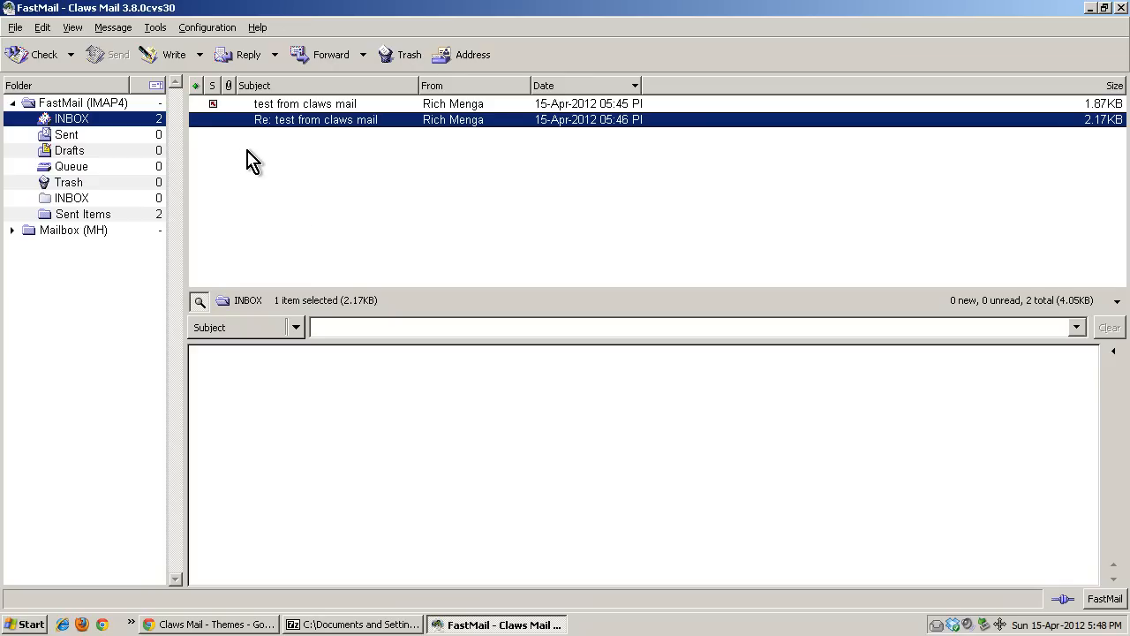
Sort the INBOX descending by number and preview the reply message.
{"action": "left_click", "coordinate": [73, 27]}
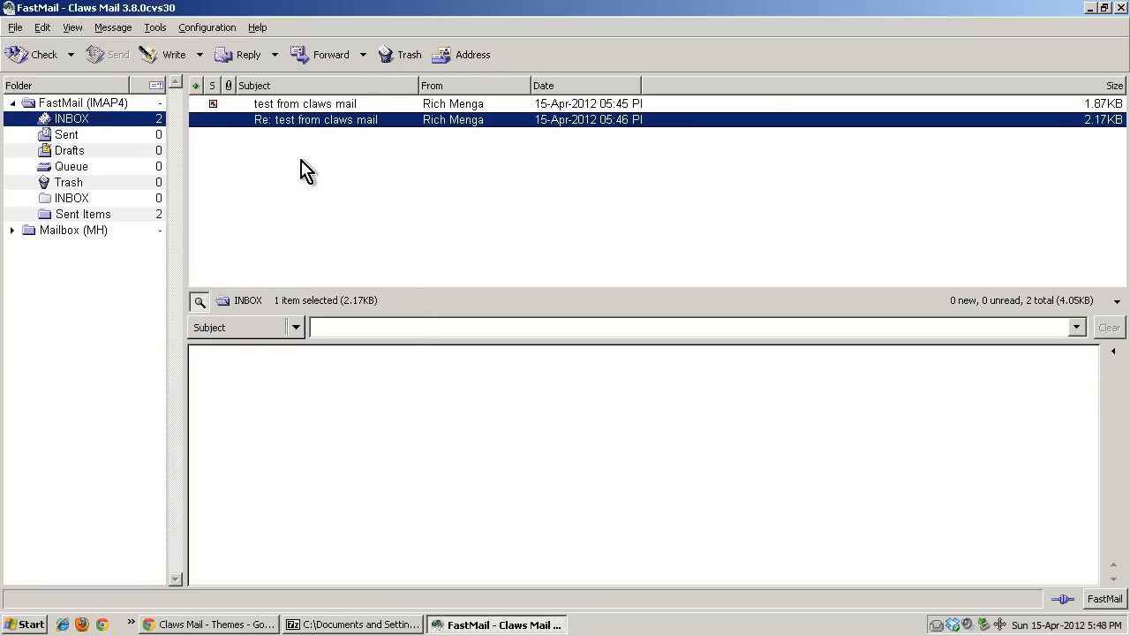
{"action": "left_click", "coordinate": [73, 27]}
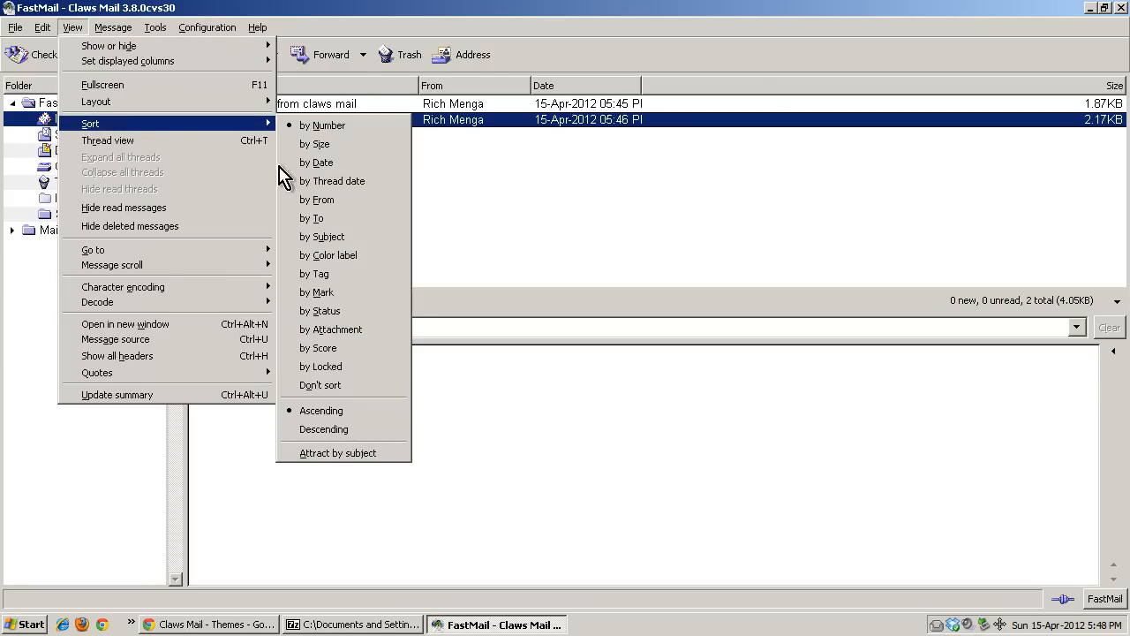
{"action": "mouse_move", "coordinate": [321, 409]}
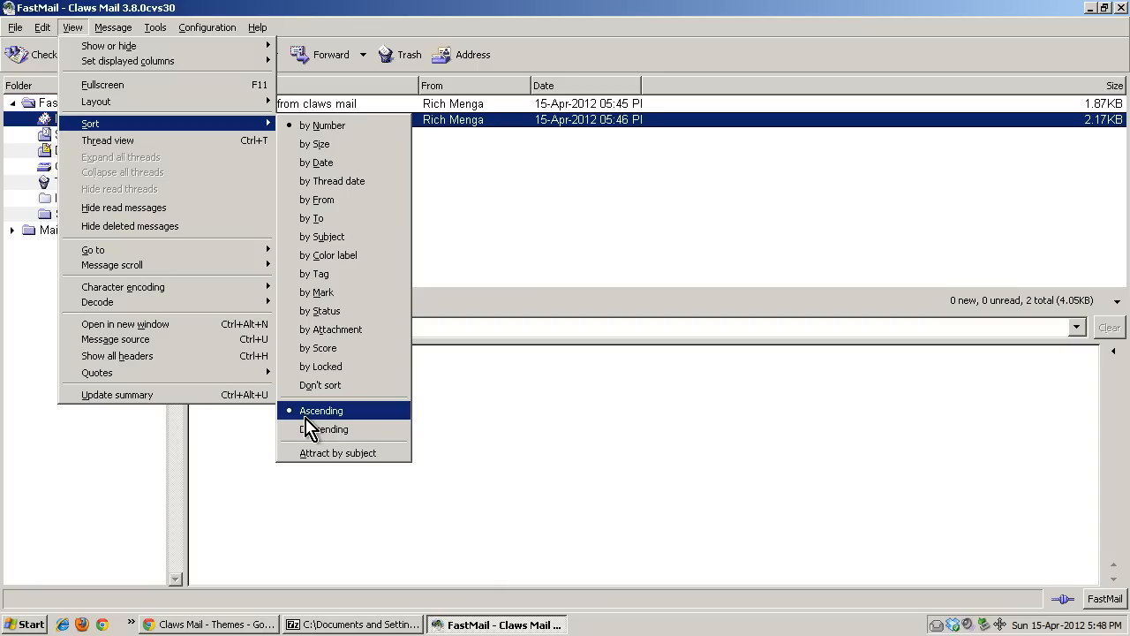
{"action": "left_click", "coordinate": [328, 429]}
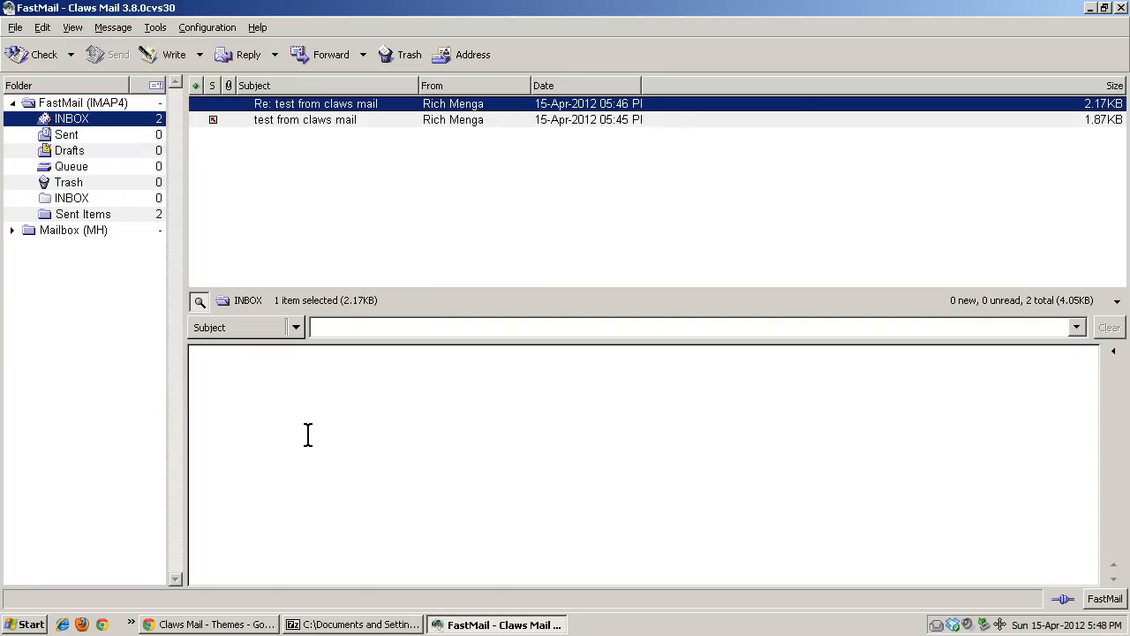
{"action": "mouse_move", "coordinate": [72, 27]}
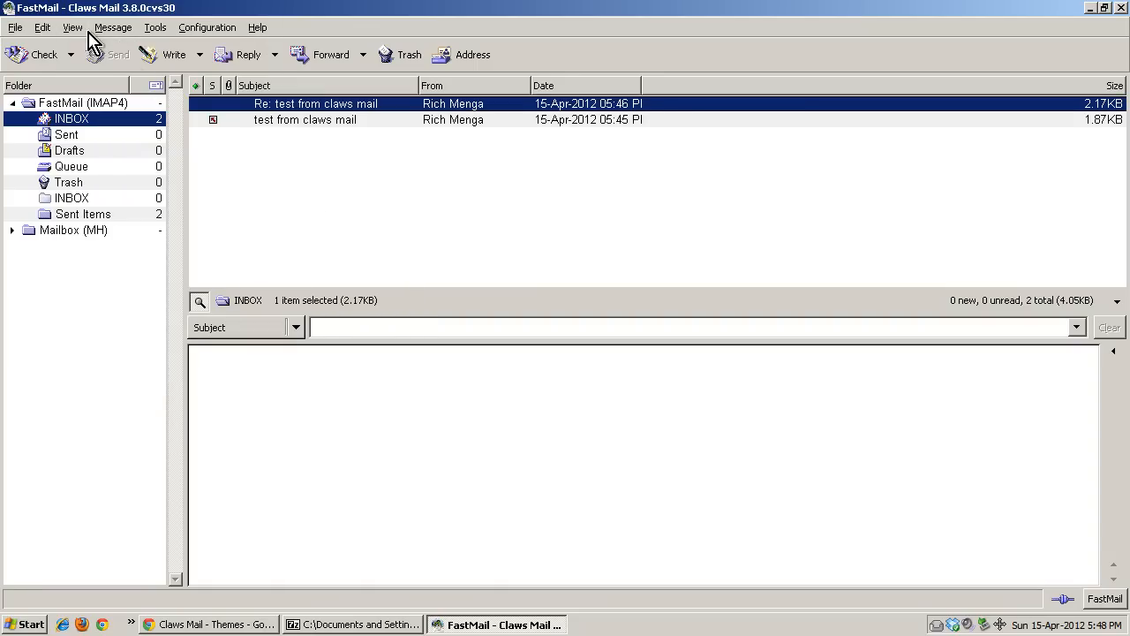
{"action": "left_click", "coordinate": [72, 28]}
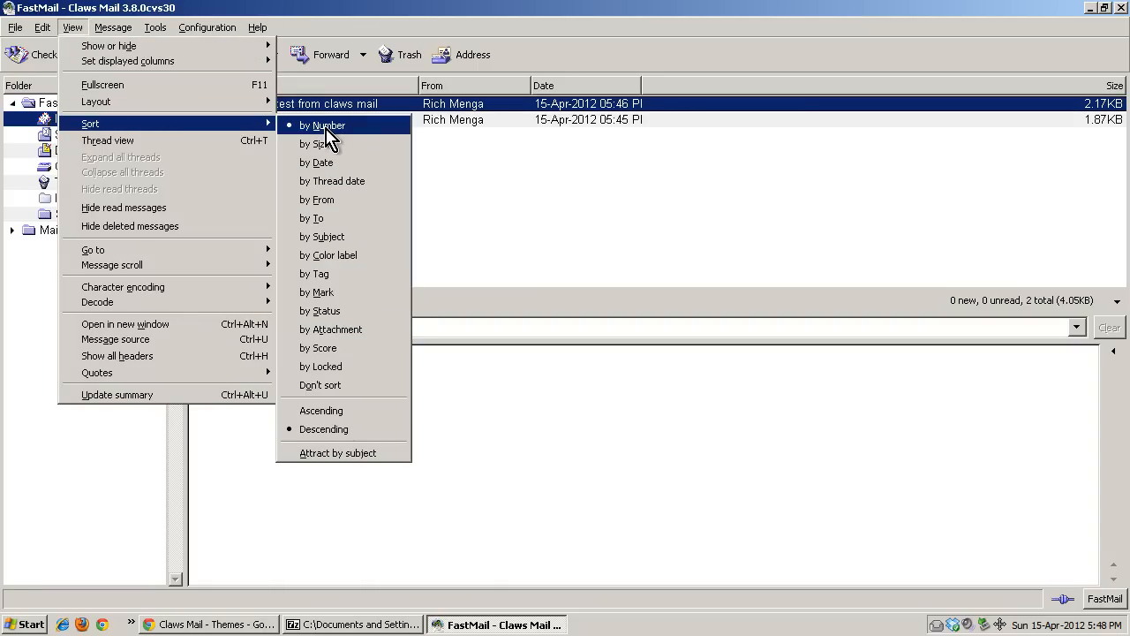
{"action": "left_click", "coordinate": [328, 125]}
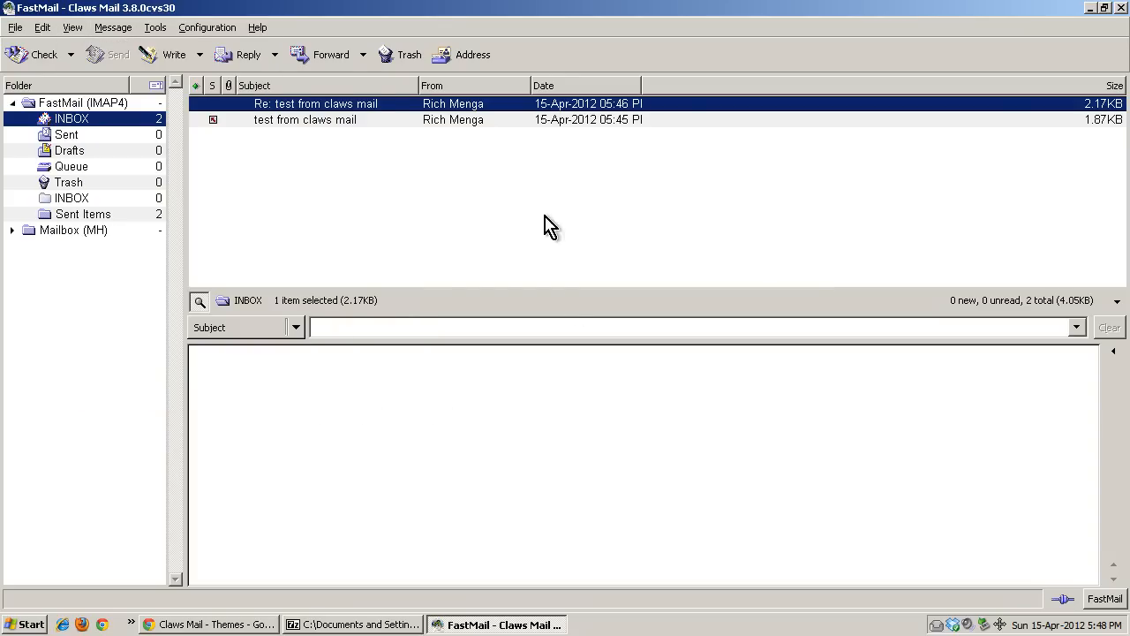
{"action": "left_click", "coordinate": [315, 103]}
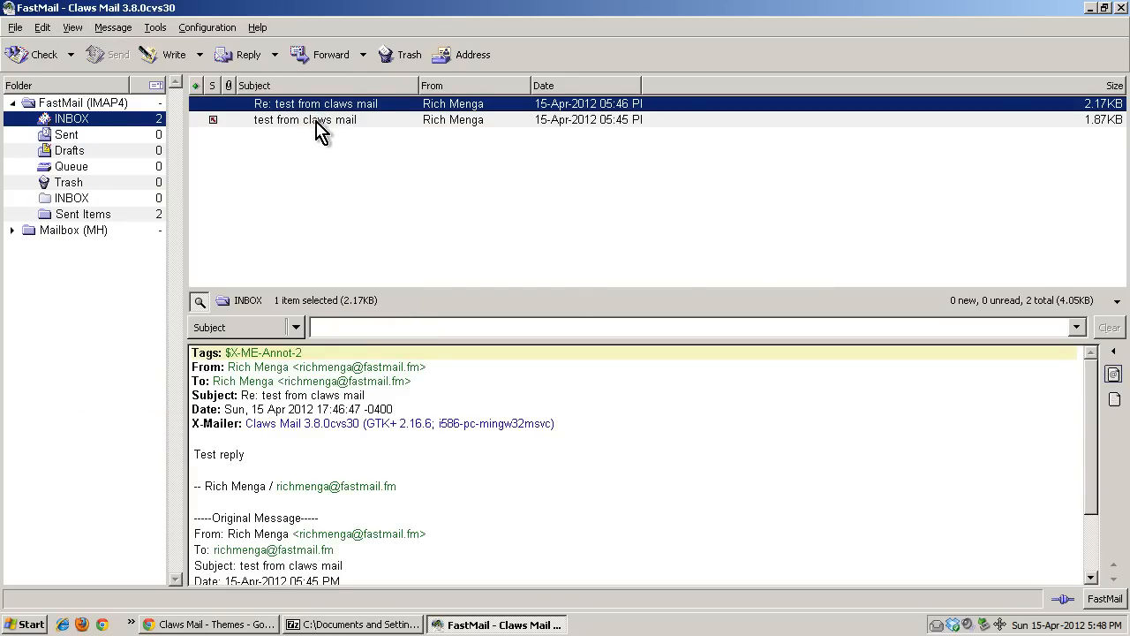
{"action": "mouse_move", "coordinate": [334, 203]}
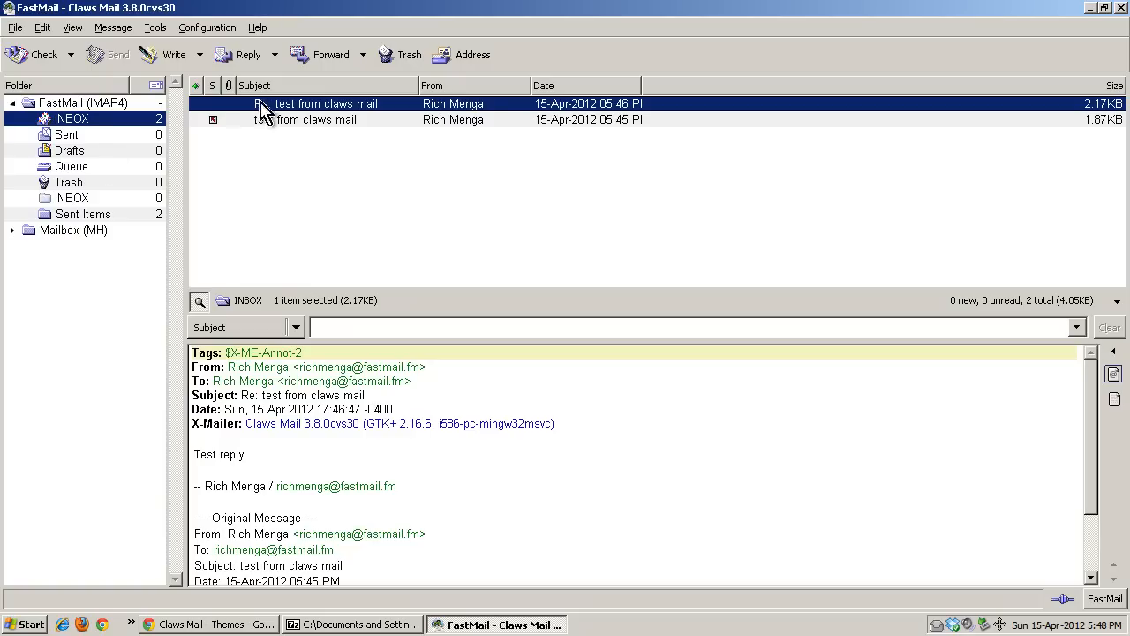
{"action": "mouse_move", "coordinate": [276, 206]}
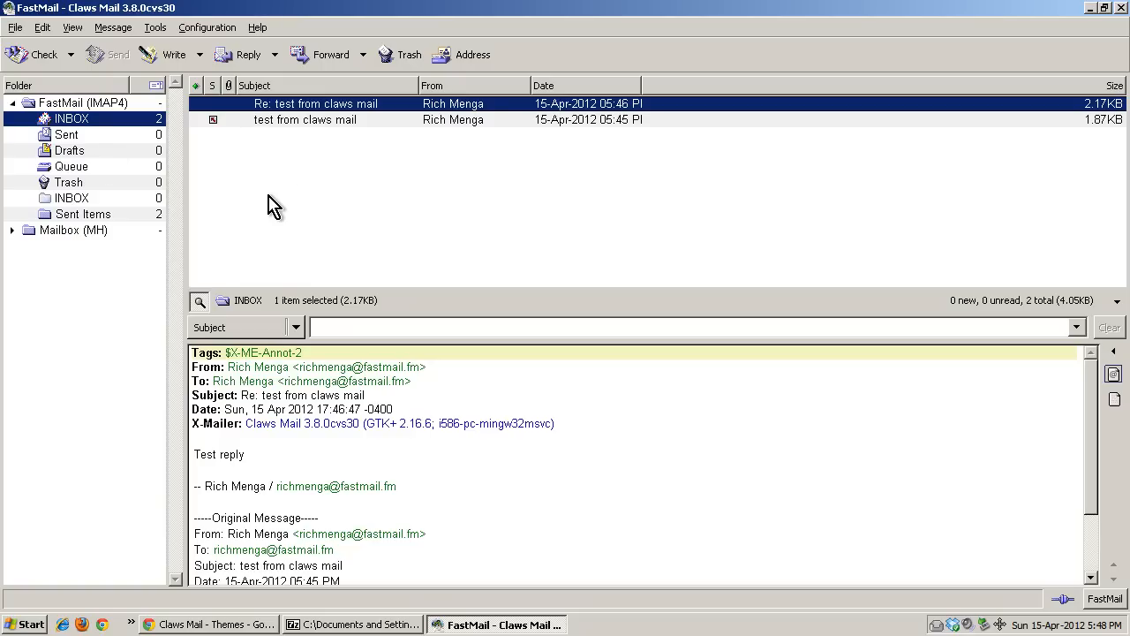
{"action": "mouse_move", "coordinate": [309, 194]}
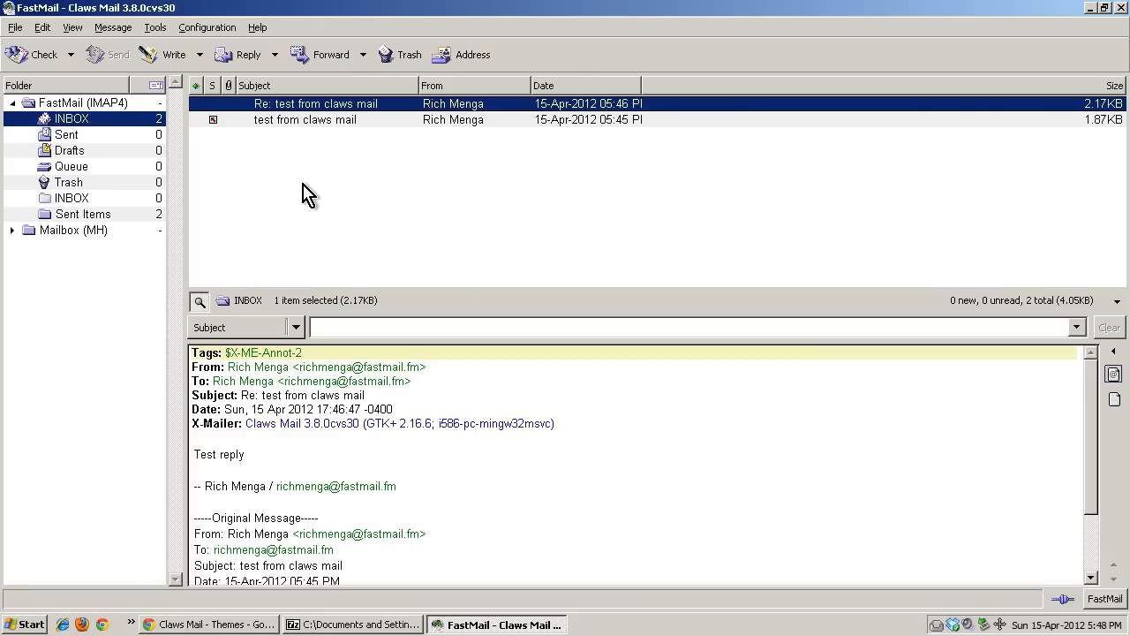
Open the %appdata% location through the Start menu's Run dialog.
{"action": "left_click", "coordinate": [23, 624]}
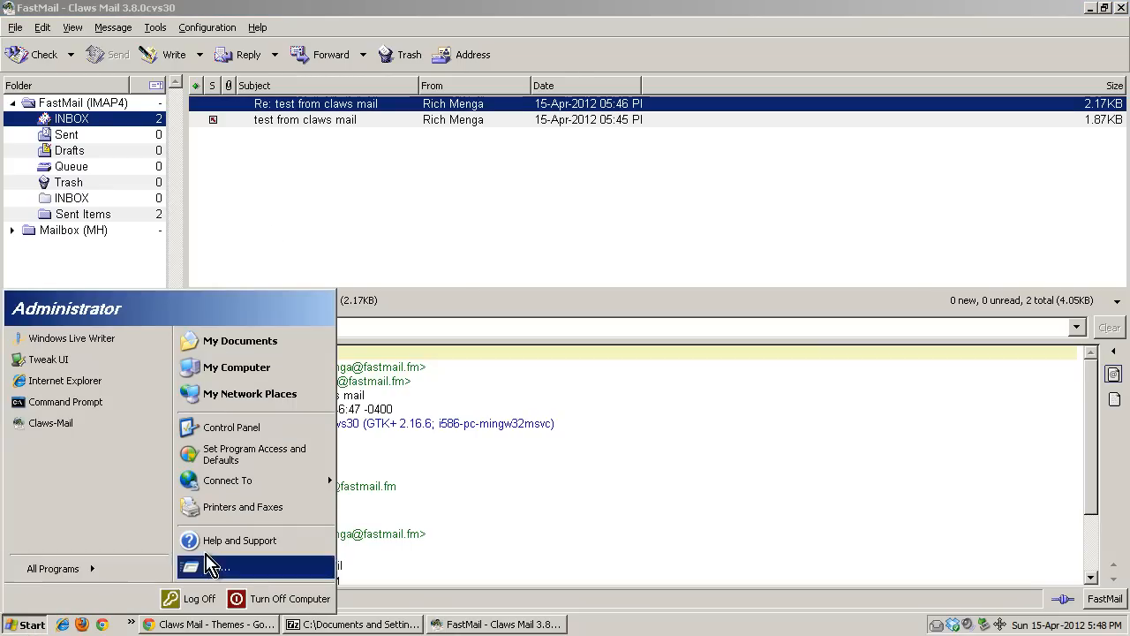
{"action": "left_click", "coordinate": [221, 566]}
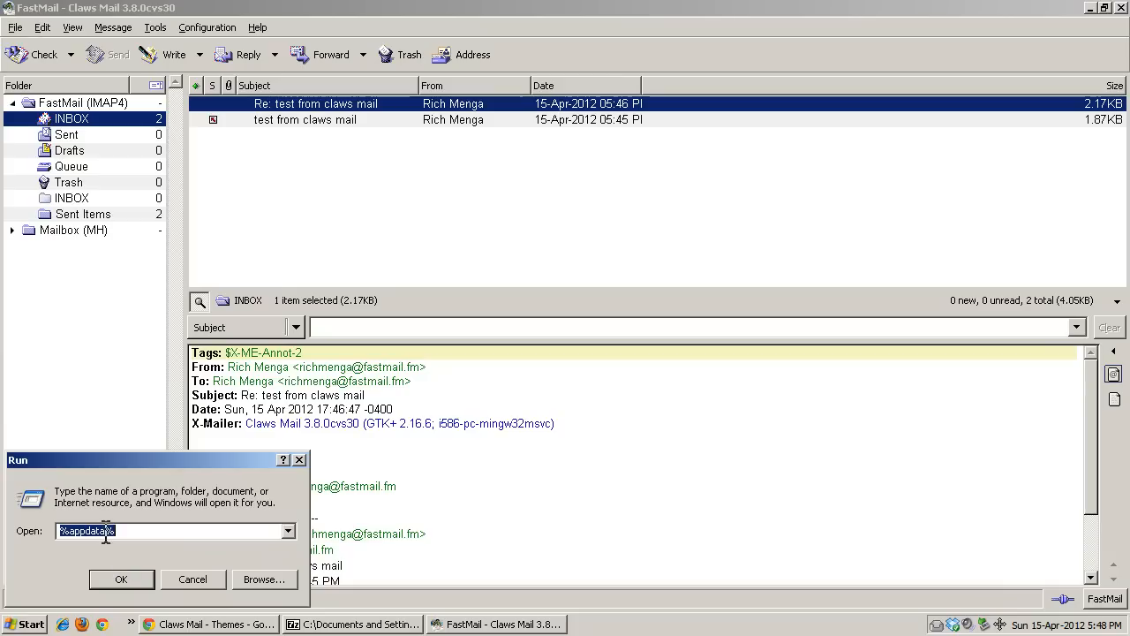
{"action": "mouse_move", "coordinate": [132, 551]}
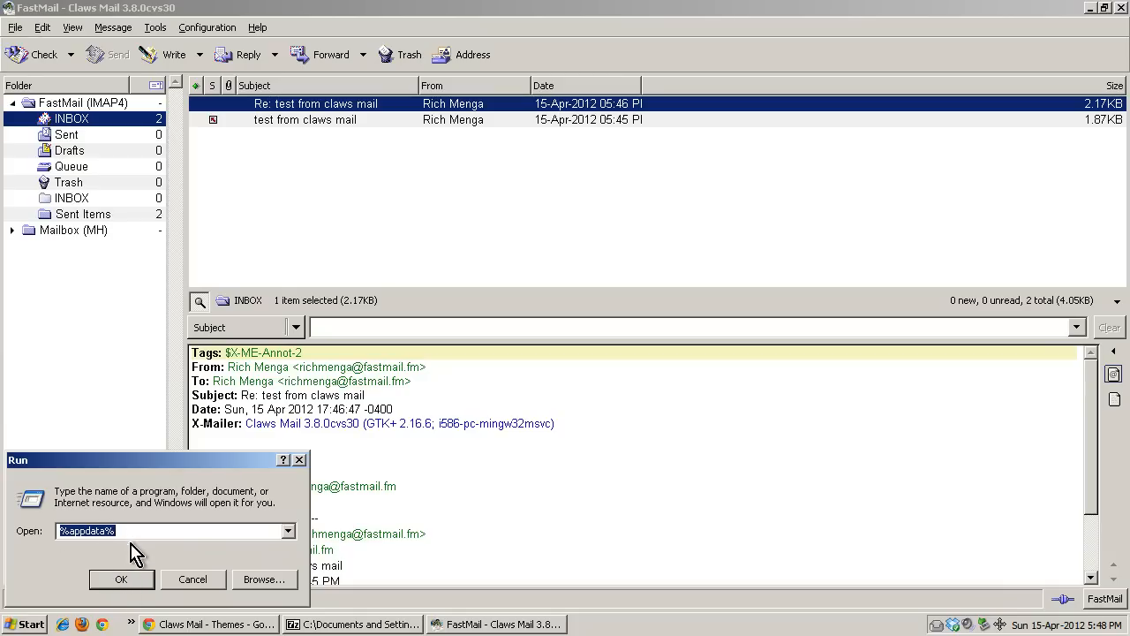
{"action": "left_click", "coordinate": [121, 579]}
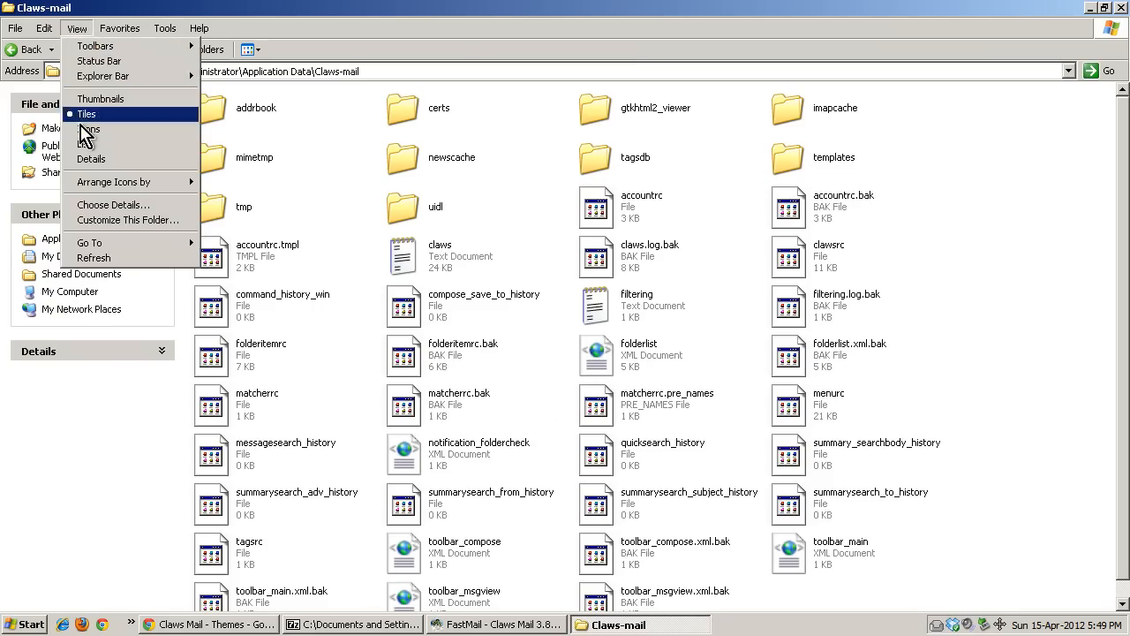
Open imapcache in Details view and select the mail.messagingengine.com folder.
{"action": "left_click", "coordinate": [91, 159]}
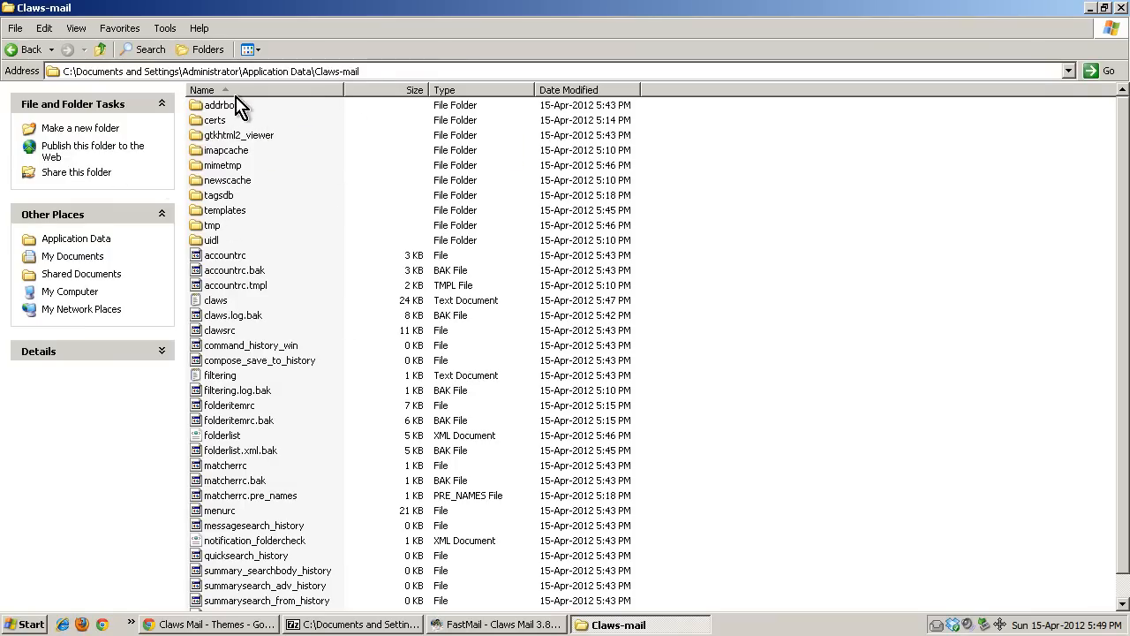
{"action": "mouse_move", "coordinate": [280, 188]}
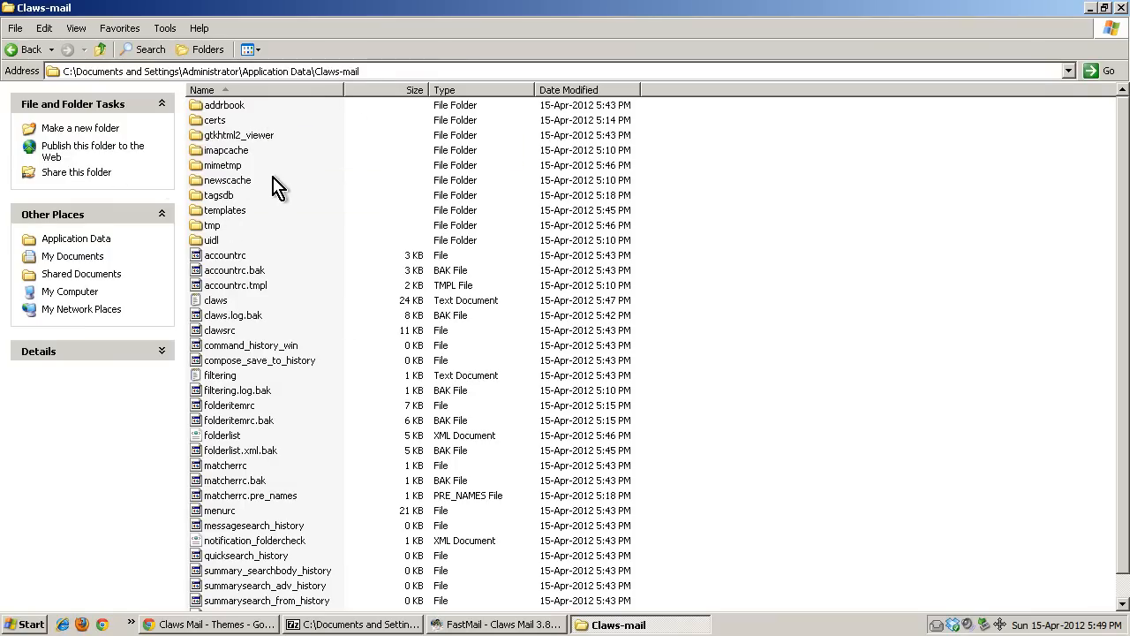
{"action": "double_click", "coordinate": [225, 150]}
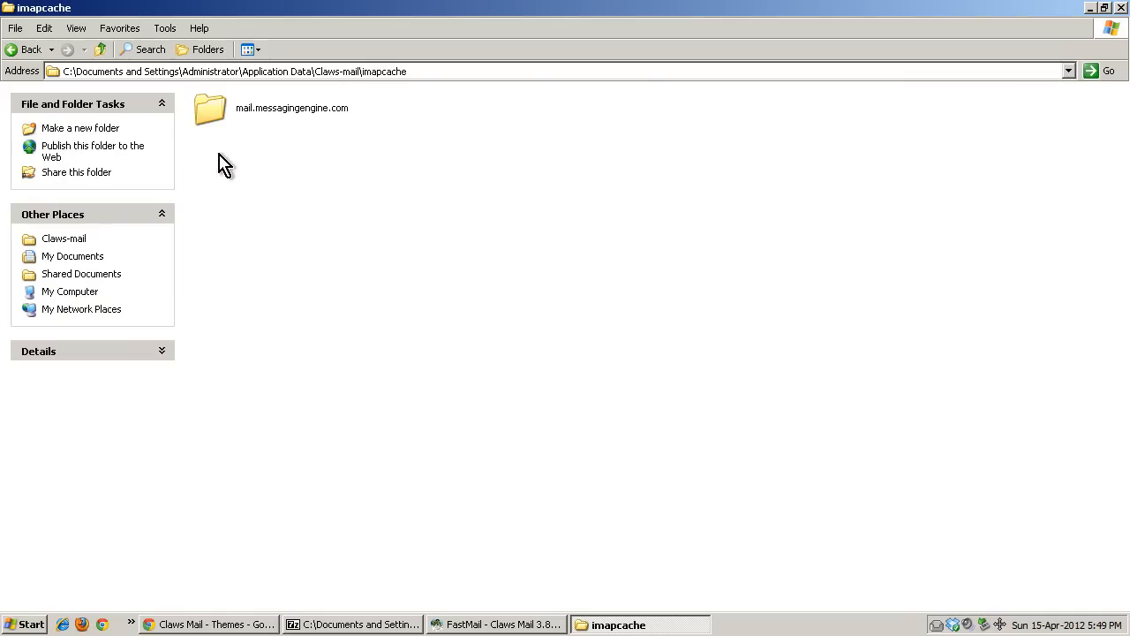
{"action": "left_click", "coordinate": [258, 50]}
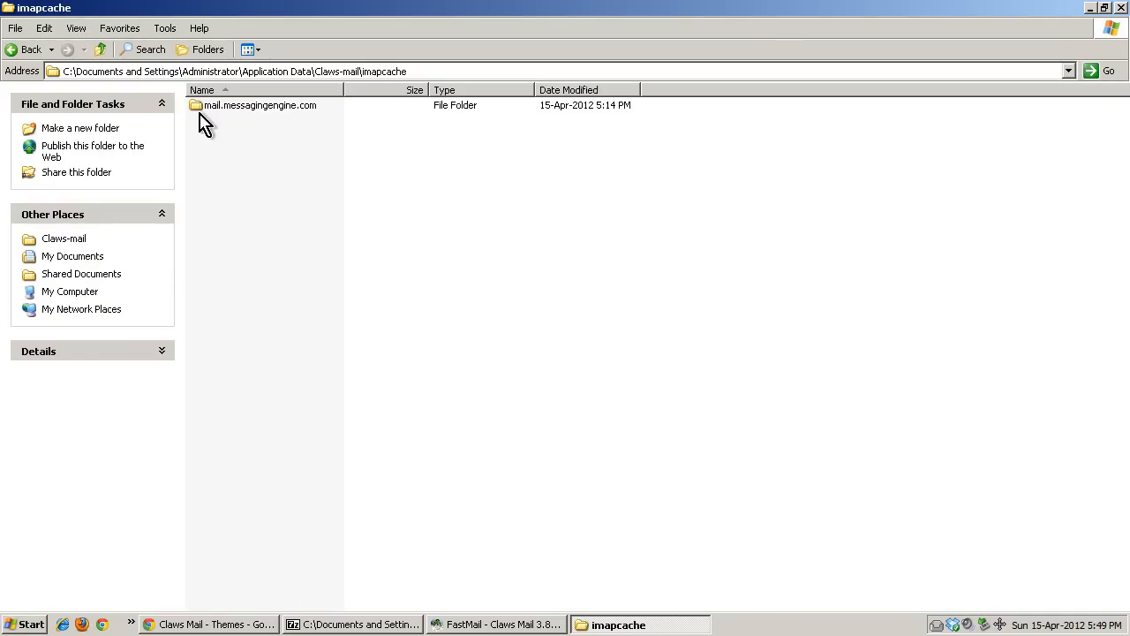
{"action": "left_click", "coordinate": [256, 106]}
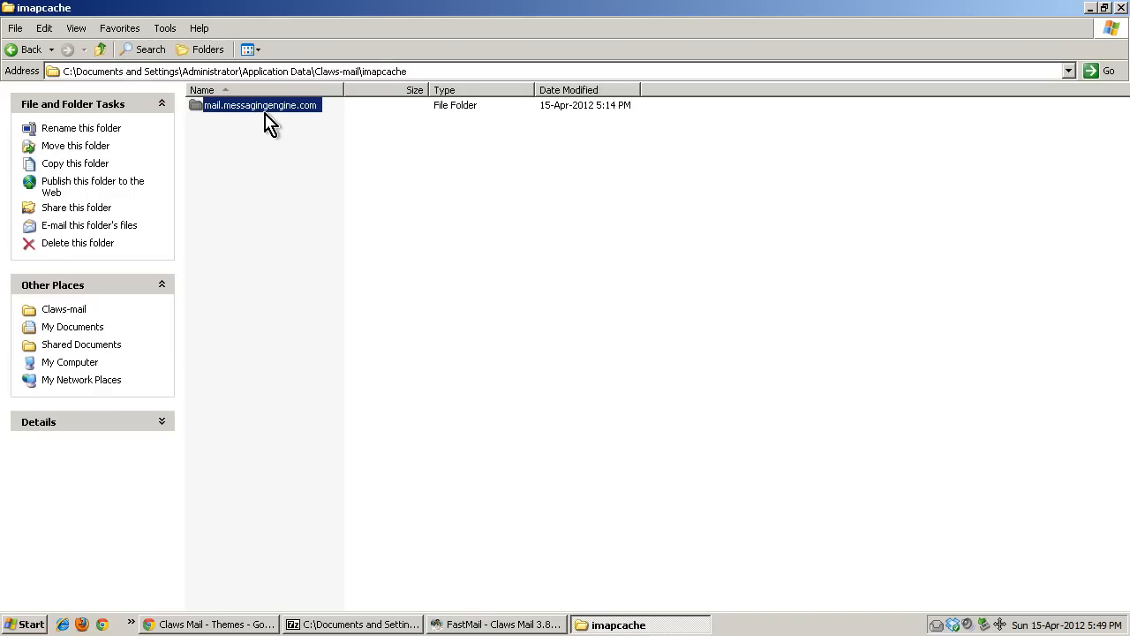
{"action": "mouse_move", "coordinate": [218, 121]}
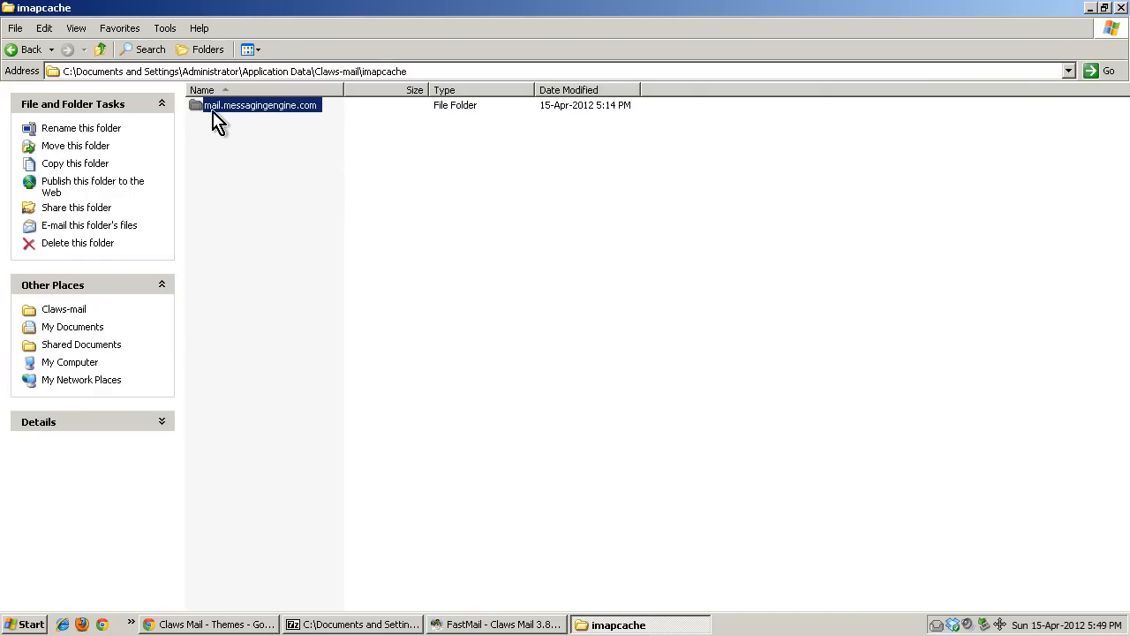